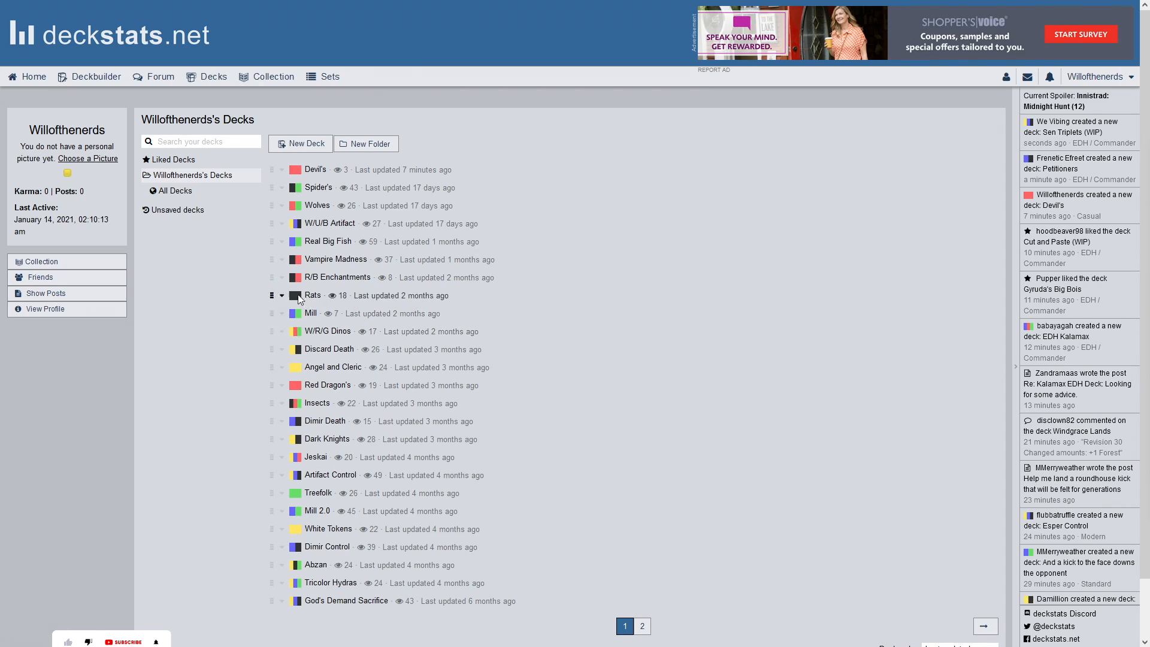
Start a new deck named 'Eldrazi Control' and choose the Casual format
left_click(300, 143)
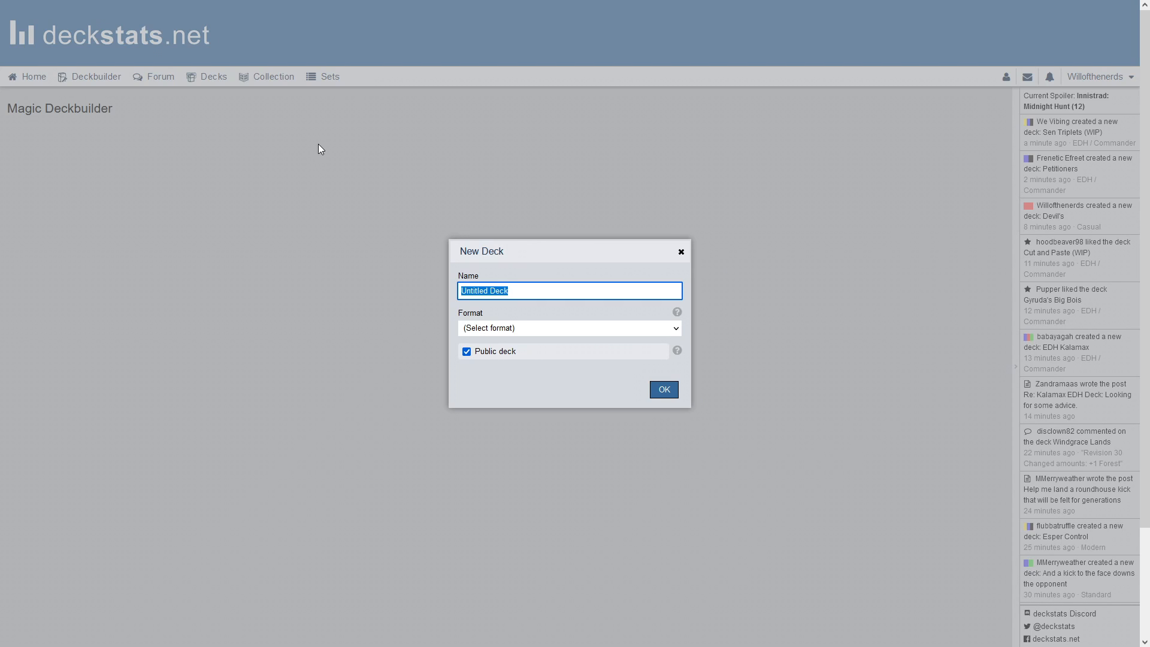
type("Eldrazi")
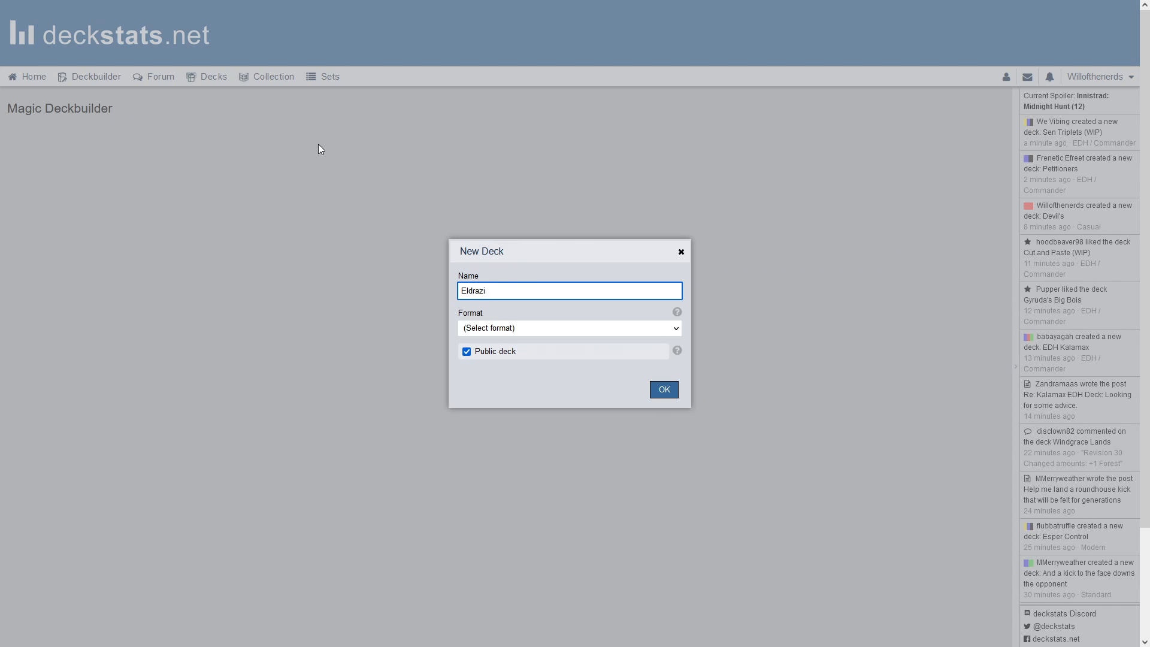
type("Control")
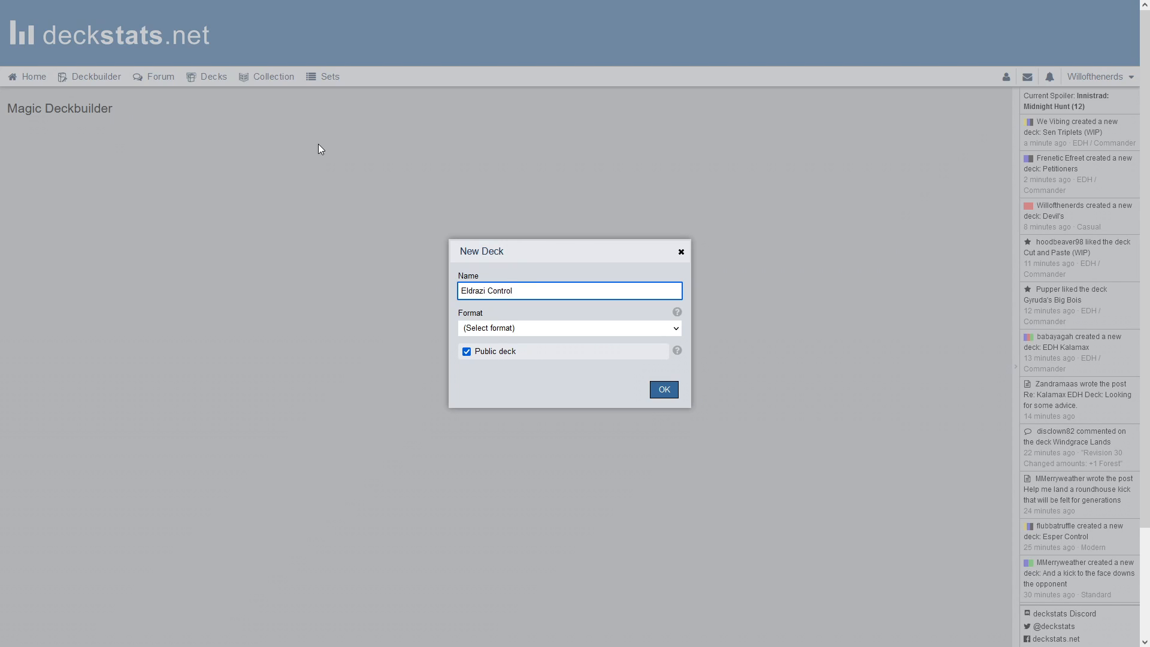
mouse_move(452, 208)
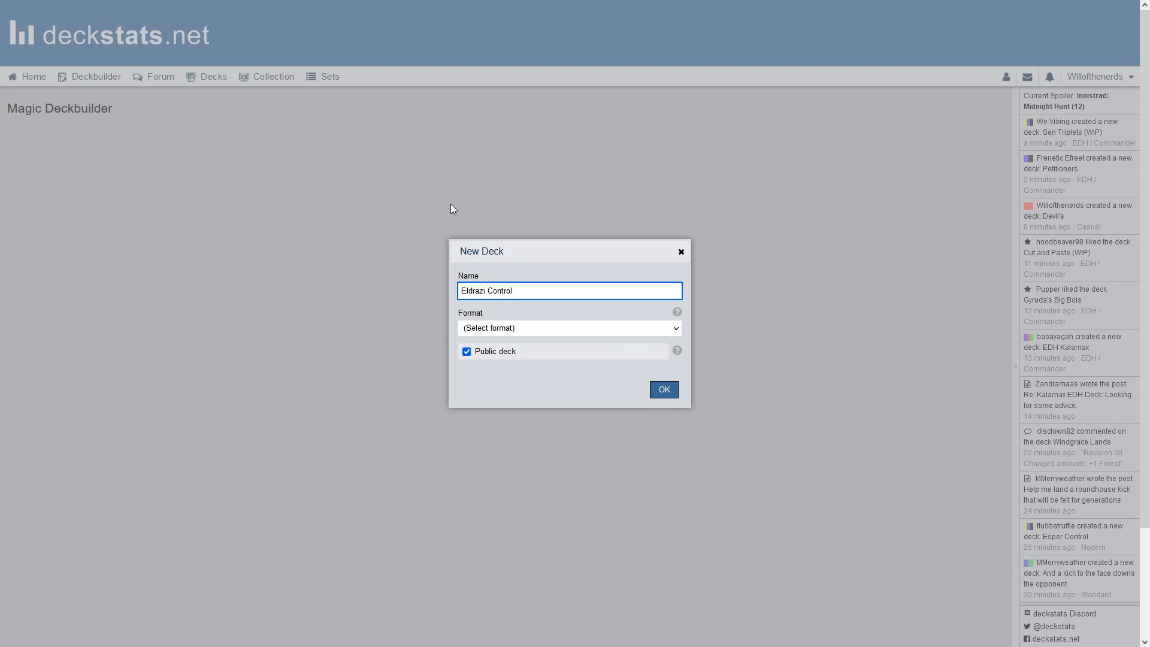
left_click(567, 328)
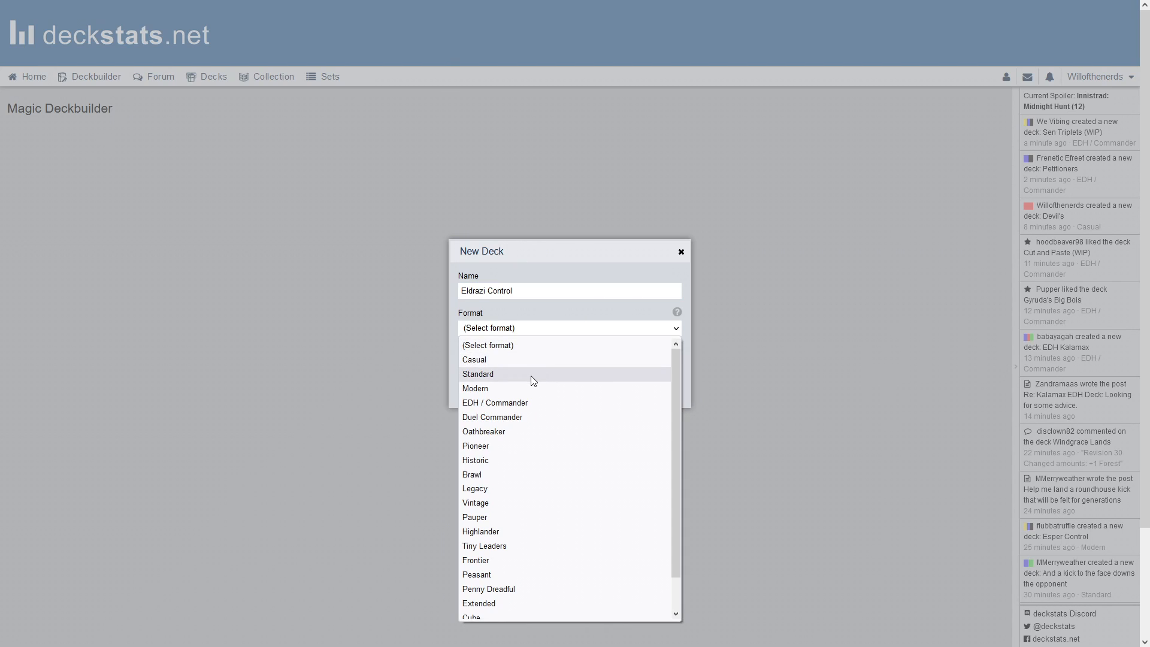
left_click(474, 359)
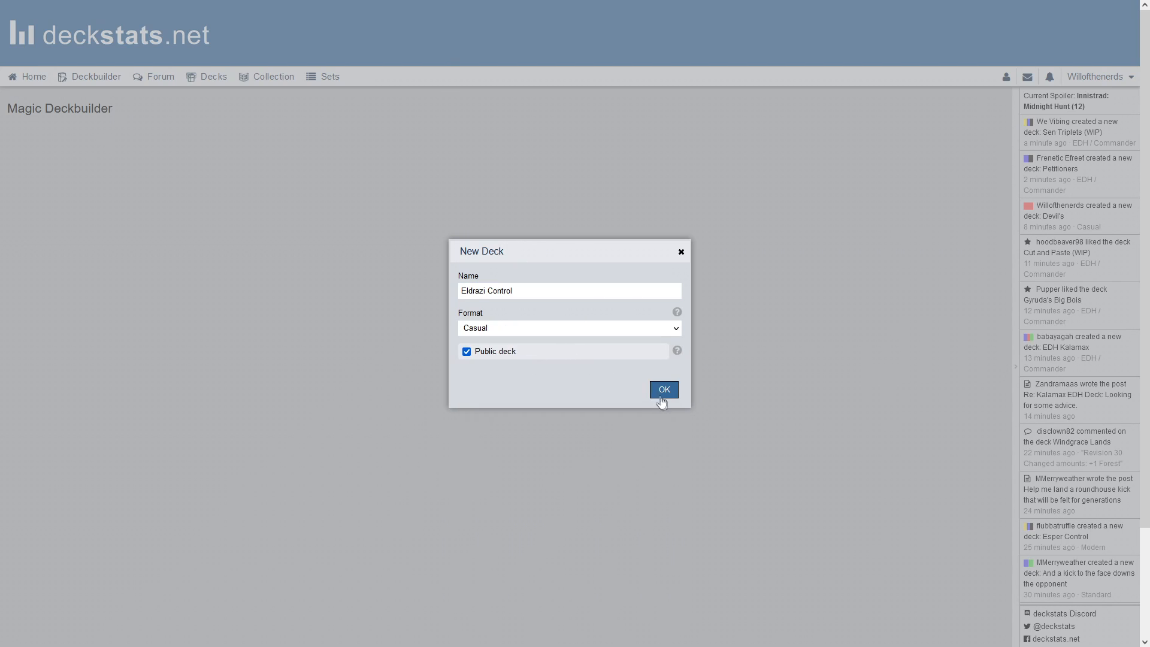
Confirm creation so the empty Eldrazi Control deck opens in the deckbuilder
left_click(662, 388)
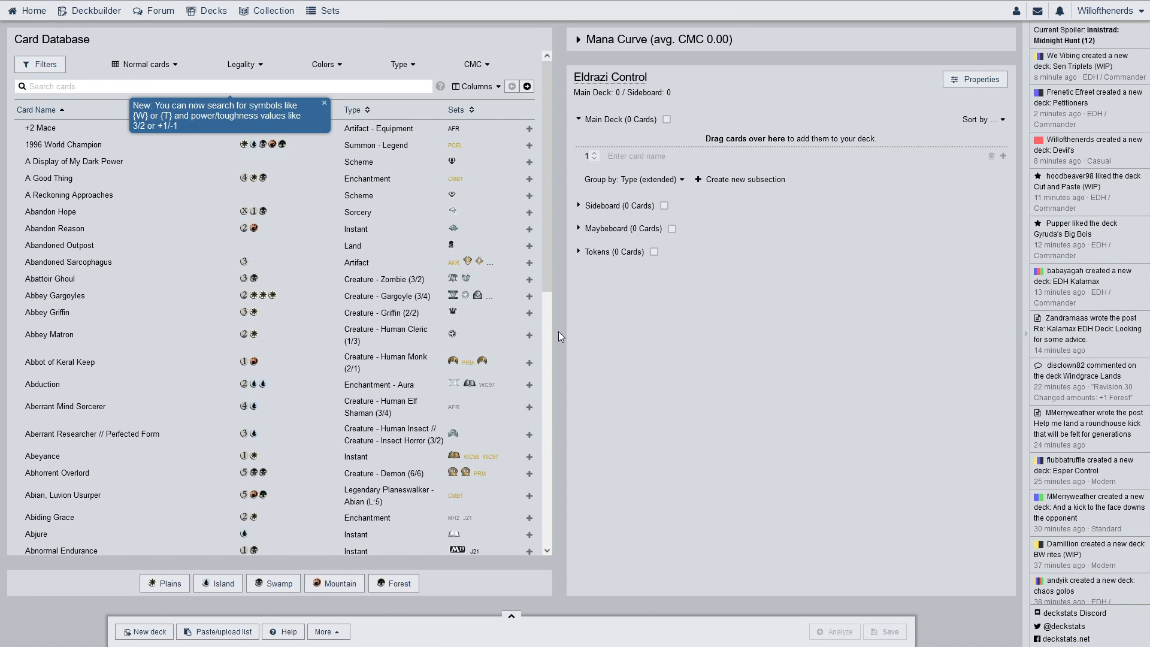
mouse_move(495, 335)
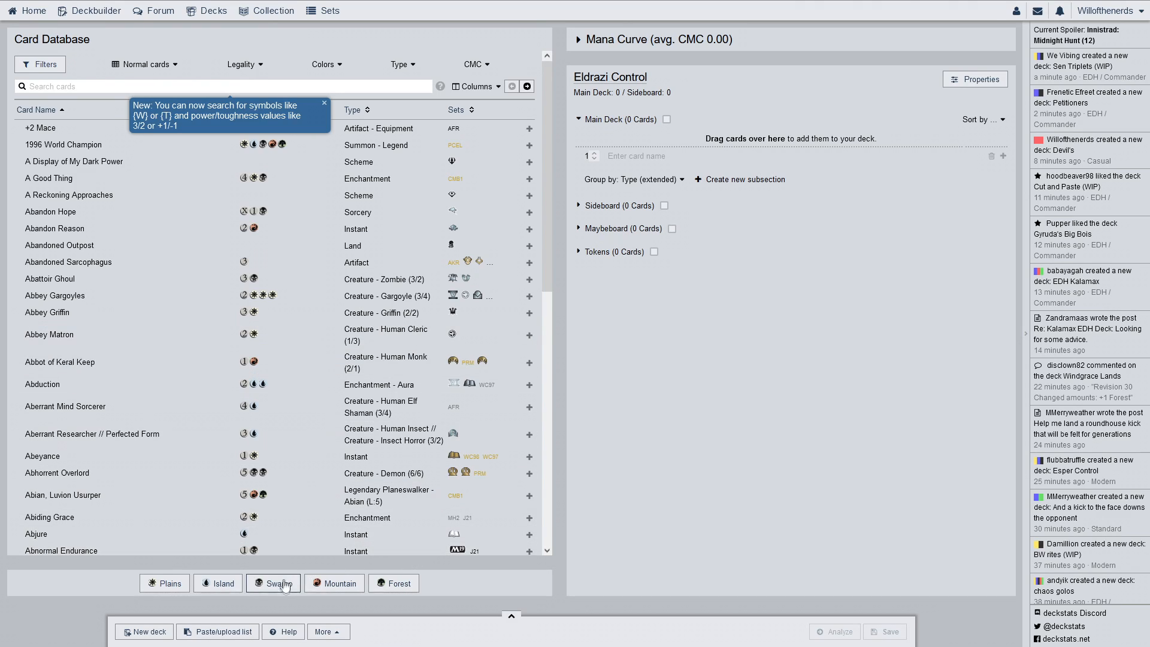
Add six Swamps to the main deck as its first cards
left_click(277, 583)
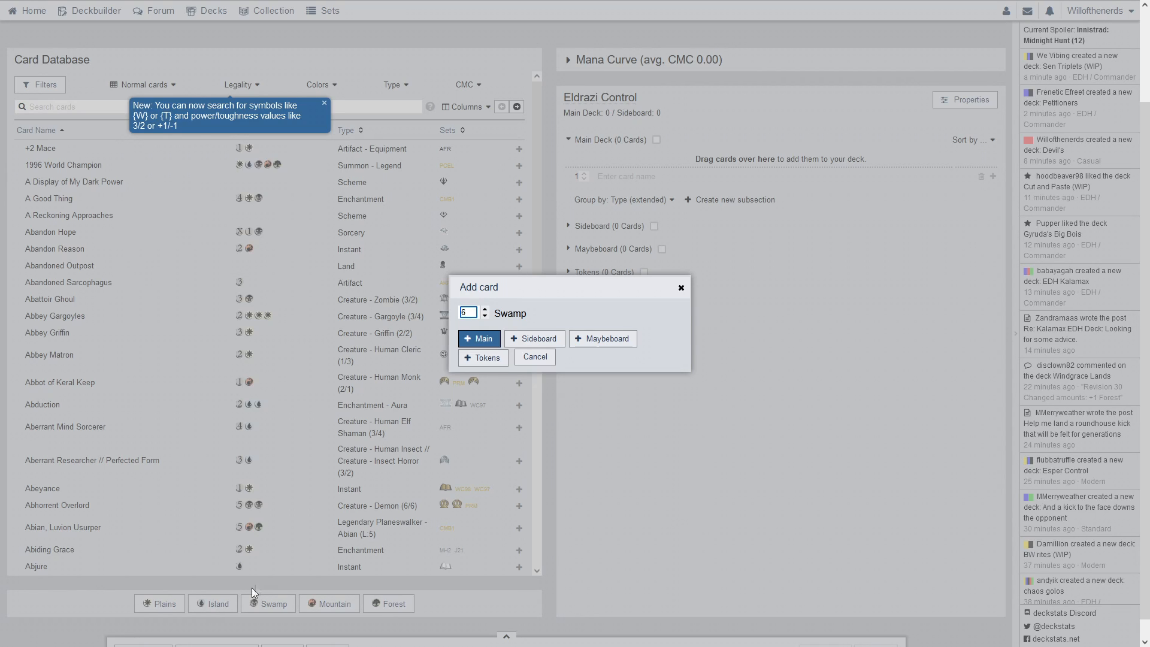
mouse_move(182, 618)
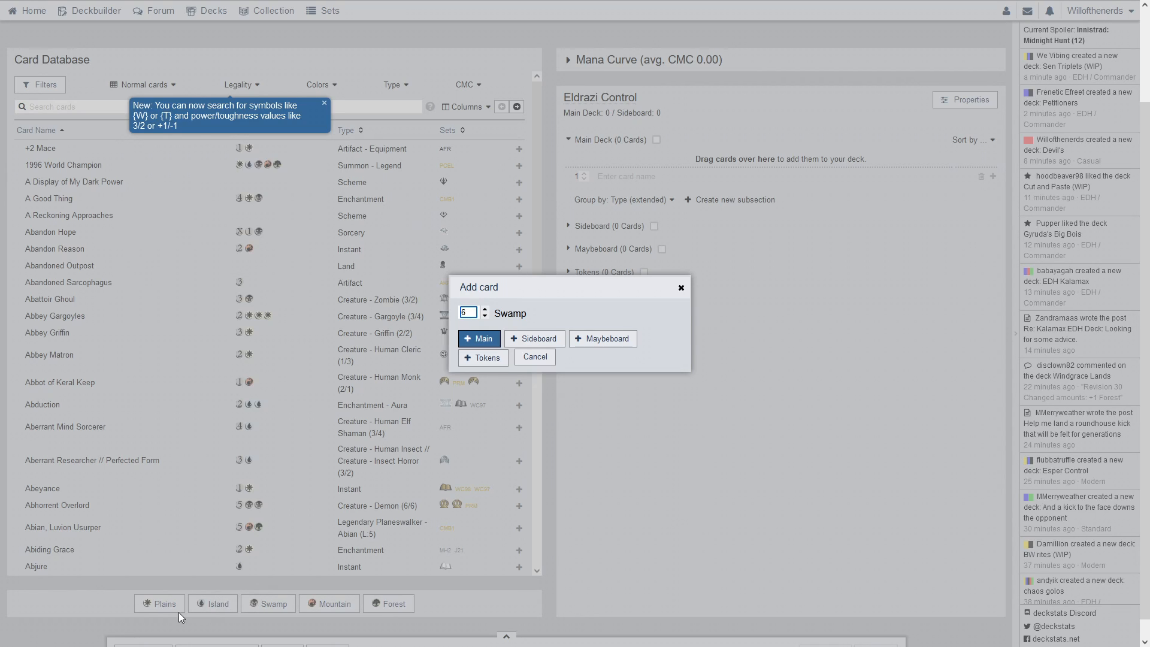
mouse_move(141, 621)
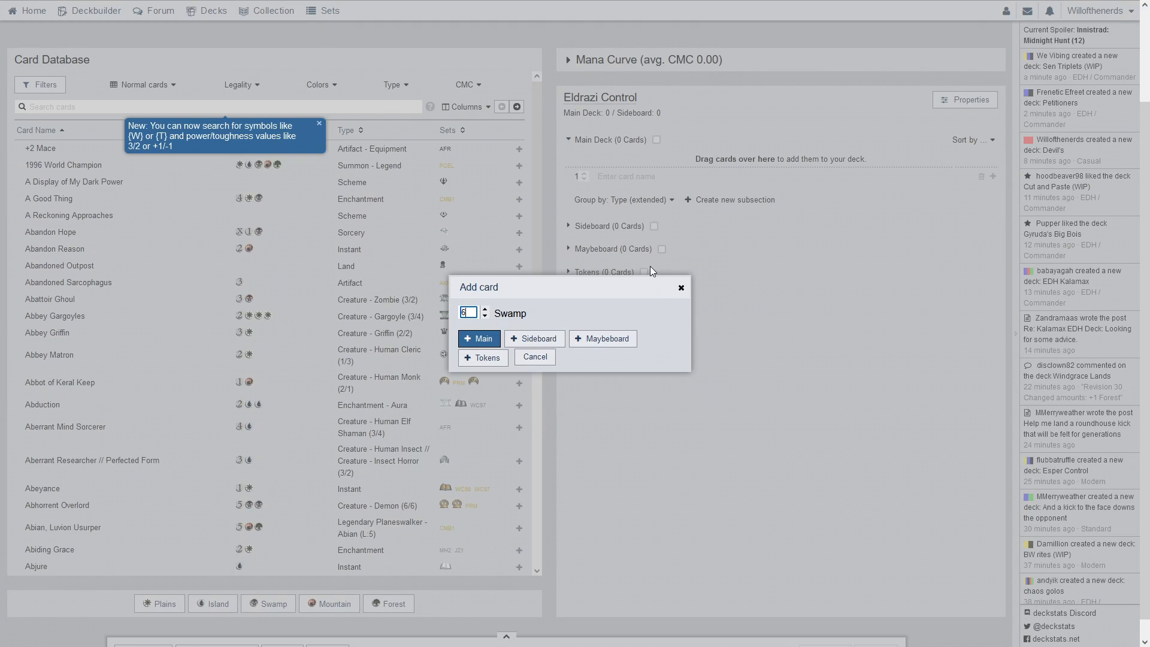
left_click(478, 338)
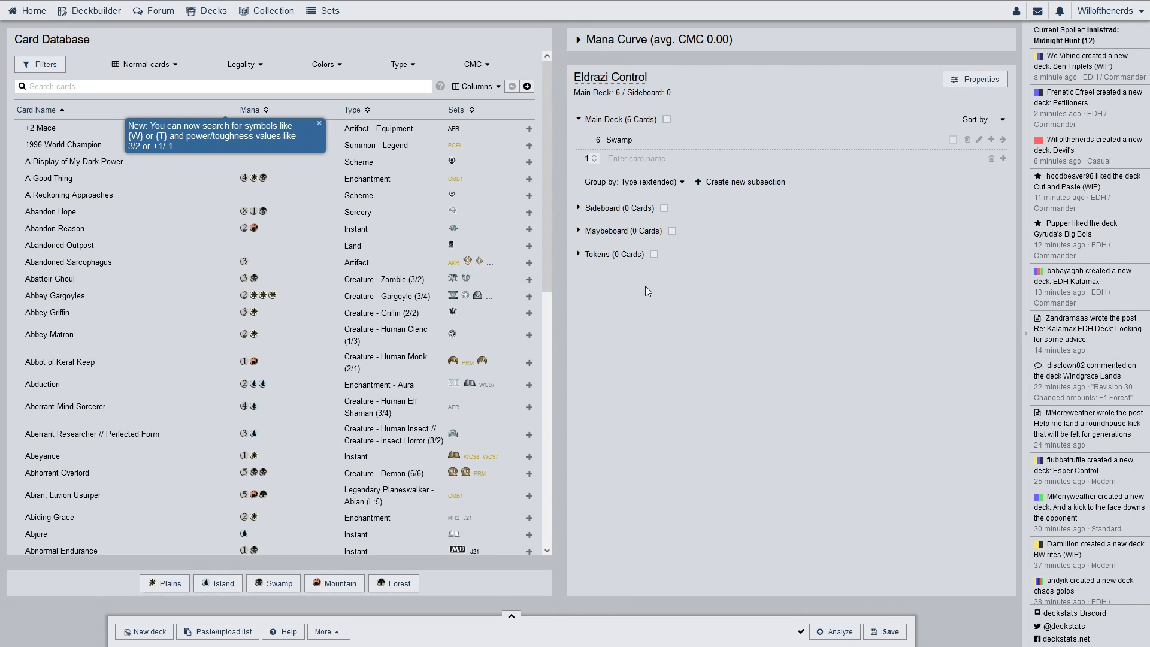
mouse_move(636, 283)
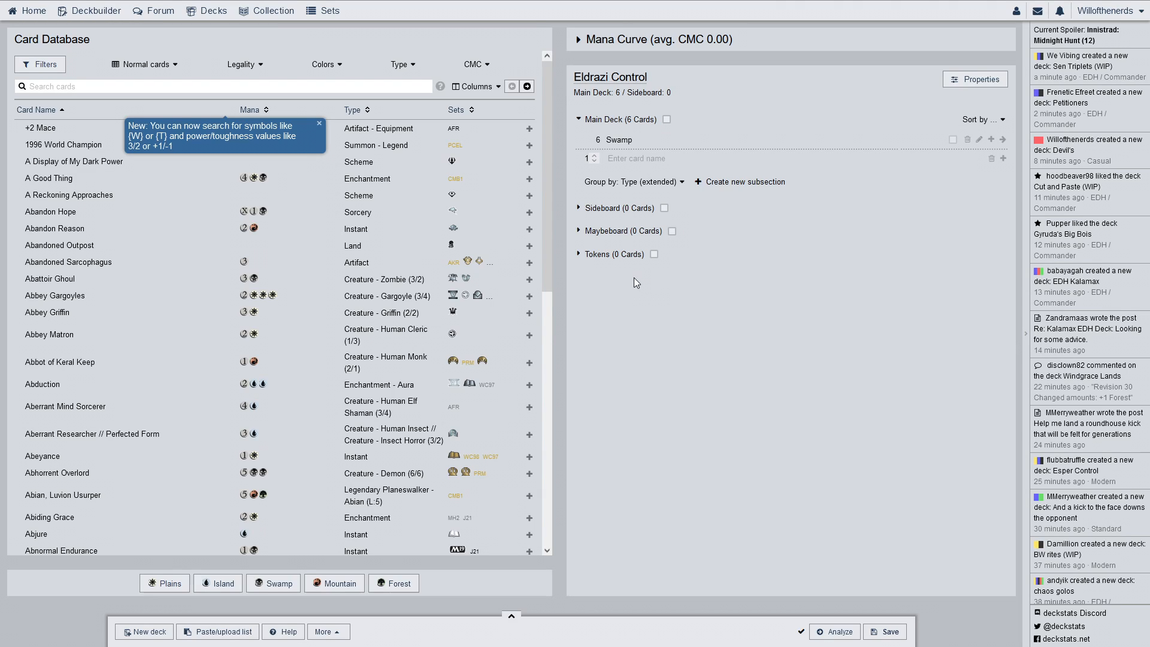
Search 'dimir gu' and add four Dimir Guildgate copies to the main deck
left_click(221, 86)
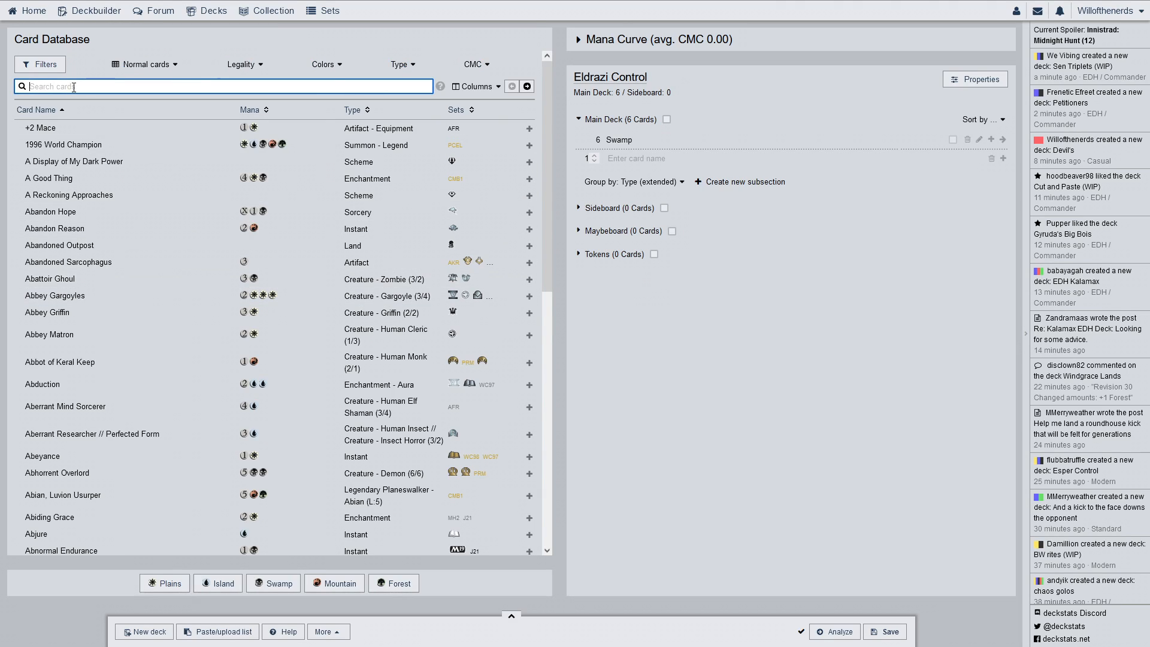
type("dimir guild")
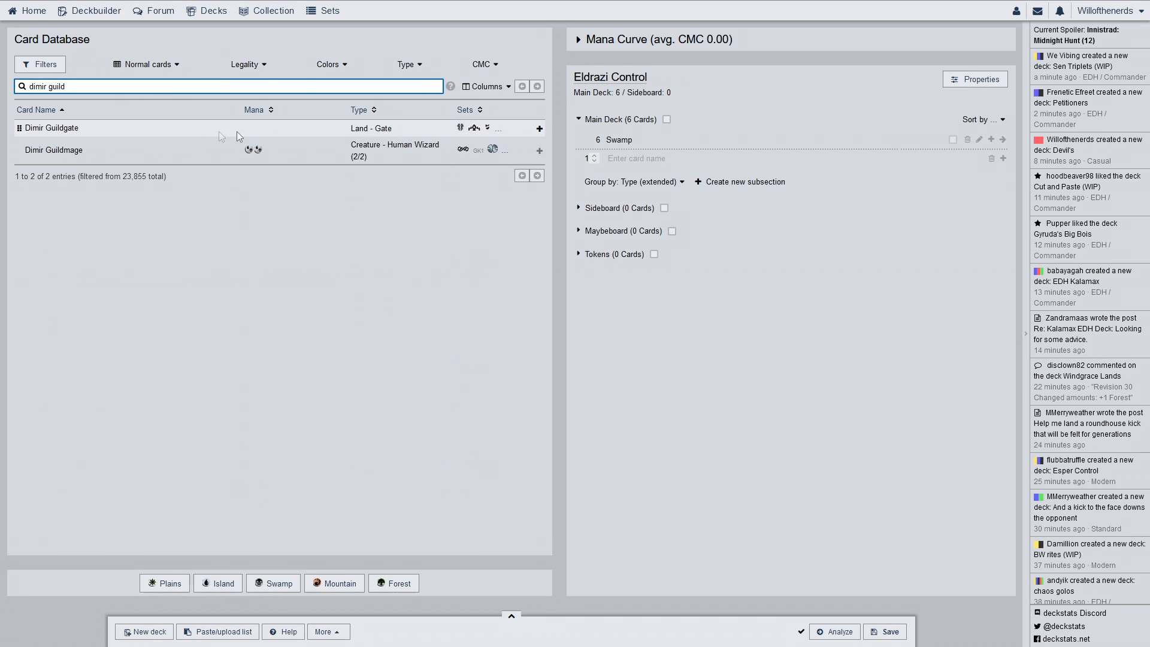
left_click(539, 129)
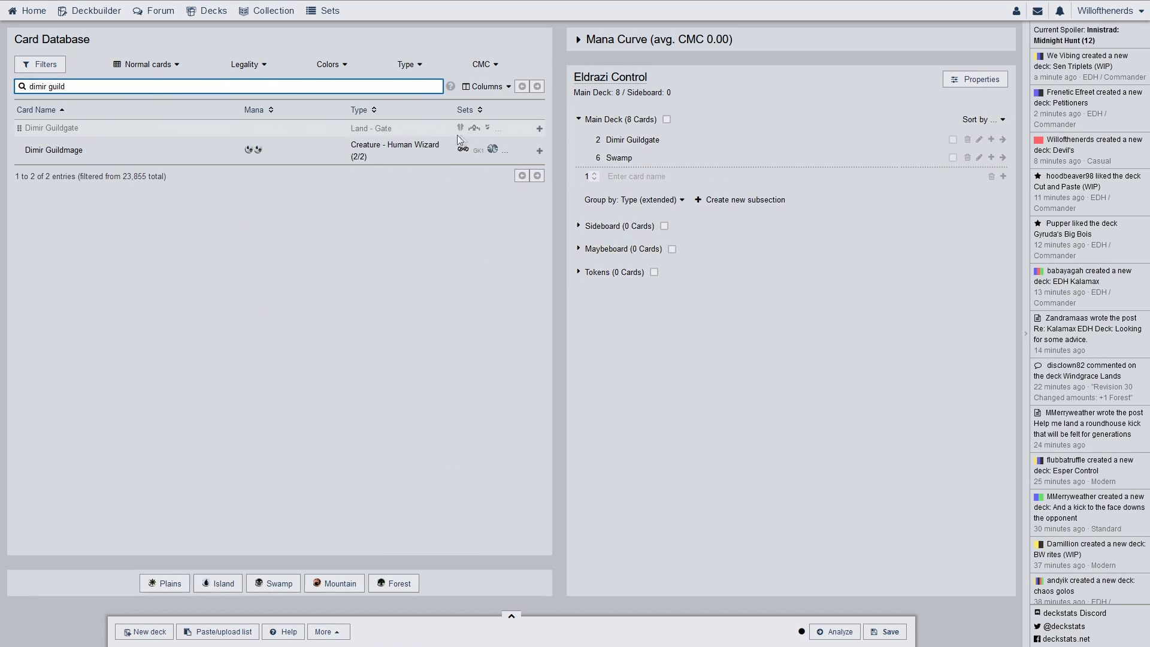
left_click(540, 128)
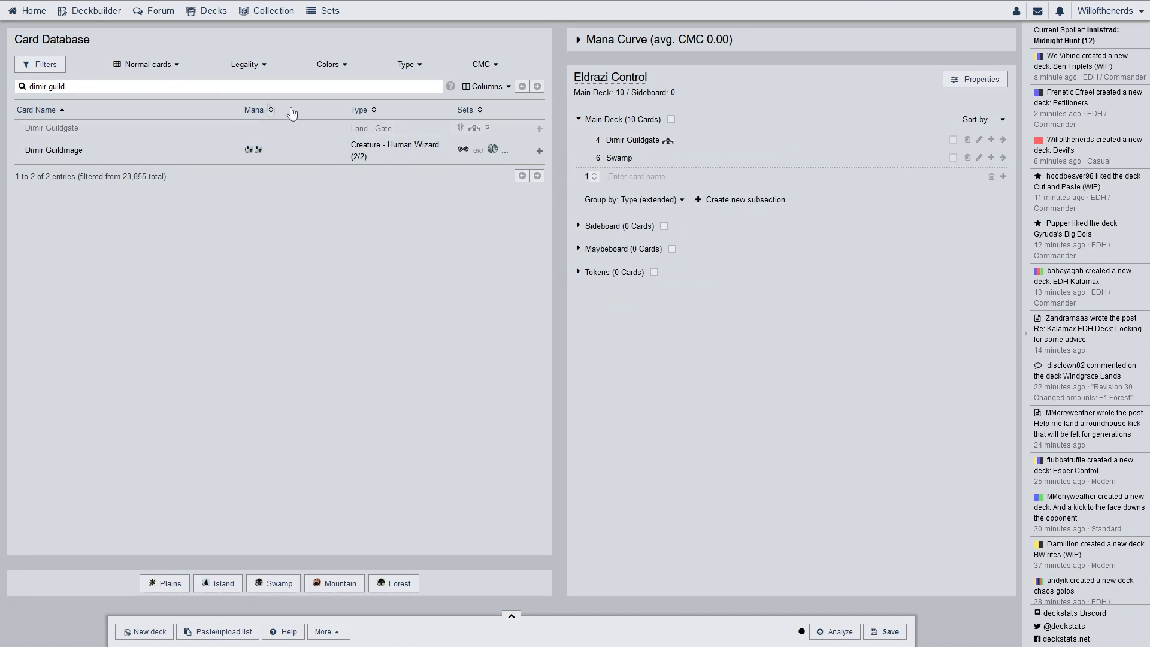
Add six Wastes and six Islands, bringing the main deck to 22 cards
left_click(220, 86)
type("waste")
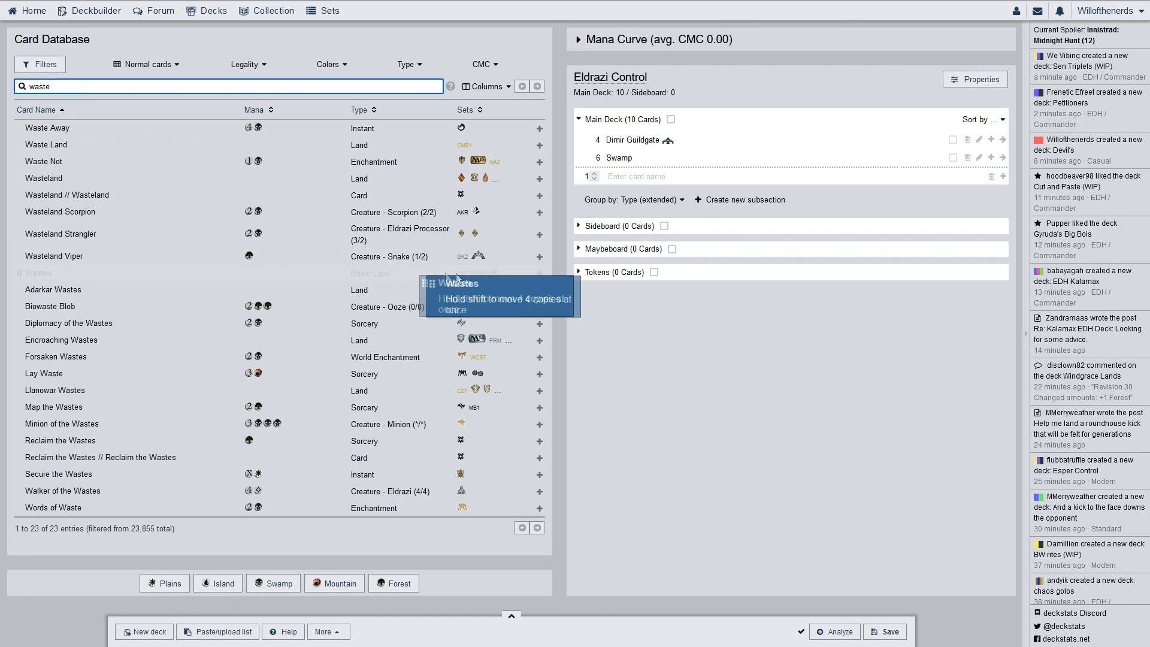
left_click(539, 272)
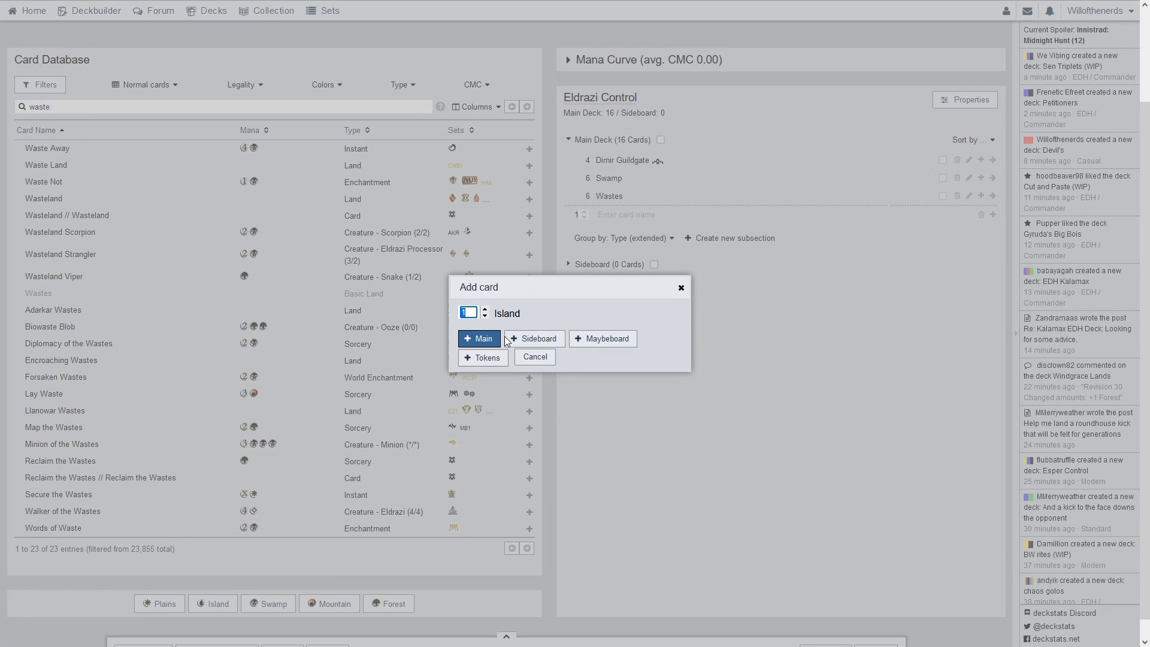
left_click(478, 338)
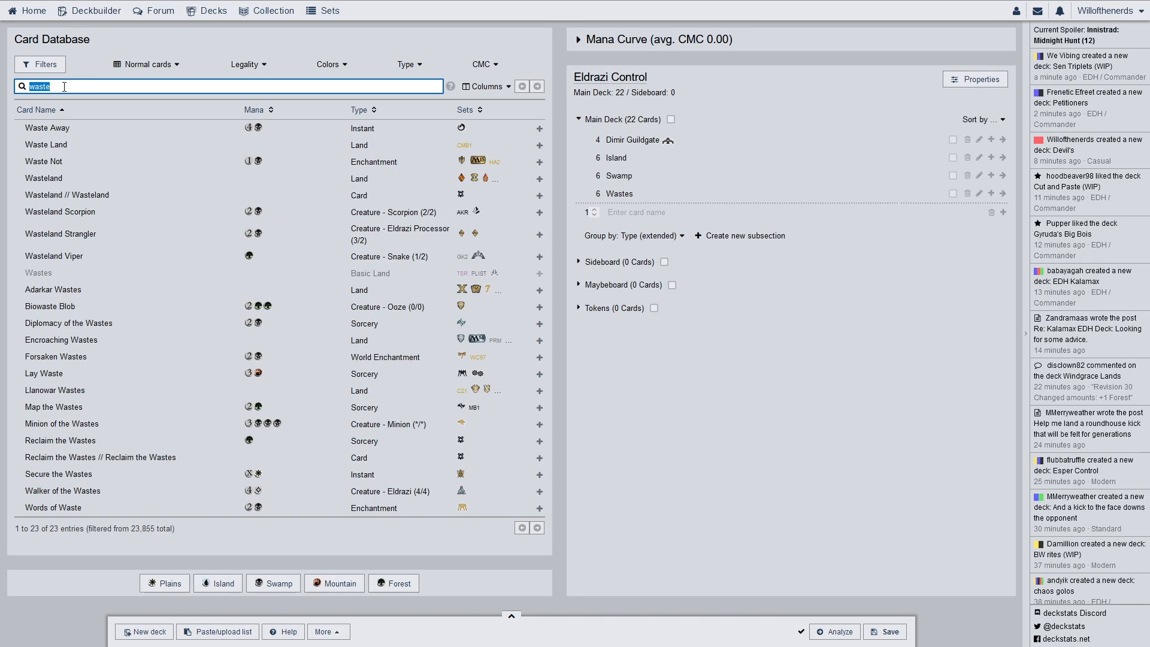
Search 'void' and add Void Shatter to the main deck with its quantity set to 4
type("v")
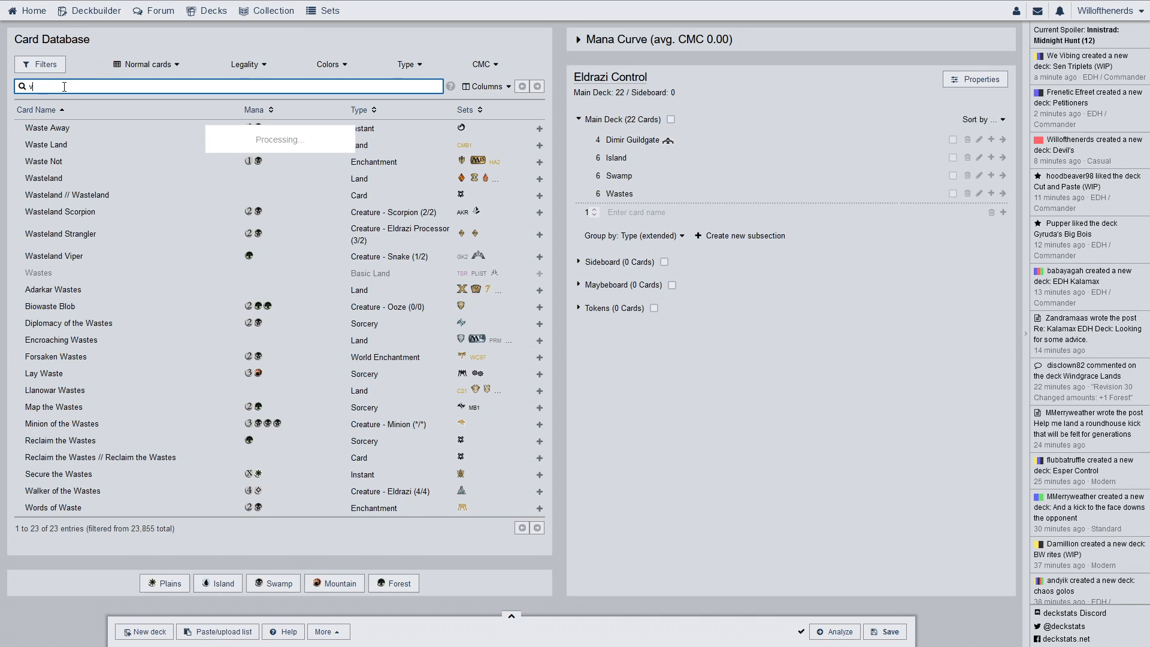
type("oid shatt")
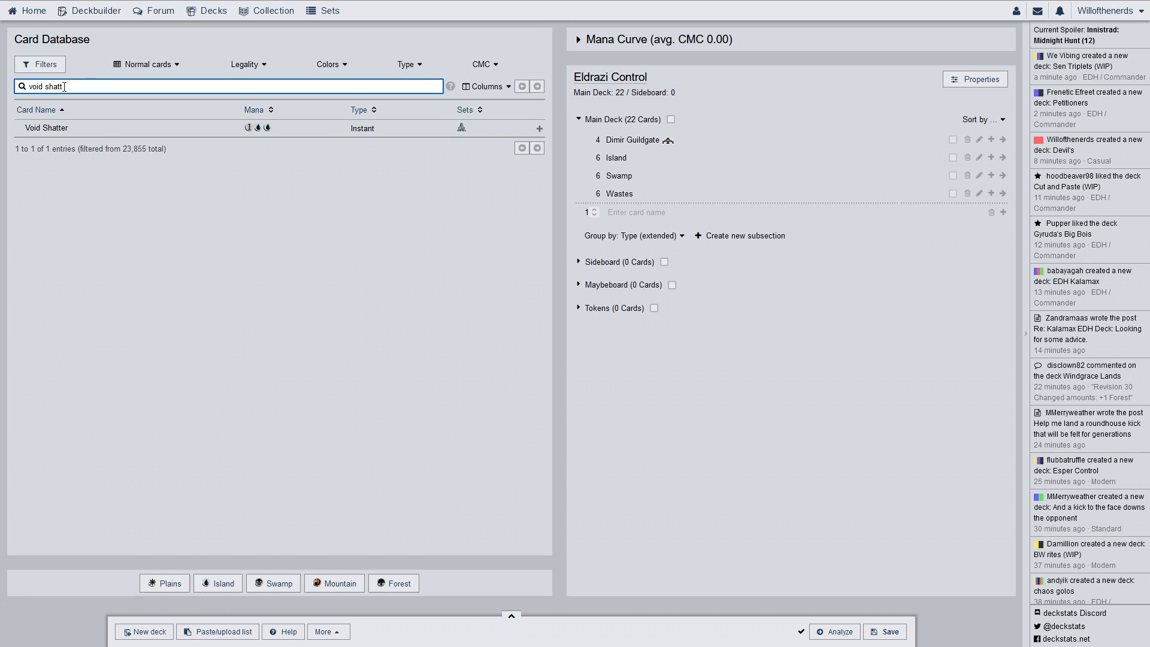
left_click(538, 128)
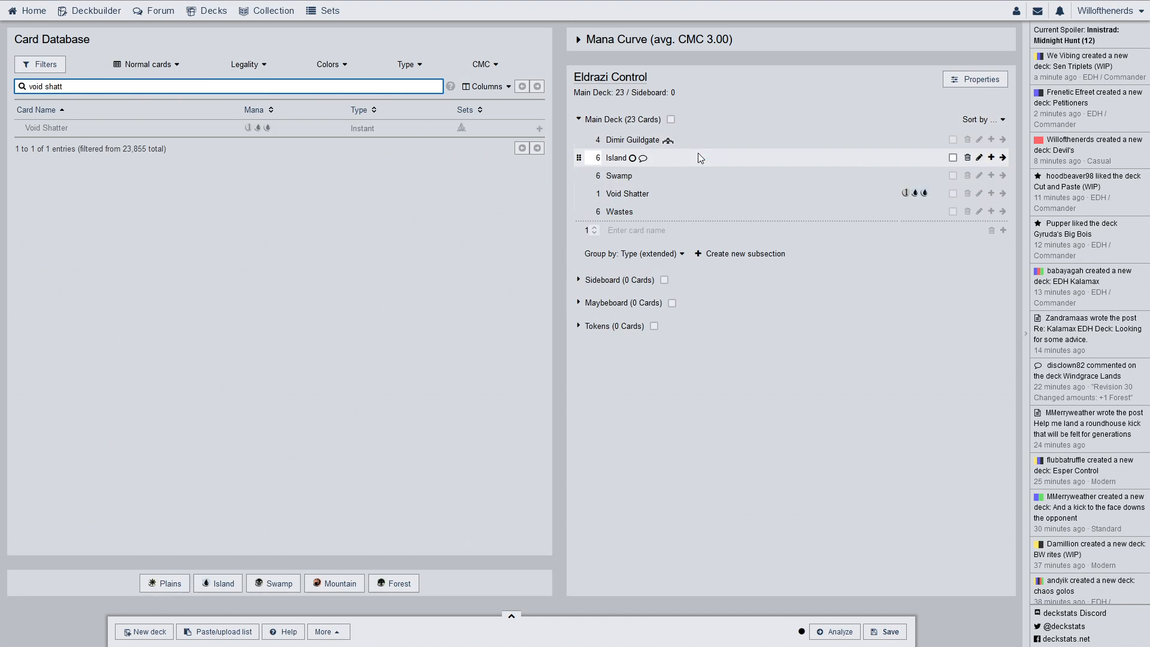
left_click(590, 192)
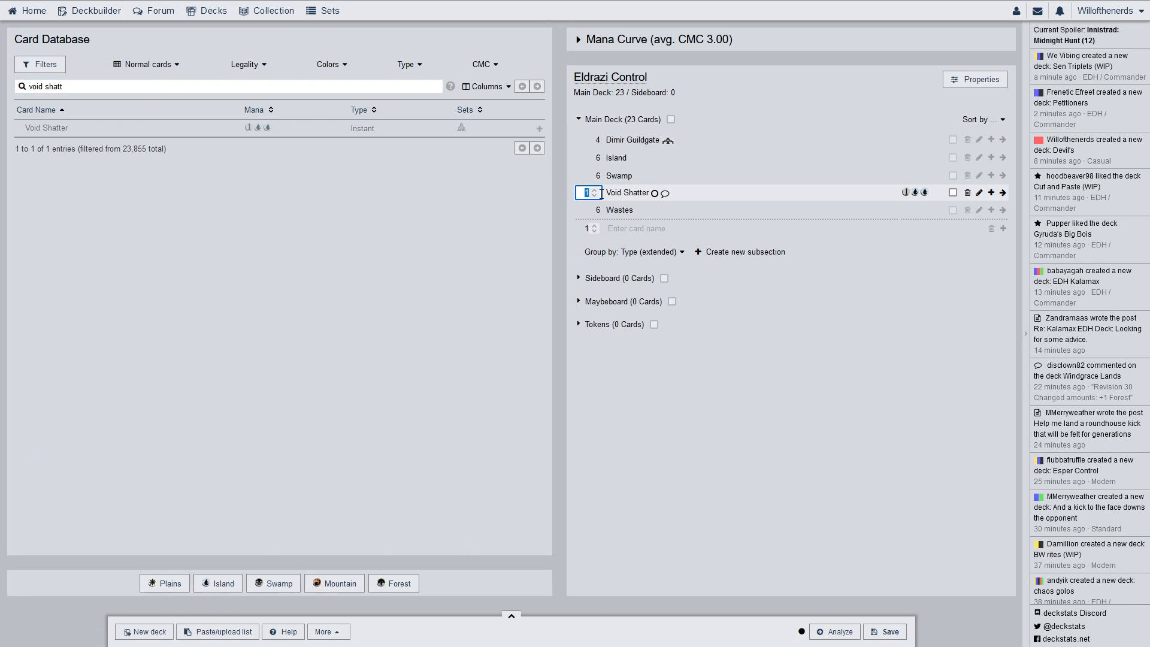
type("4")
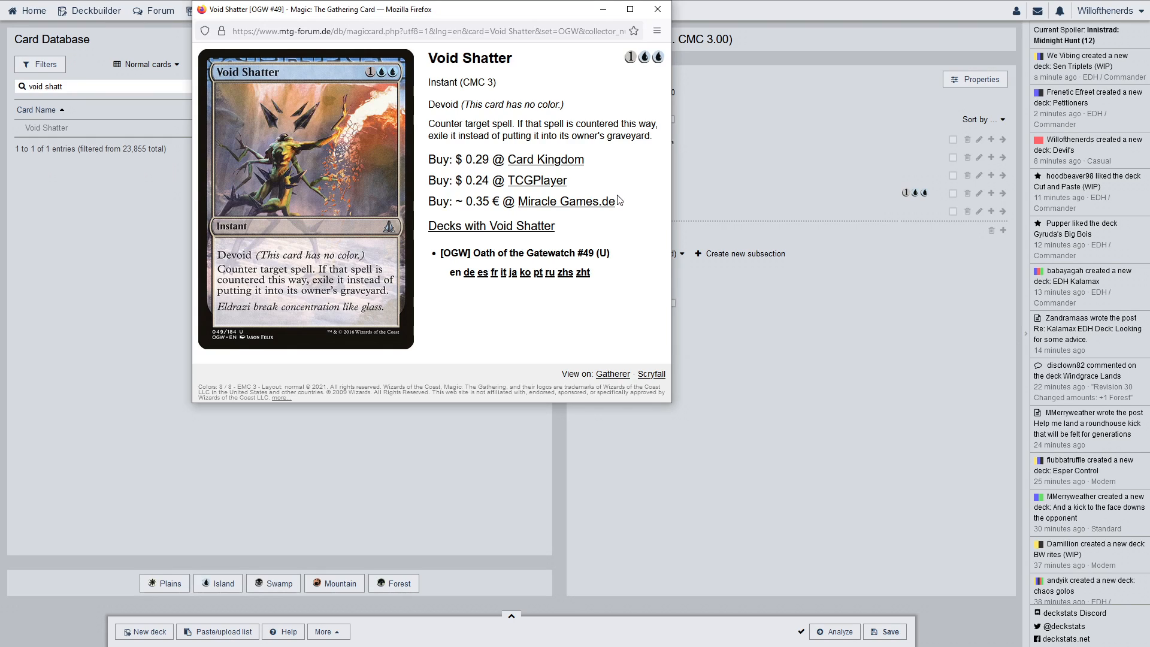
mouse_move(602, 188)
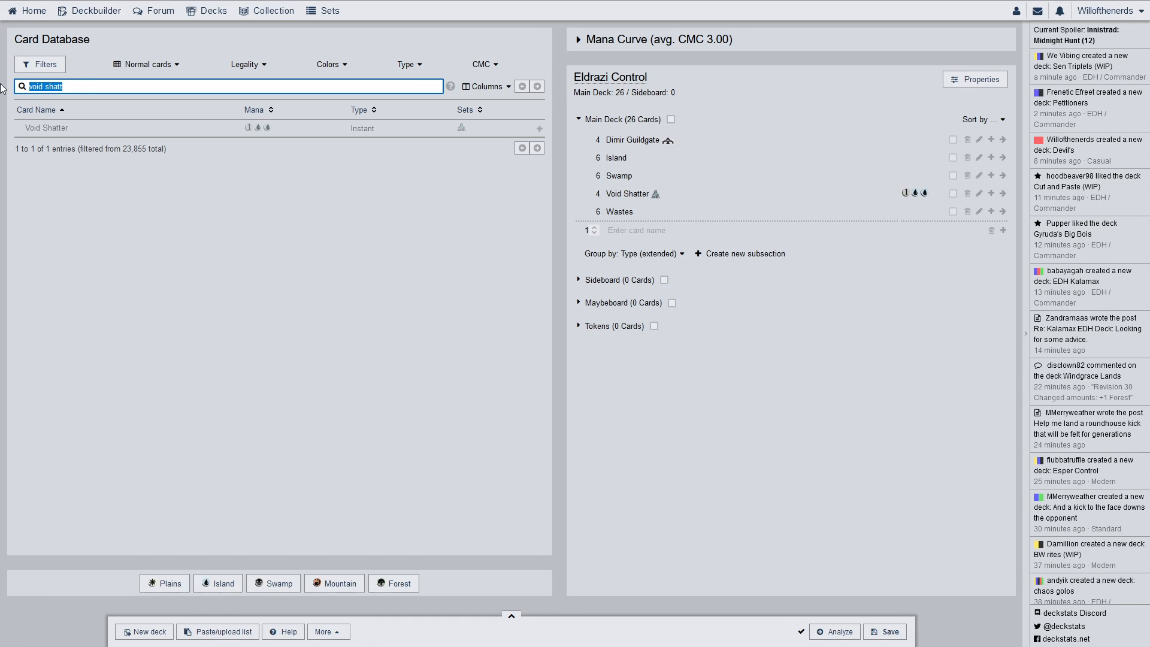
Search 'rui' then 'tid', add Tide Drifter to the main deck and review its card details
type("ruinatio")
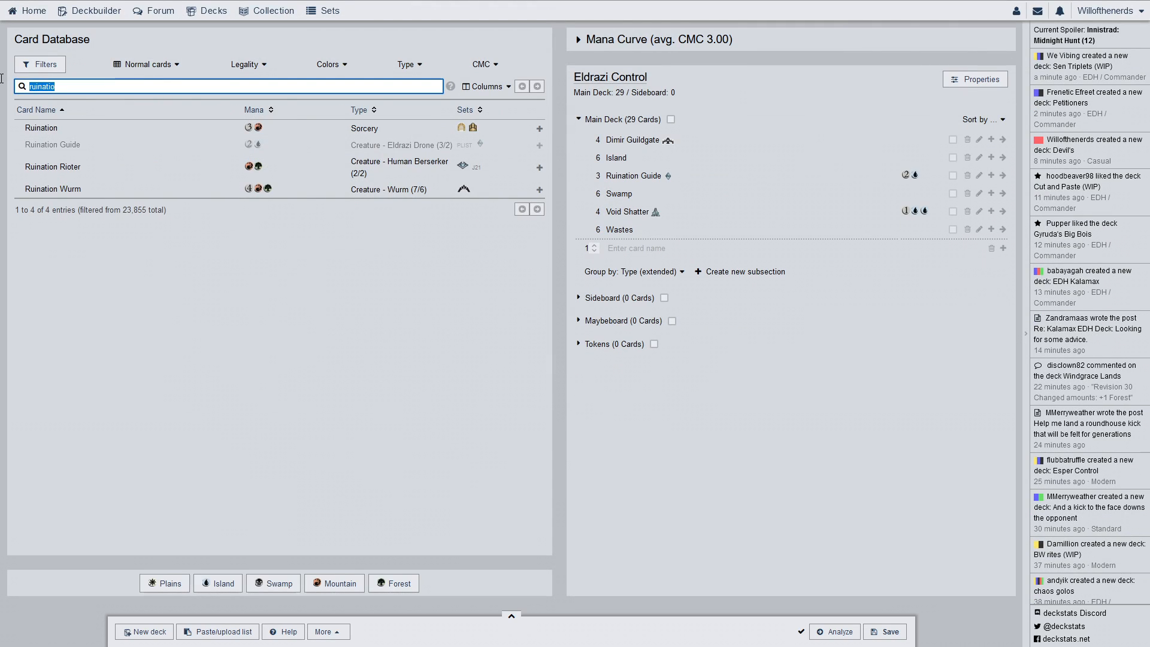
type("tide d")
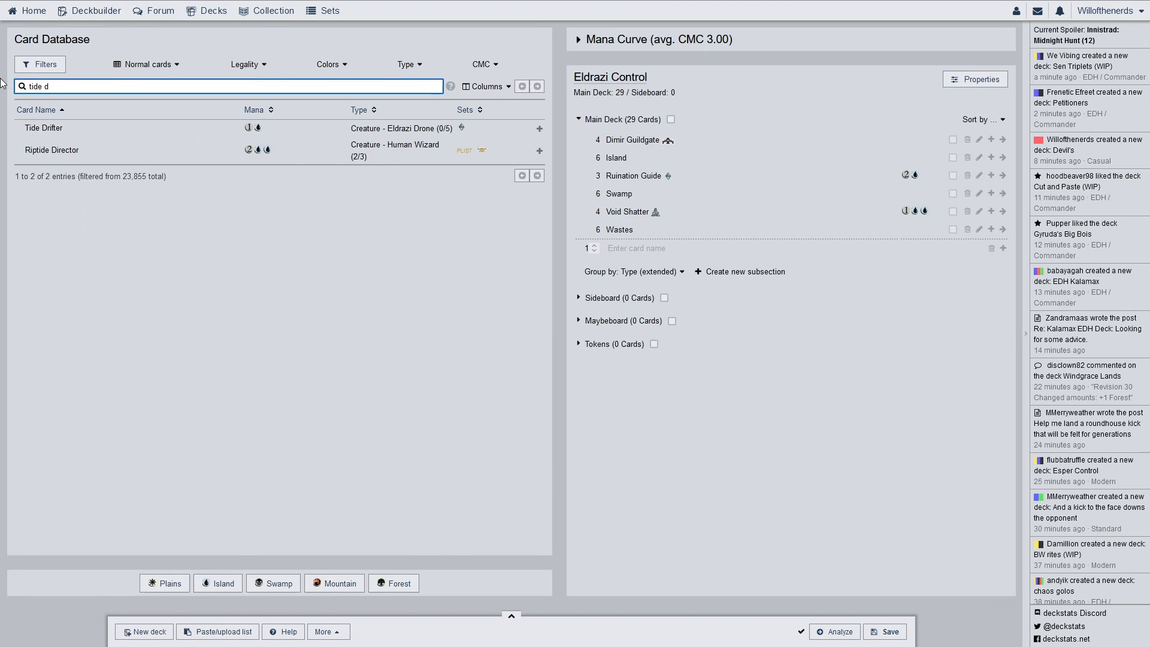
left_click(540, 129)
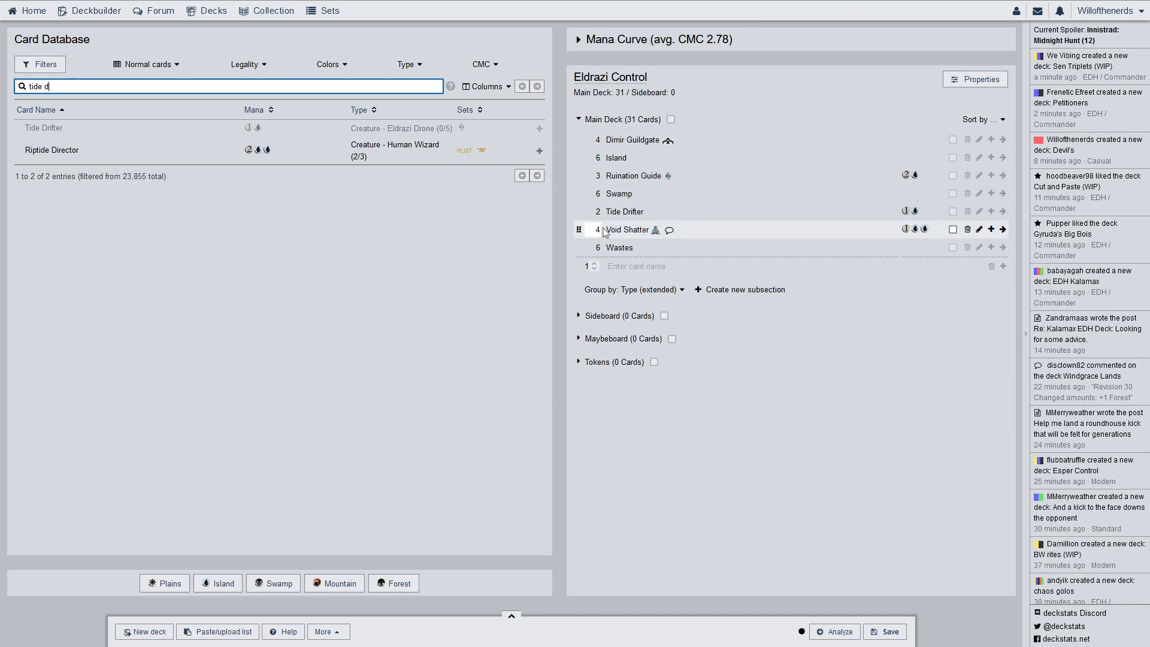
left_click(626, 229)
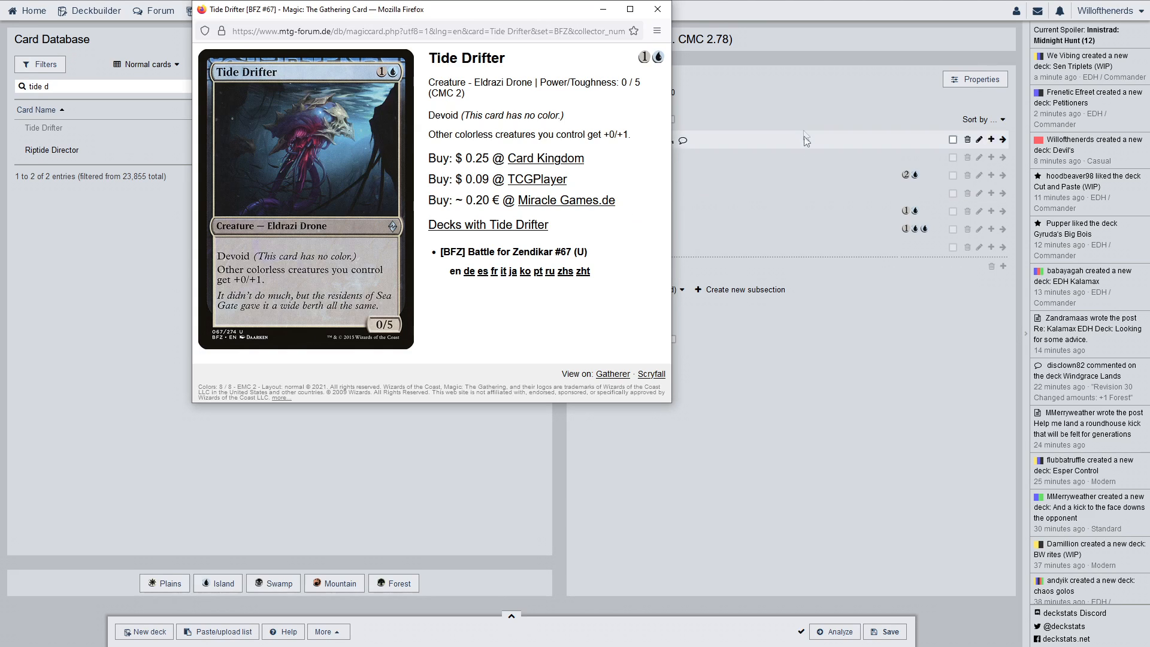
left_click(657, 10)
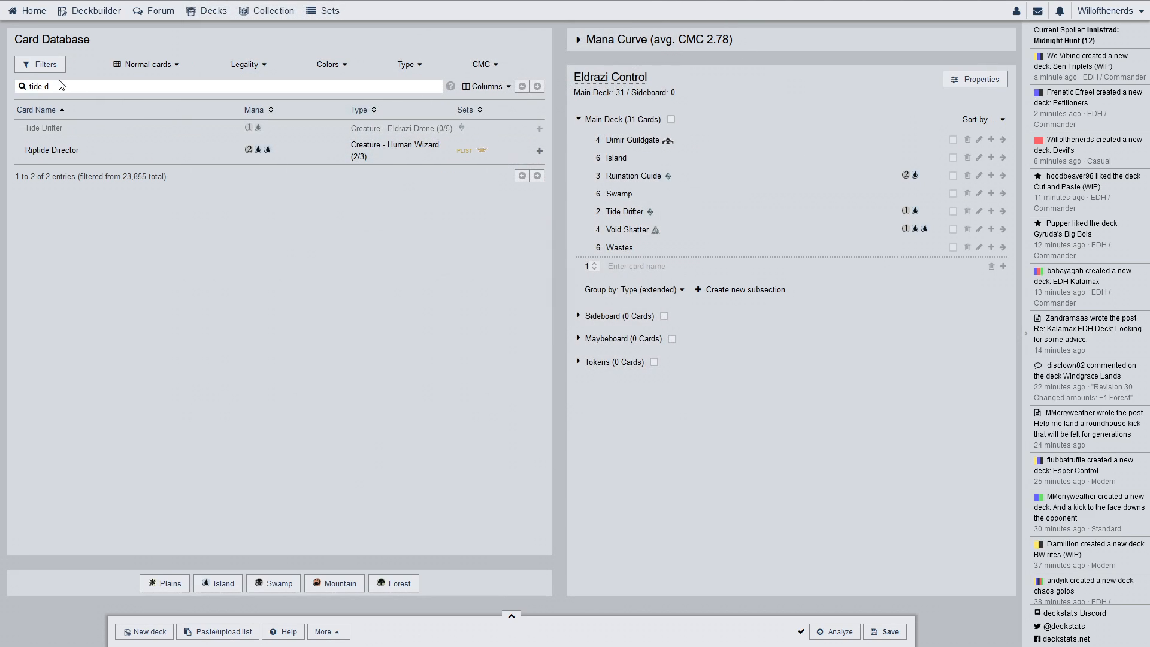
Search for Mist Intruder, add it to the main deck and review its card details
left_click(220, 86)
type("mist n")
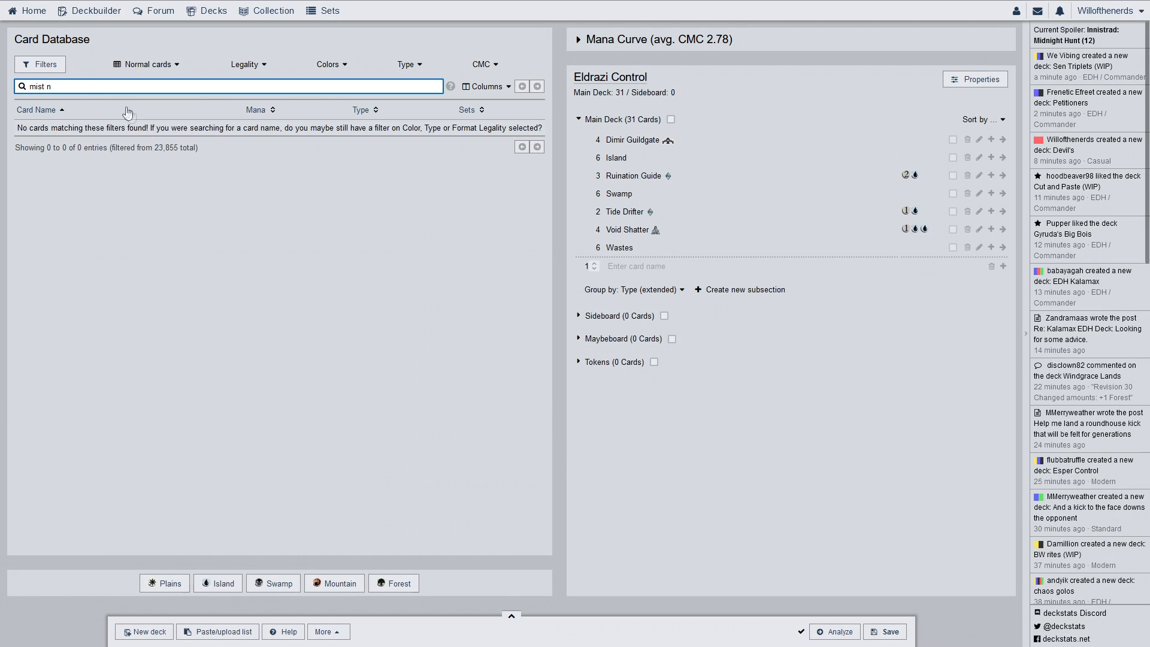
key("Backspace")
type("i")
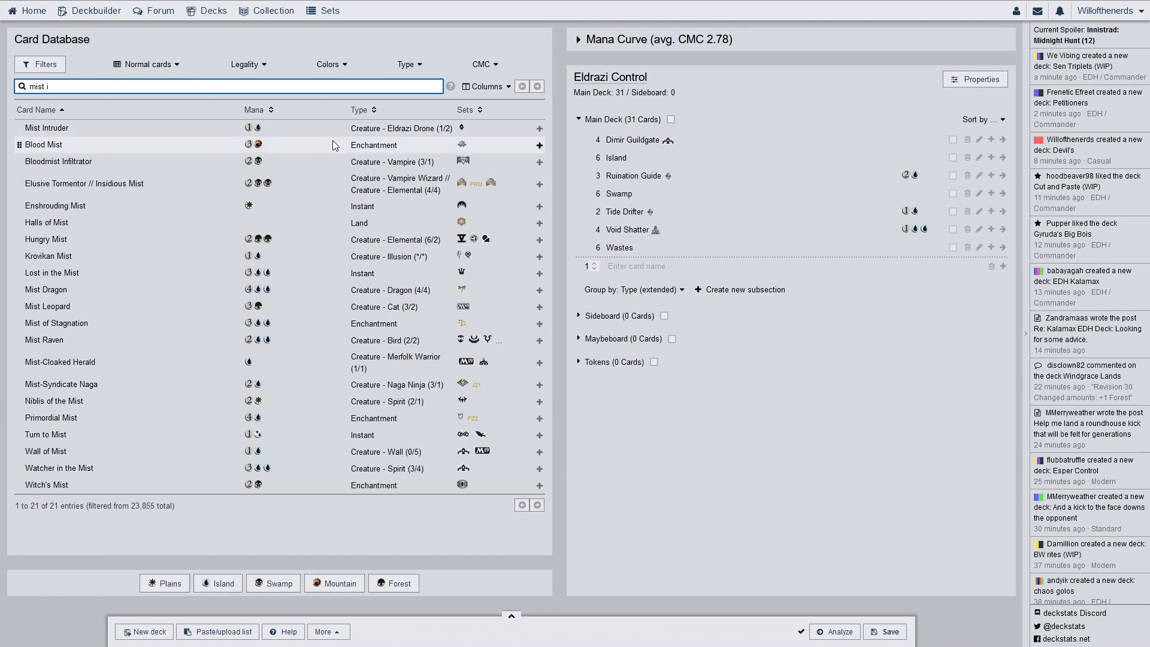
left_click(539, 128)
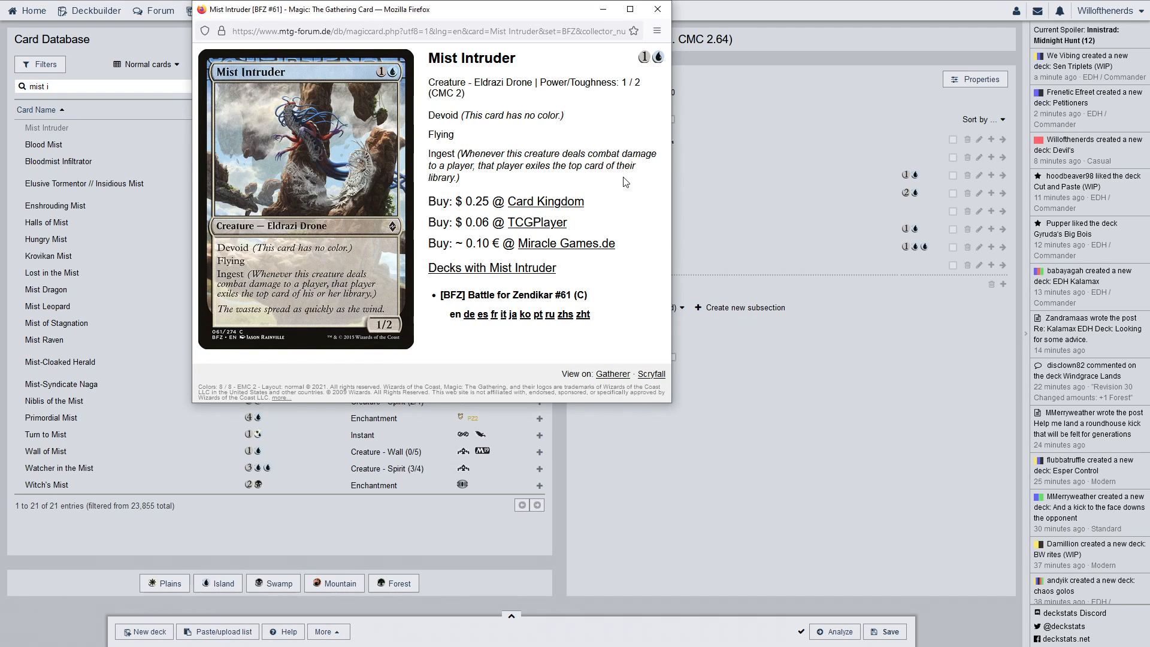
left_click(656, 9)
type("benthi")
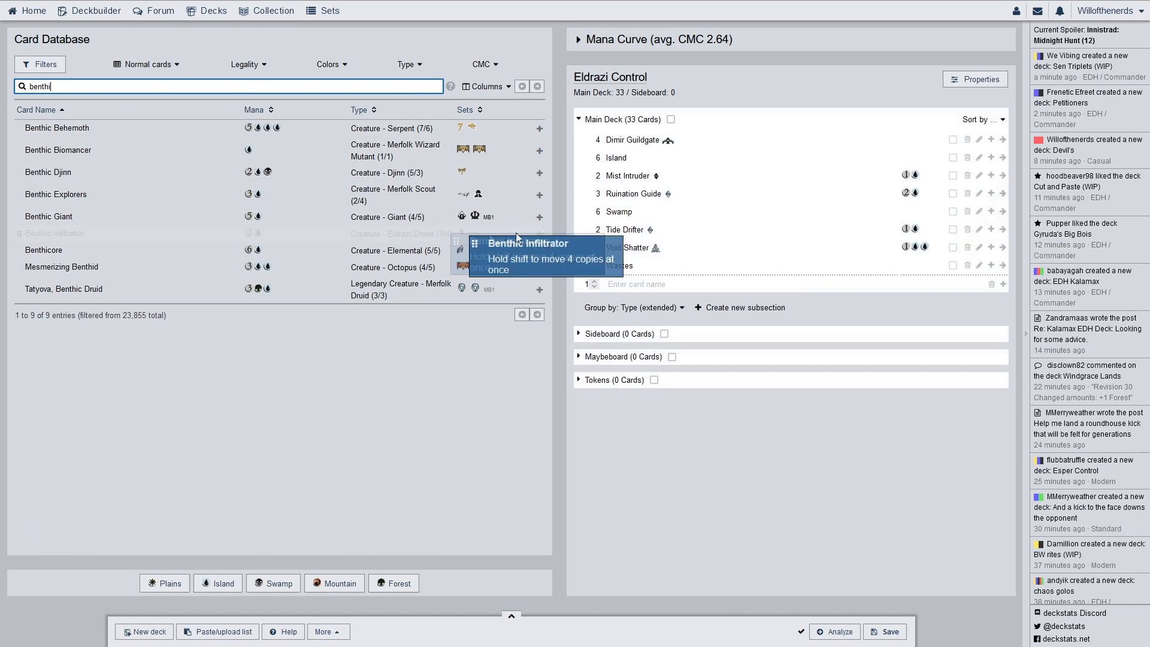
Add Benthic Infiltrator to the main deck and review its card details, reaching 35 cards
left_click(538, 247)
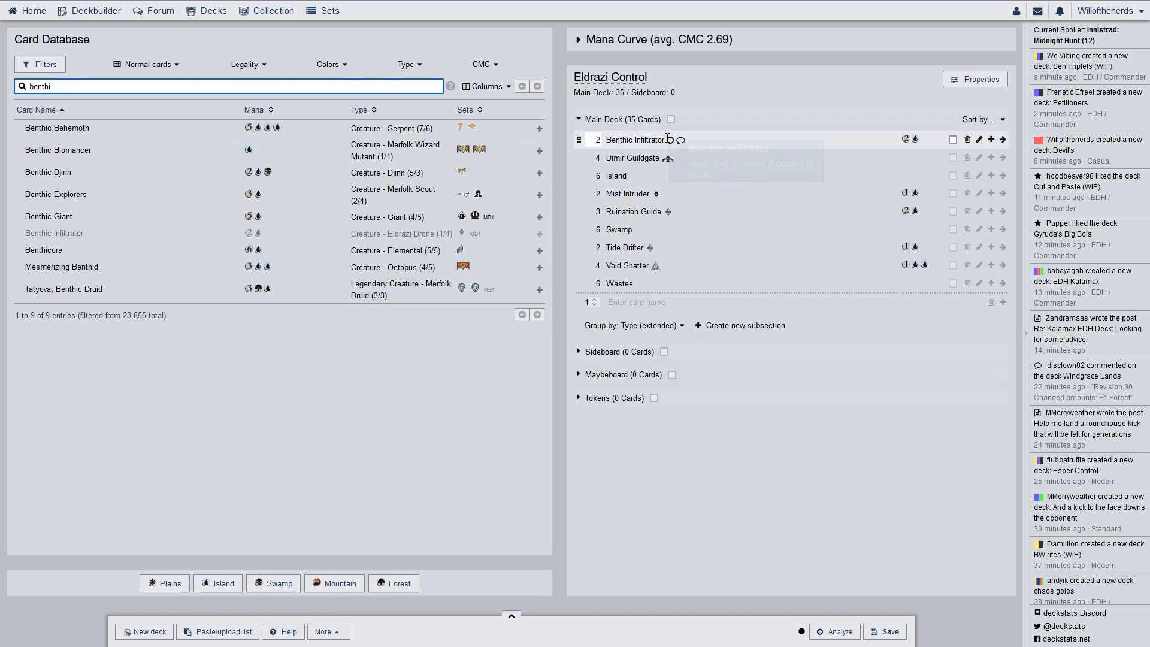
mouse_move(642, 139)
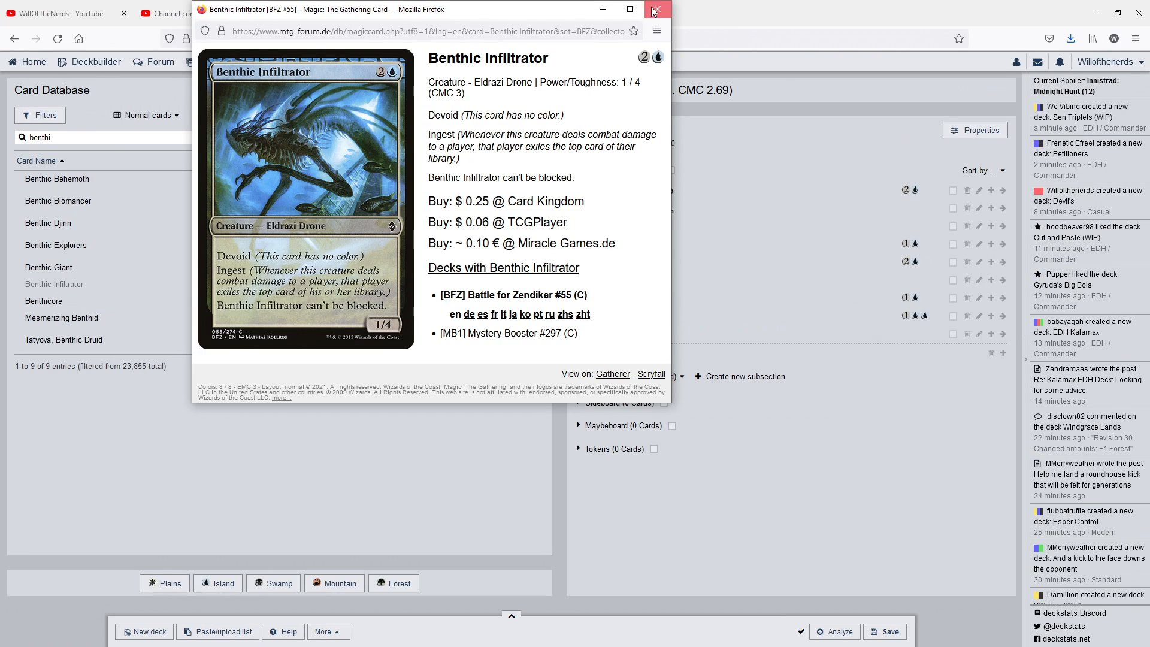
left_click(655, 10)
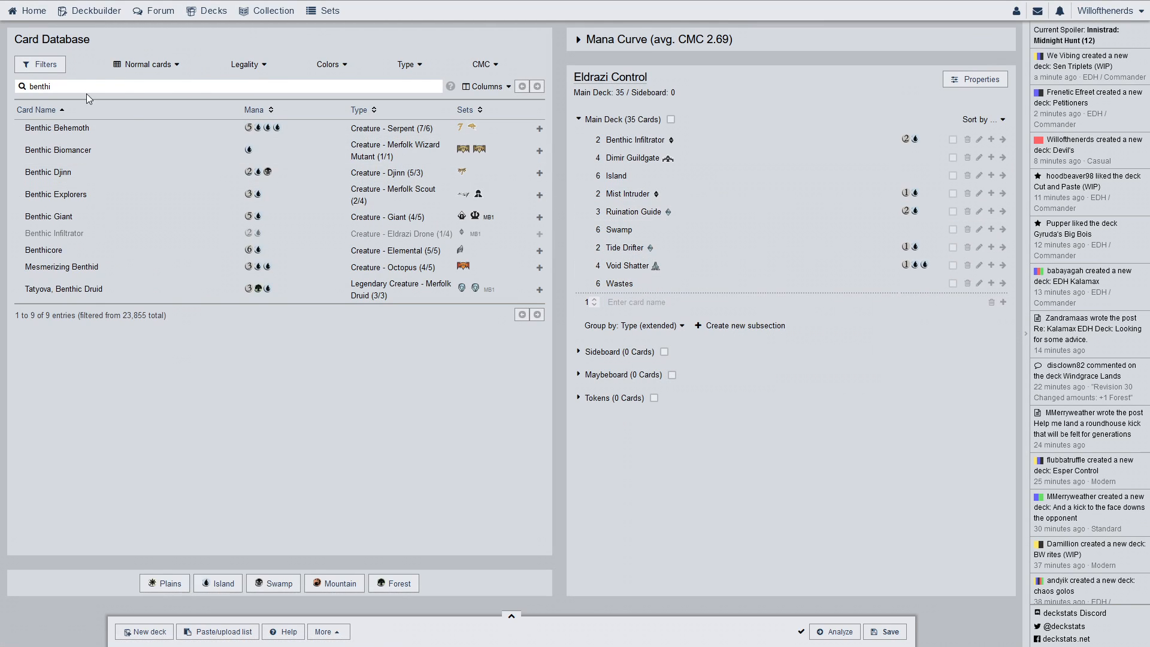
left_click(227, 86)
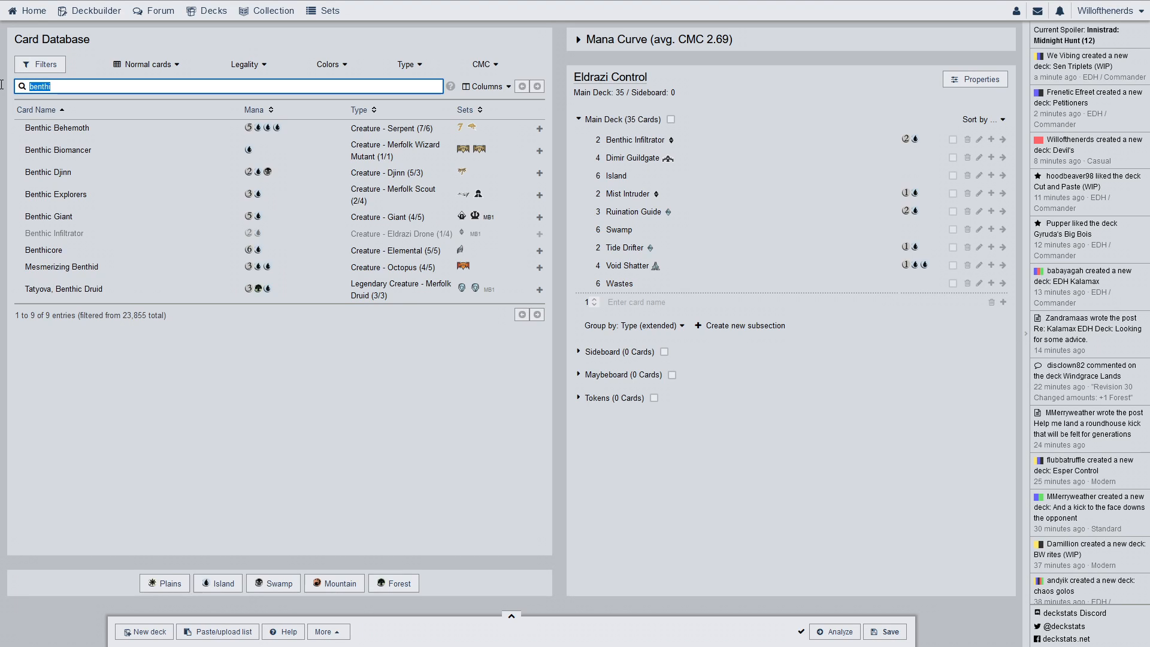
Search 'thou', add Thought Harvester to the main deck and review its card details
type("thought h")
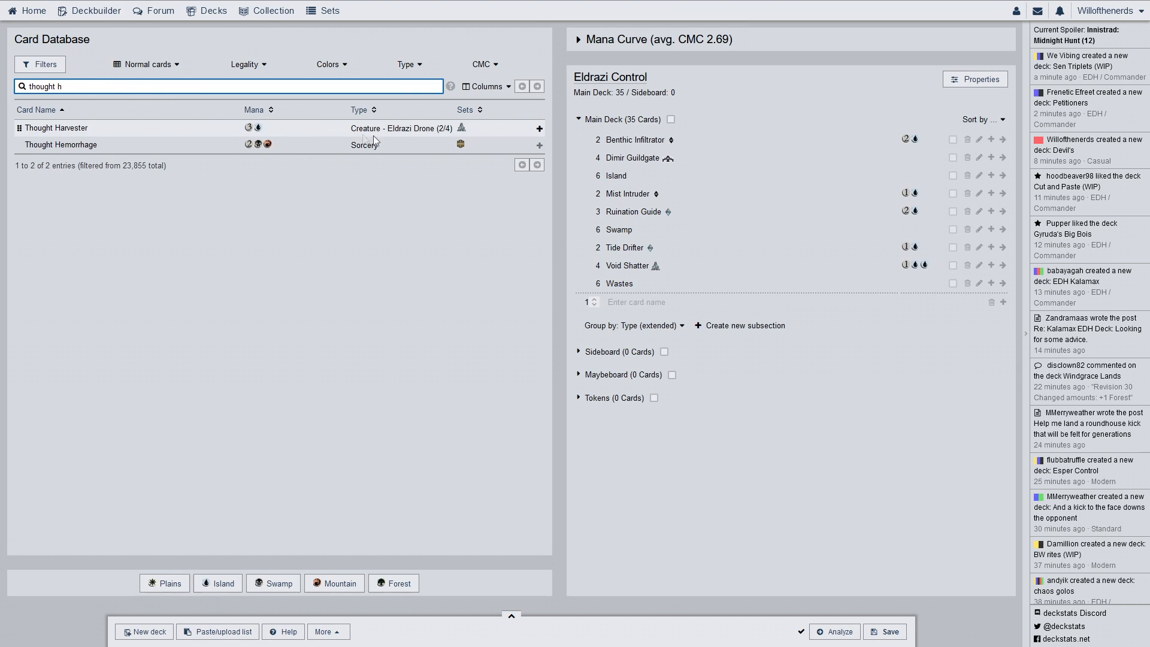
left_click(538, 128)
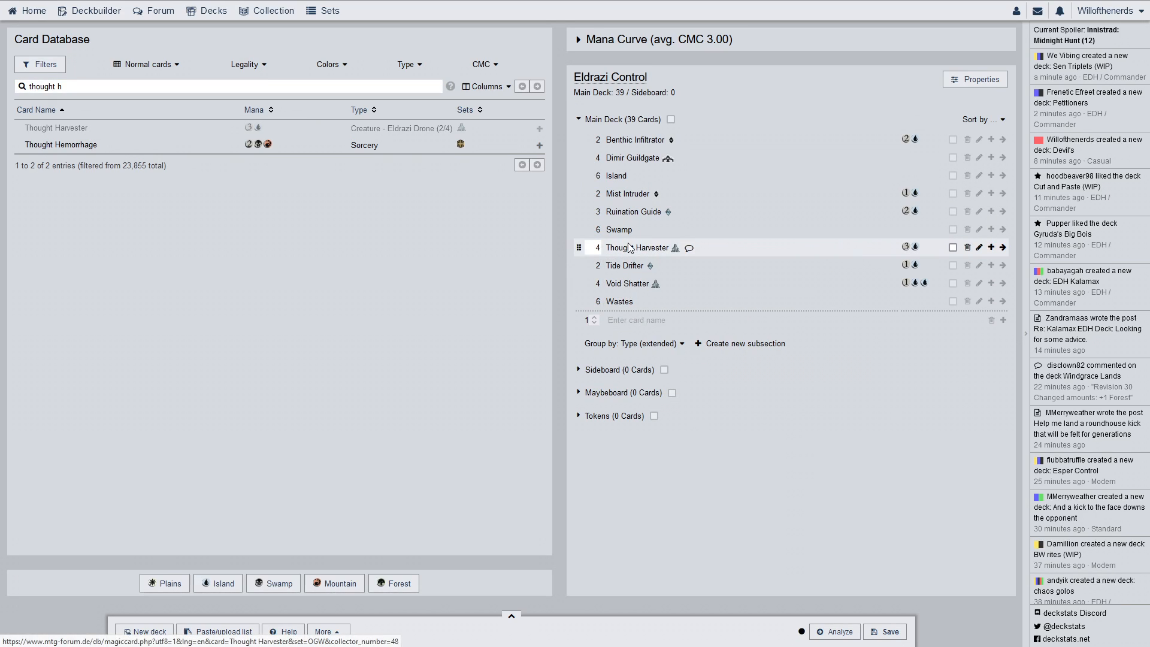
left_click(637, 247)
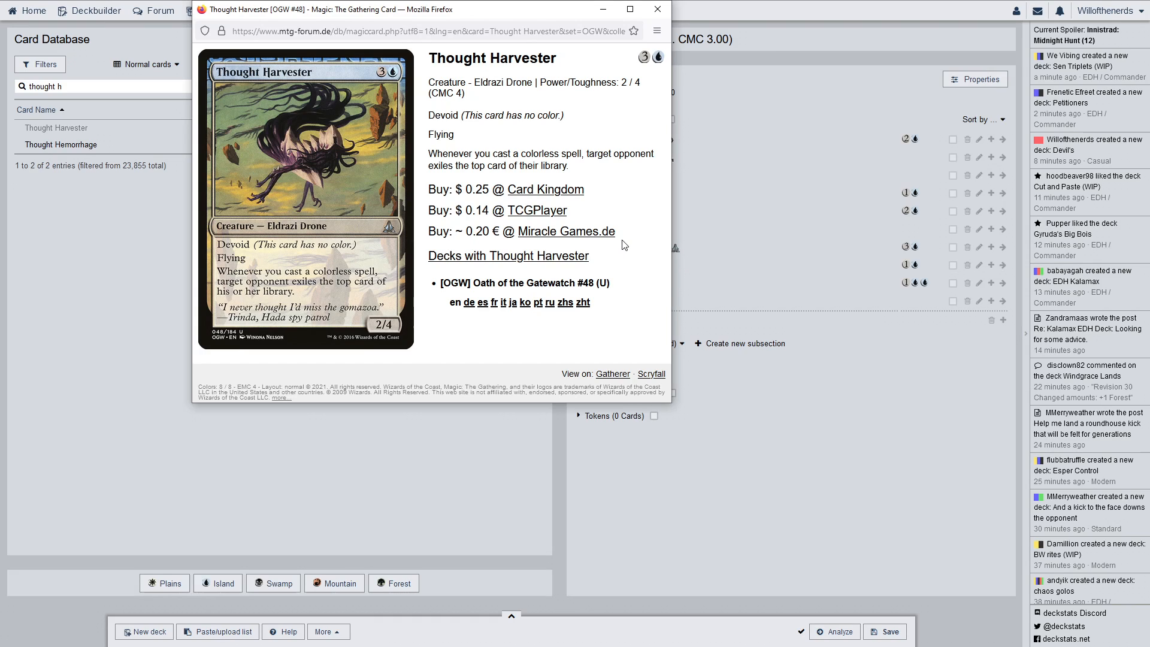
mouse_move(656, 10)
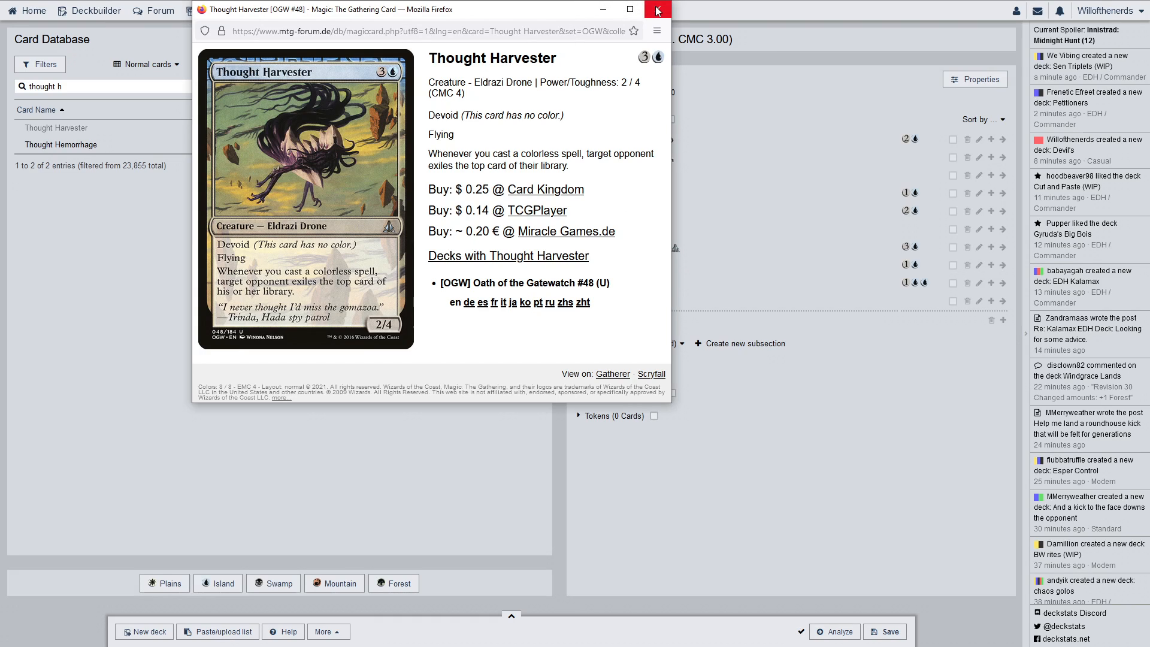
mouse_move(656, 11)
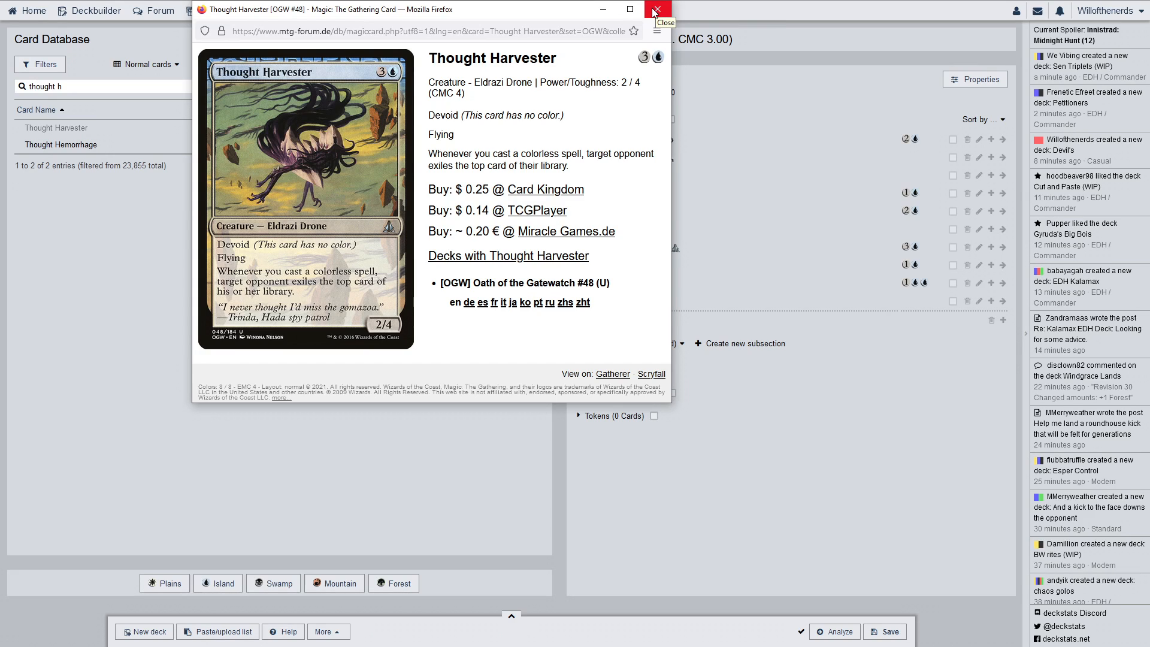
left_click(655, 9)
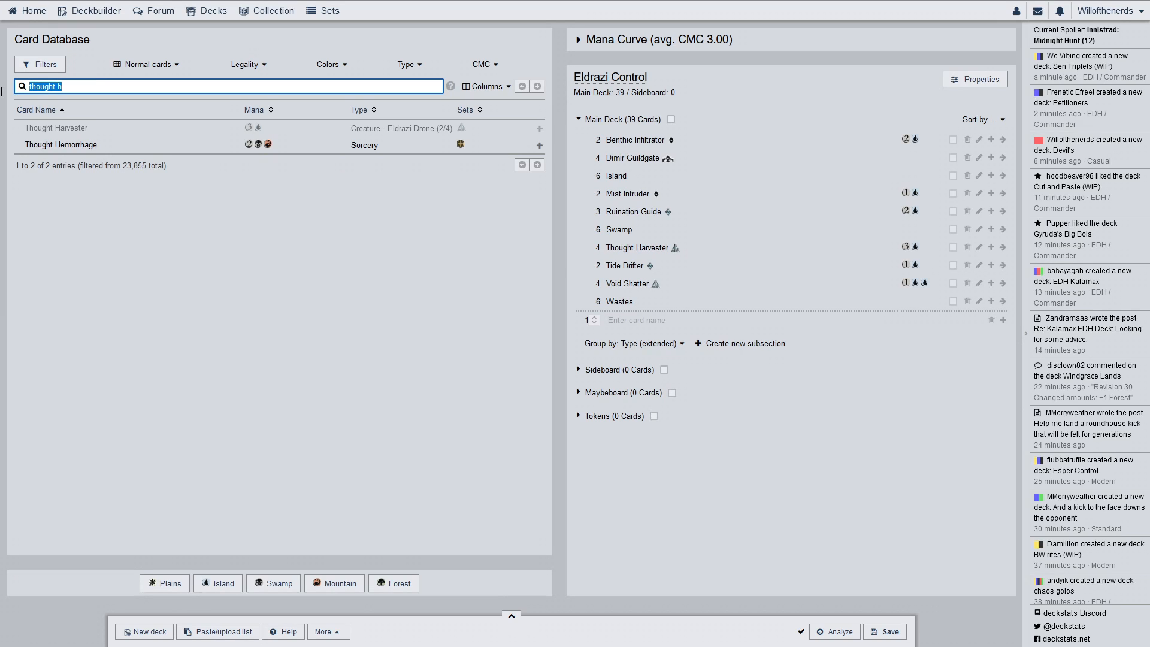
Search 'dom', add Dominator Drone to the main deck and review its card details
type("domin")
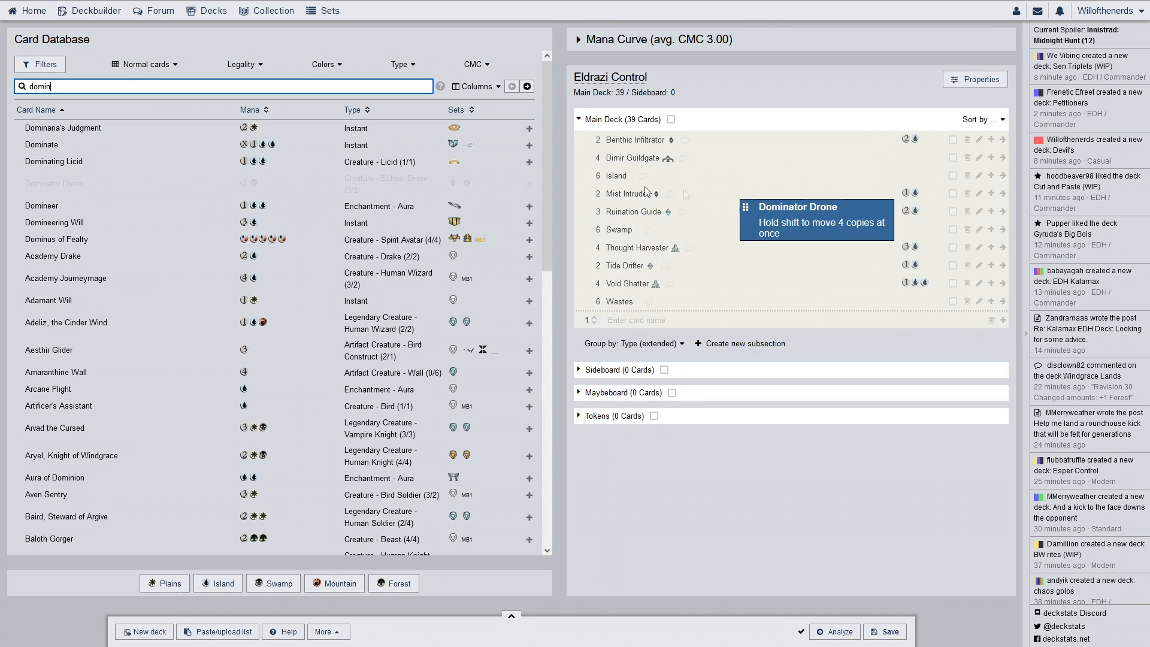
left_click(528, 183)
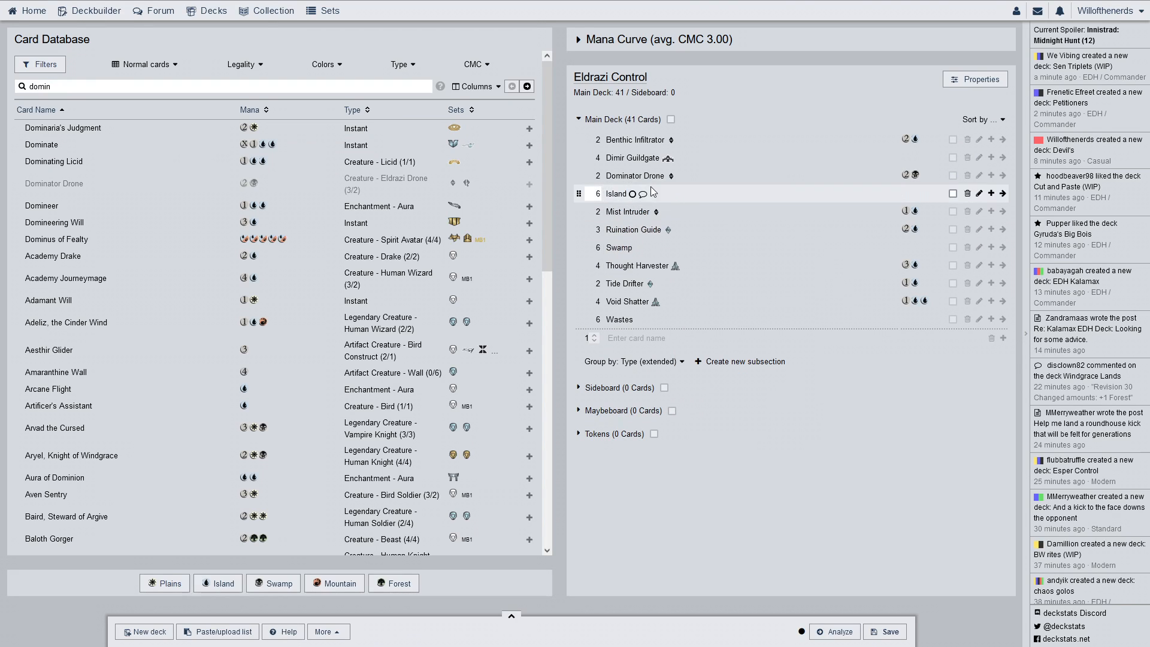
left_click(634, 174)
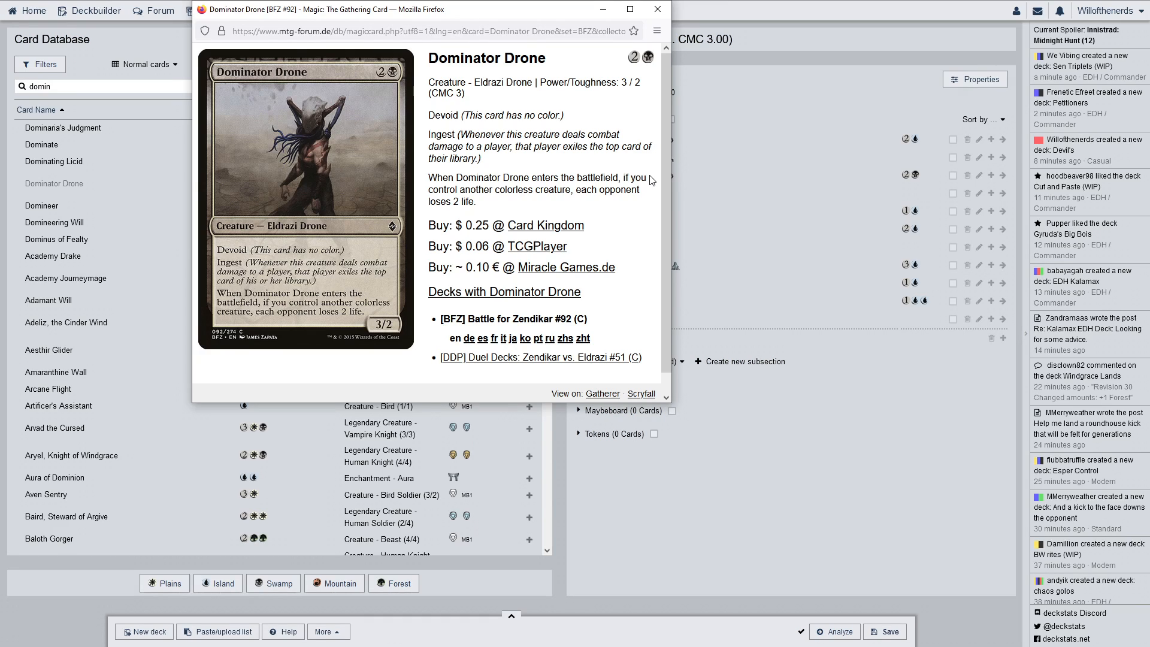
left_click(656, 31)
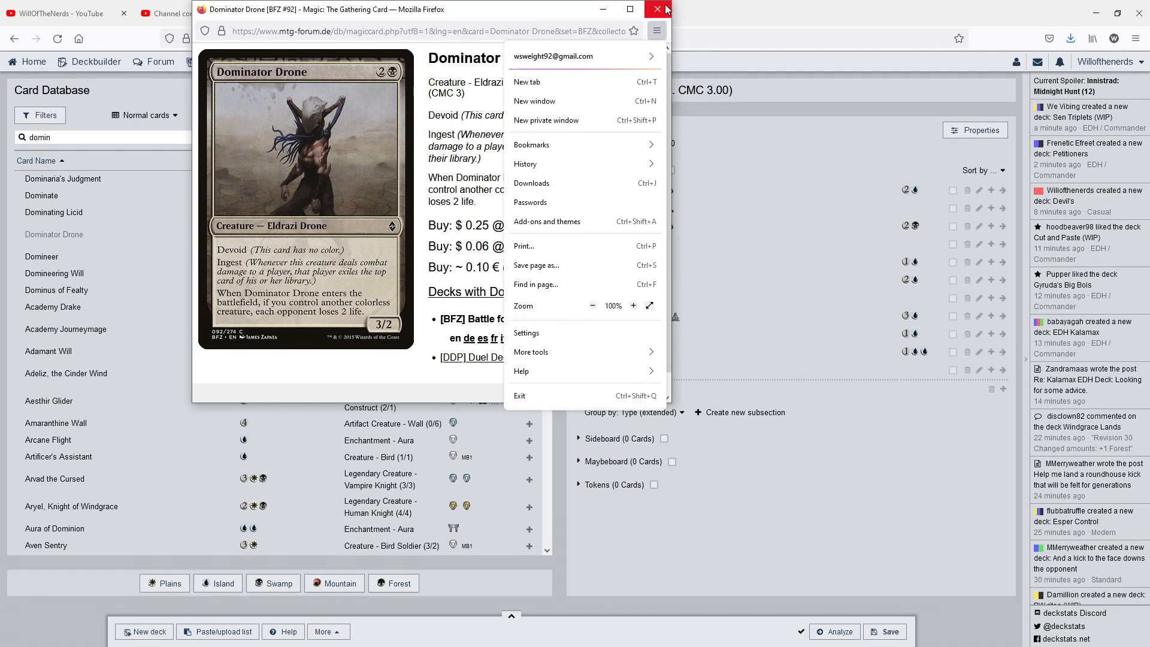
left_click(658, 8)
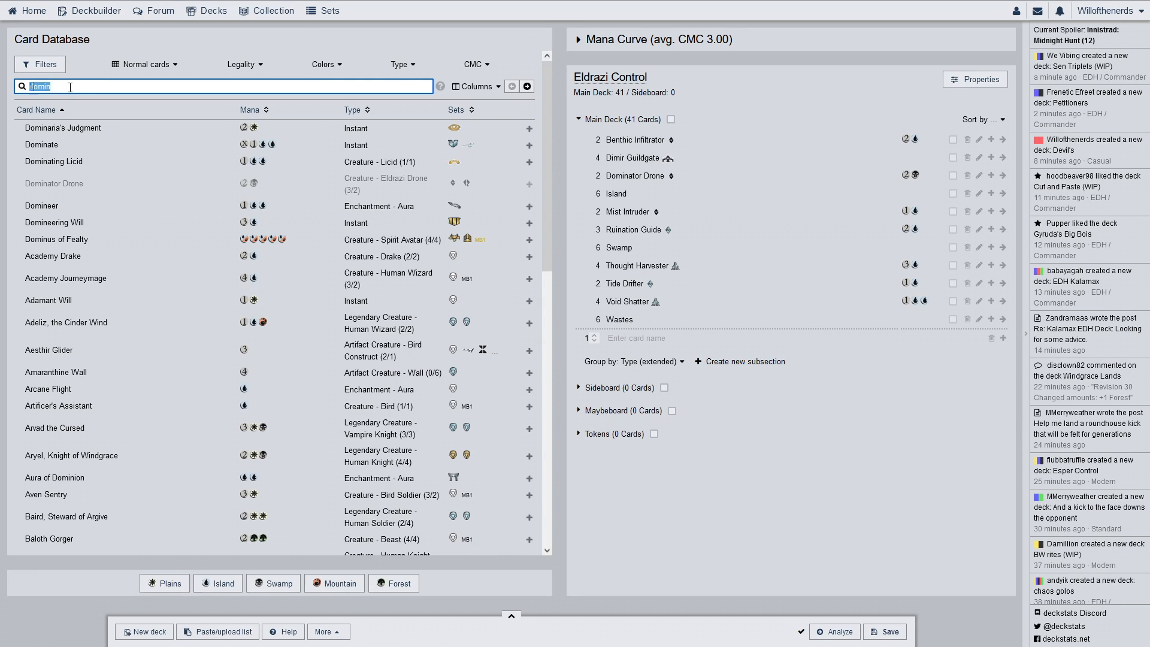
Search 'bearer', add two Bearer of Silence to the main deck and review the card details
type("bearer")
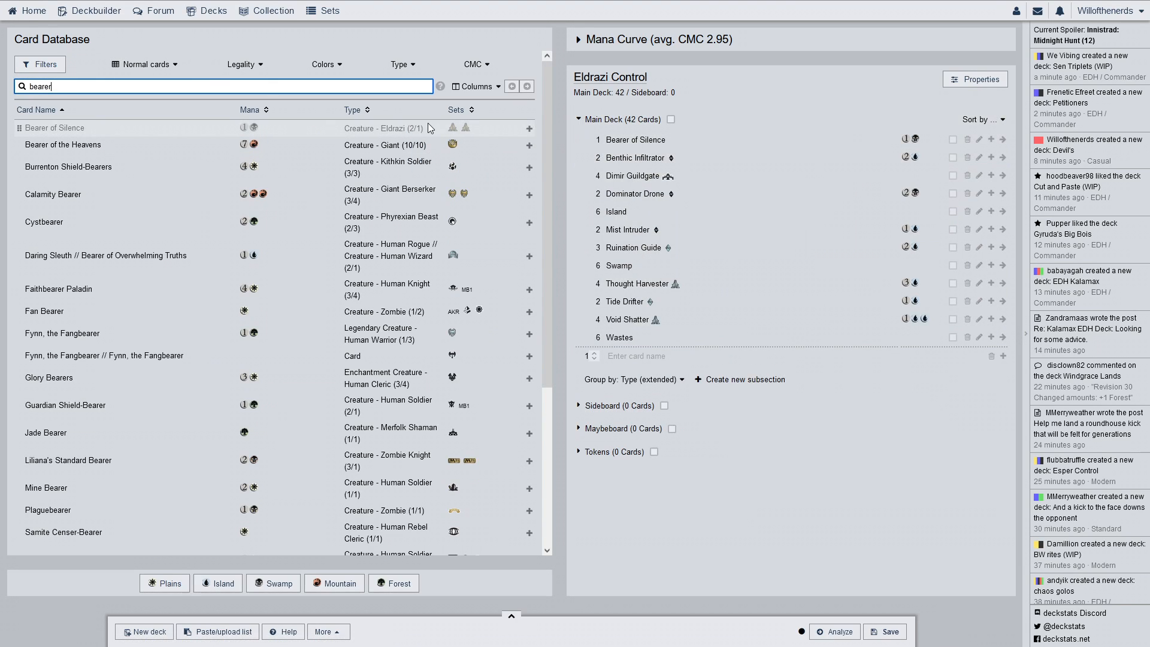
left_click(528, 128)
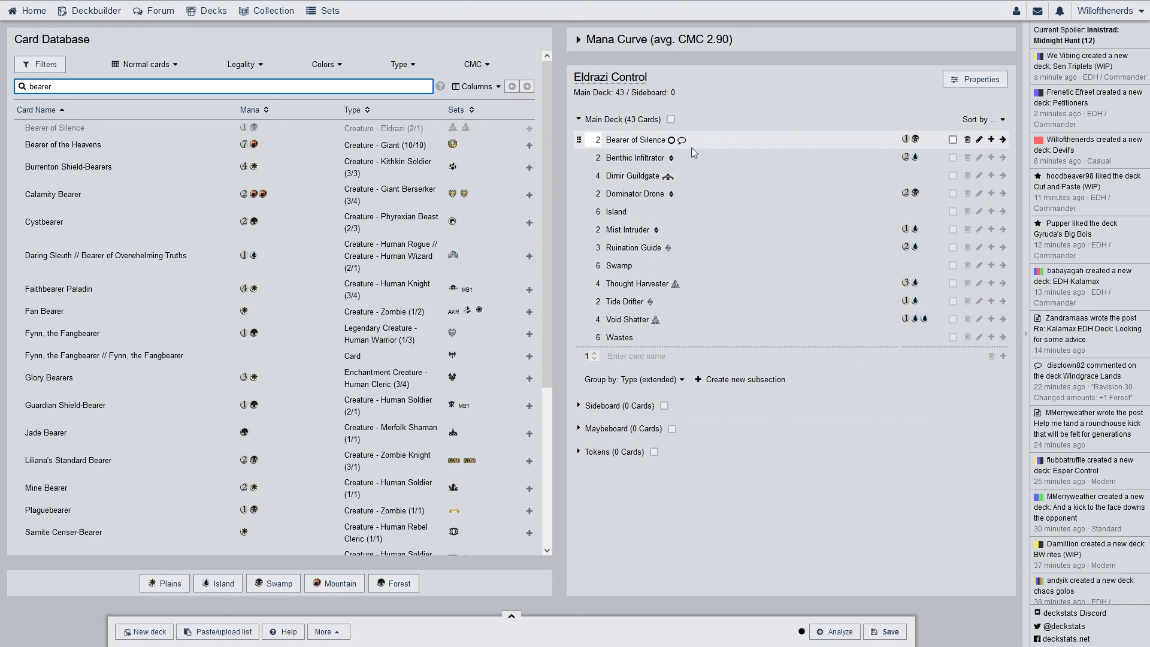
left_click(671, 139)
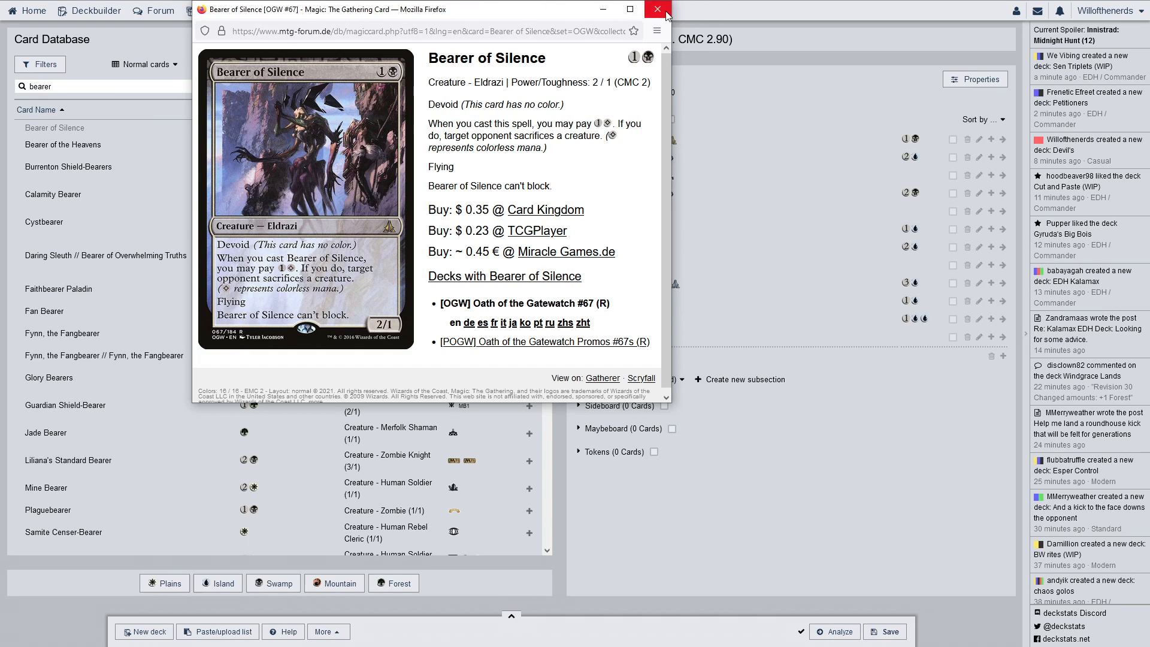
left_click(656, 9)
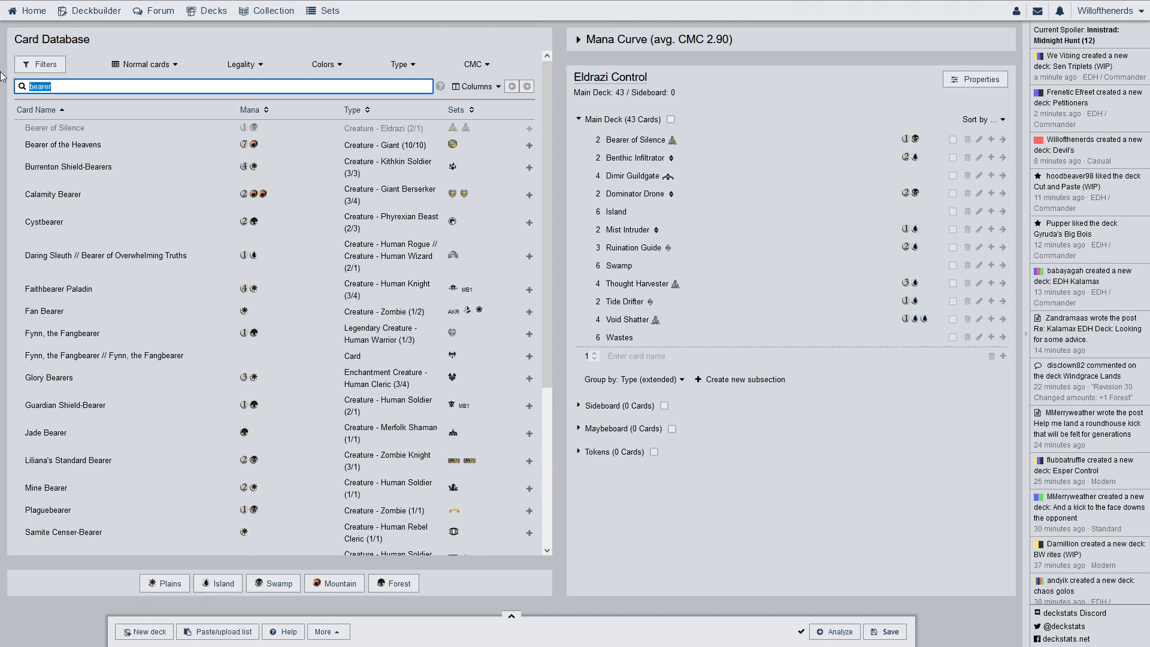
Search 'culli', add two Culling Drone to the main deck, and review its card popup
type("culling dr")
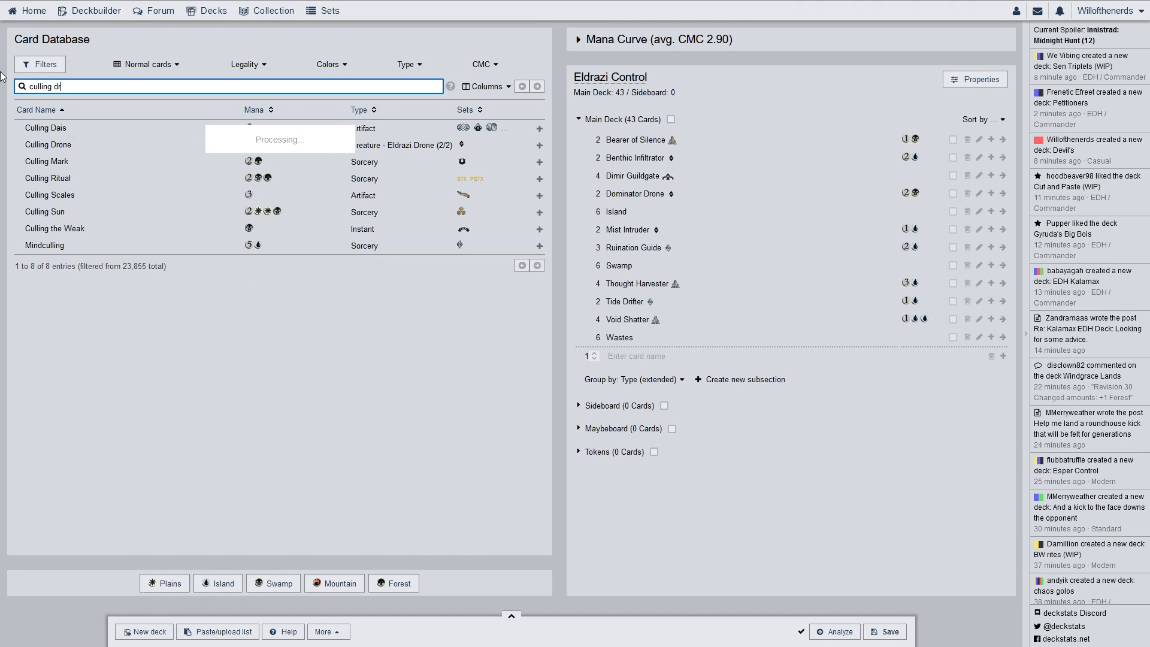
left_click(539, 145)
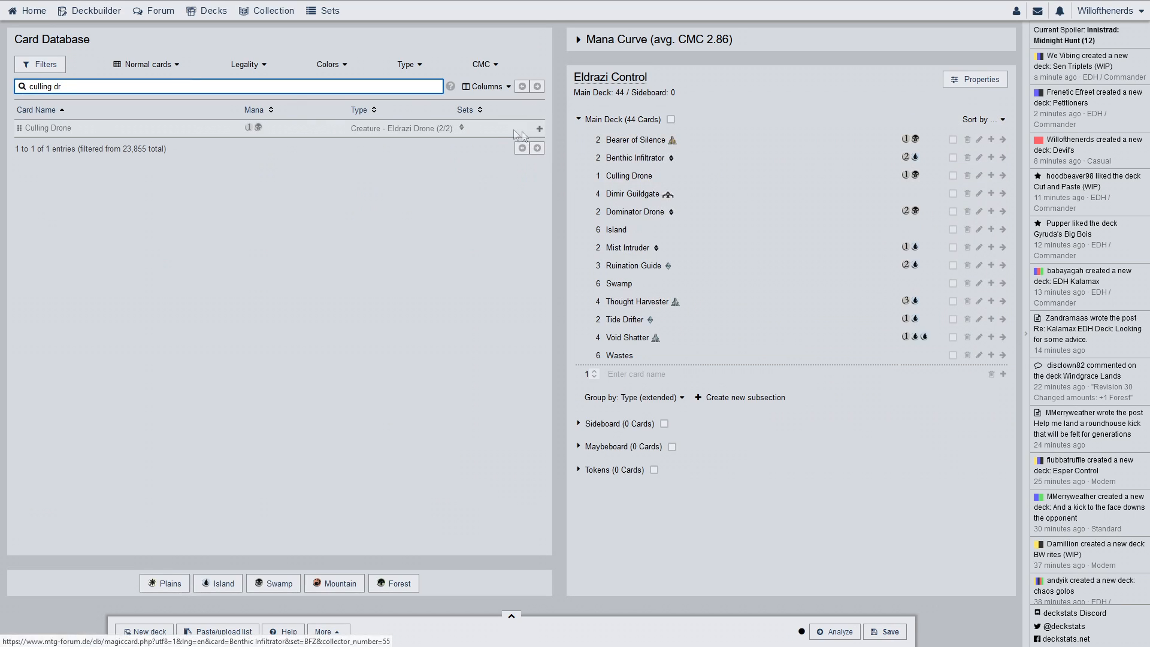
left_click(539, 128)
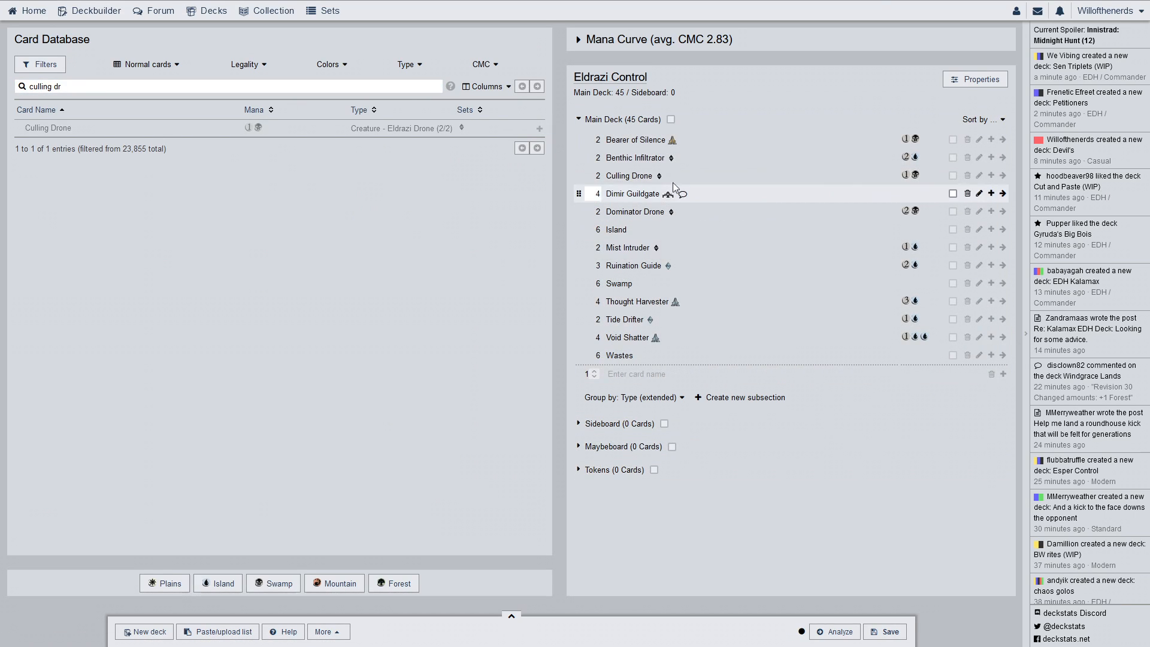
left_click(629, 175)
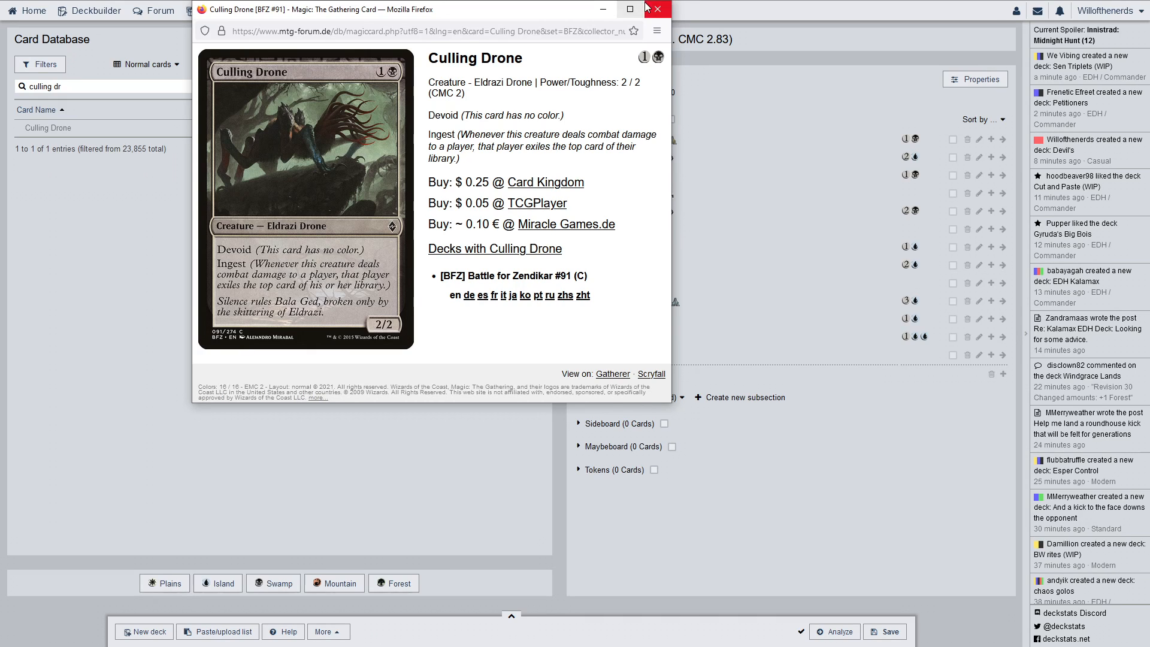
left_click(658, 8)
type("g")
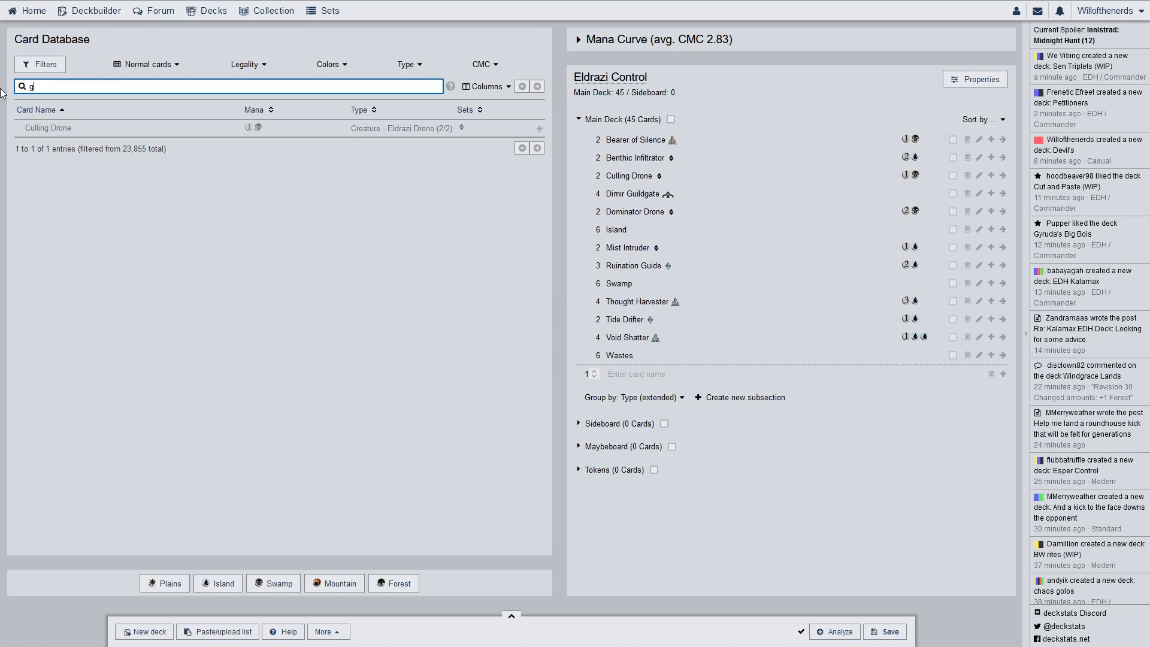
Search 'grip' and add Grip of Desolation to the main deck
type("rip")
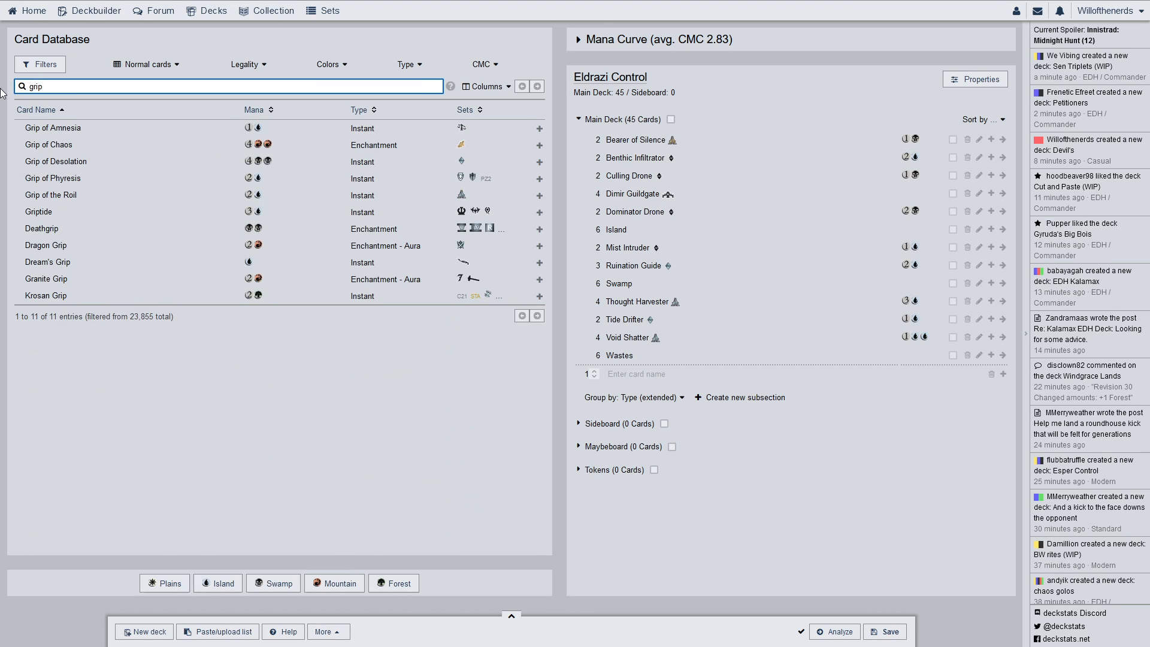
left_click(538, 161)
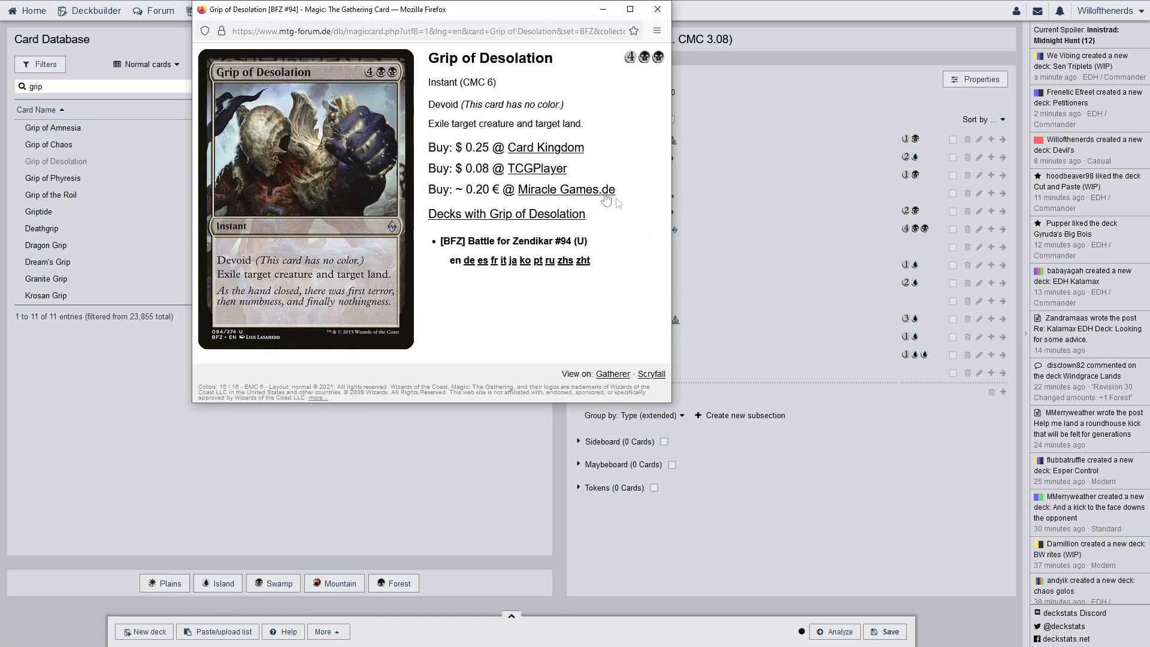
mouse_move(590, 290)
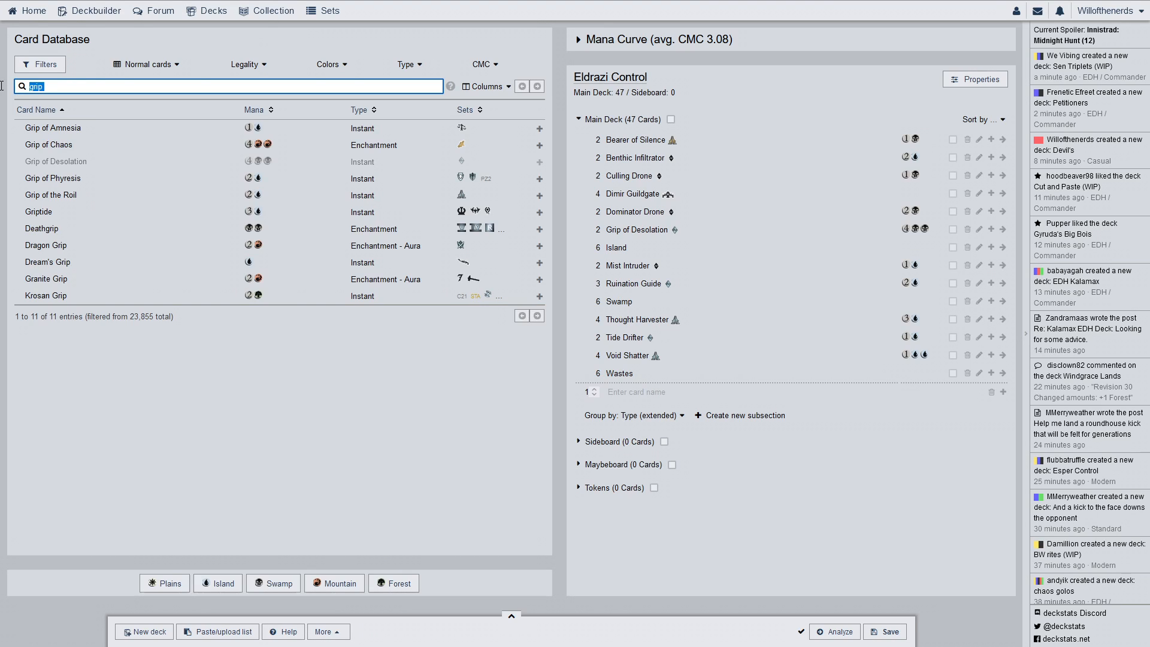
Search for Witness the End, add it to the main deck, and review its card page
type("wil")
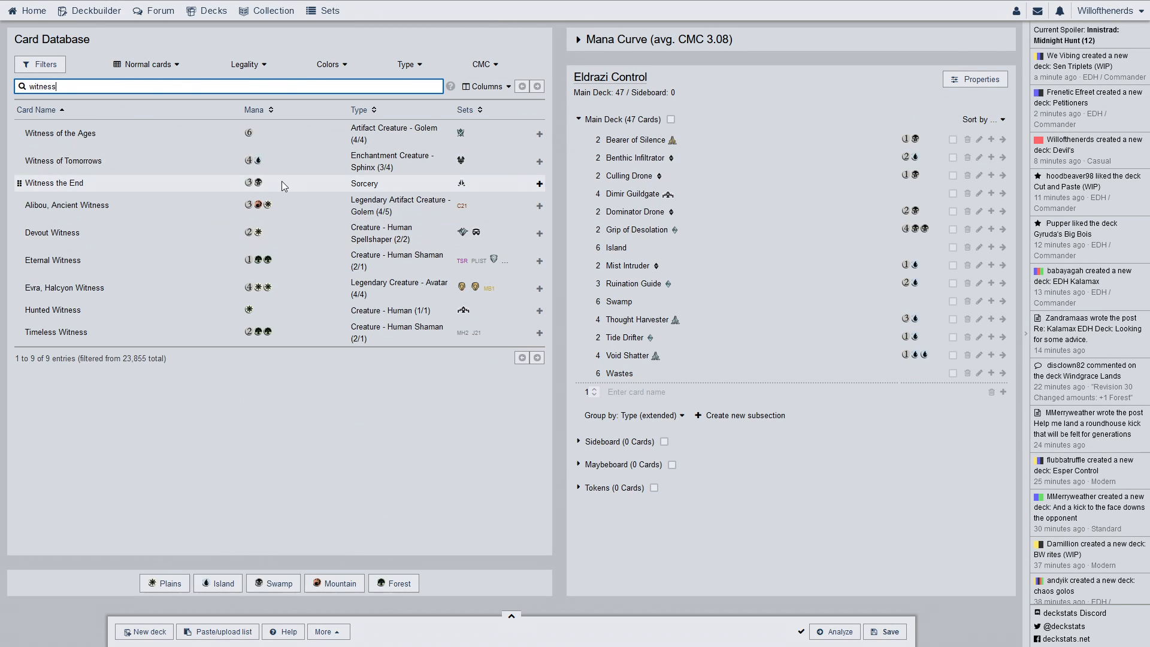
left_click(538, 182)
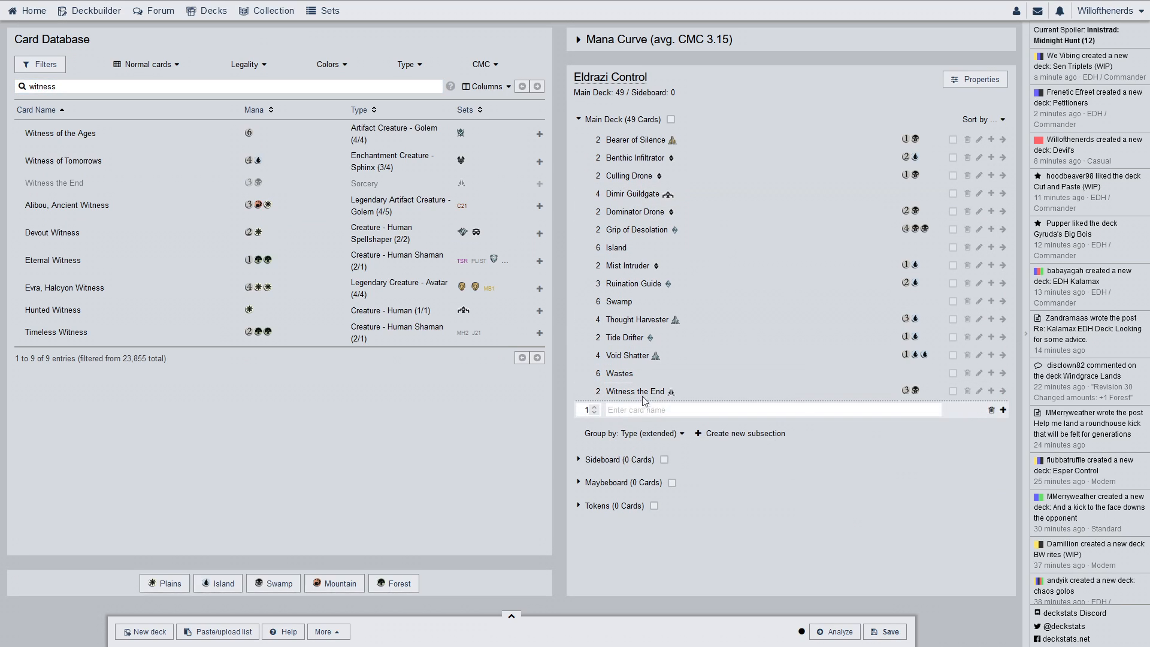
left_click(635, 391)
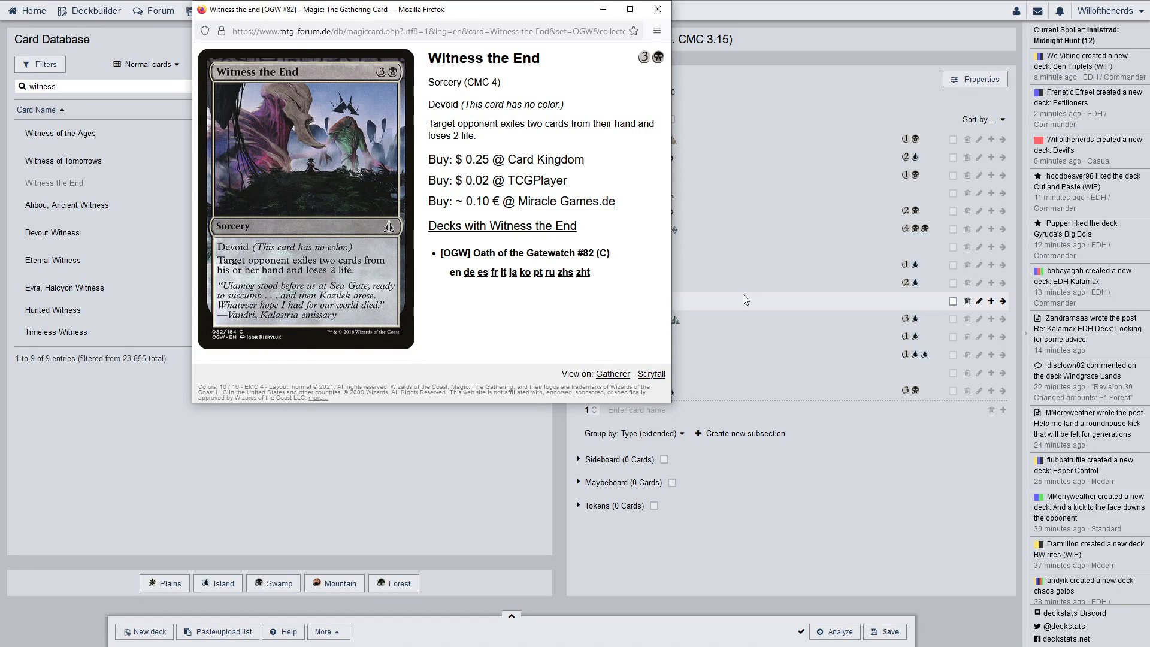
mouse_move(744, 299)
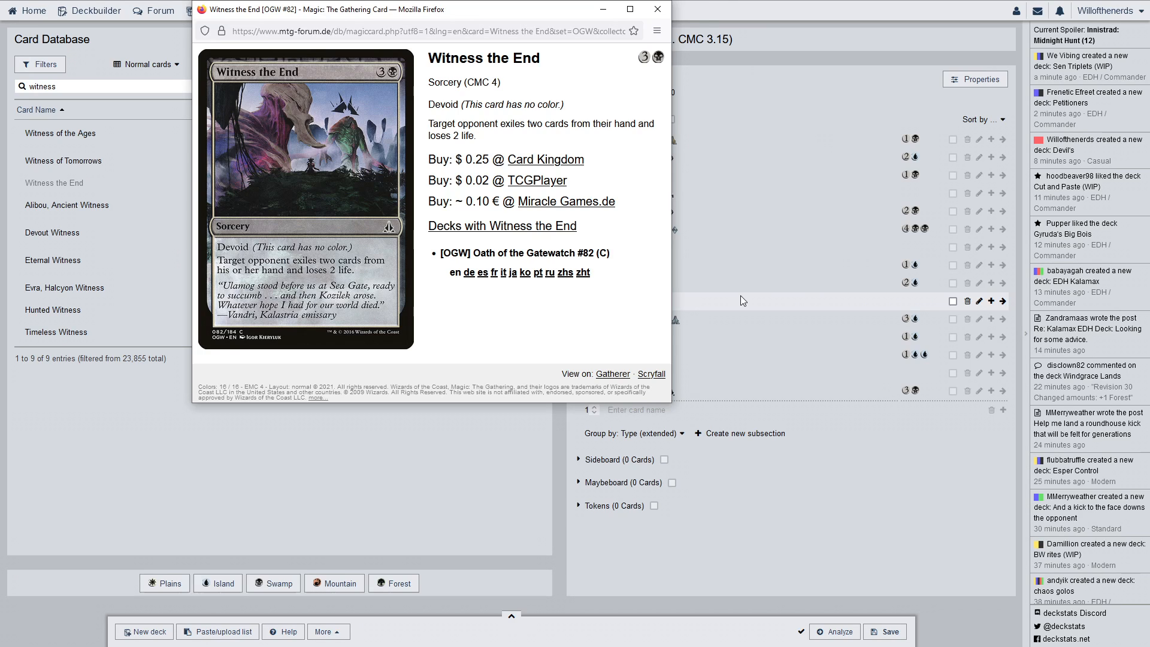
left_click(656, 9)
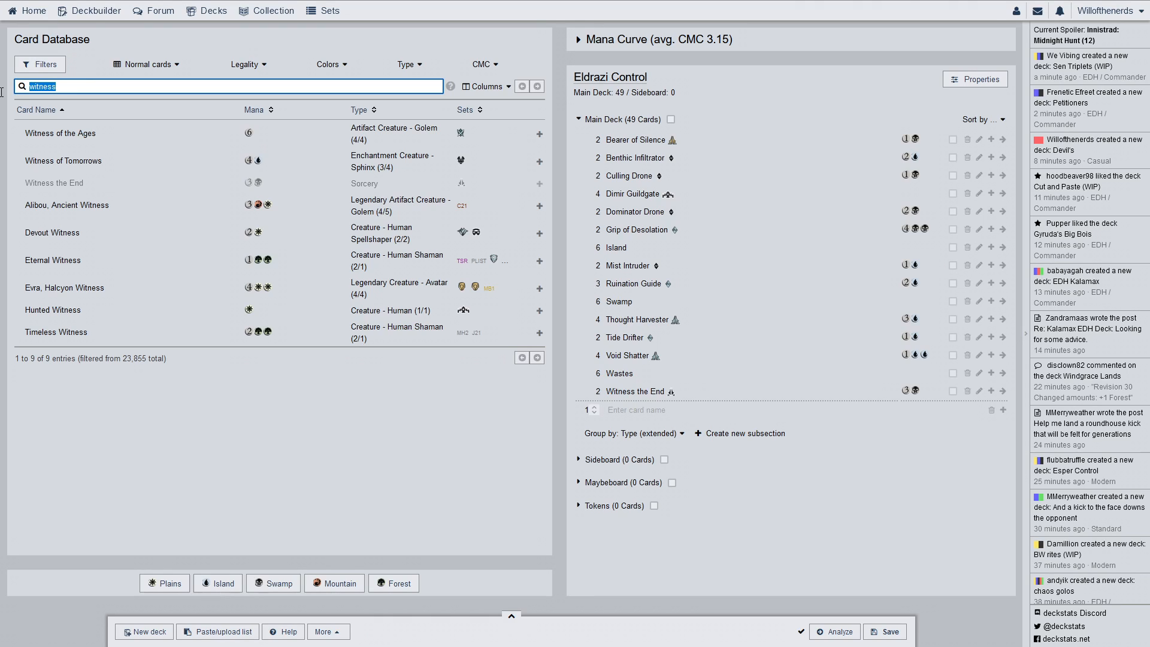
Search 'trans', add Transgress the Mind and raise its quantity to 2 copies
type("transgre")
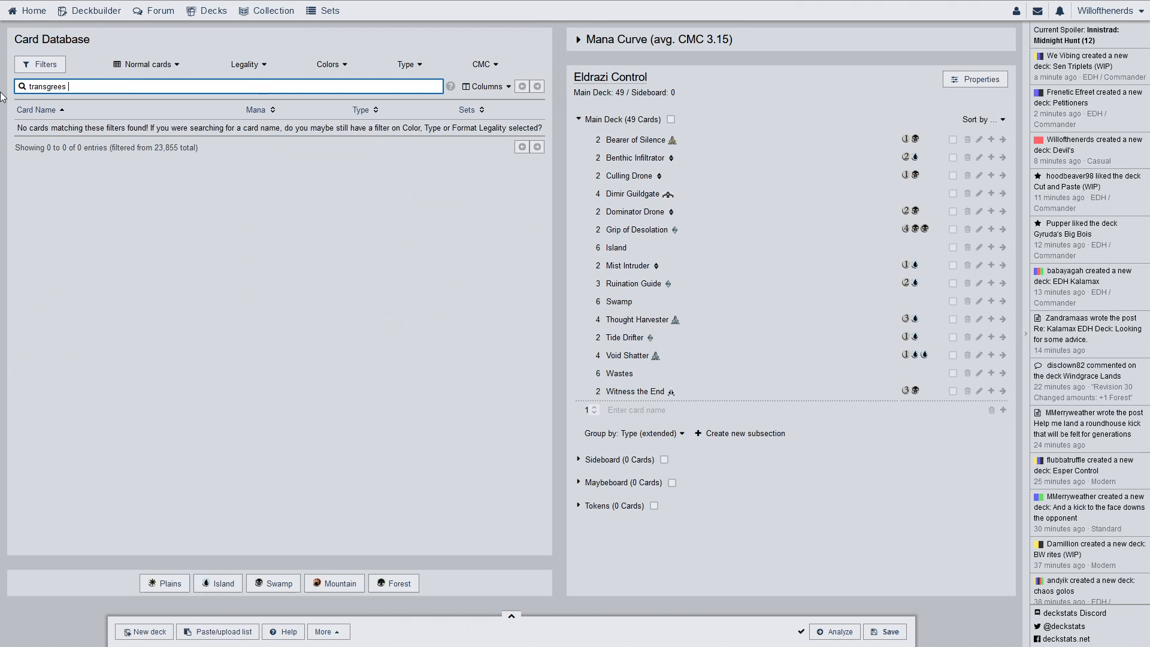
key("Backspace")
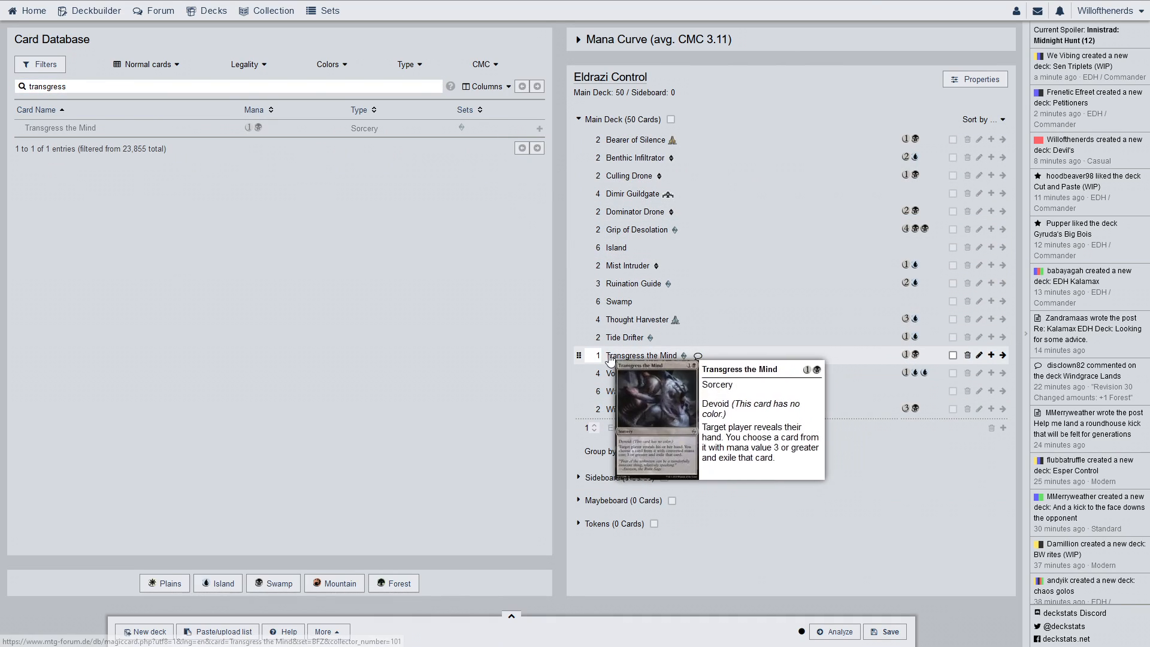
left_click(595, 351)
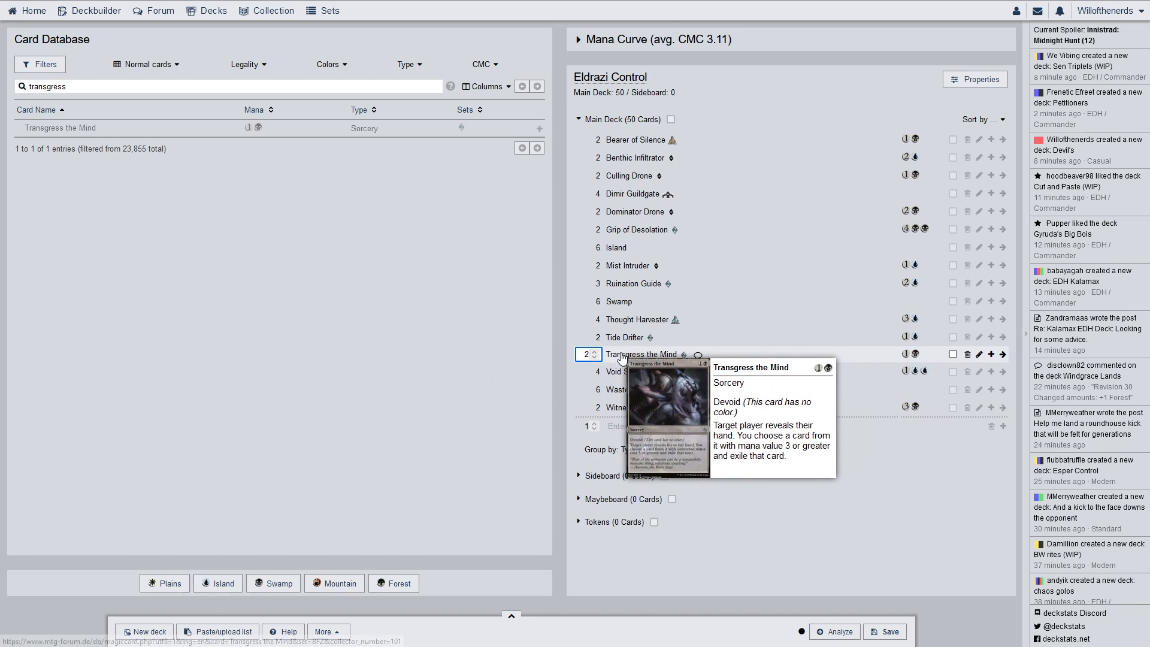
left_click(648, 354)
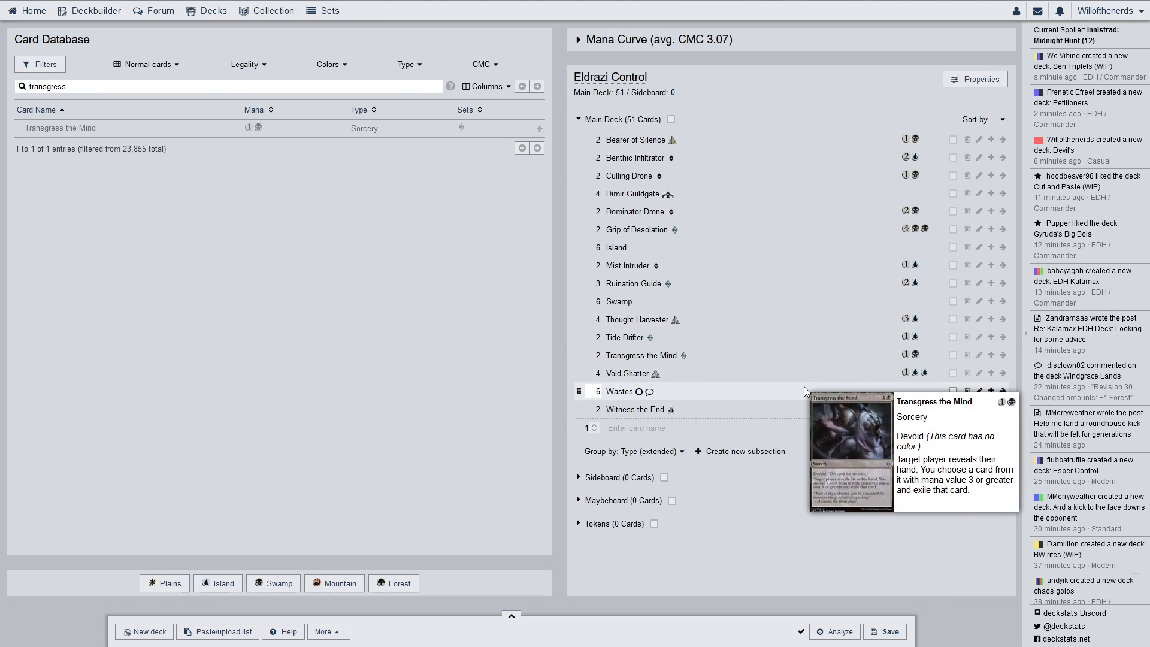
mouse_move(446, 416)
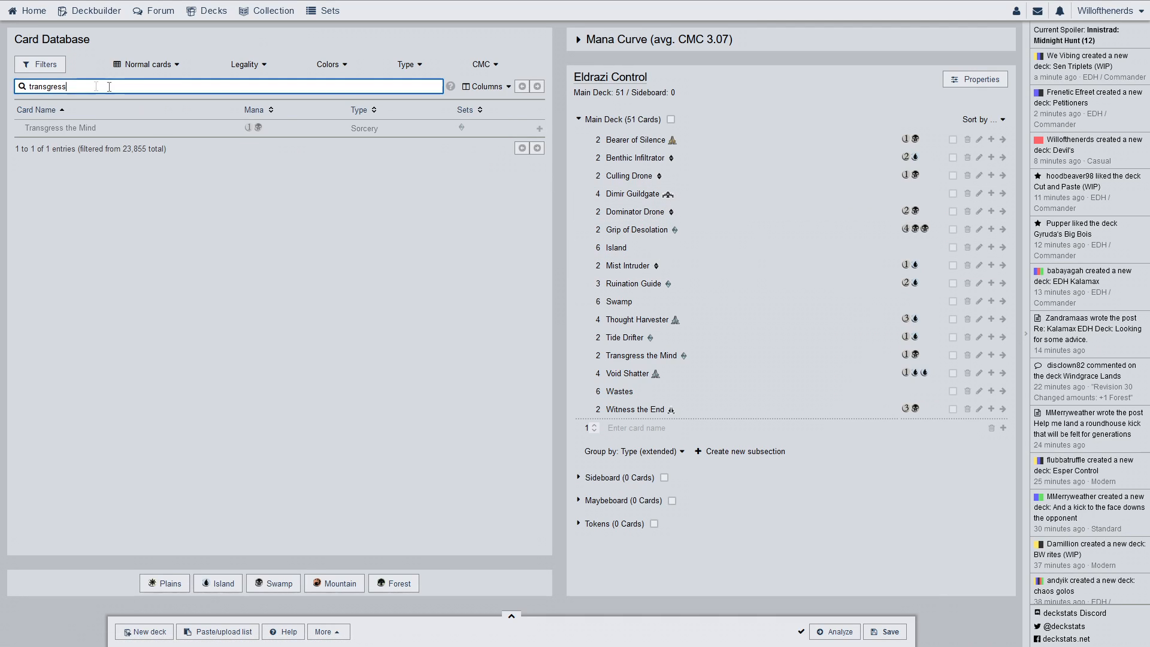
Search 'obl', add Oblivion Strike and choose its Oath of the Gatewatch printing
type("o")
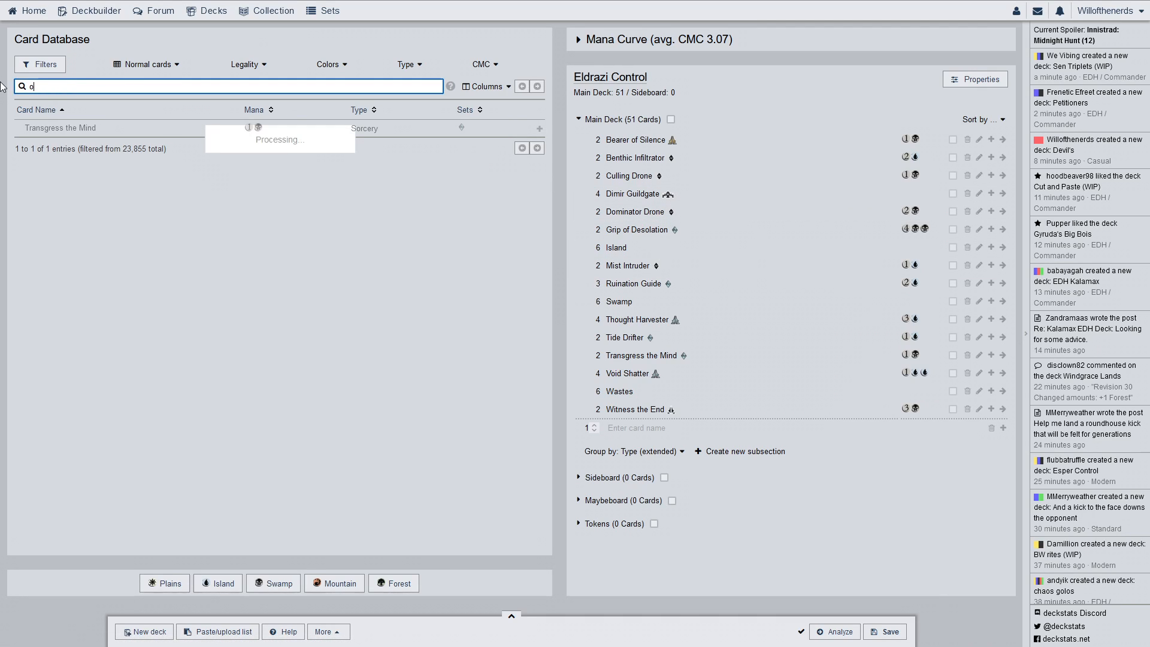
type("blivion")
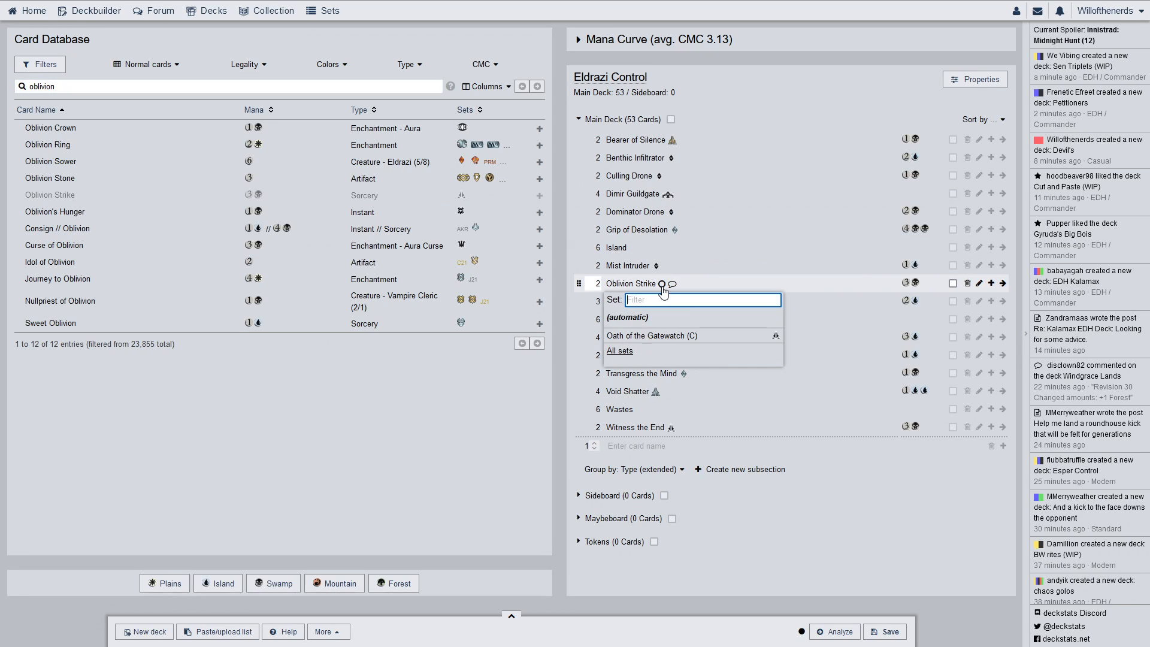
left_click(661, 283)
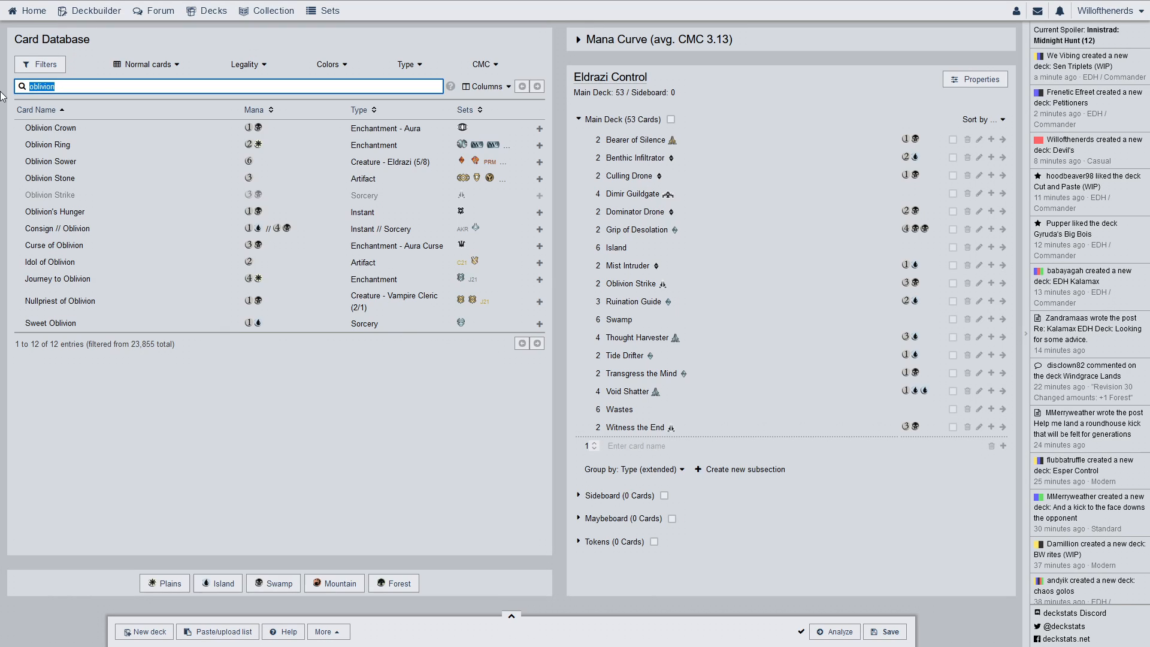
Search 'visio', add Visions of Brutality to the main deck, and close its card page
type("vis")
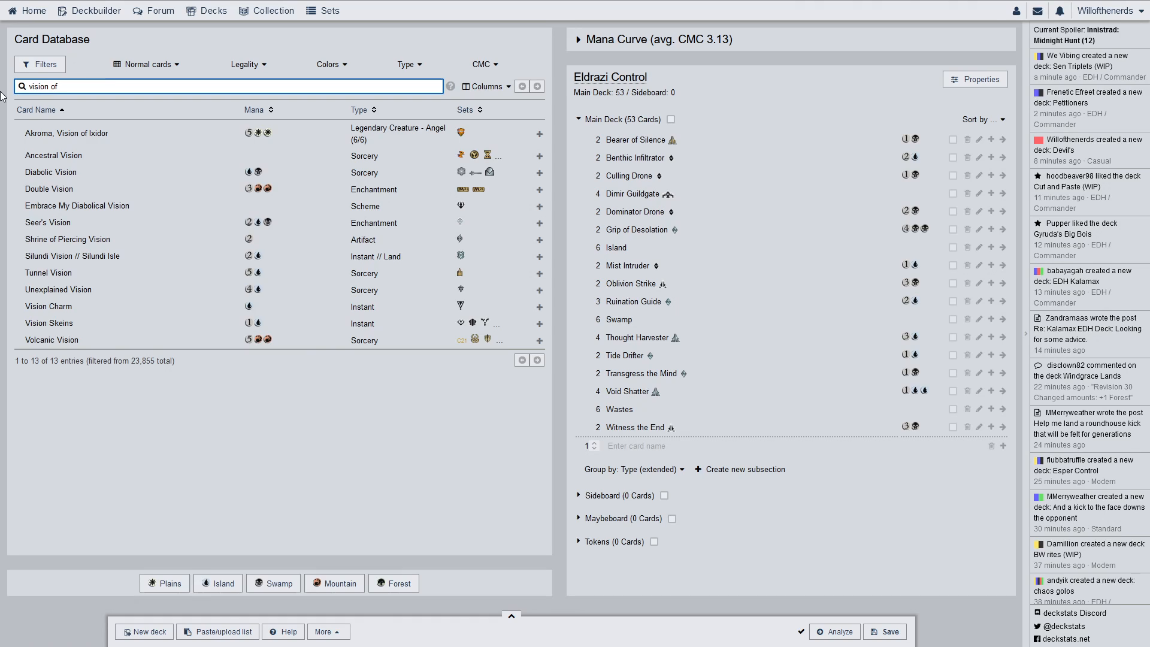
type("b")
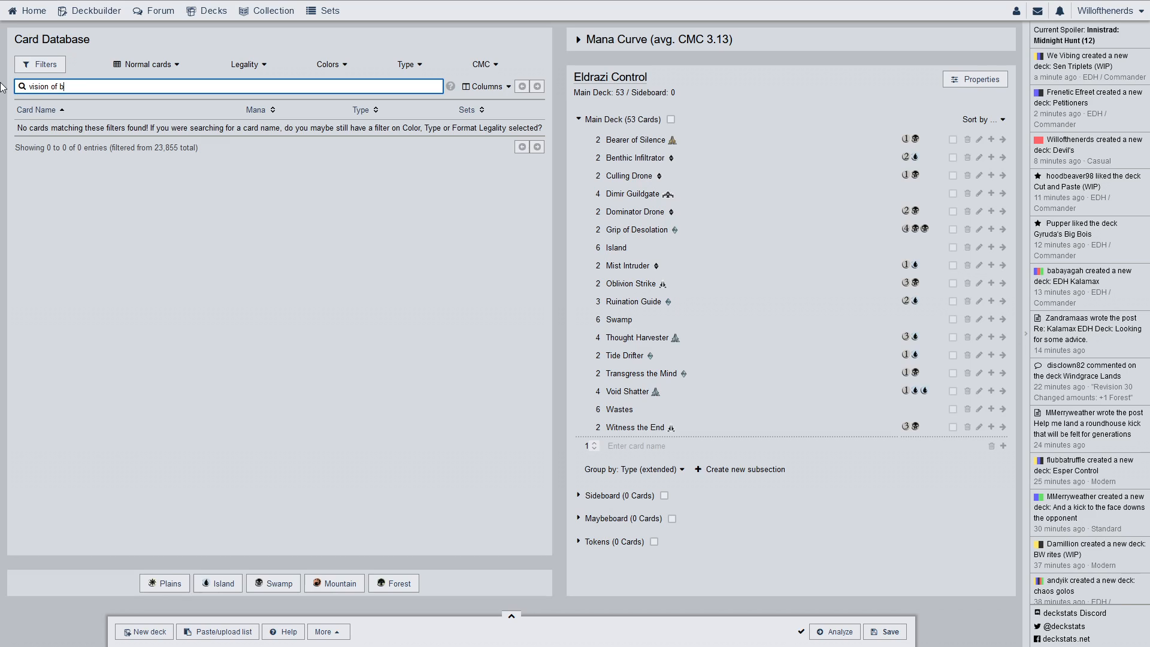
type("visio")
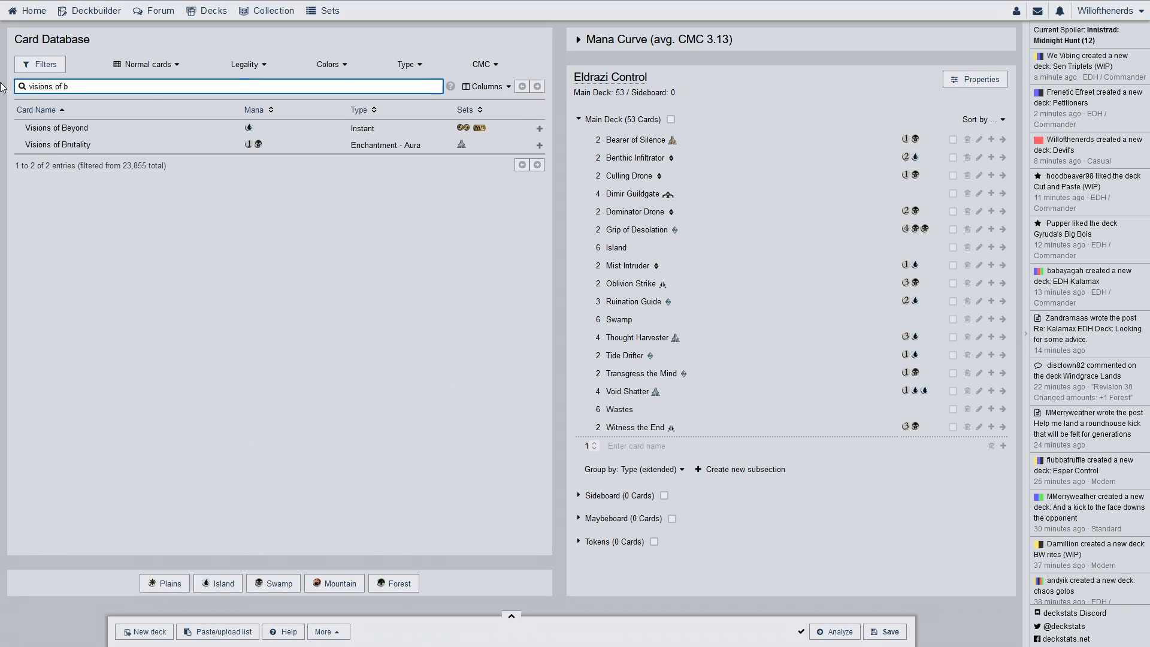
left_click(540, 145)
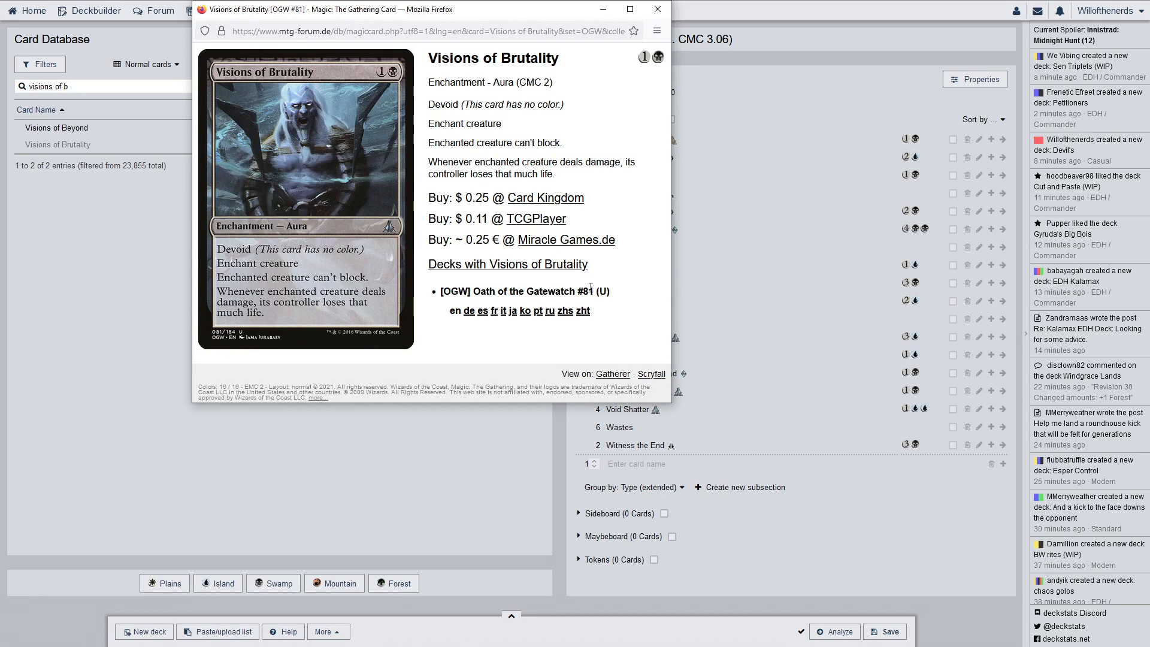
mouse_move(602, 277)
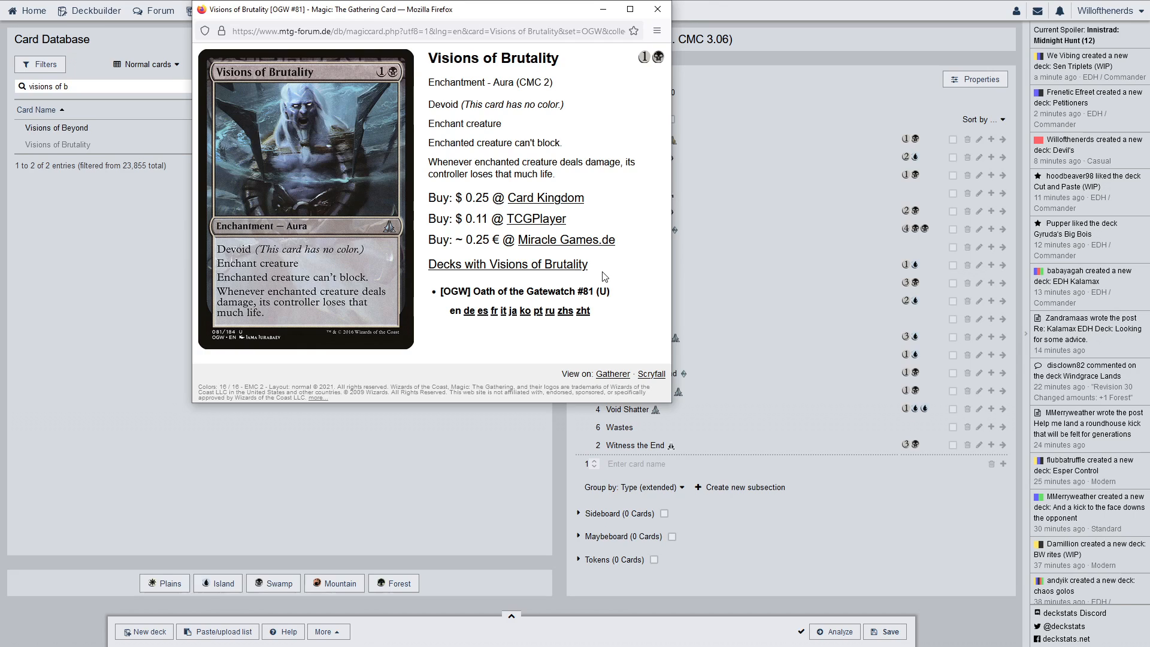
left_click(656, 8)
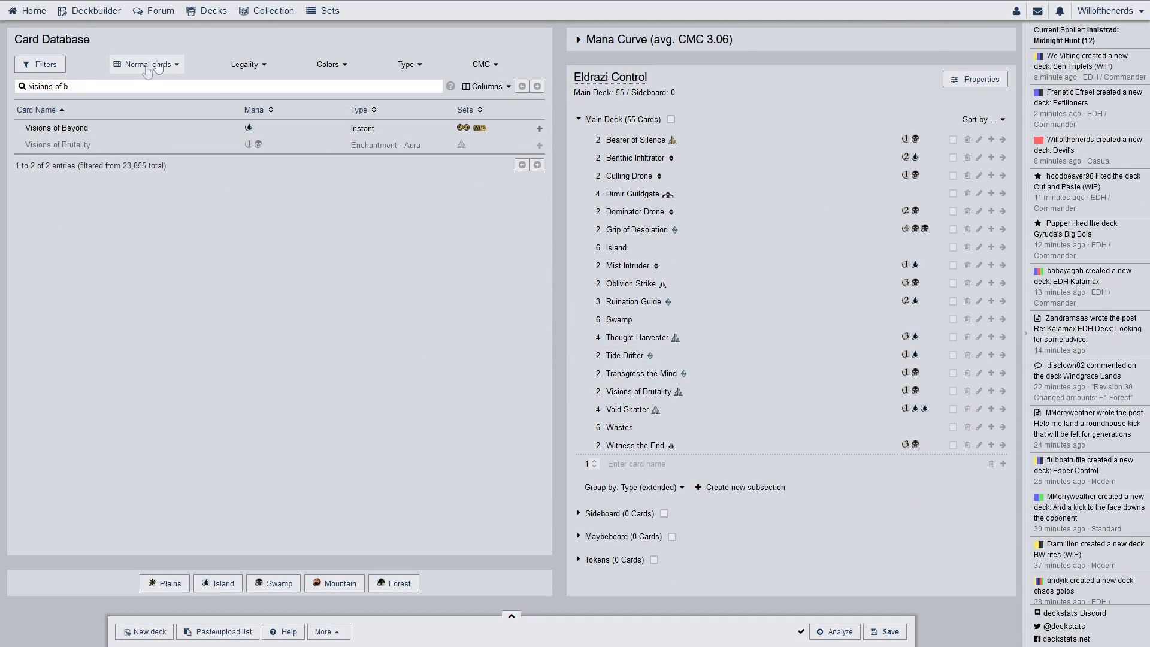
left_click(228, 86)
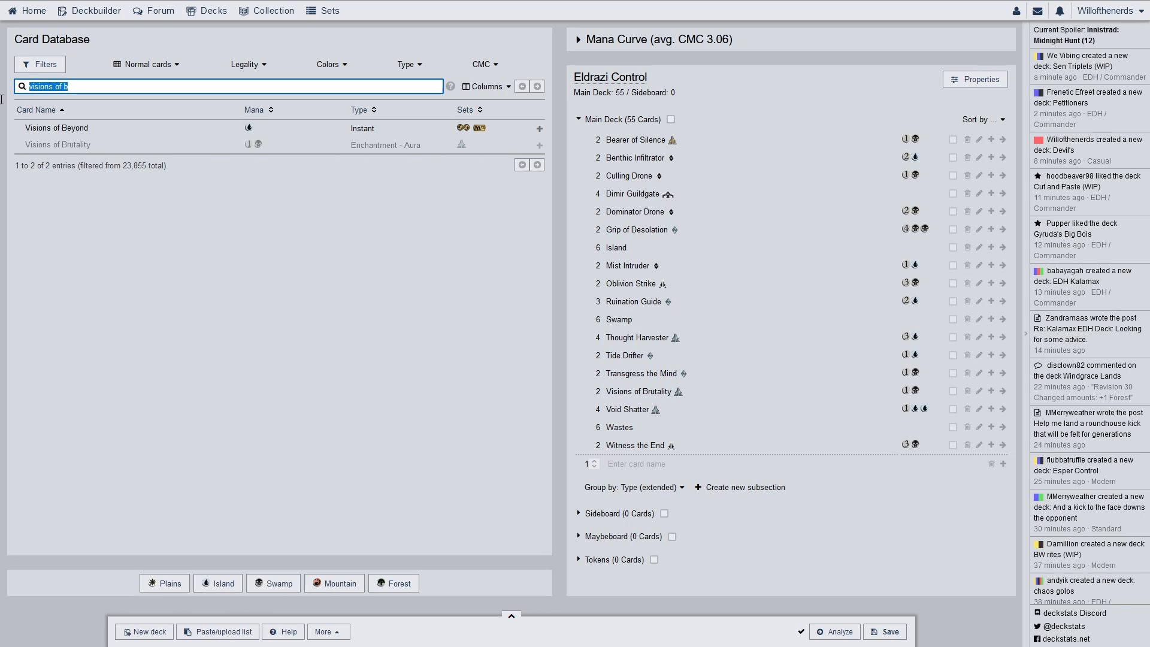
Search 'ma', add Matter Reshaper to the main deck, and review its card page
type("matter re")
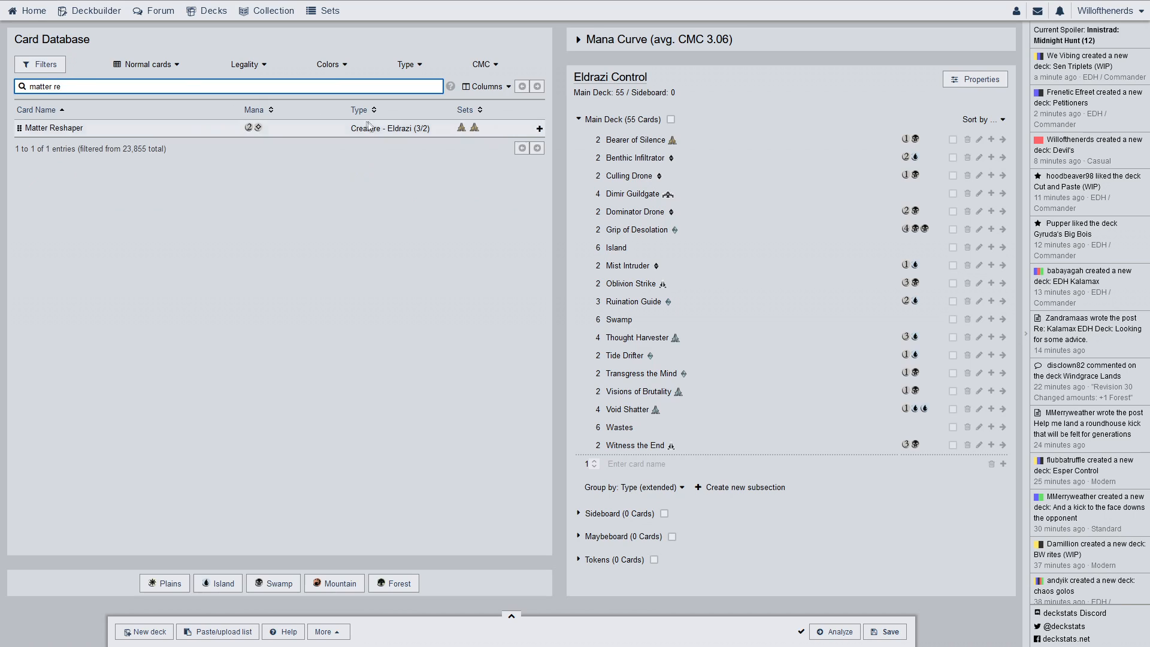
left_click(539, 128)
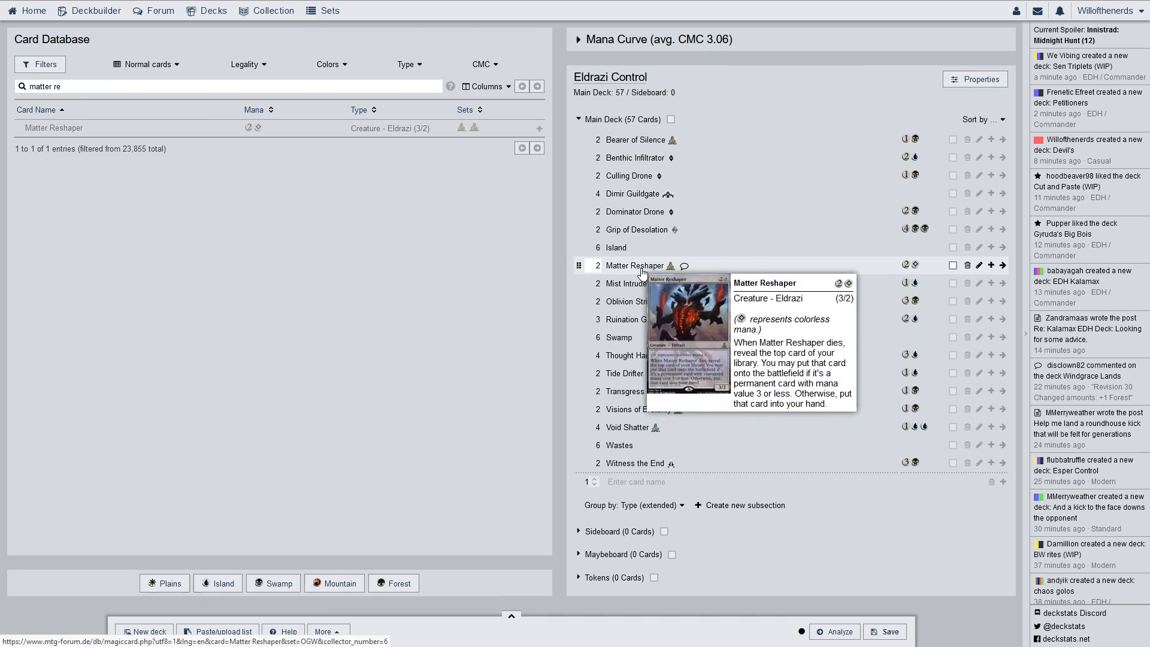
left_click(634, 265)
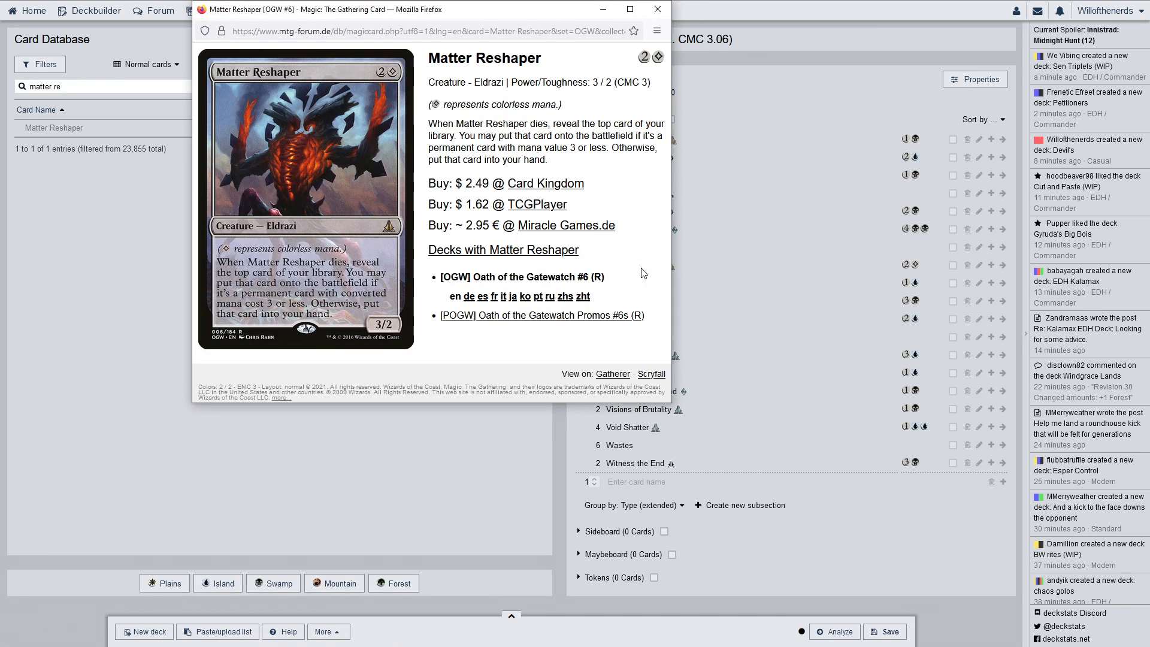
mouse_move(642, 257)
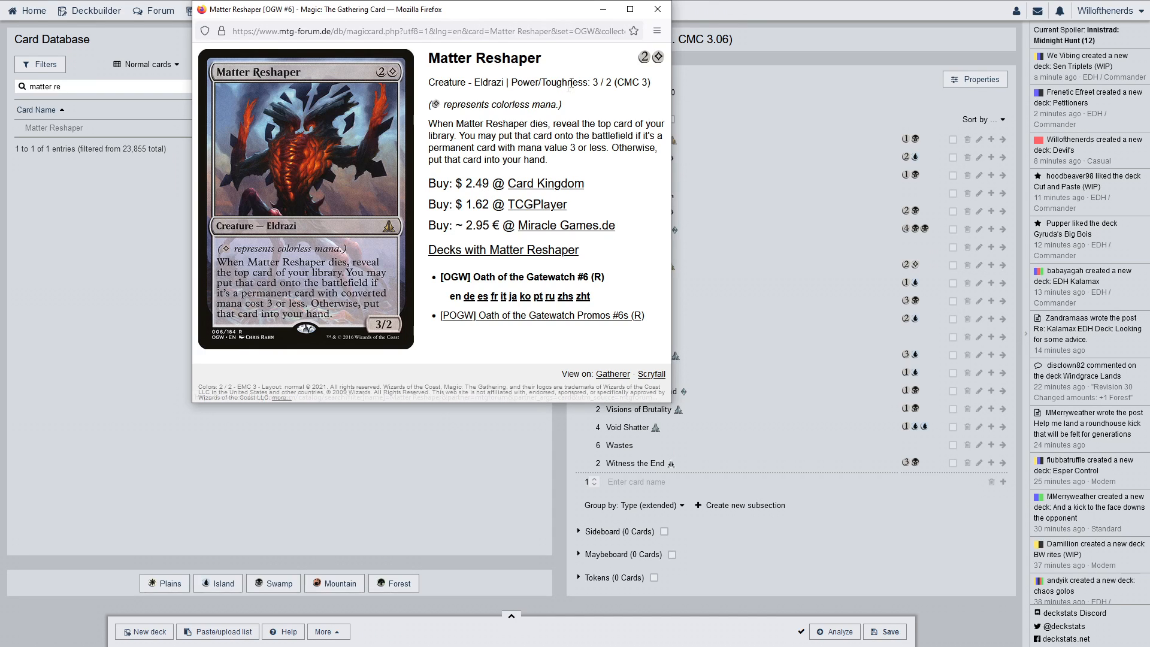
mouse_move(733, 34)
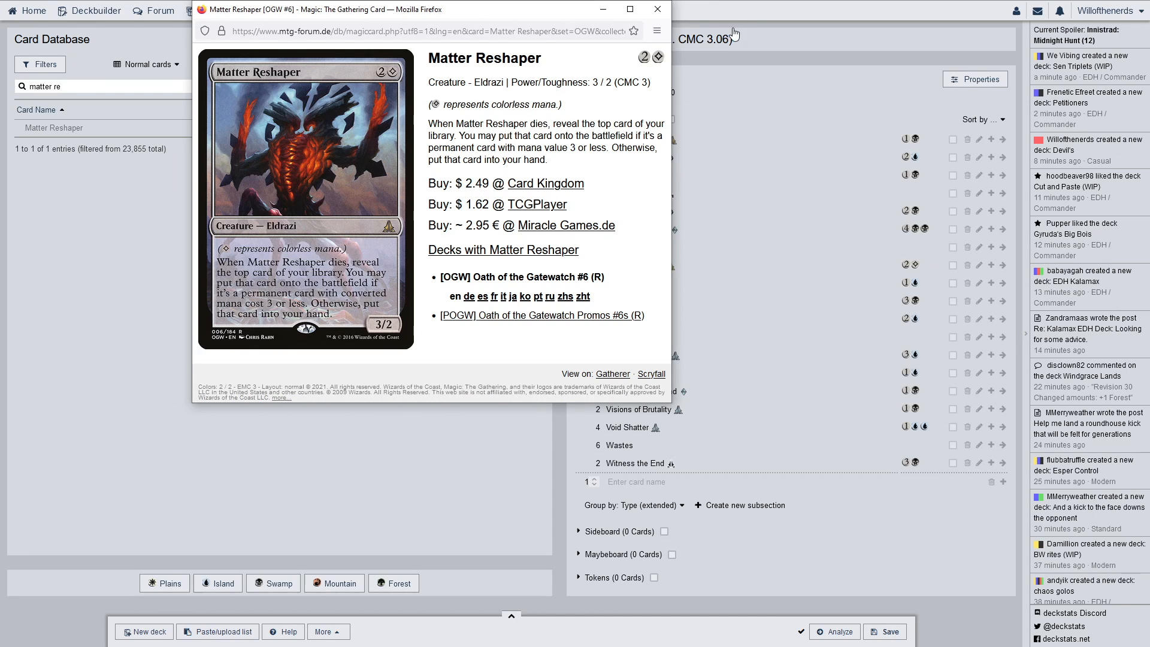
left_click(655, 9)
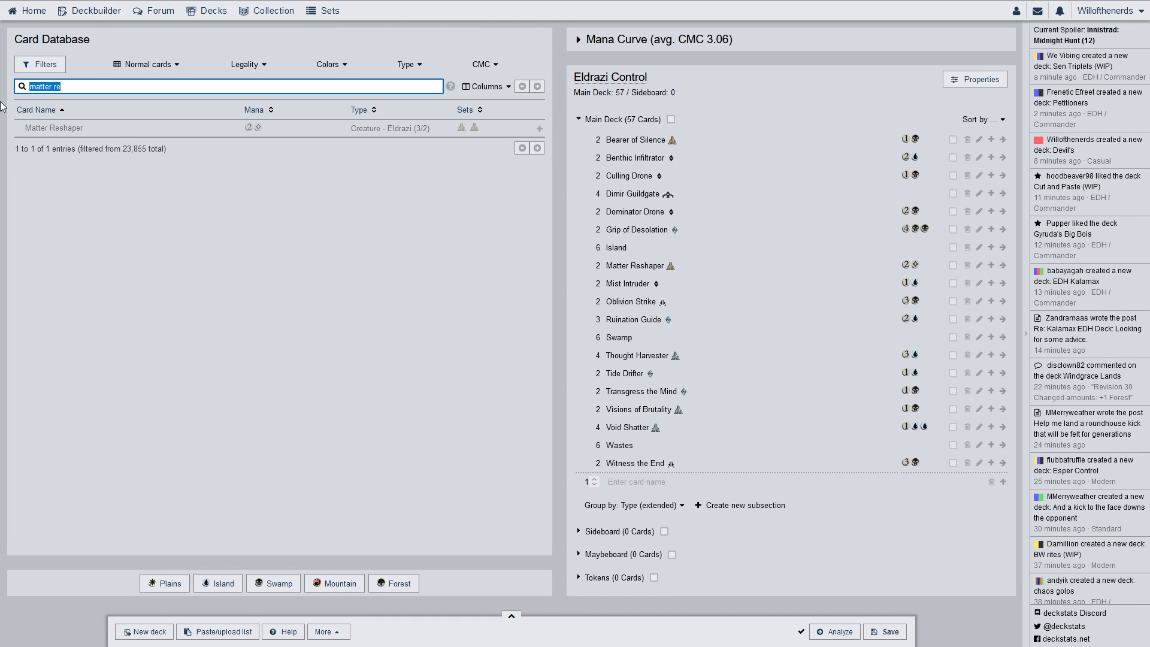
Search 'sire' for Sire of Stagnation, close its card page, and reselect the search box
type("sire of s")
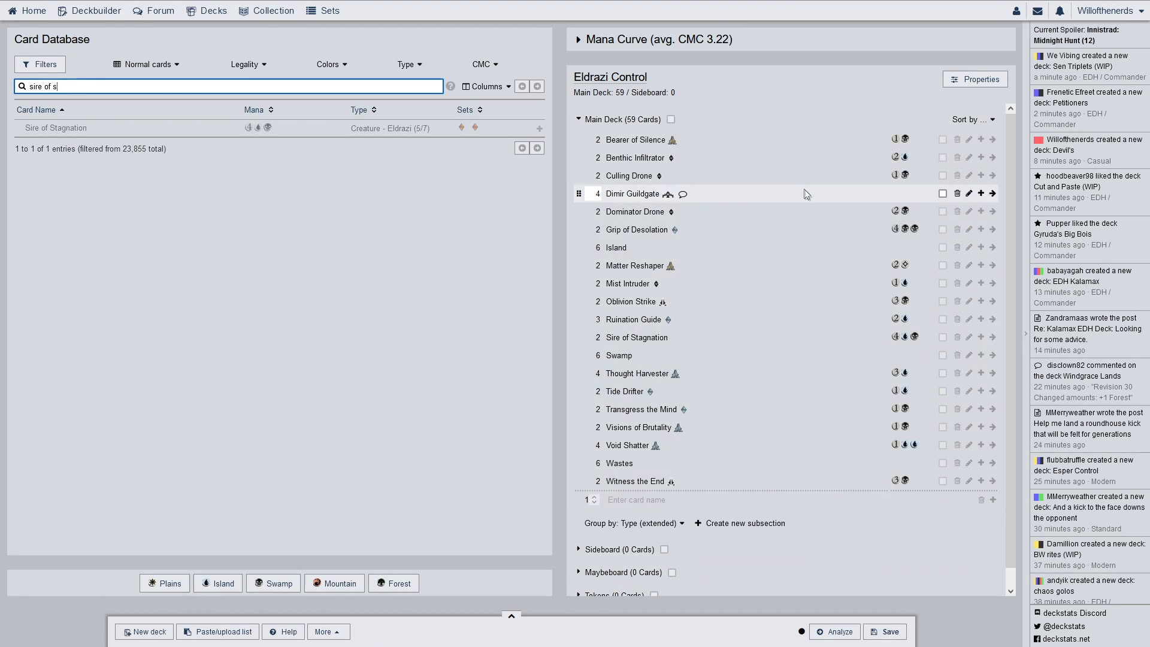
mouse_move(710, 409)
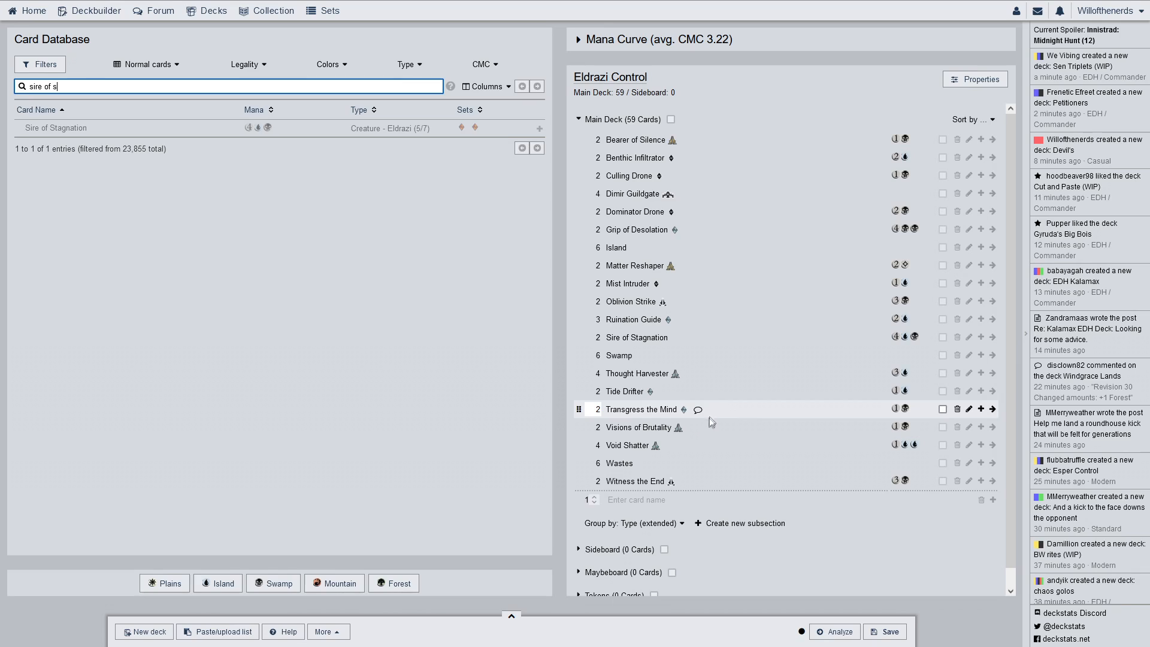
mouse_move(708, 426)
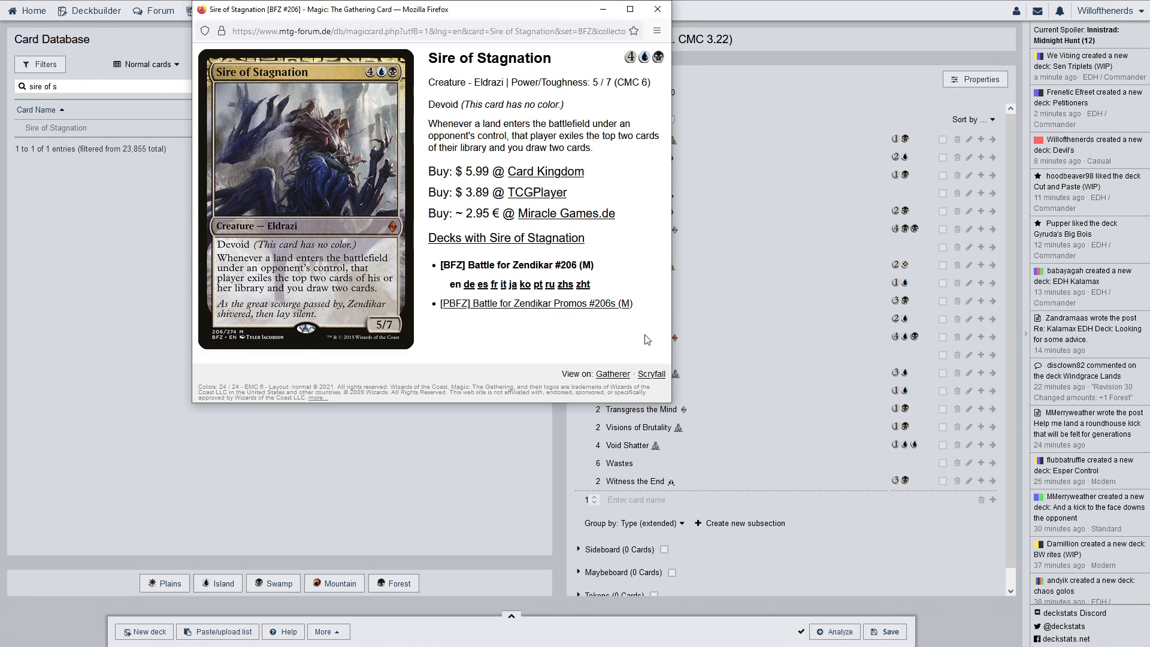
mouse_move(649, 334)
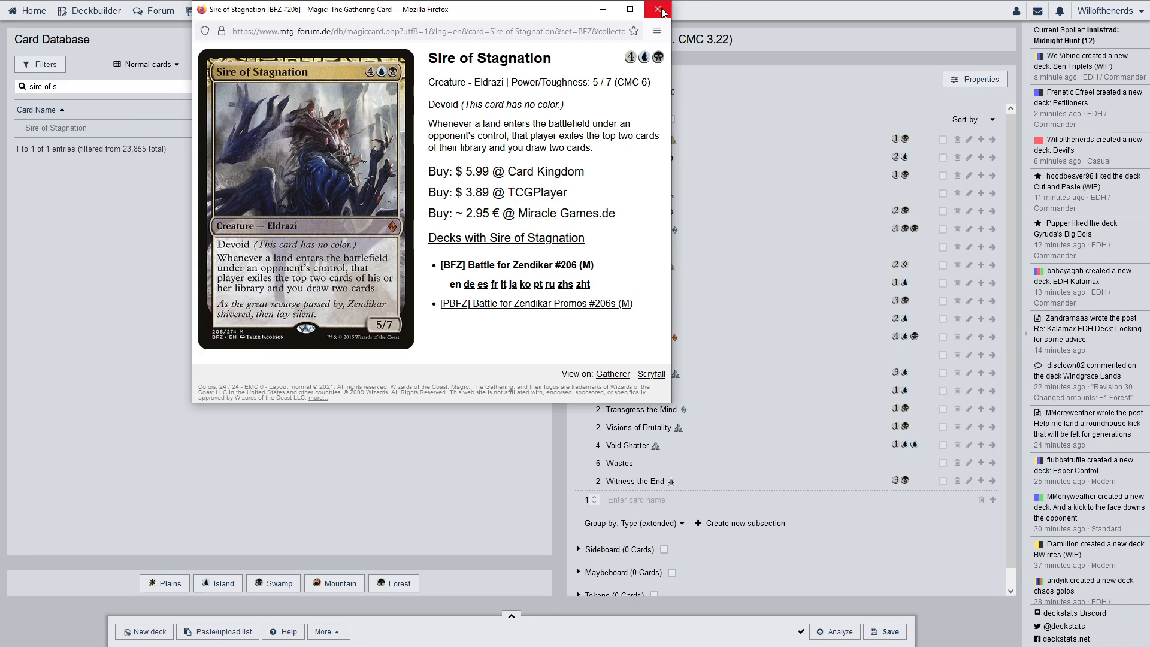
mouse_move(657, 11)
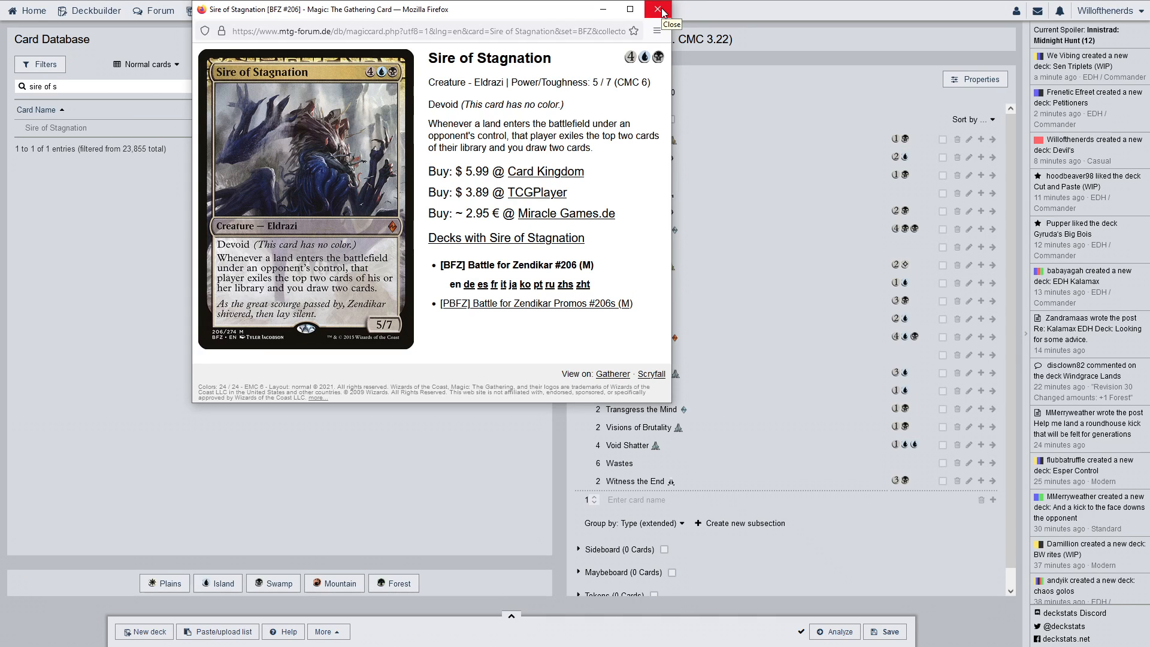
left_click(658, 9)
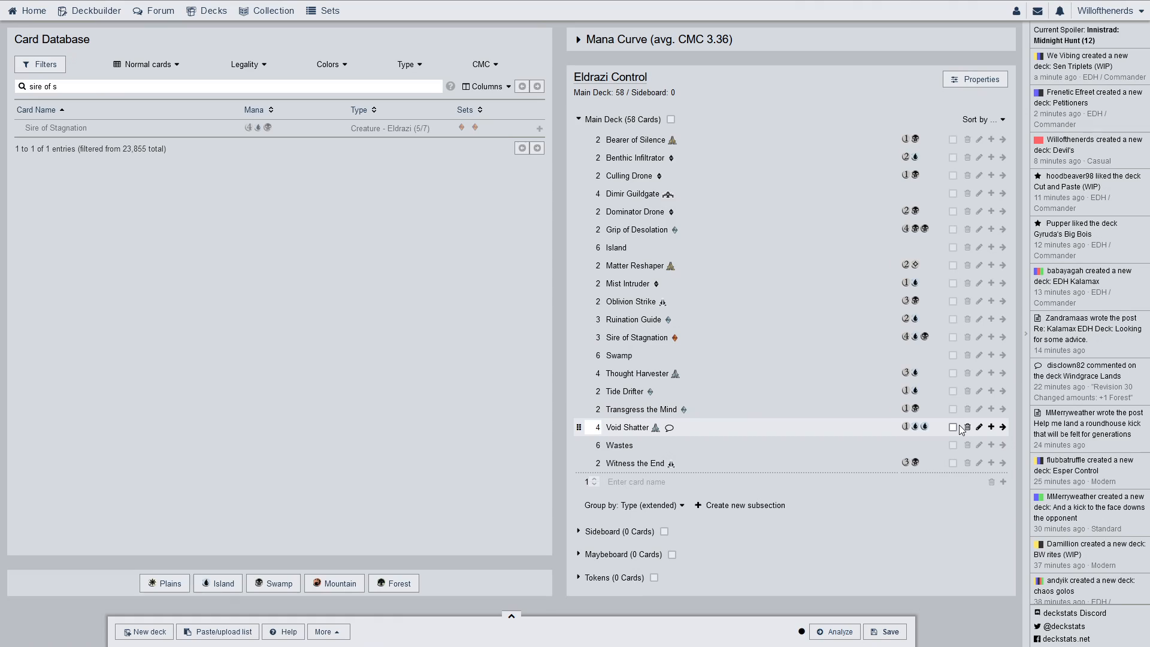
mouse_move(946, 430)
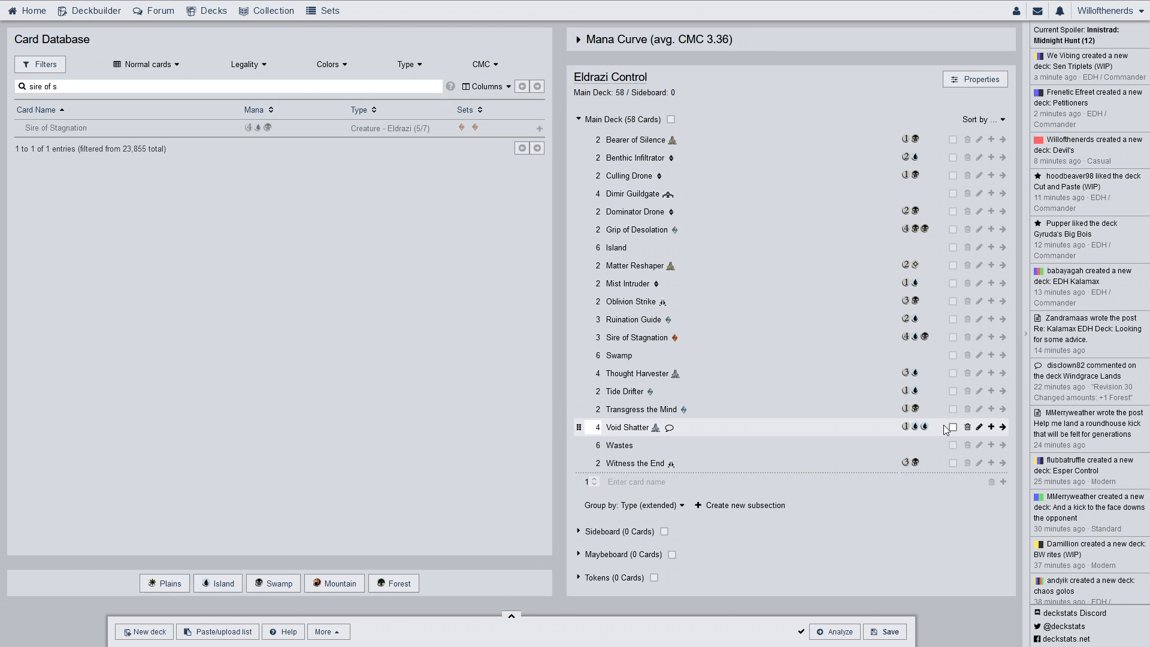
left_click(227, 87)
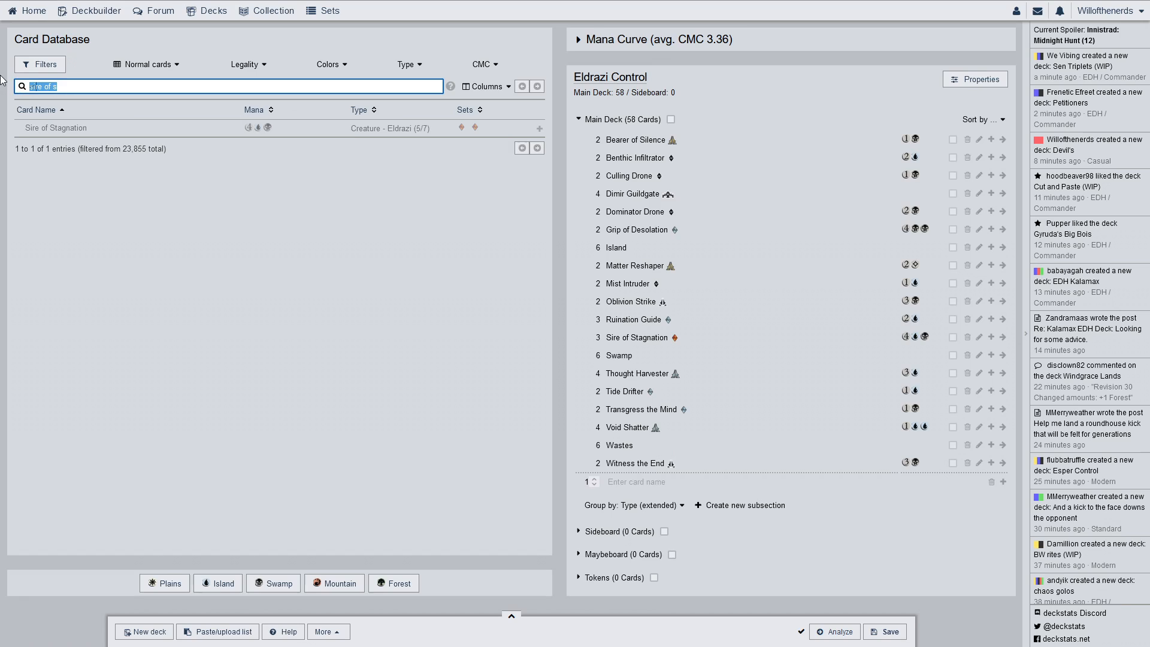
Search 'mind' and add Mindmelter to the main deck, reaching 60 cards
type("mindm")
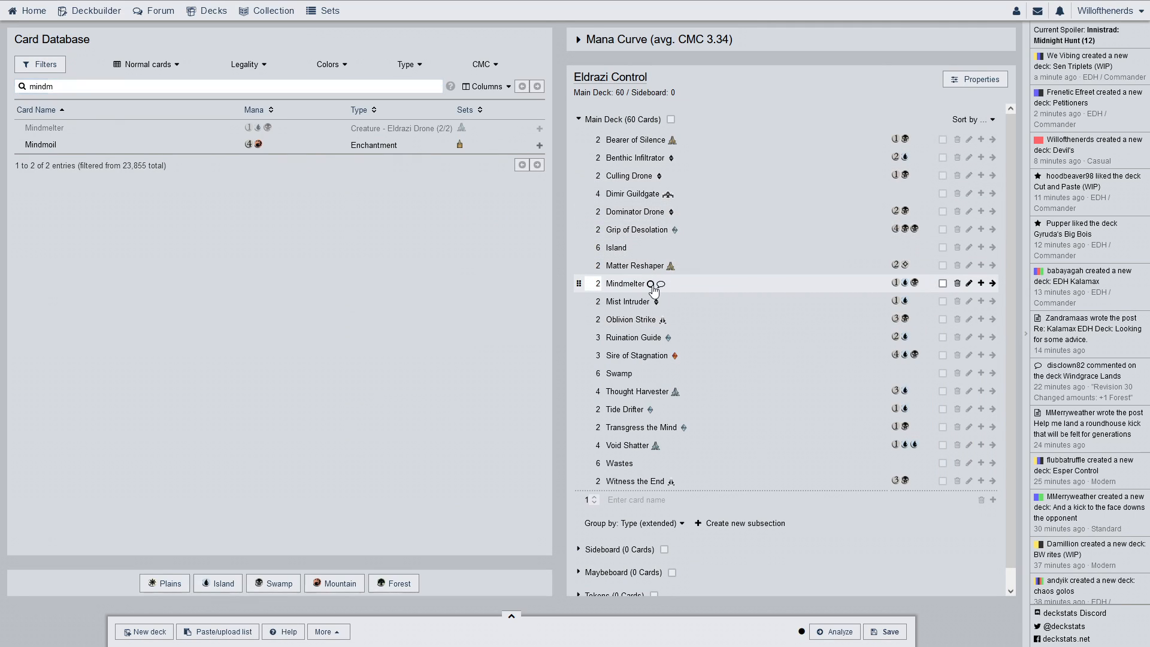
mouse_move(625, 283)
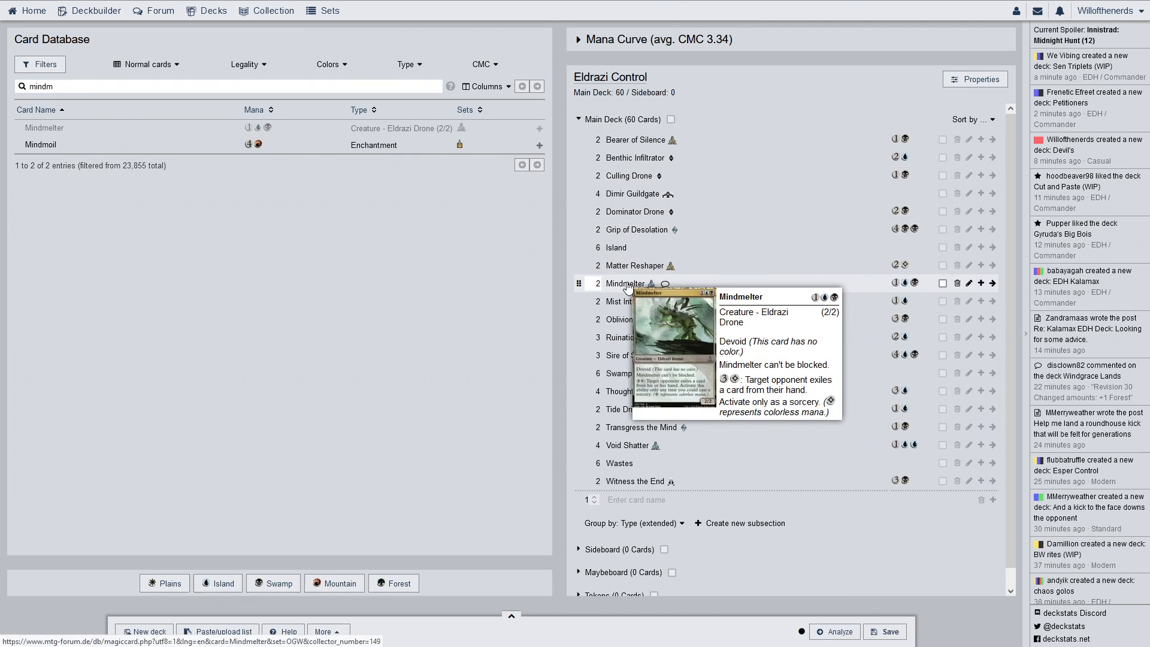
left_click(625, 284)
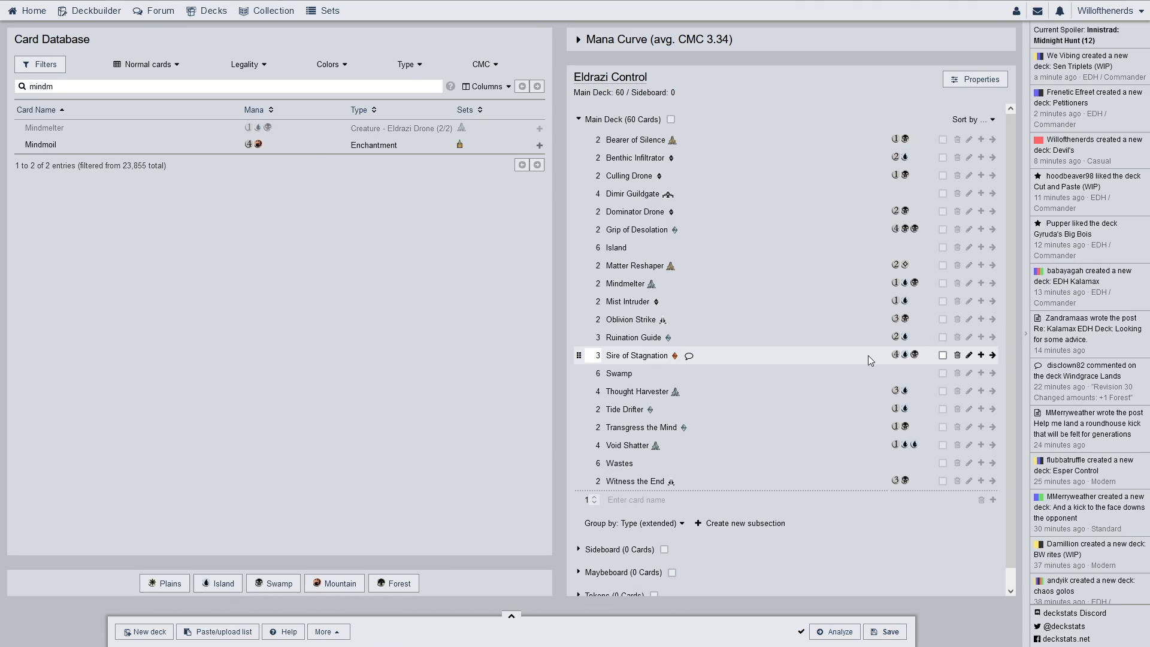
mouse_move(848, 354)
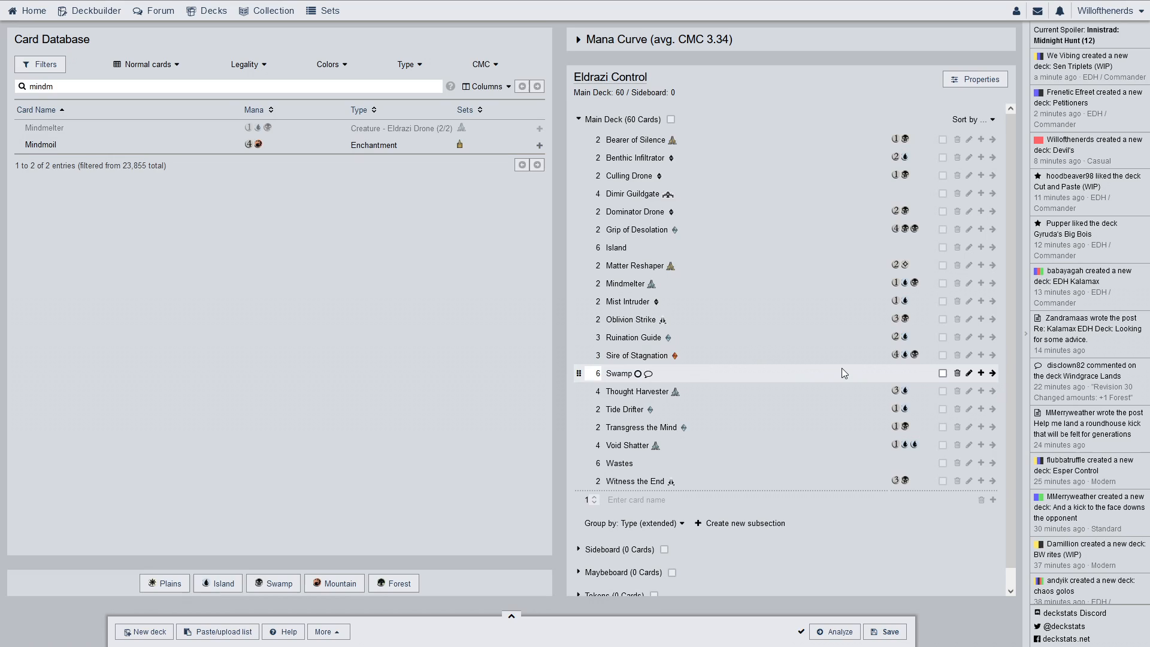
mouse_move(825, 356)
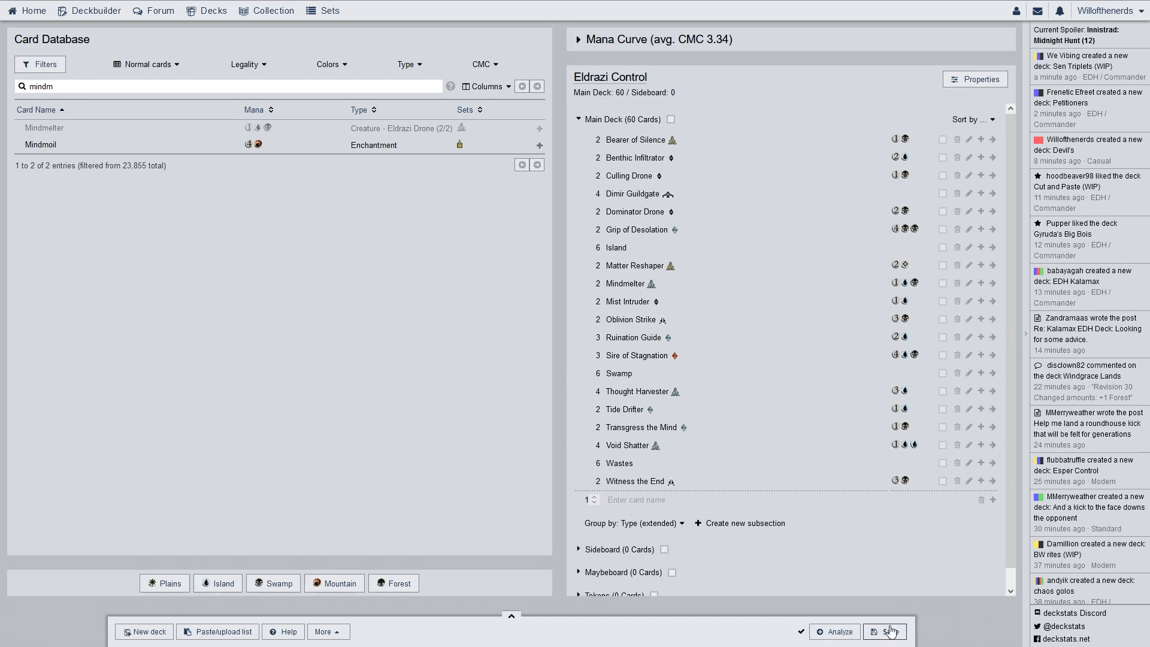
Save the 60-card Eldrazi Control deck and dismiss the Save Deck confirmation
left_click(890, 631)
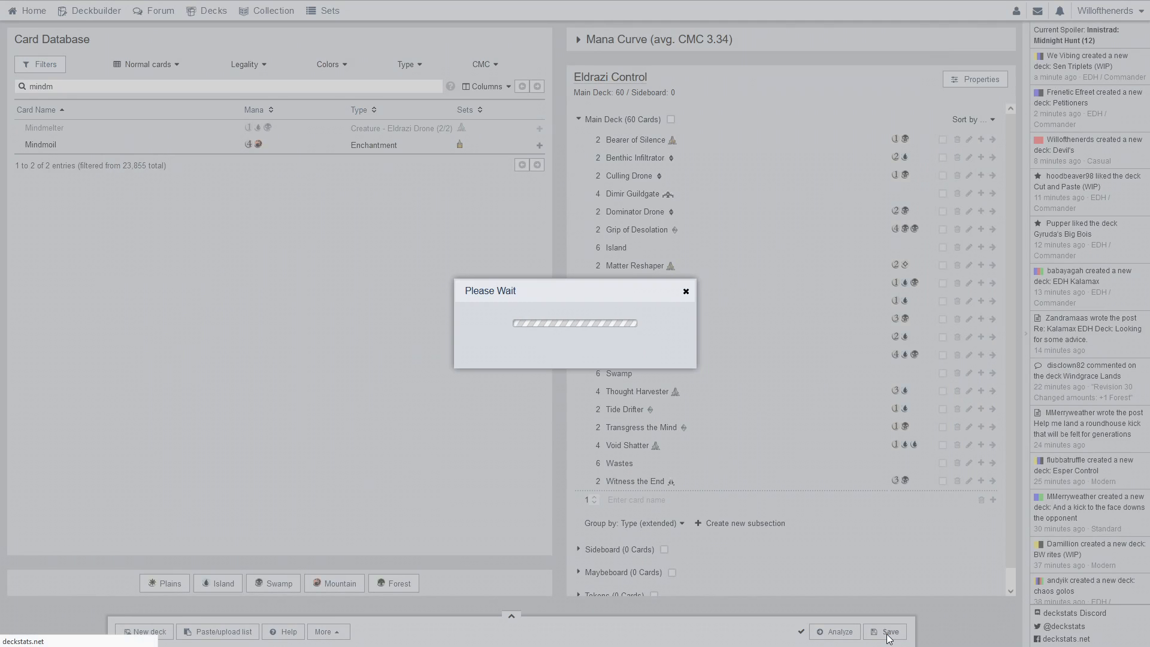
left_click(889, 631)
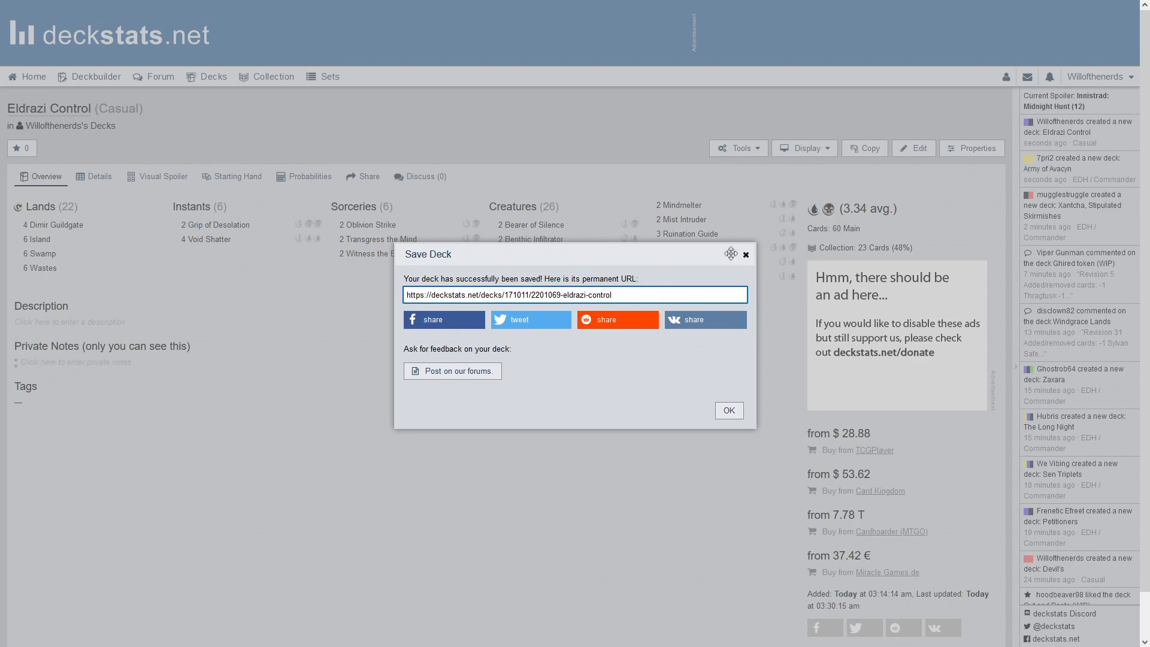
left_click(727, 410)
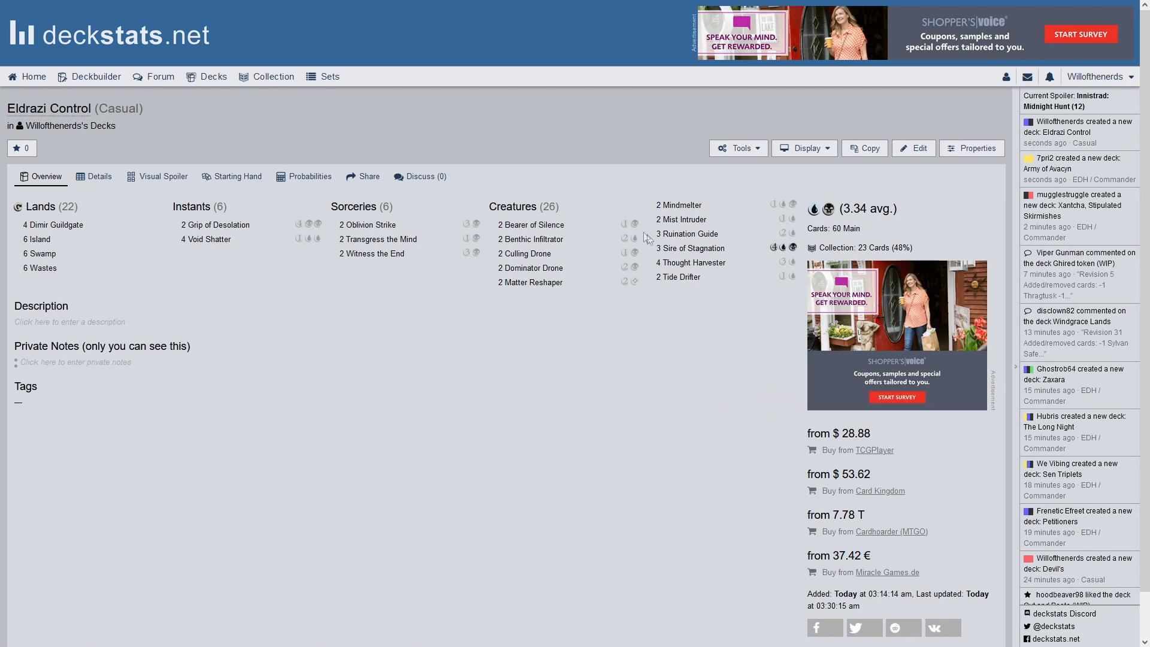
Review the Details page: mana curve, card type and mana charts, and per-card prices totaling $33.80
left_click(100, 176)
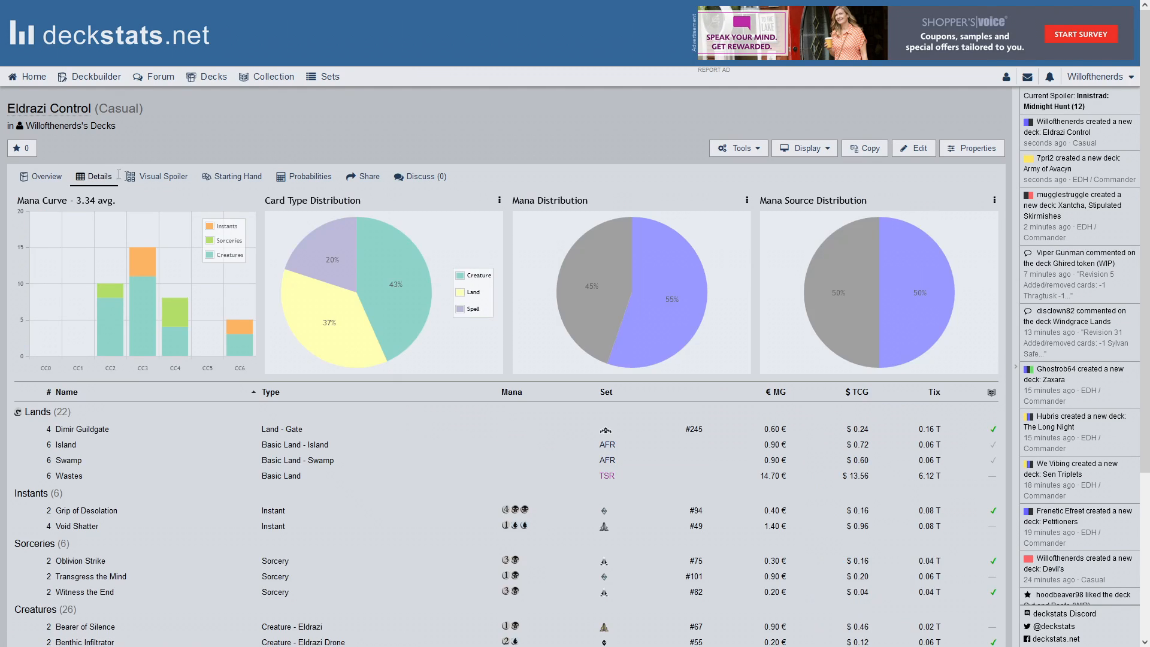
scroll("down", 3)
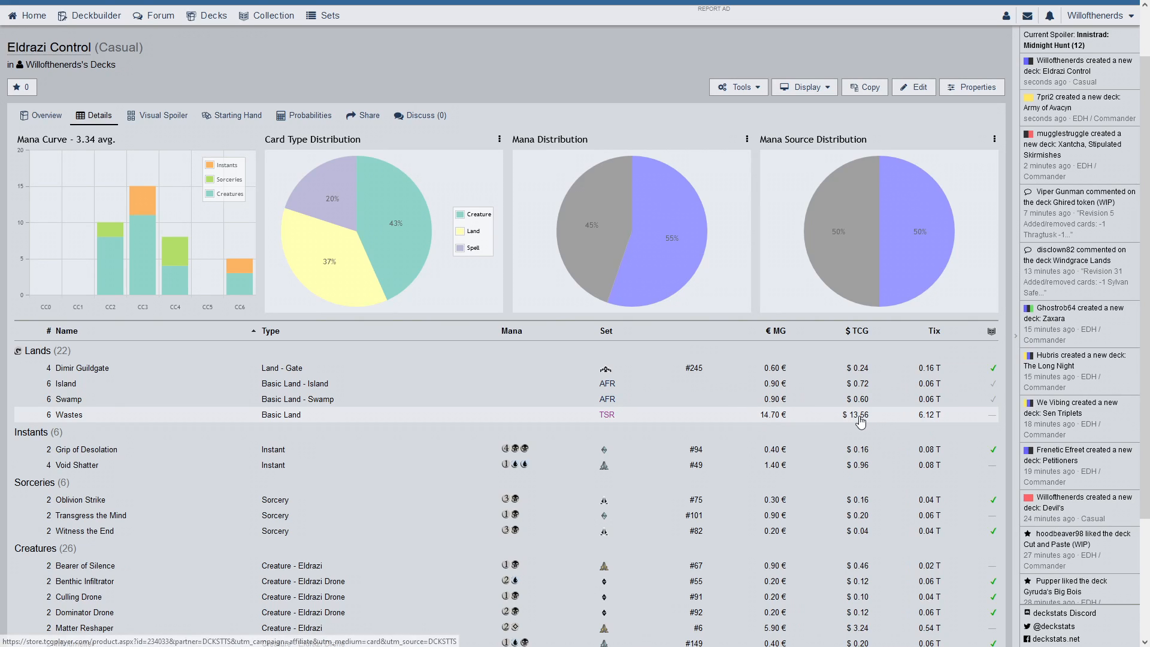
mouse_move(857, 414)
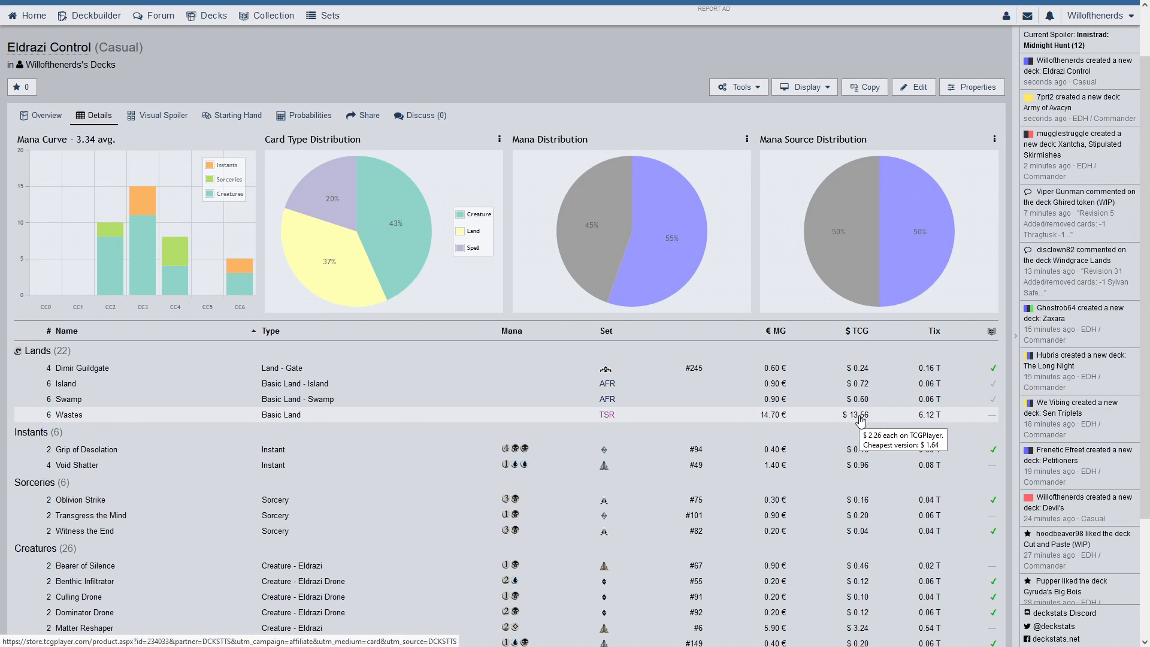
mouse_move(876, 411)
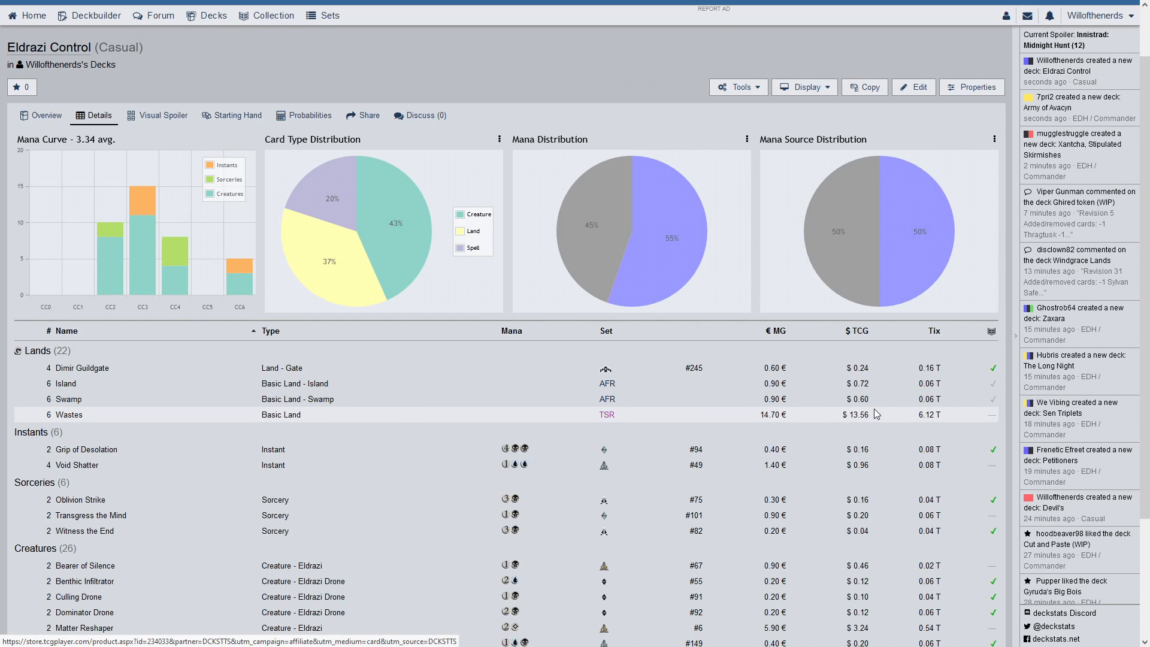
scroll("down", 3)
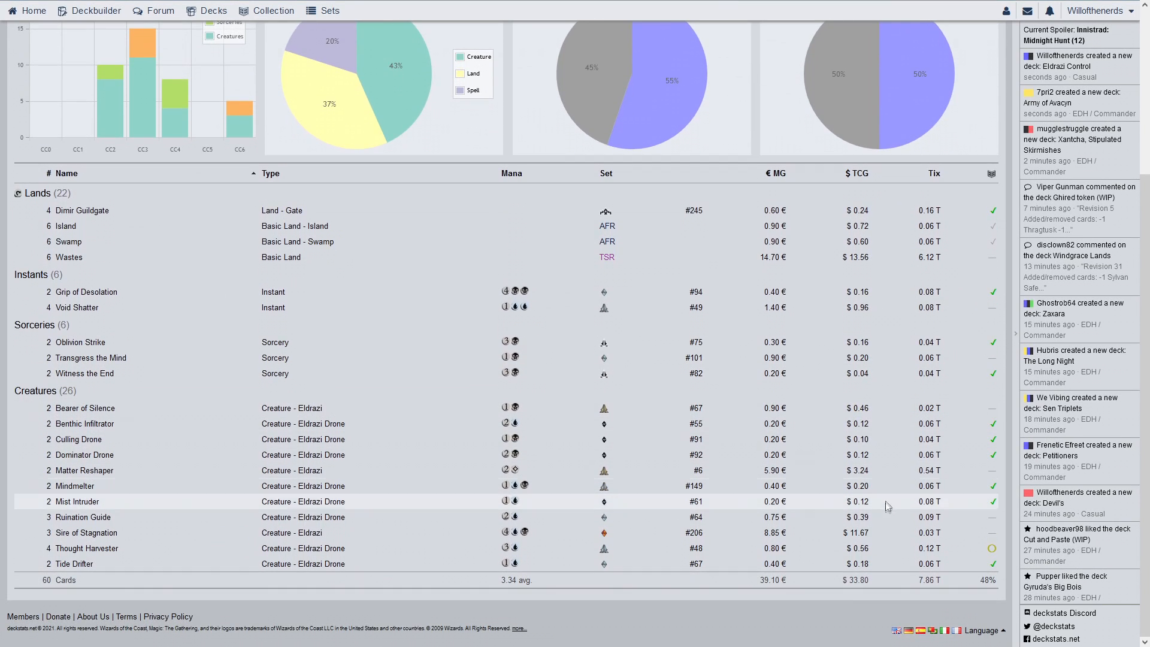
mouse_move(861, 531)
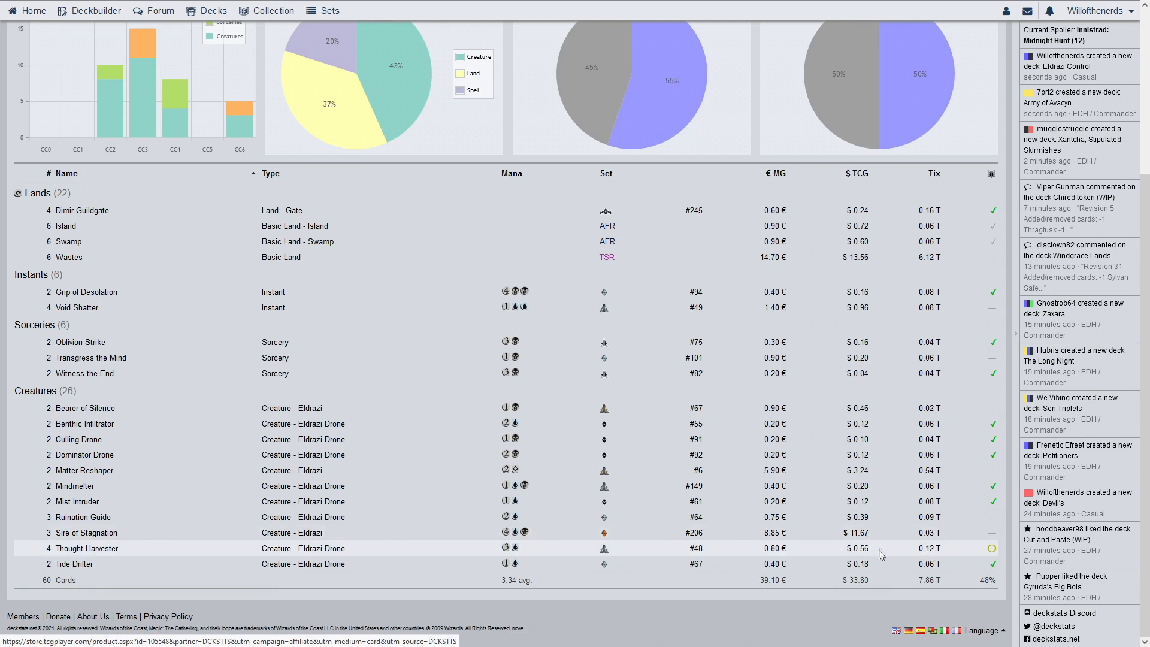
mouse_move(861, 580)
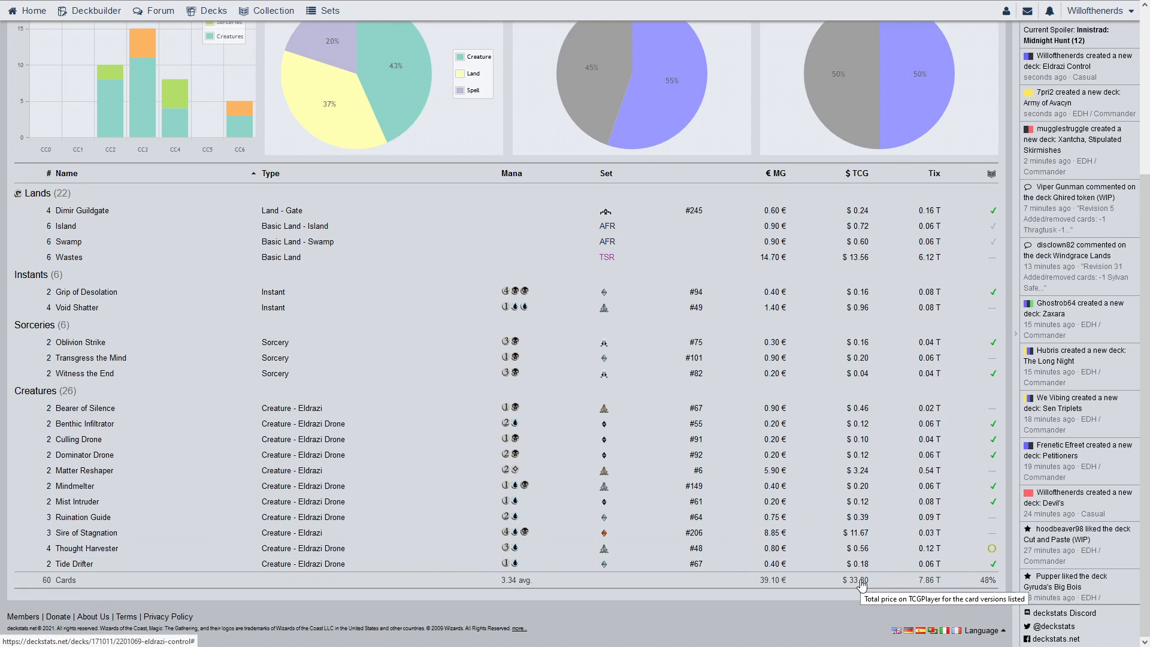
mouse_move(864, 256)
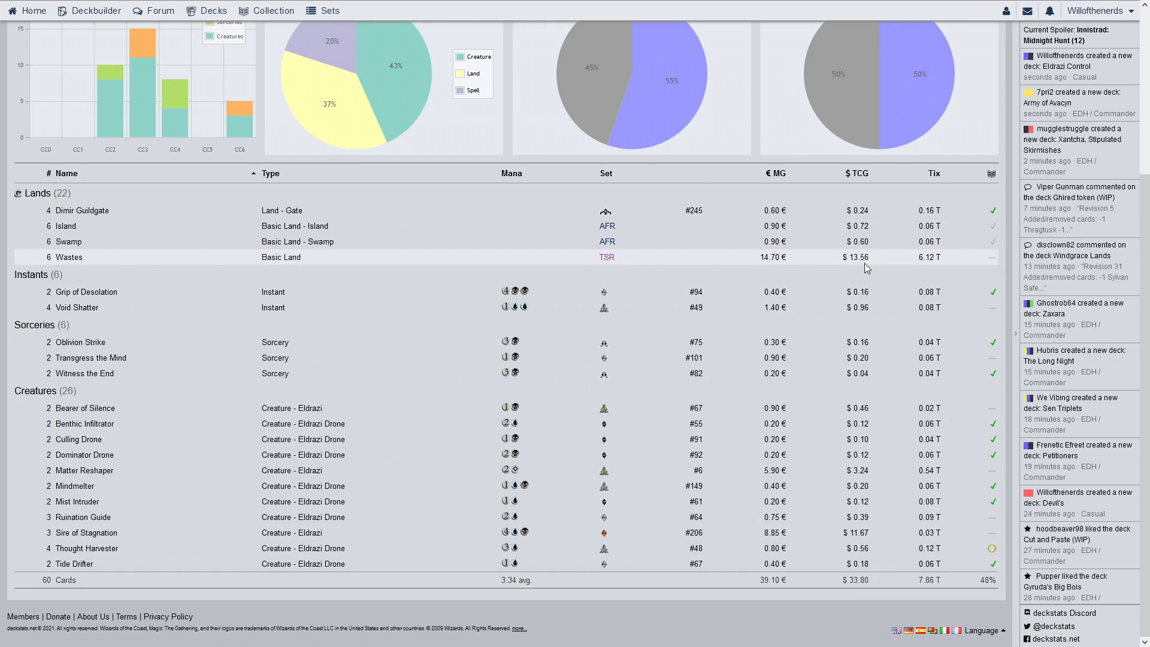
mouse_move(613, 276)
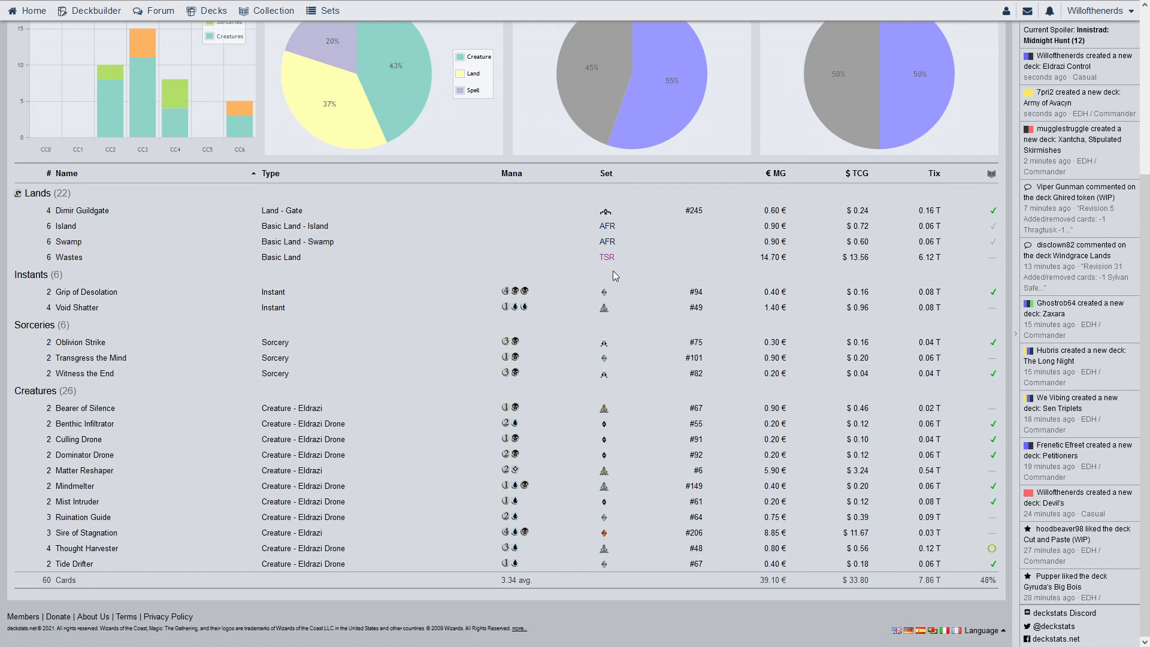
mouse_move(606, 257)
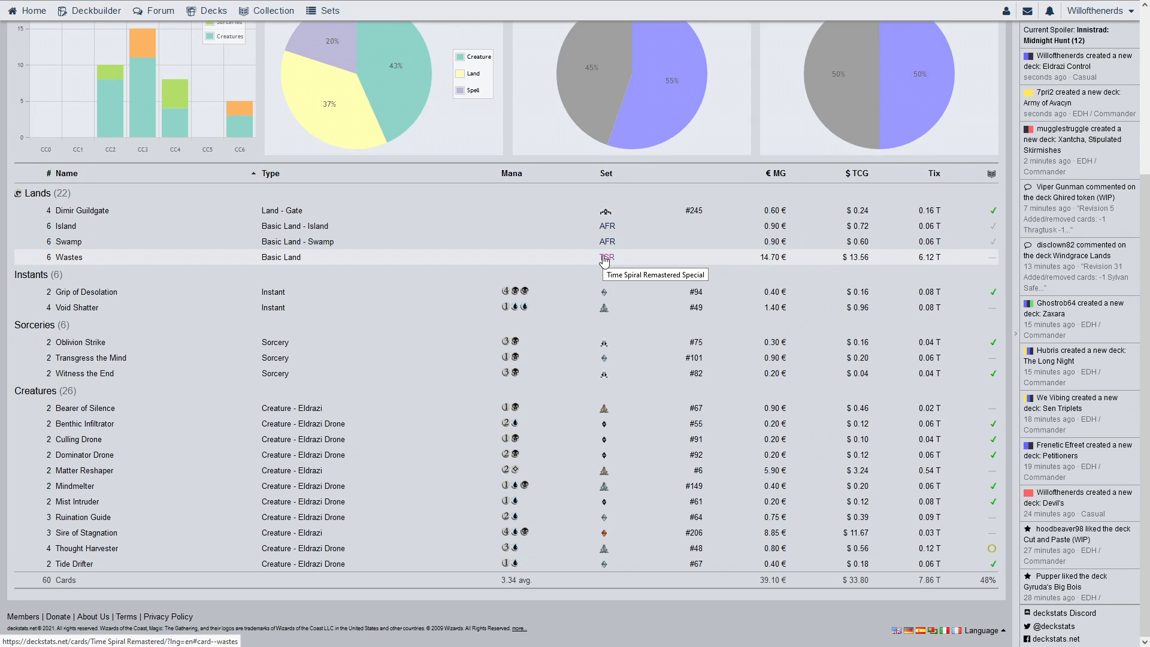
mouse_move(638, 357)
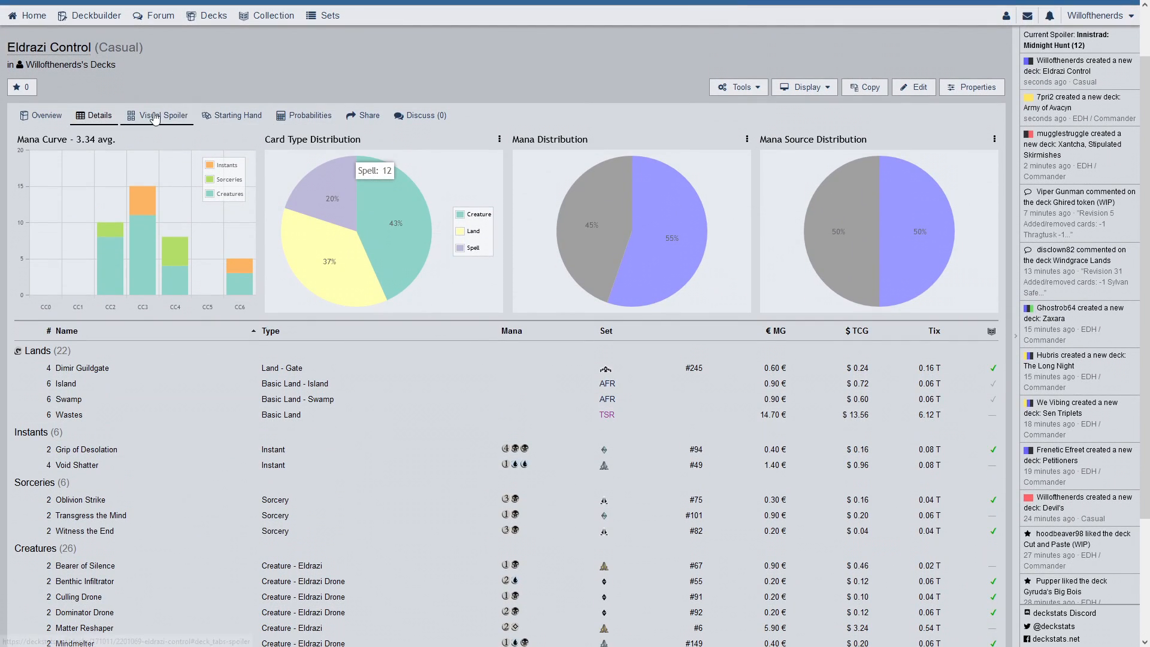
Browse the Visual Spoiler card images, then bring up a simulated seven-card Starting Hand
left_click(162, 115)
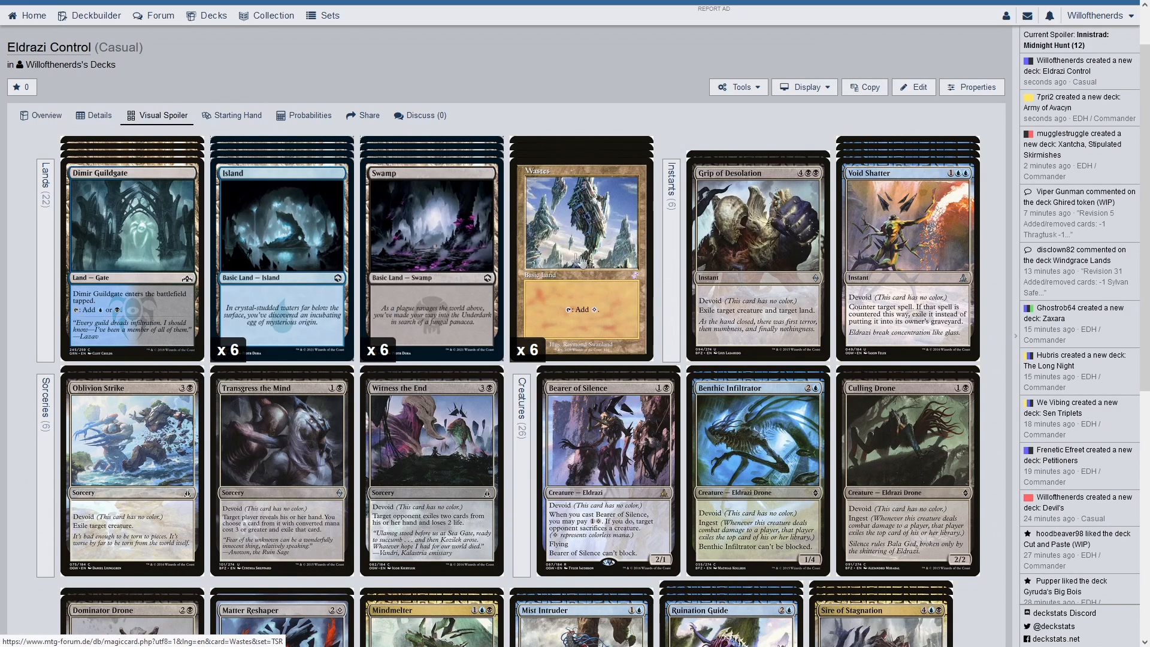
mouse_move(697, 187)
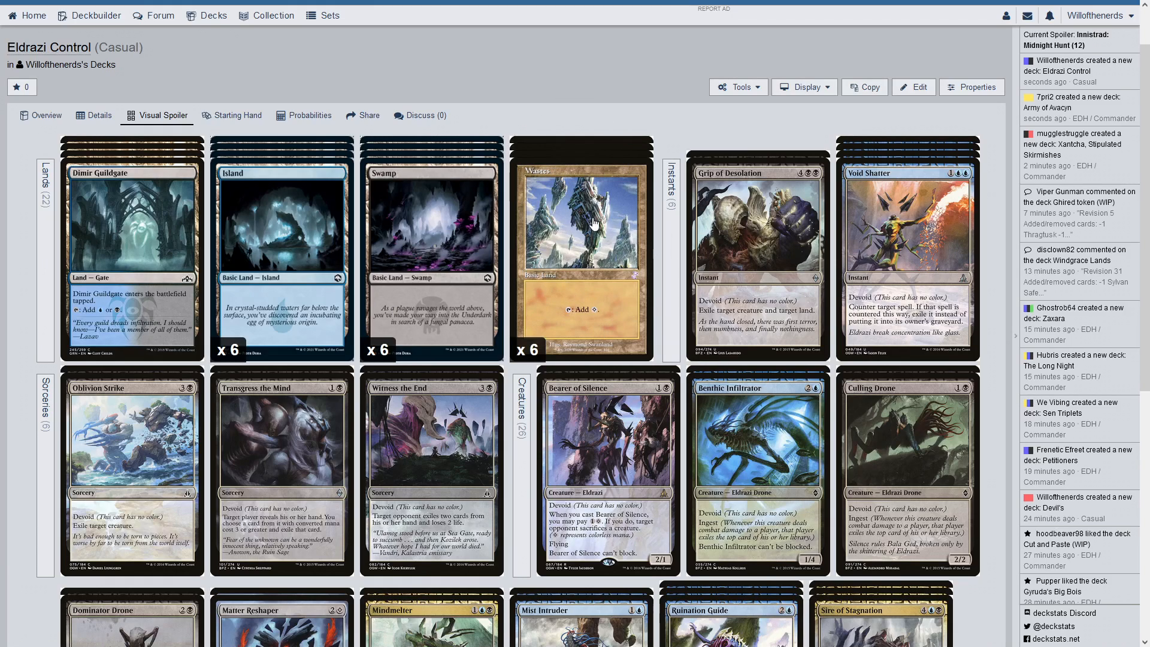
mouse_move(594, 170)
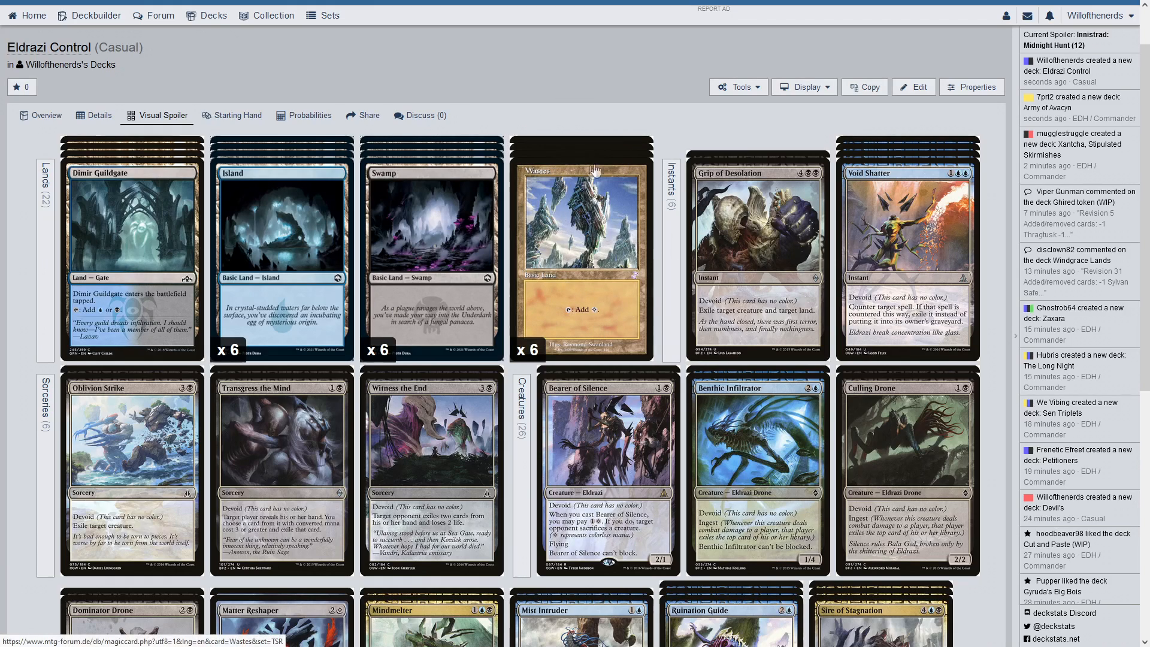
mouse_move(624, 250)
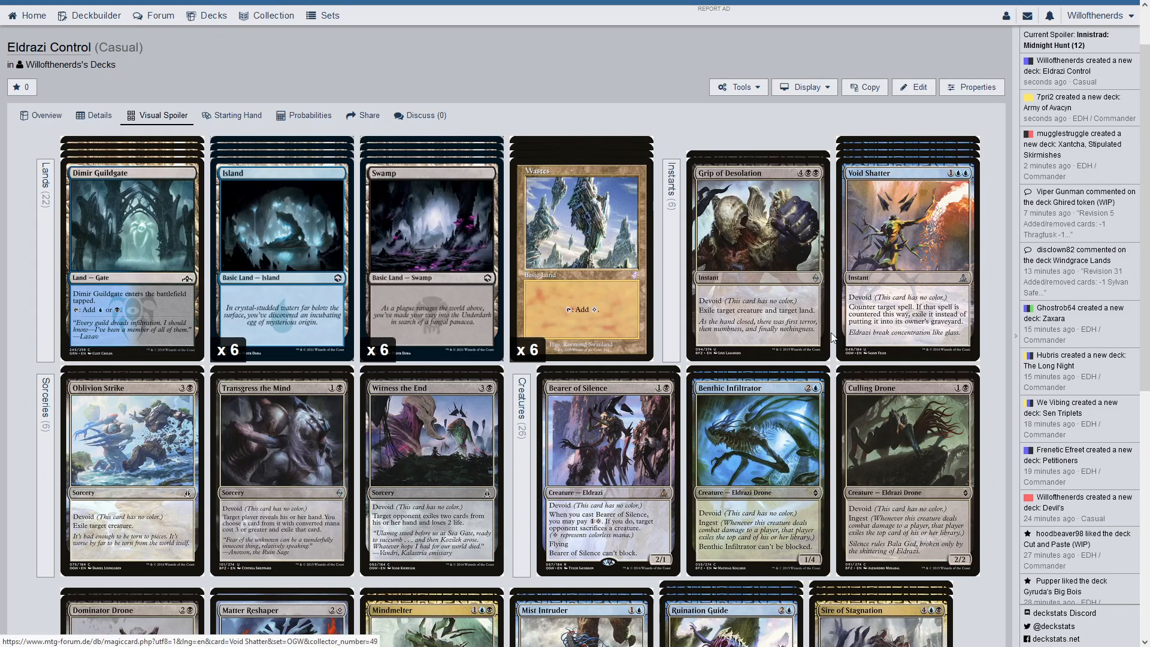
scroll("down", 3)
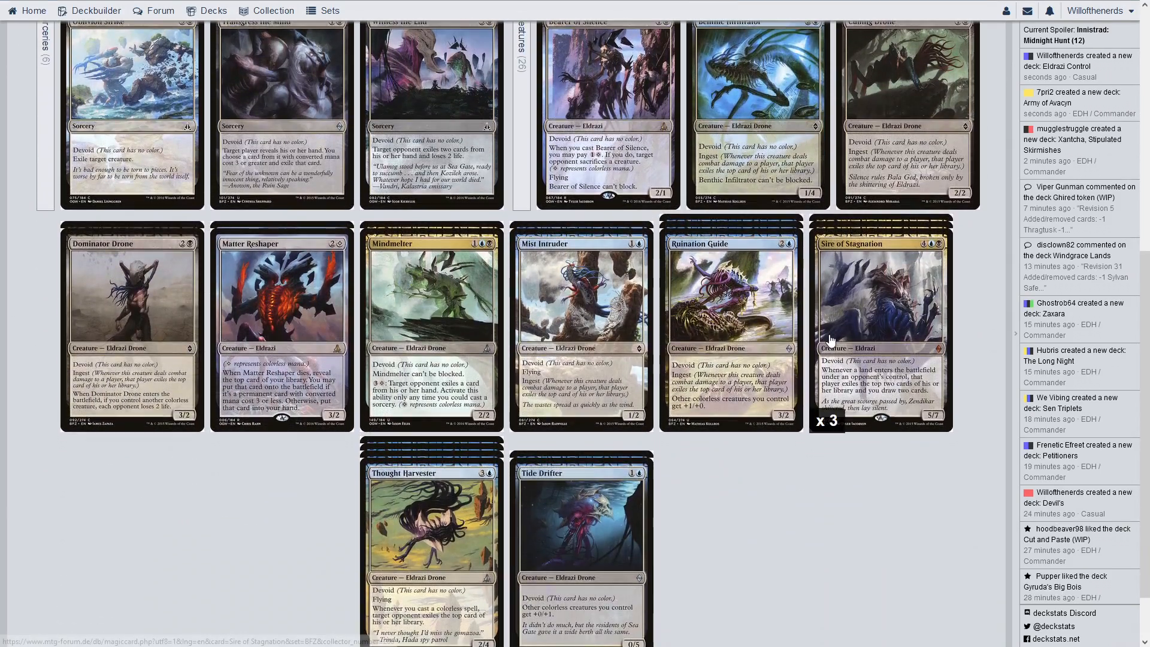
scroll("down", 3)
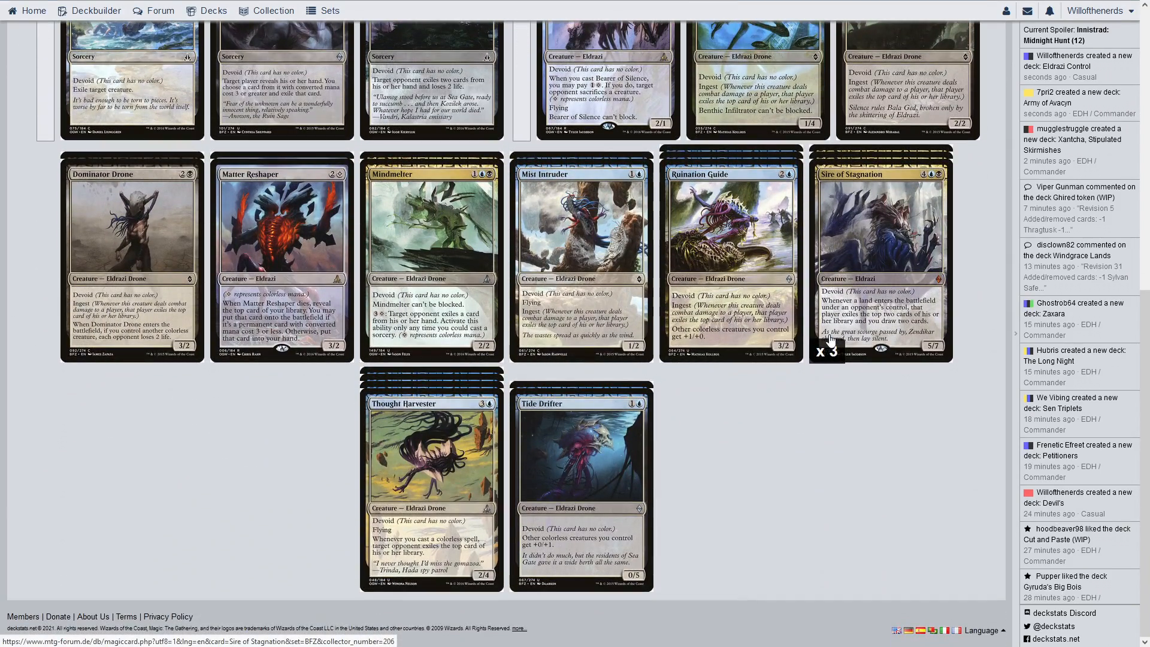
left_click(235, 176)
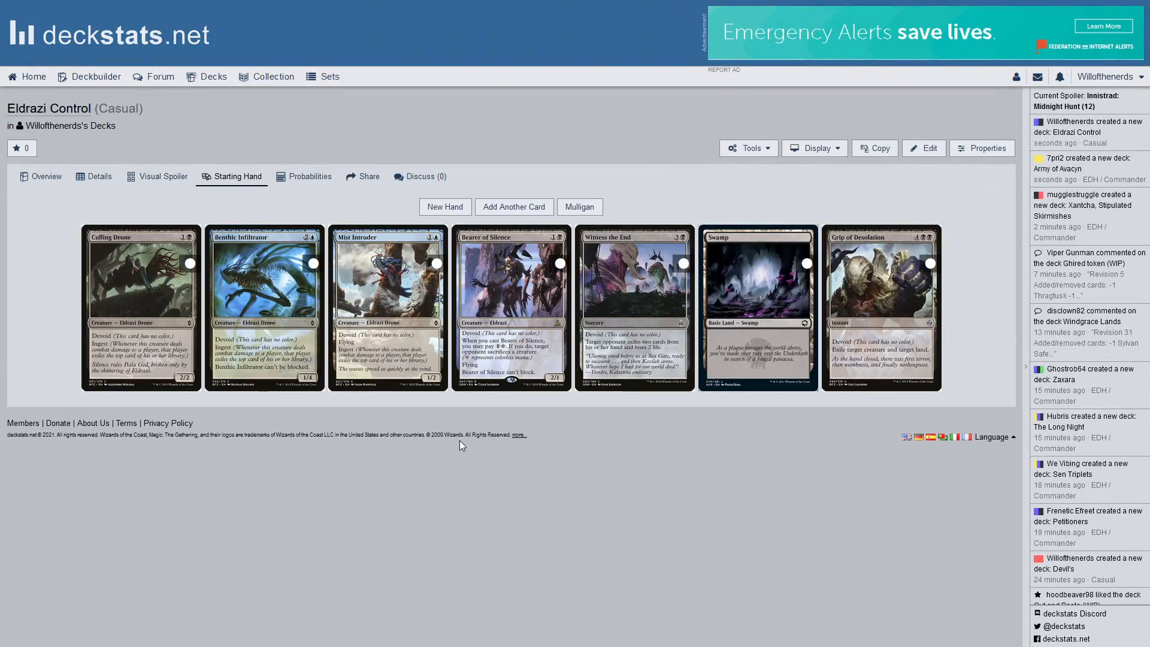
Deal fresh starting hands via New Hand, the latest holding lands, two Sire of Stagnation and Thought Harvester
left_click(445, 206)
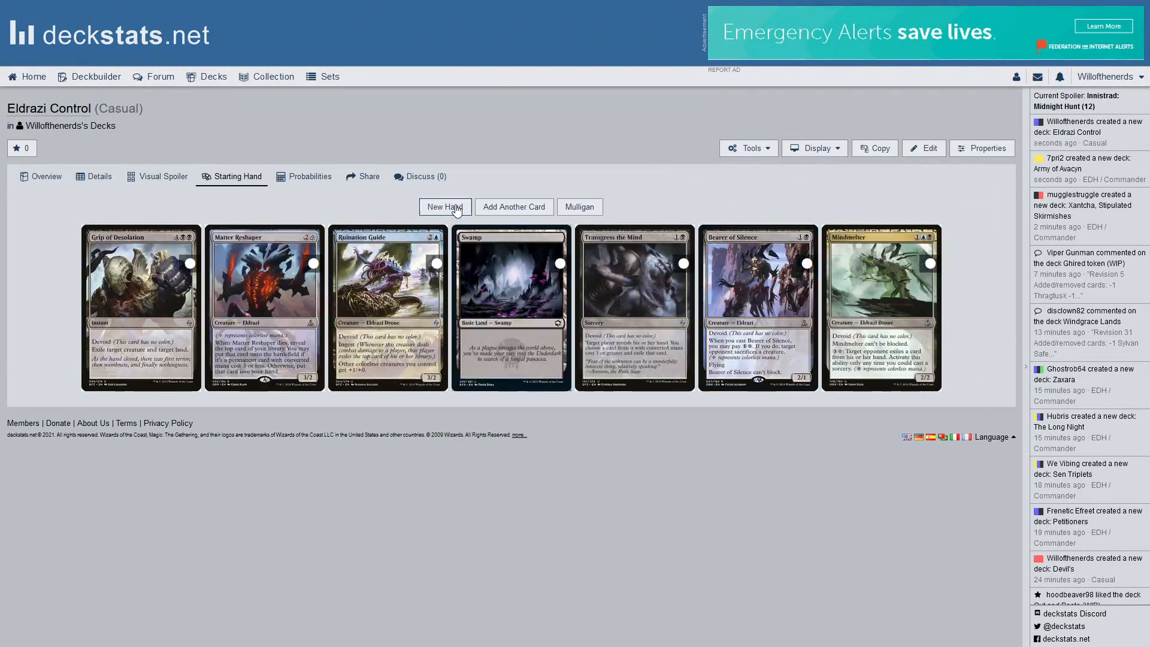
mouse_move(468, 242)
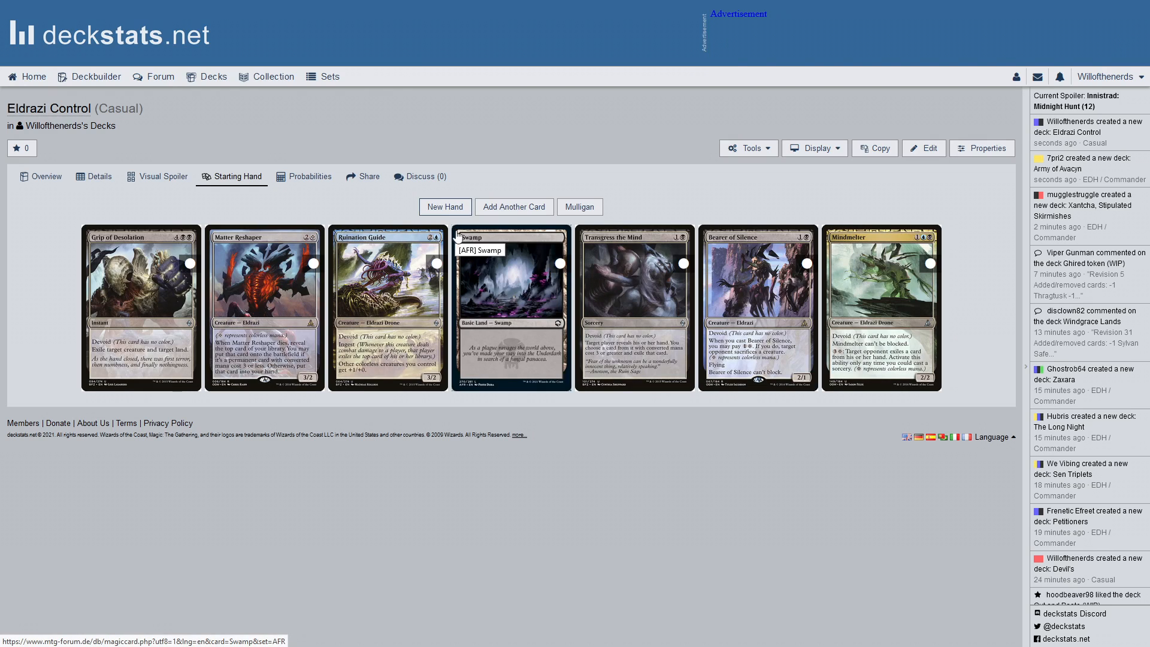
left_click(445, 208)
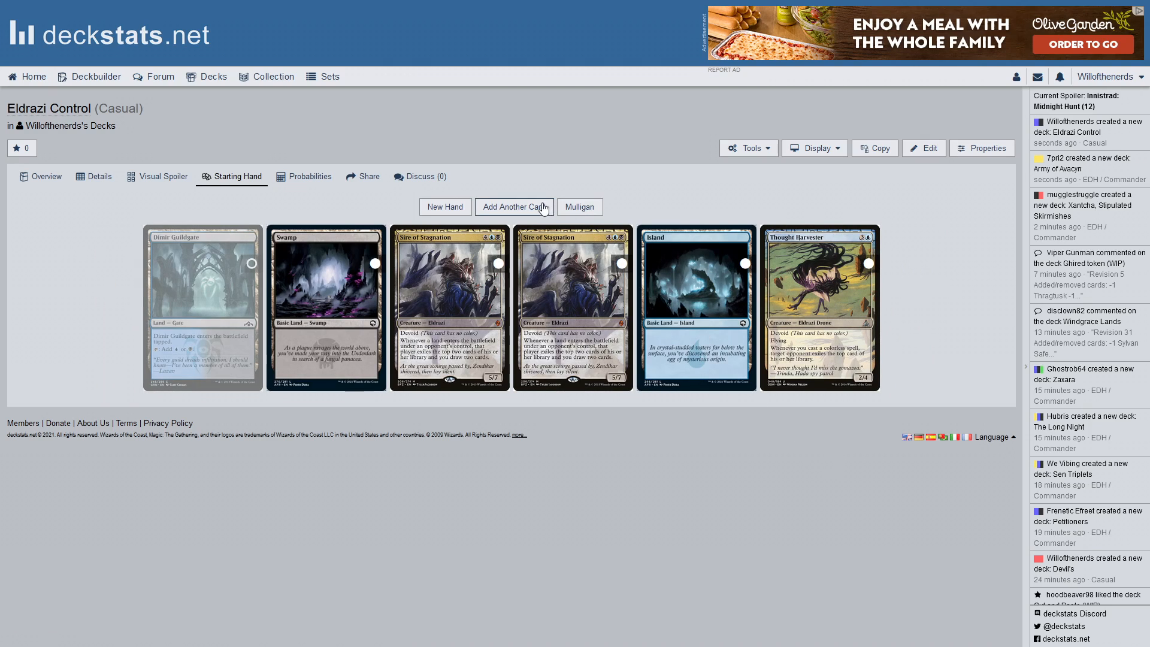
Draw extra cards into the hand, adding Wastes, Island, Mindmelter and Mist Intruder
left_click(514, 206)
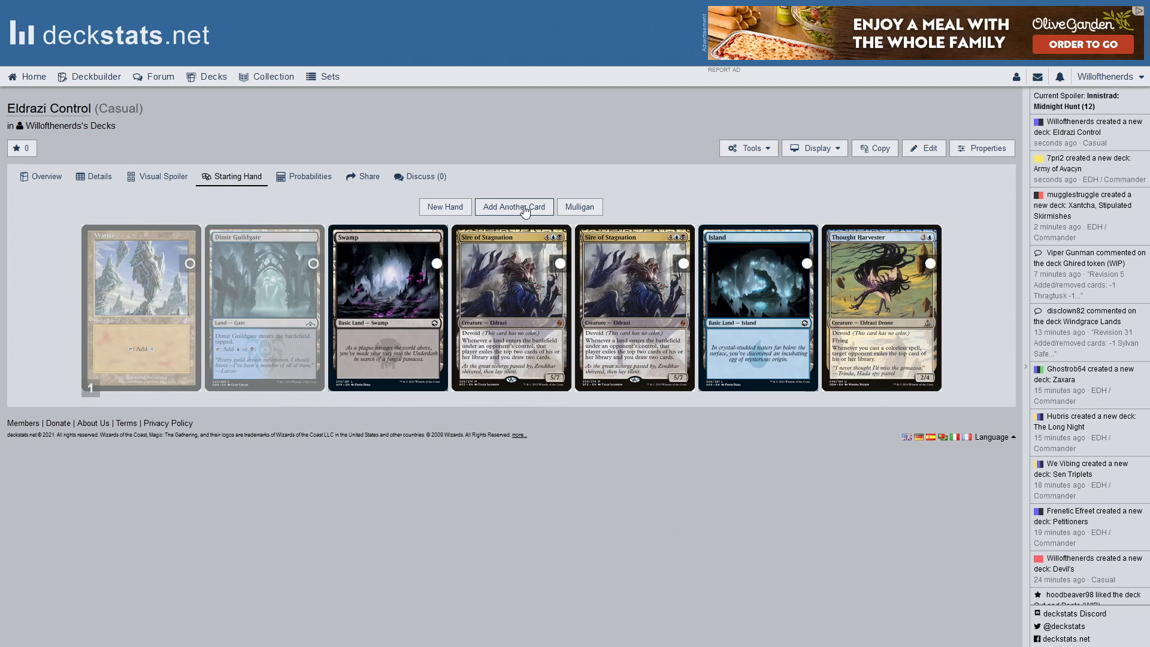
left_click(513, 206)
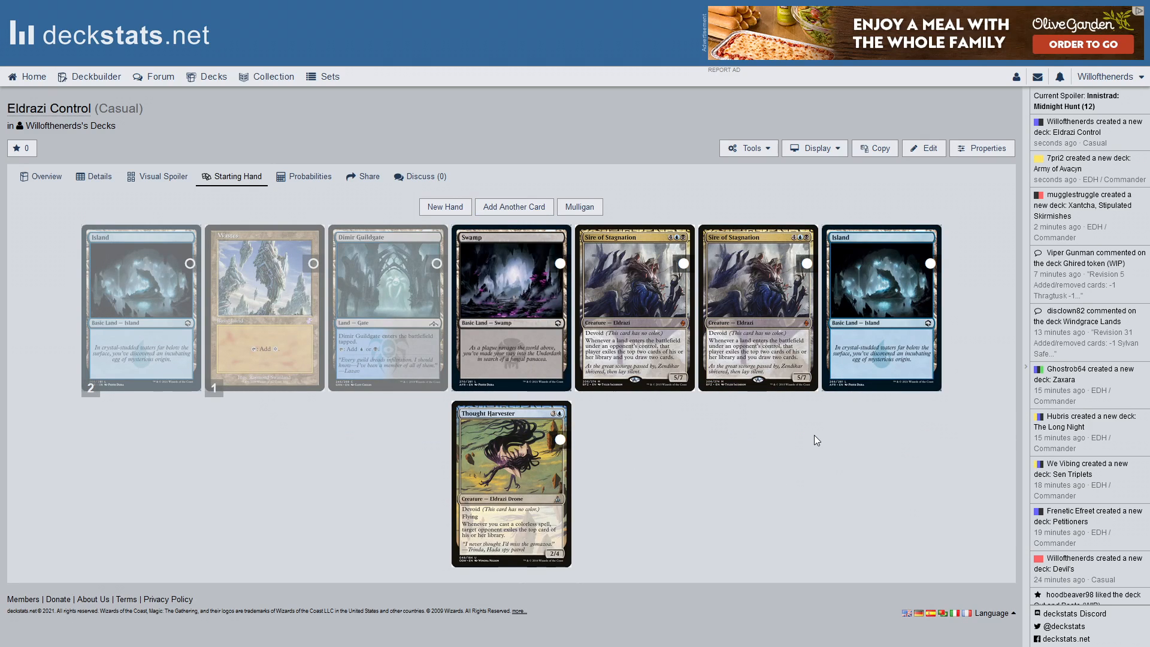
mouse_move(650, 227)
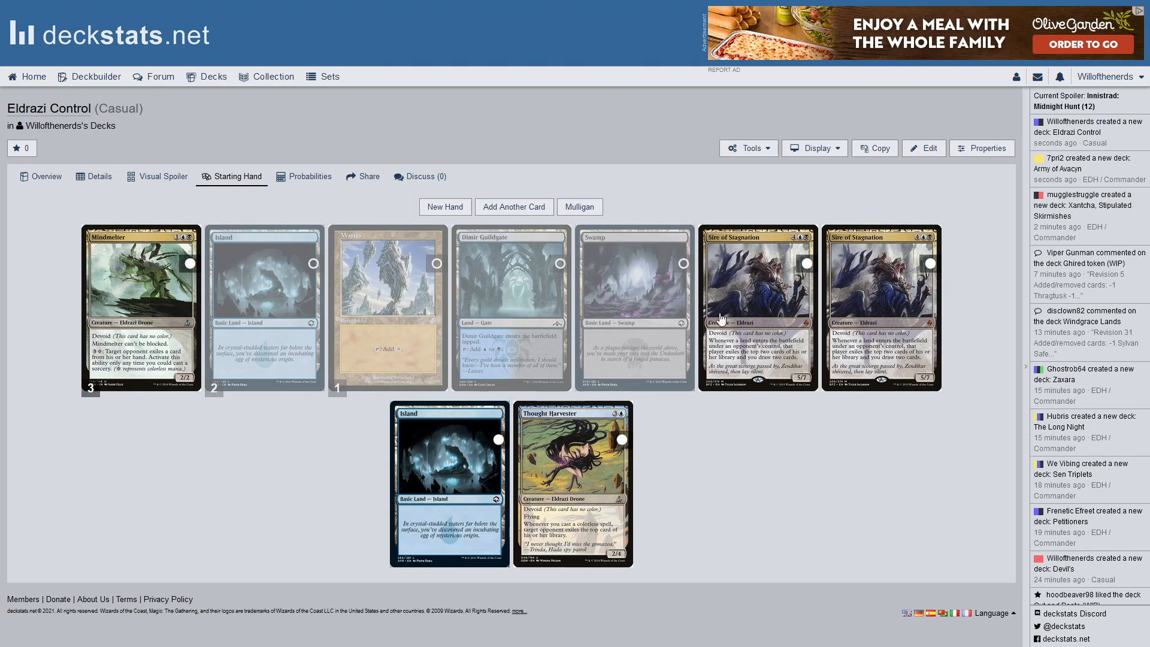
mouse_move(614, 440)
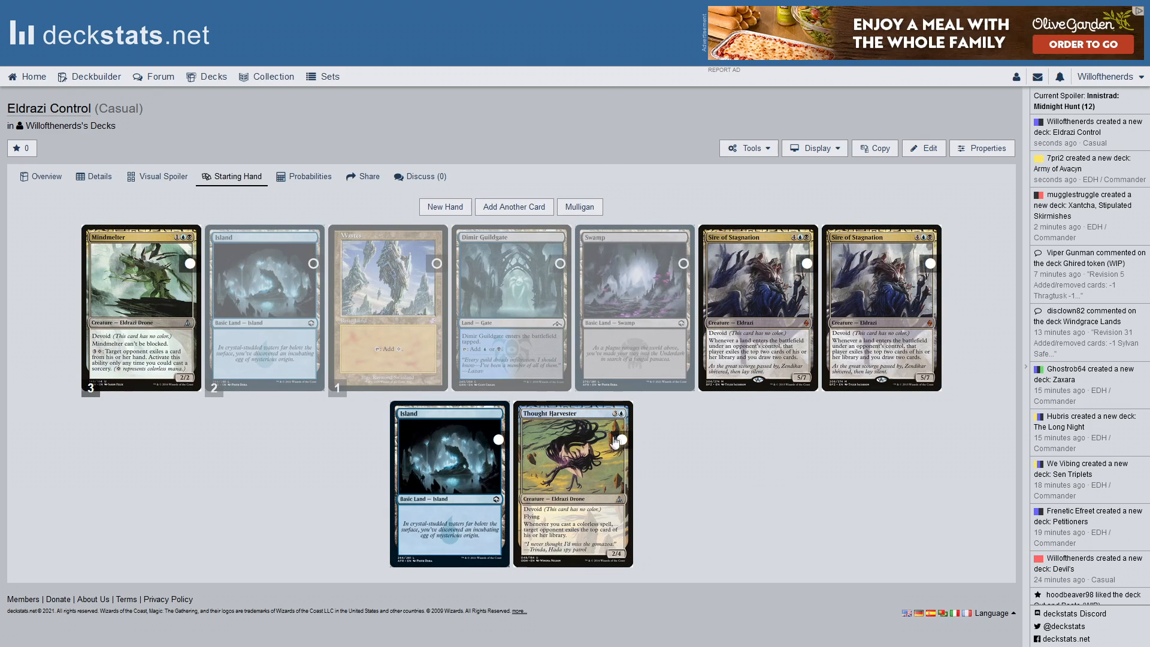
mouse_move(618, 441)
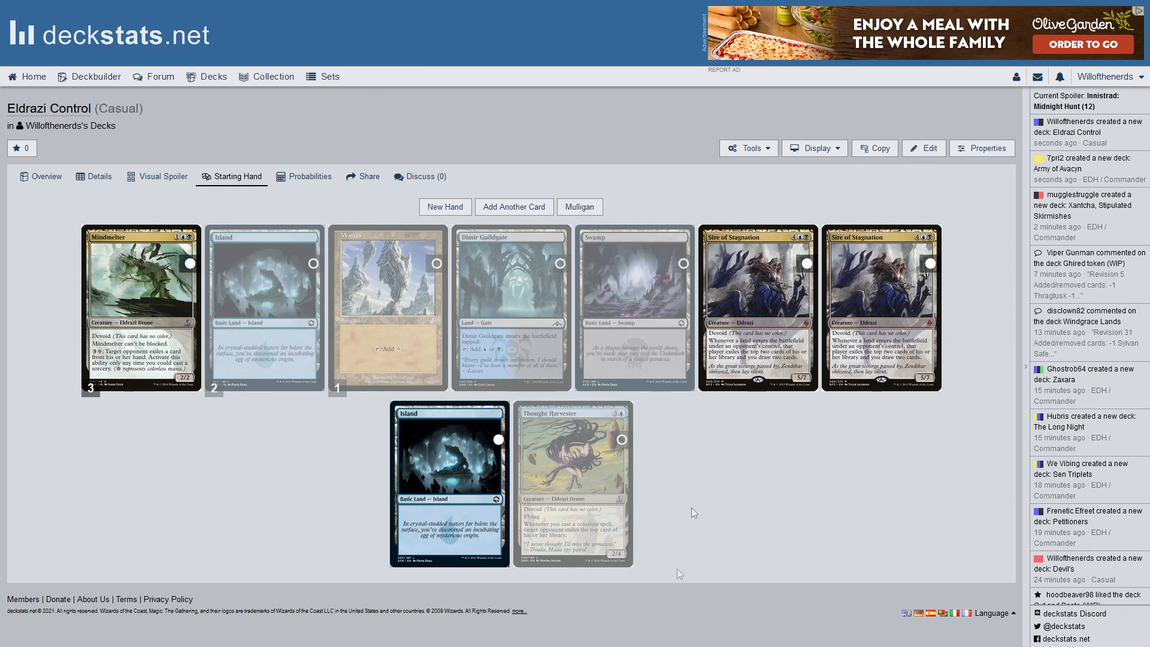
left_click(514, 206)
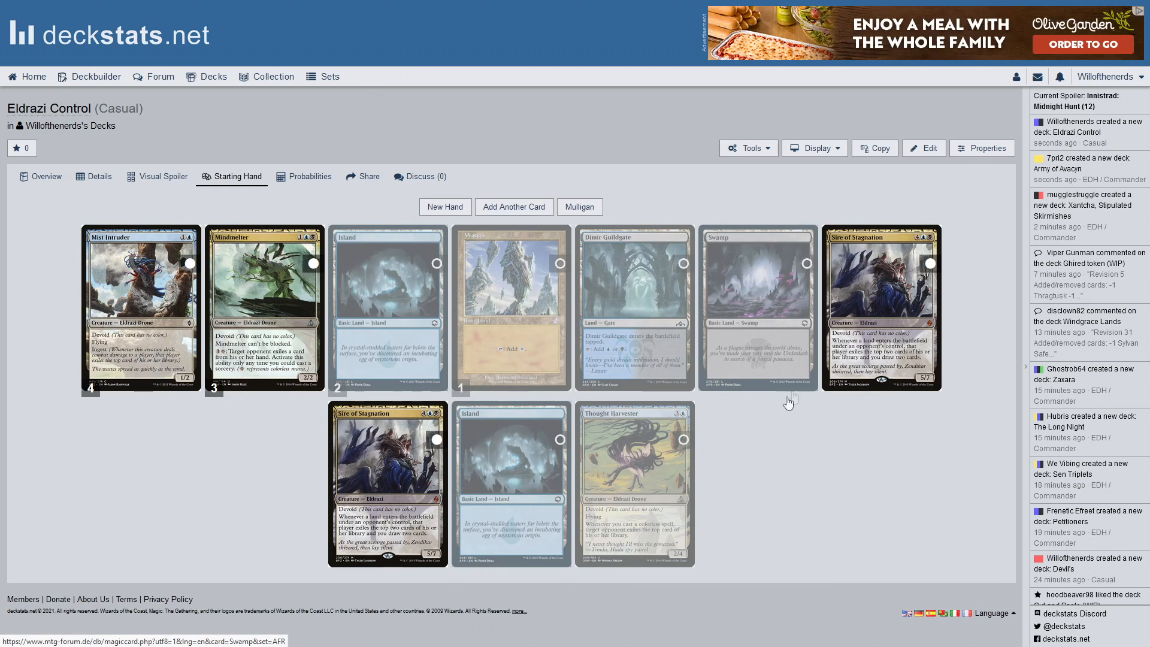
mouse_move(890, 569)
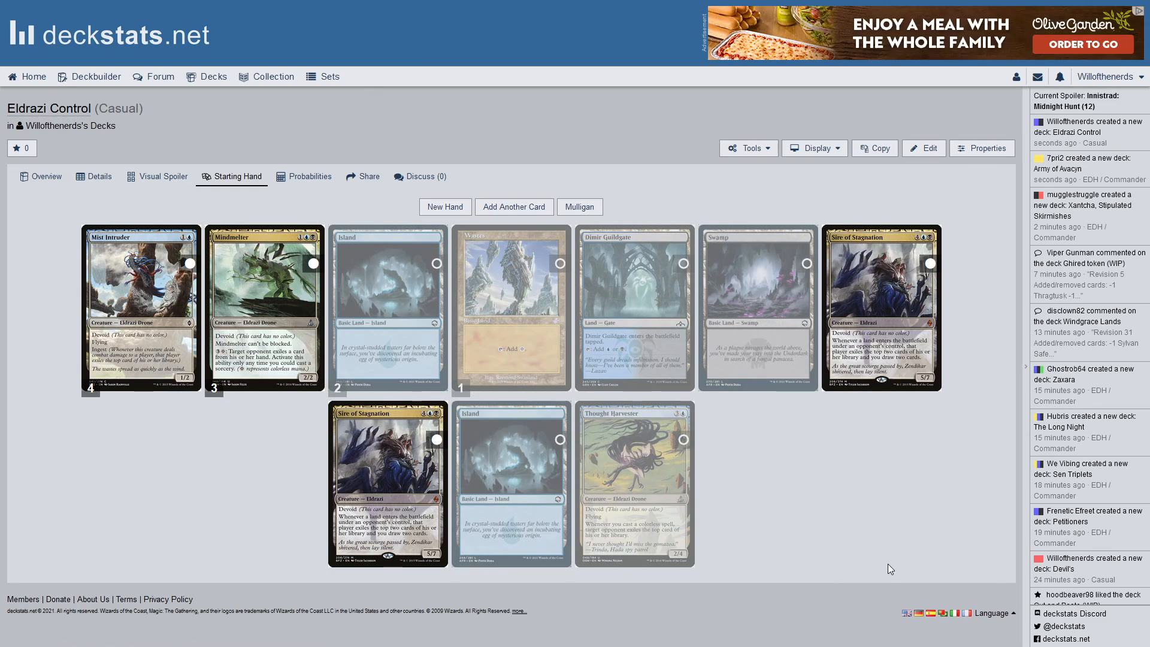
mouse_move(429, 338)
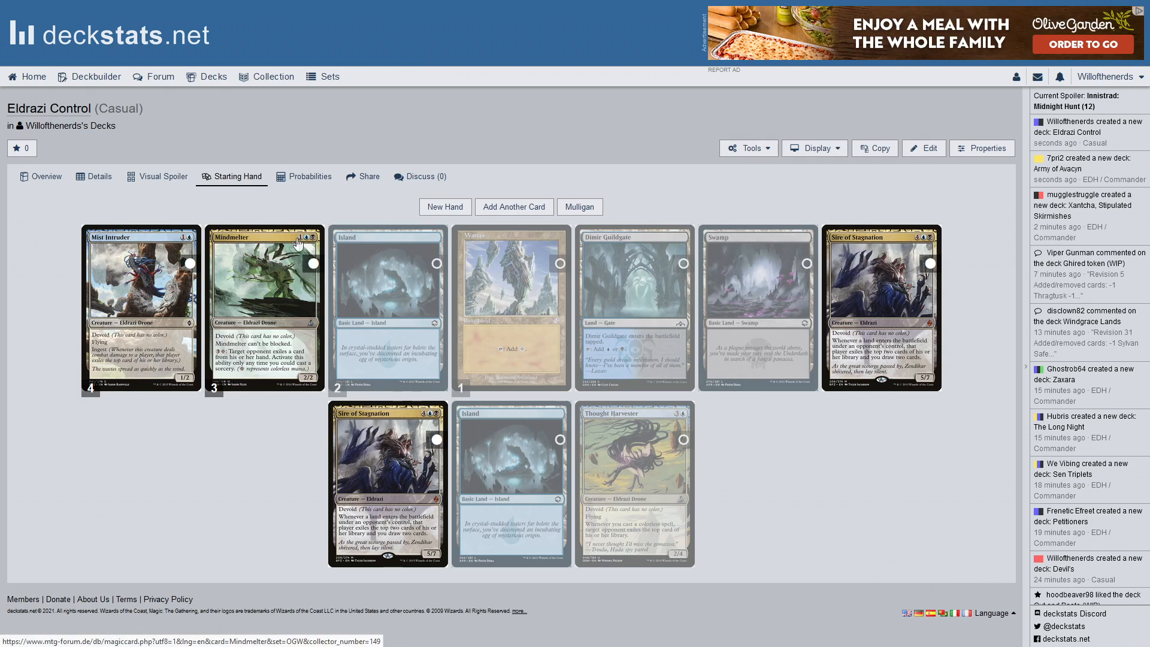
mouse_move(152, 266)
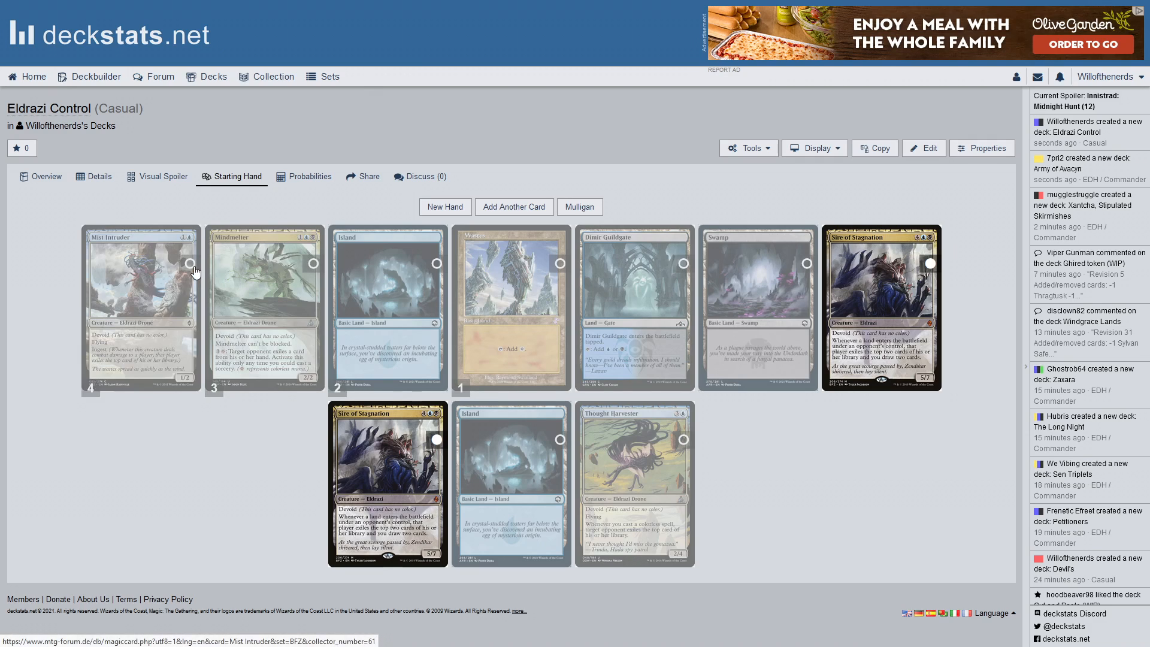
mouse_move(452, 358)
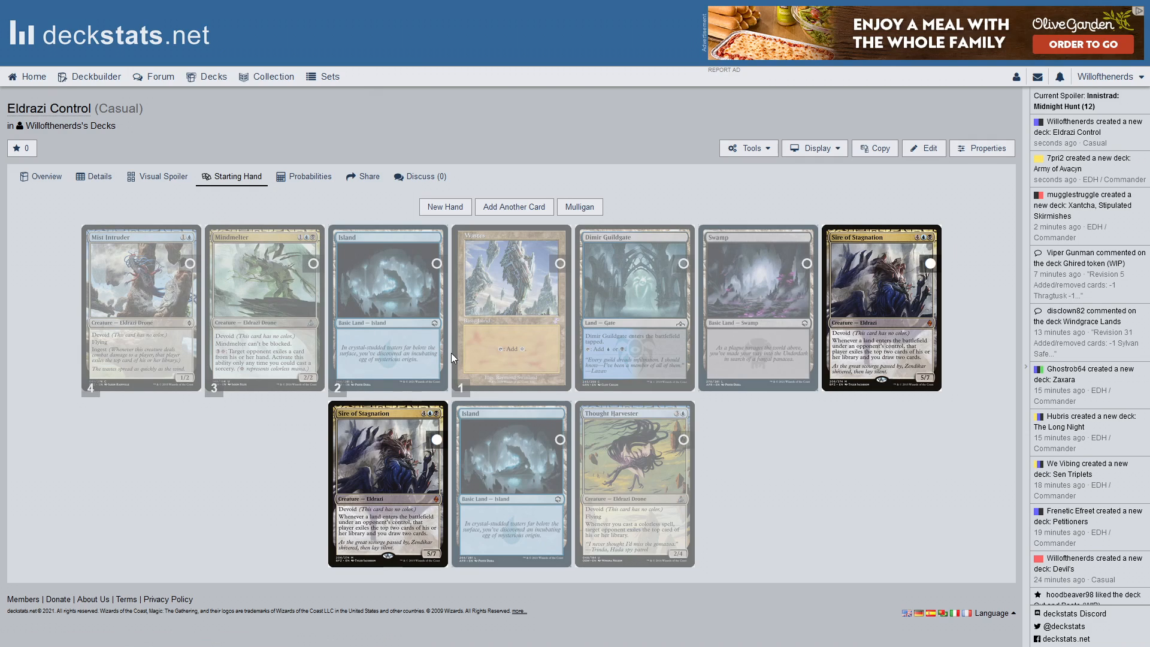
mouse_move(527, 436)
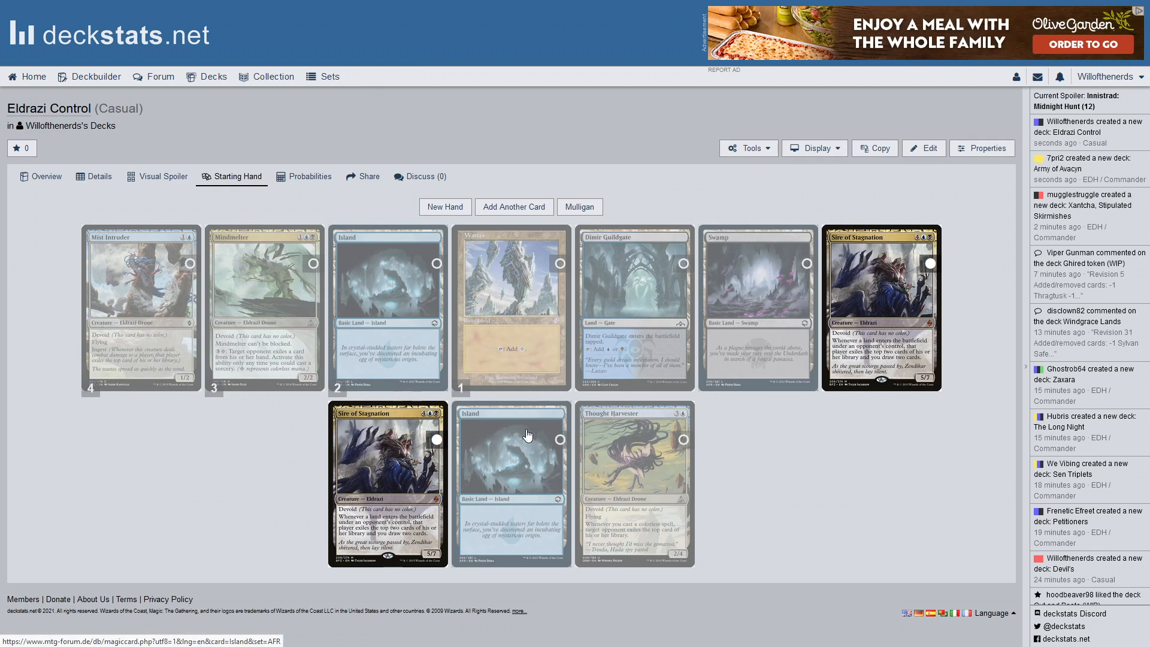
mouse_move(155, 354)
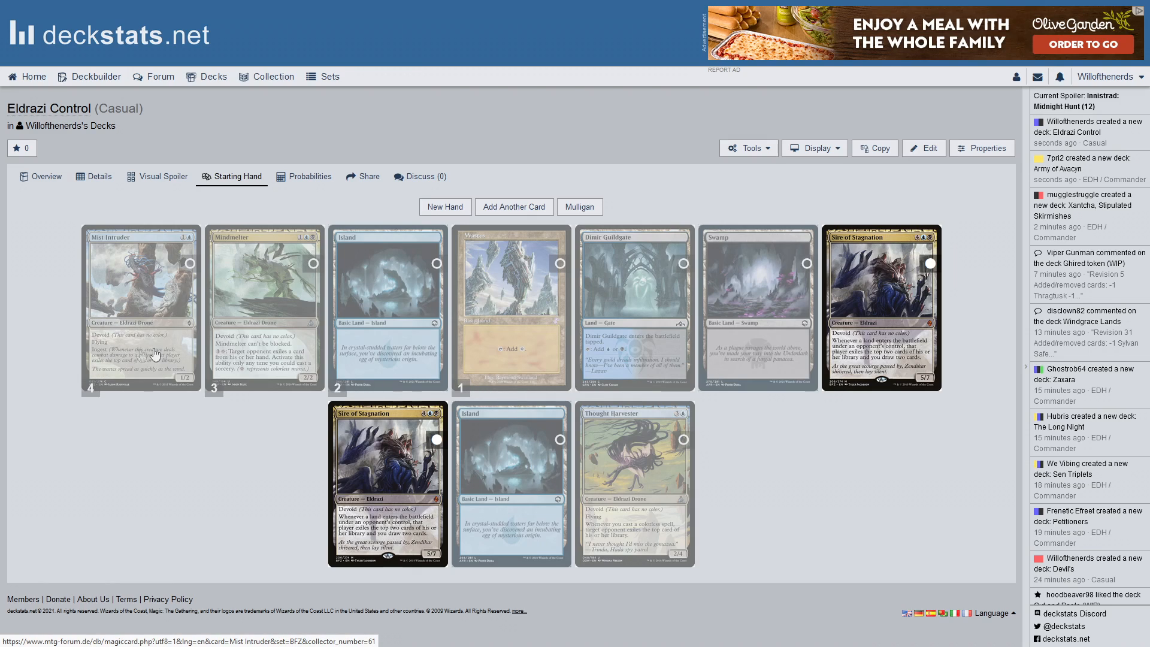
mouse_move(245, 366)
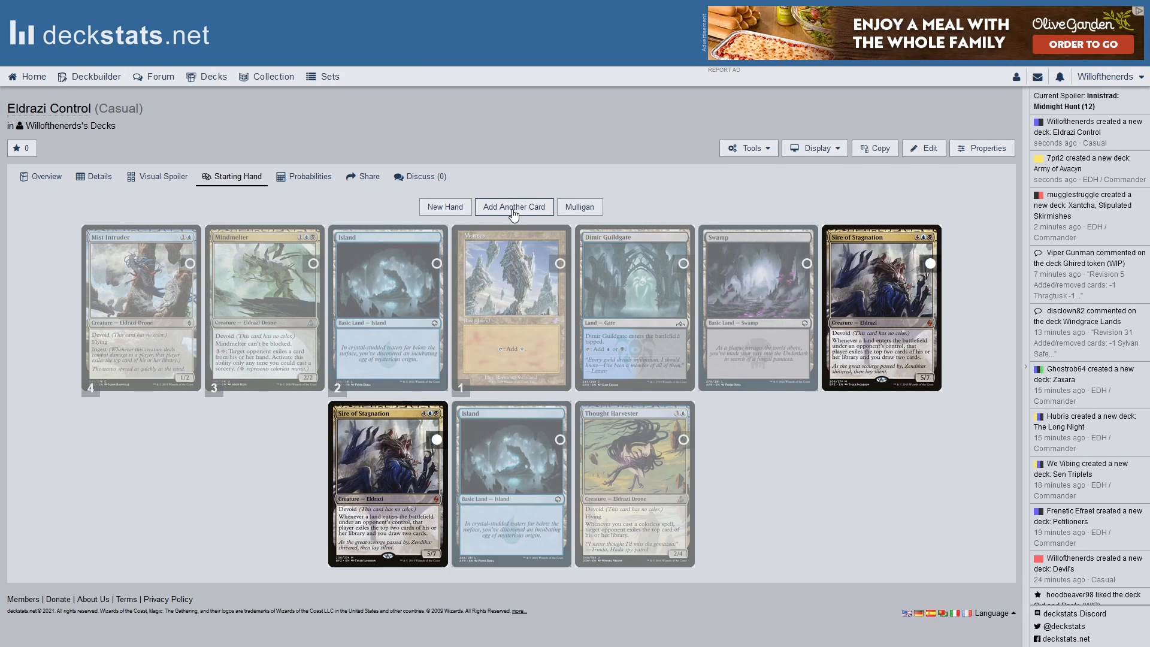
Draw three more cards, adding Witness the End, Matter Reshaper and Benthic Infiltrator for thirteen cards
left_click(513, 206)
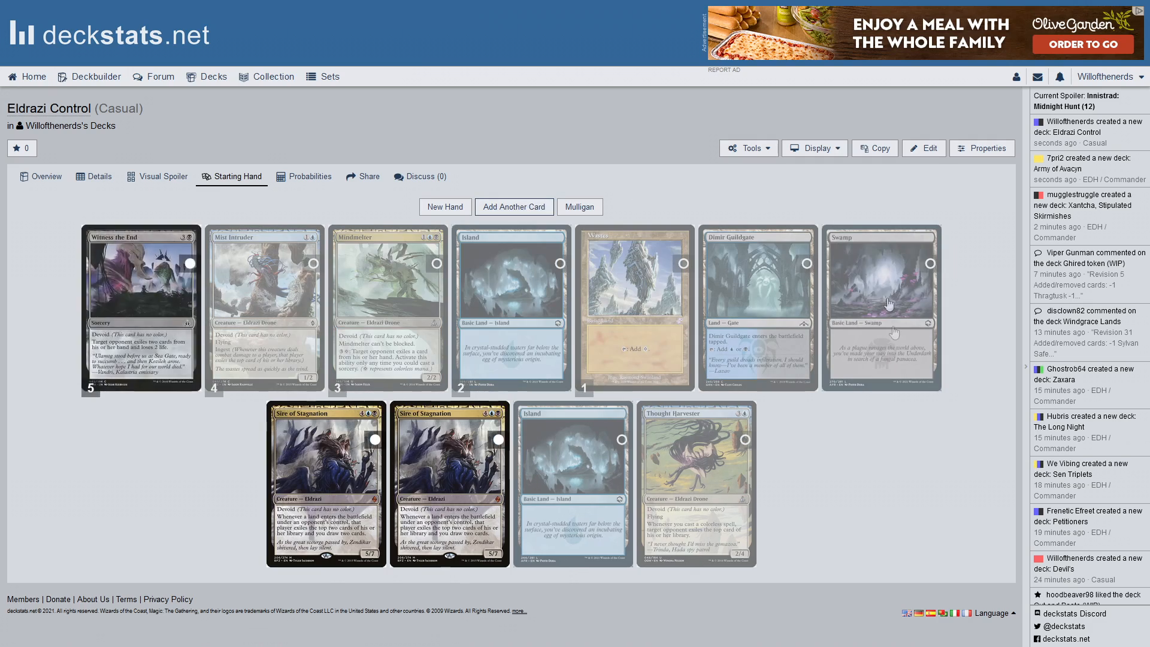
mouse_move(309, 501)
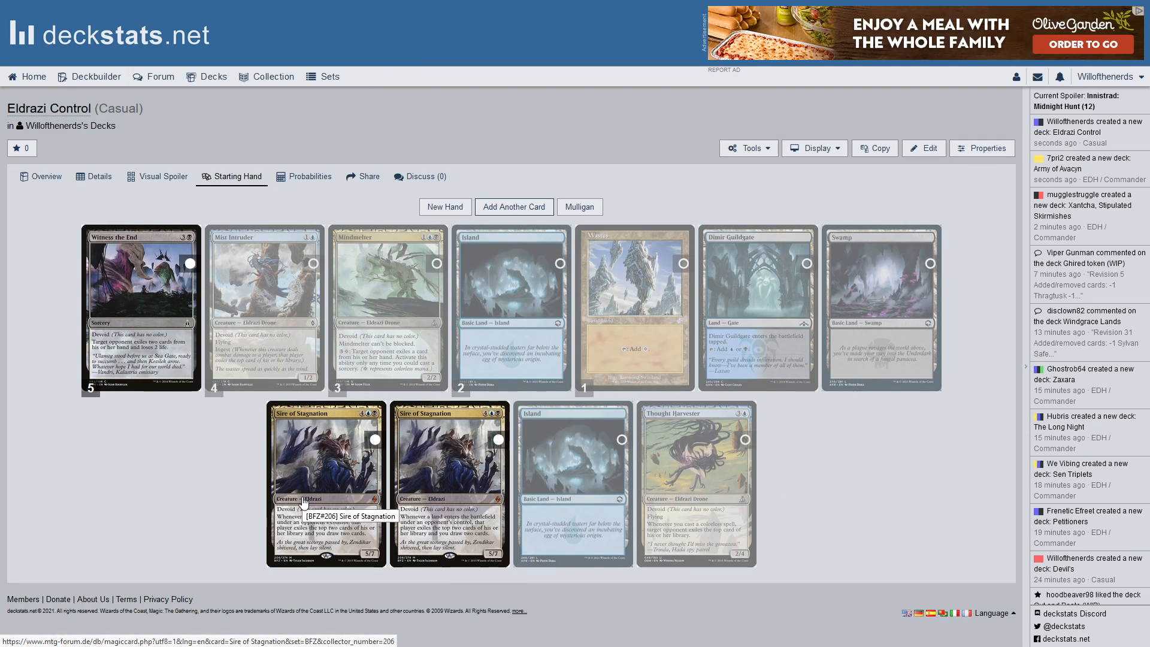
mouse_move(494, 345)
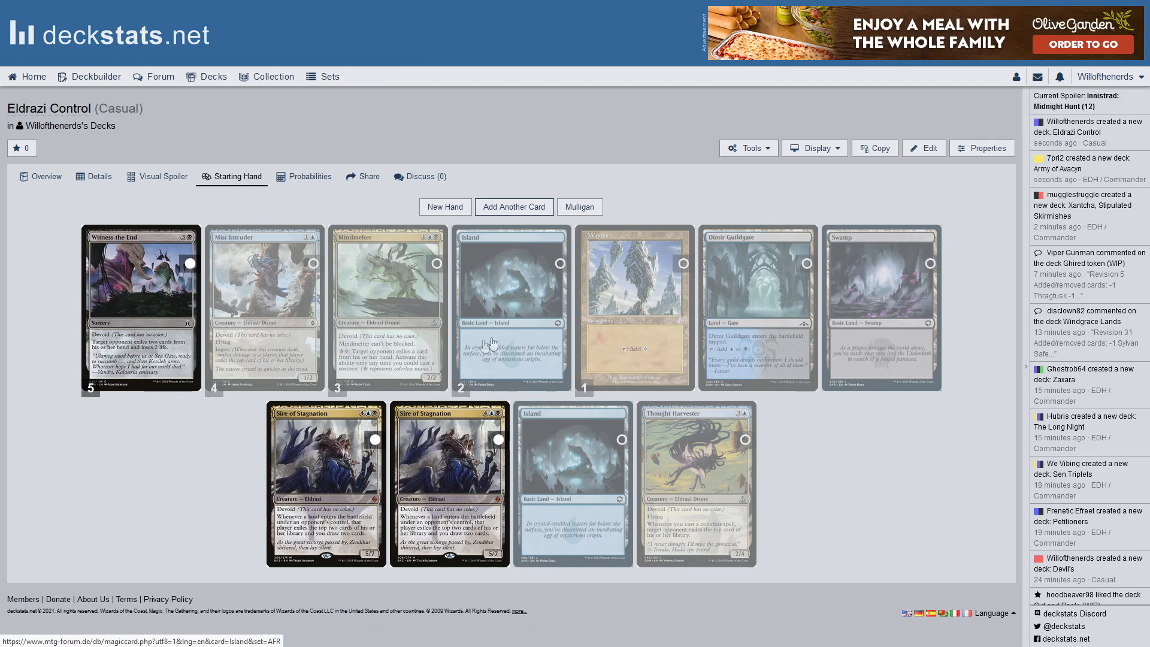
mouse_move(354, 370)
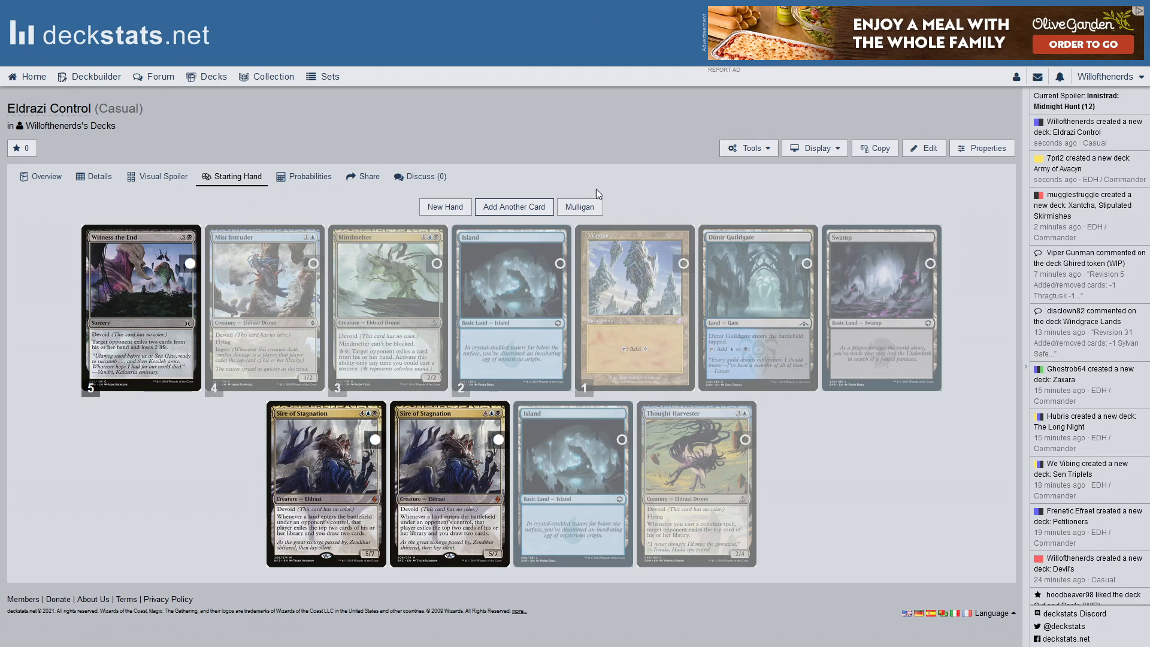
mouse_move(298, 328)
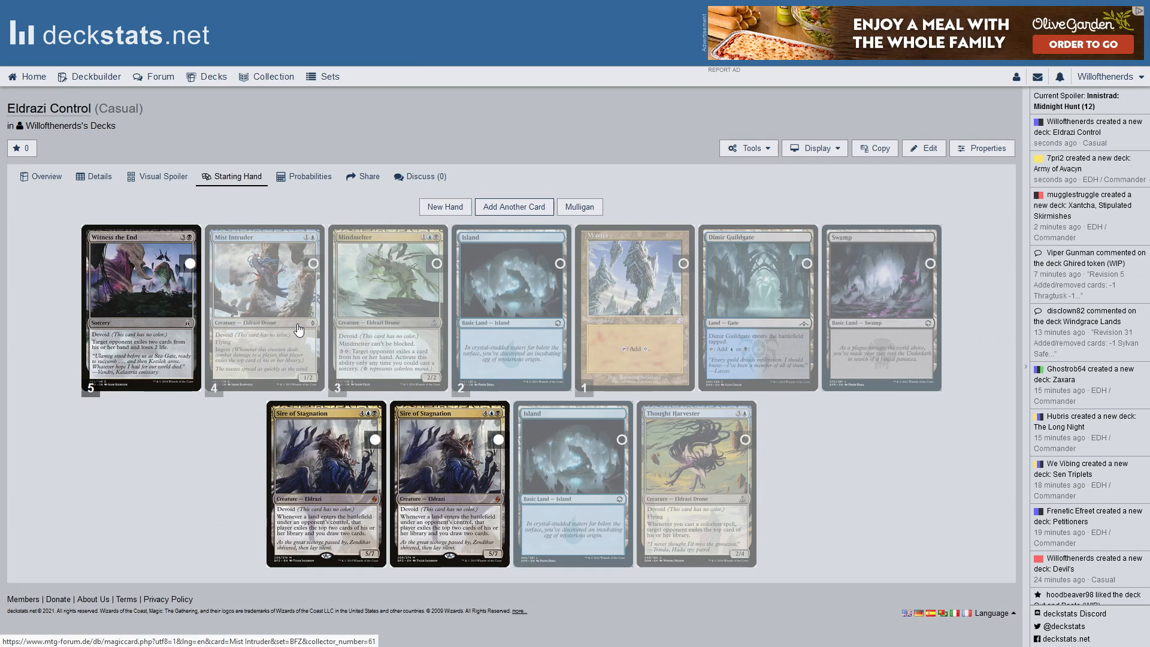
mouse_move(405, 253)
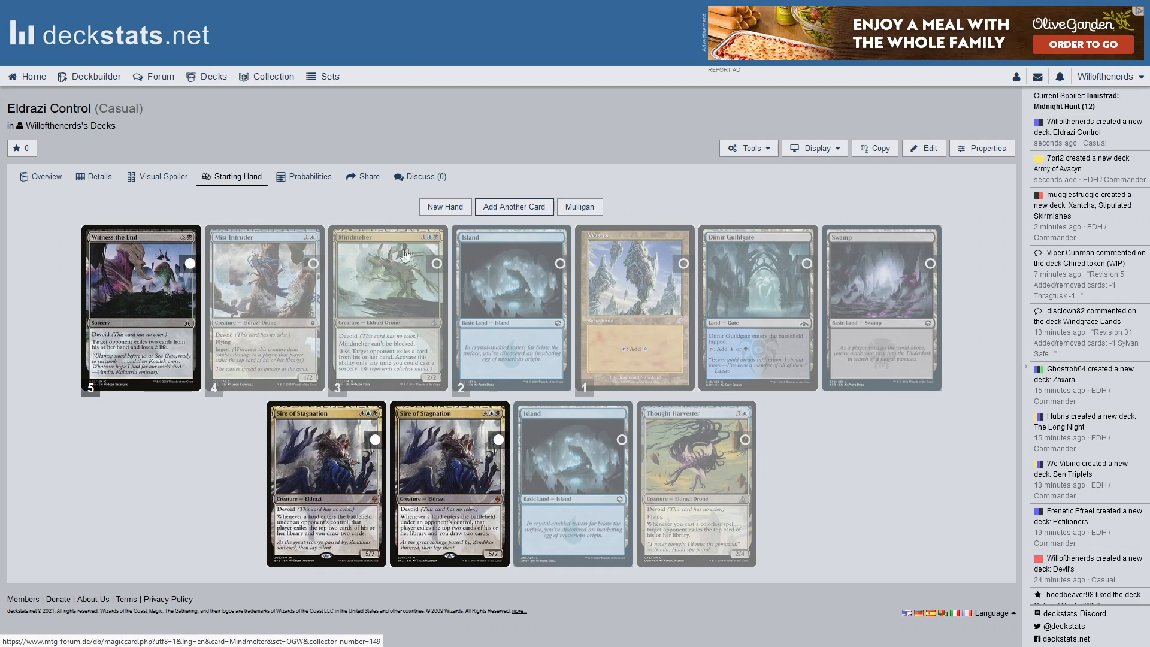
mouse_move(516, 223)
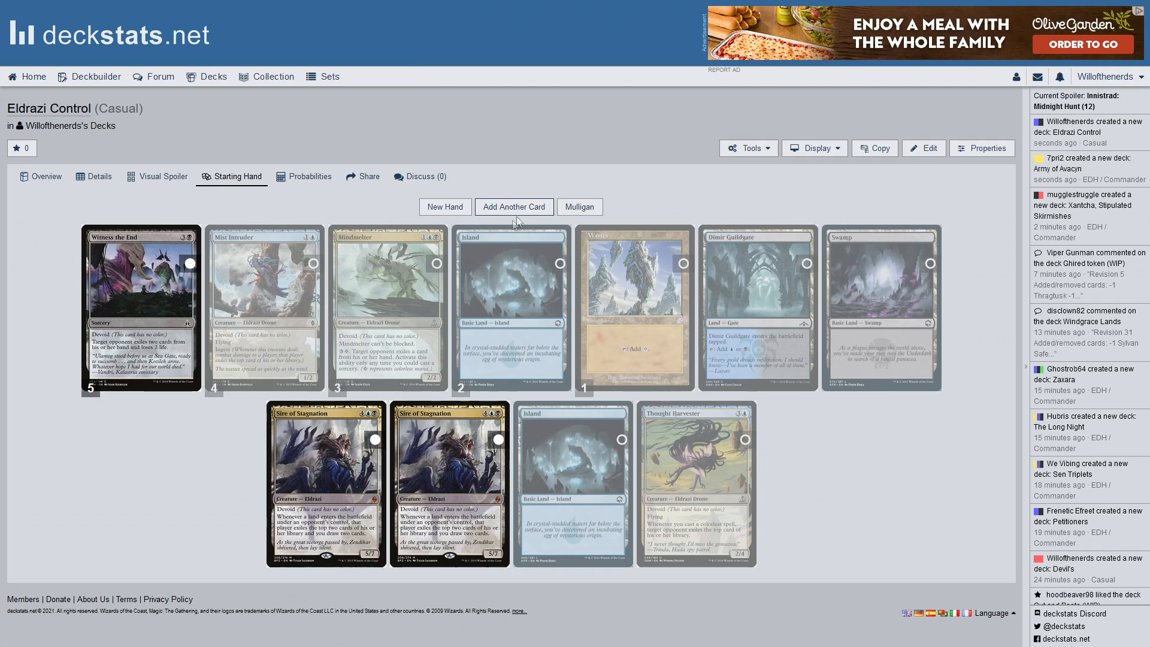
mouse_move(301, 347)
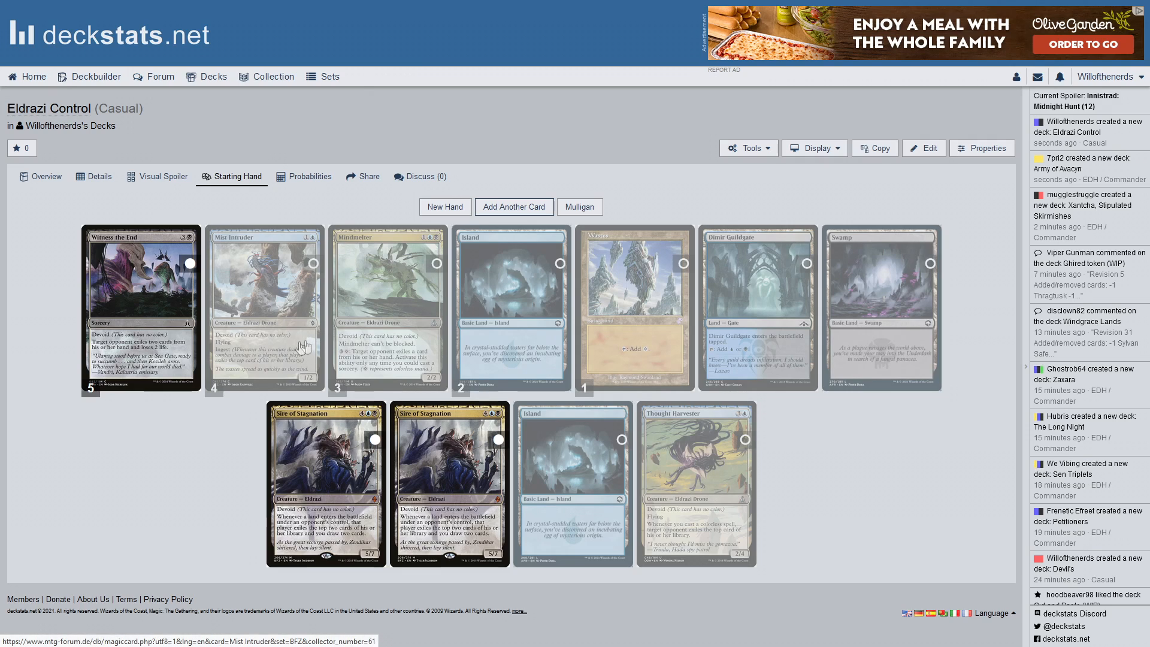
mouse_move(583, 253)
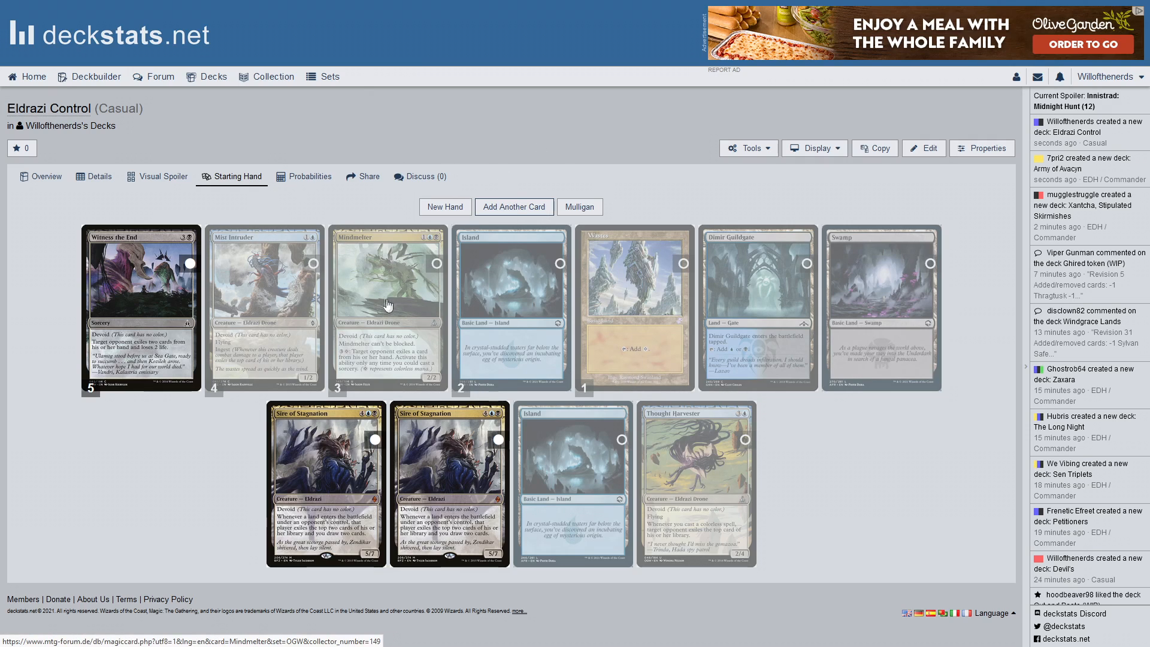
left_click(513, 206)
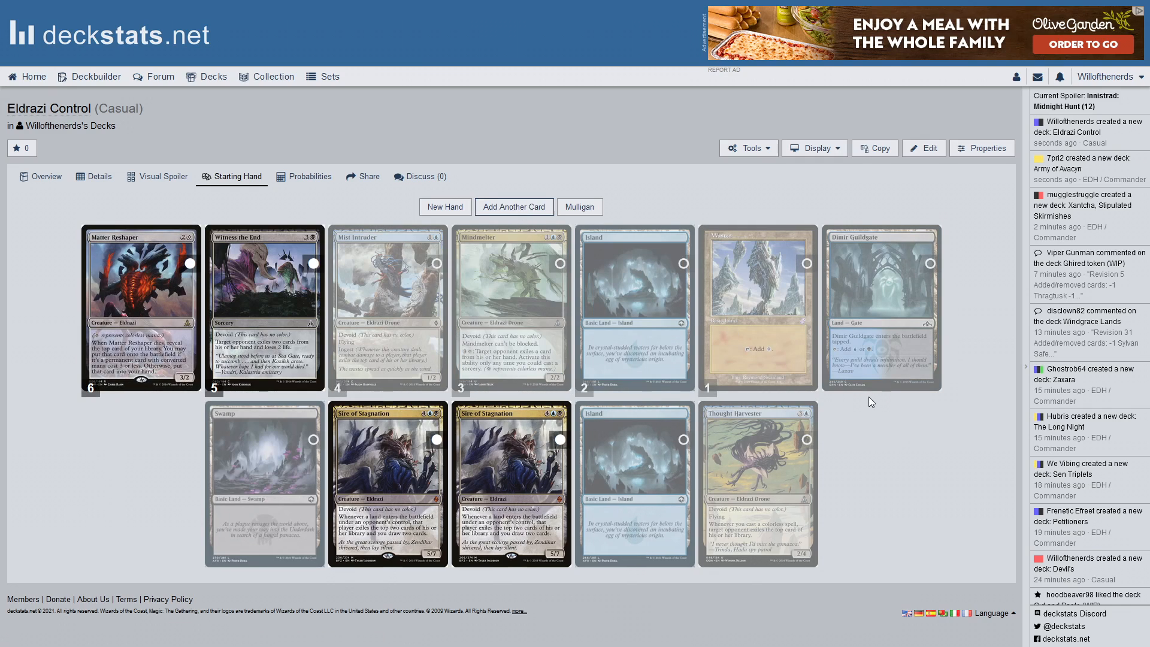
mouse_move(1011, 388)
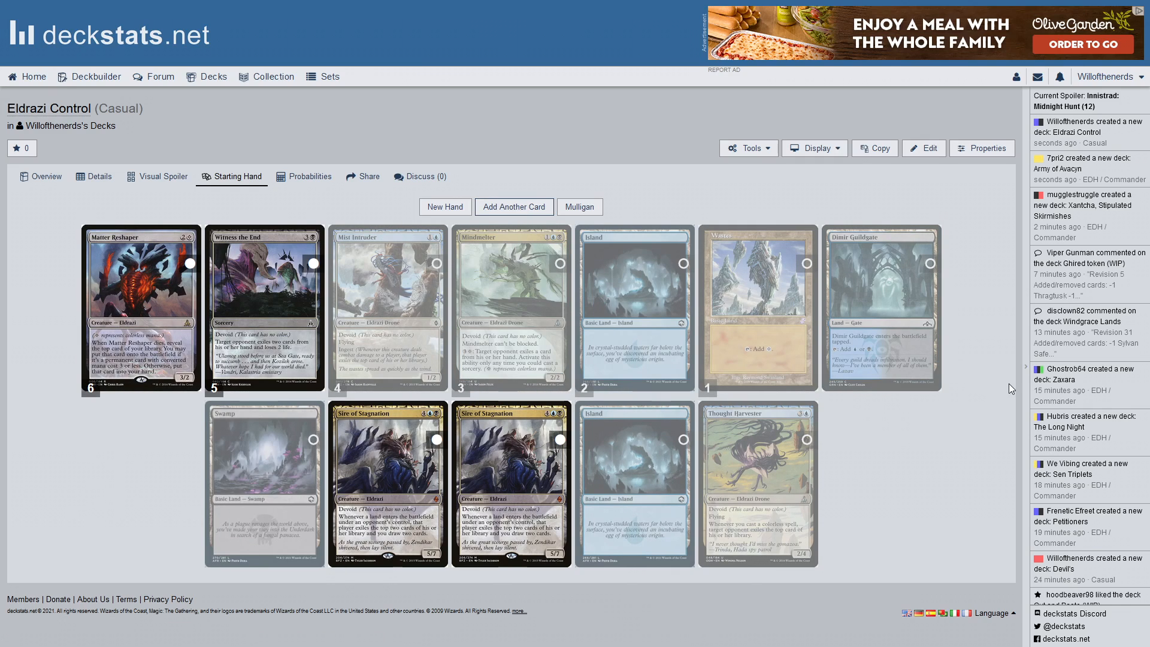
mouse_move(987, 393)
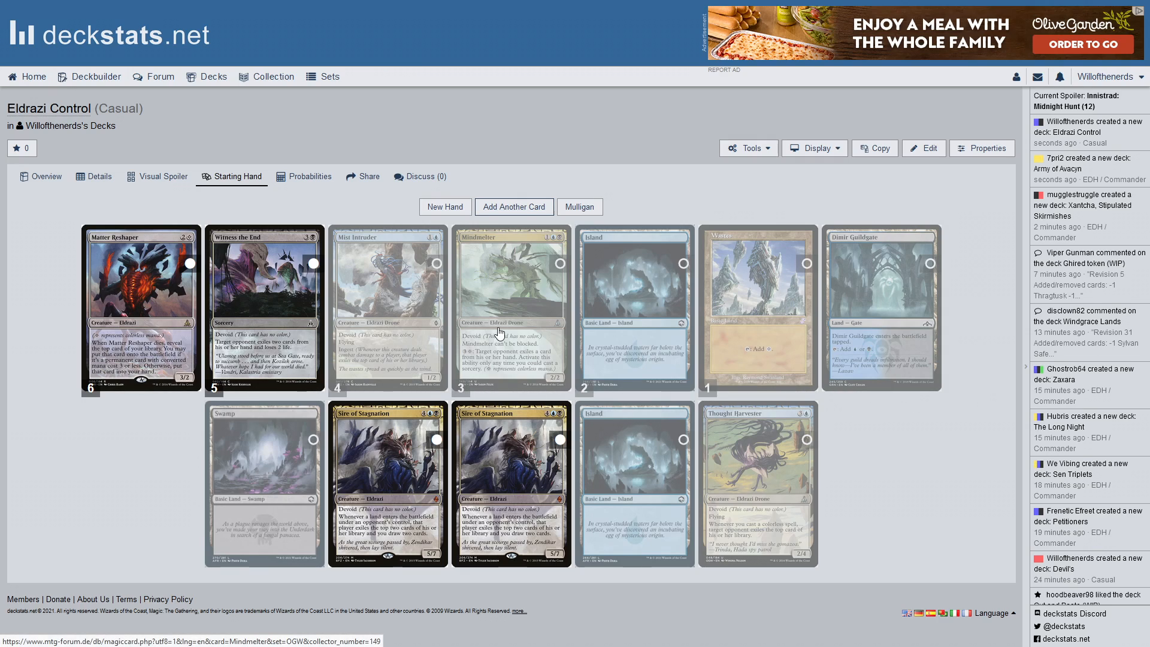
mouse_move(498, 330)
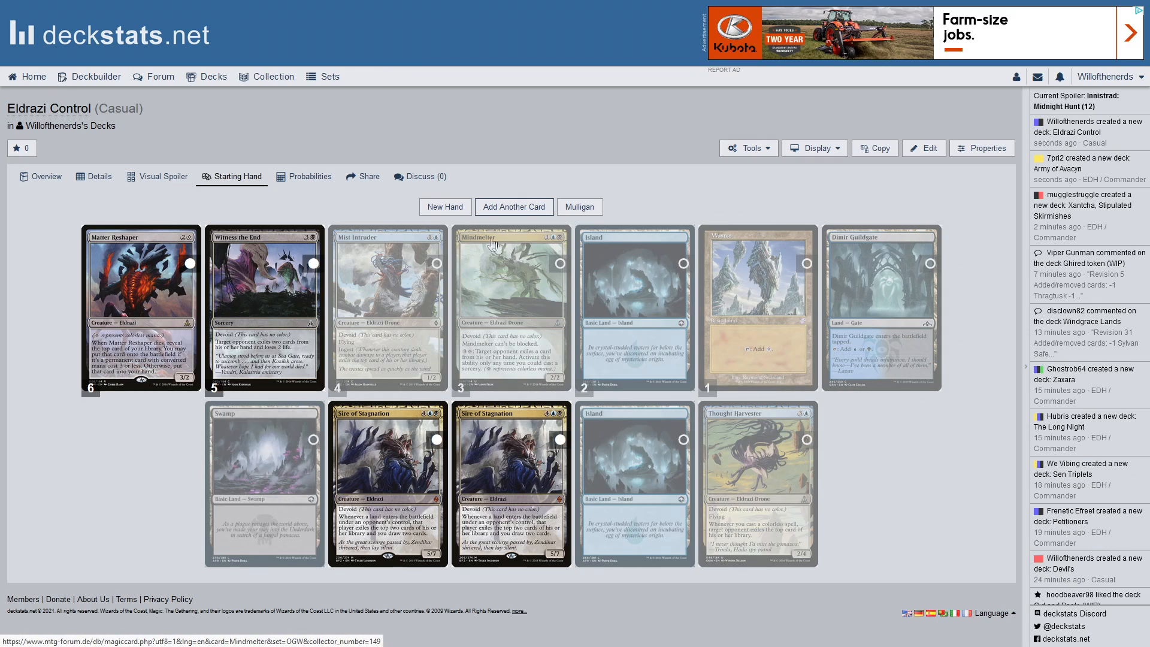
mouse_move(421, 322)
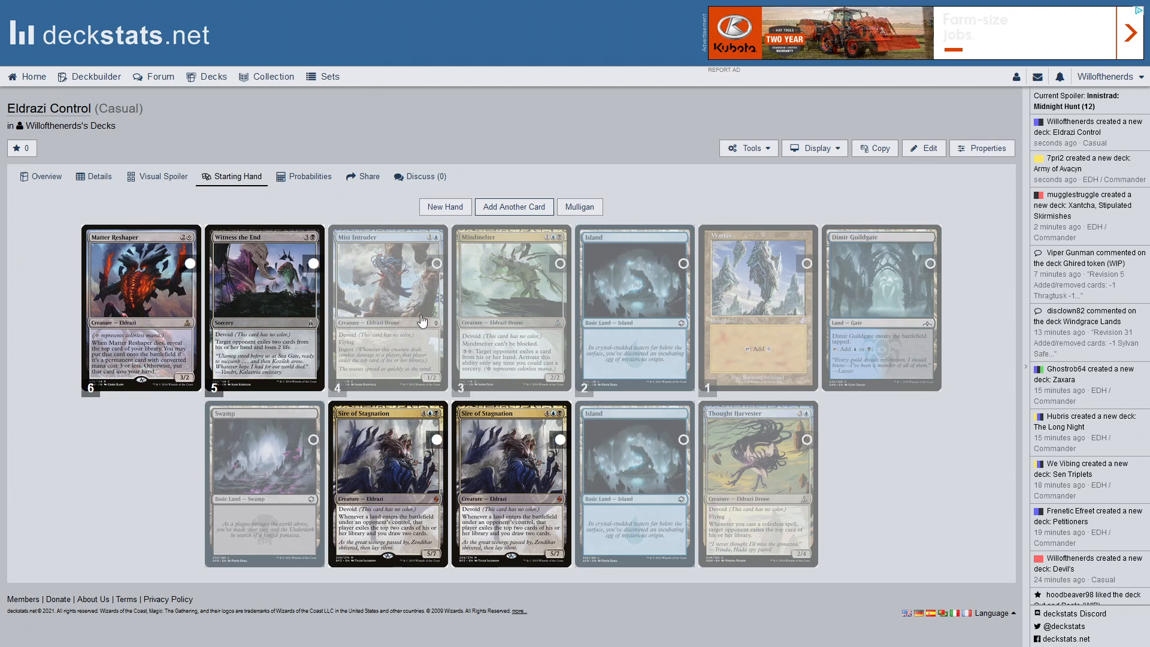
left_click(513, 206)
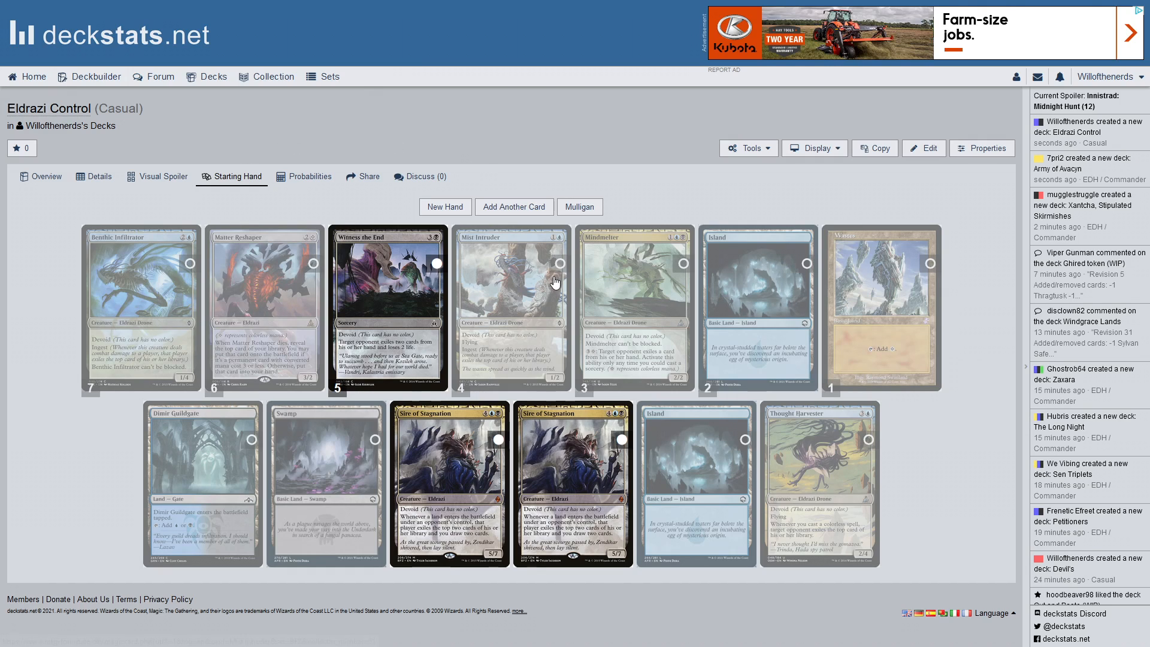
mouse_move(300, 300)
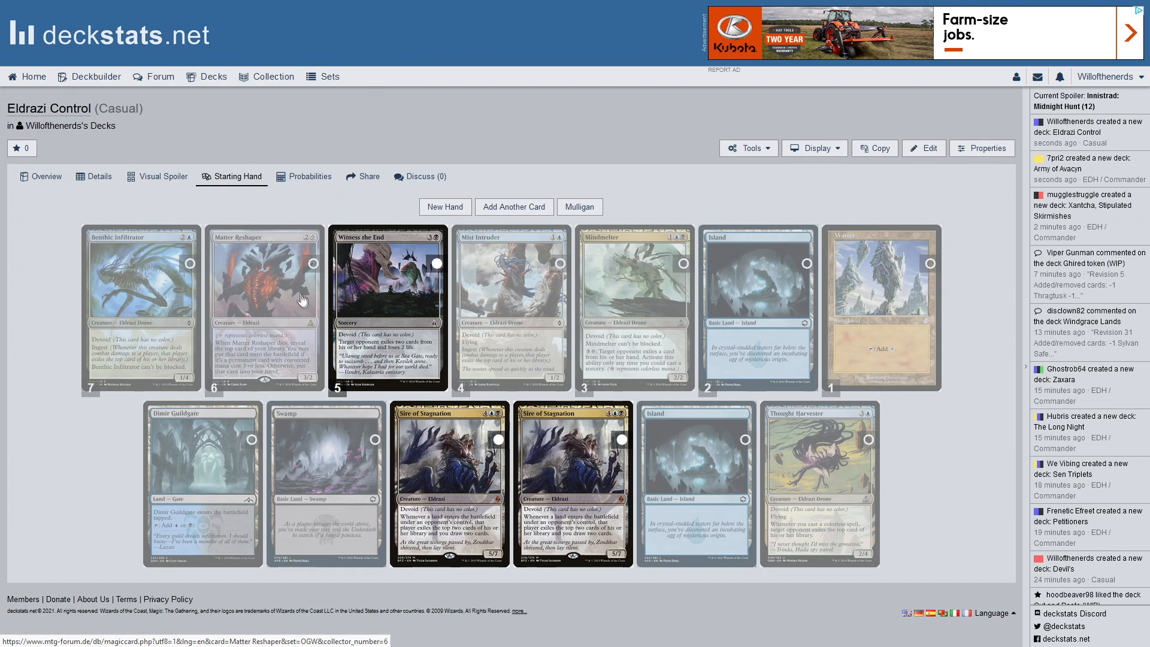
mouse_move(121, 280)
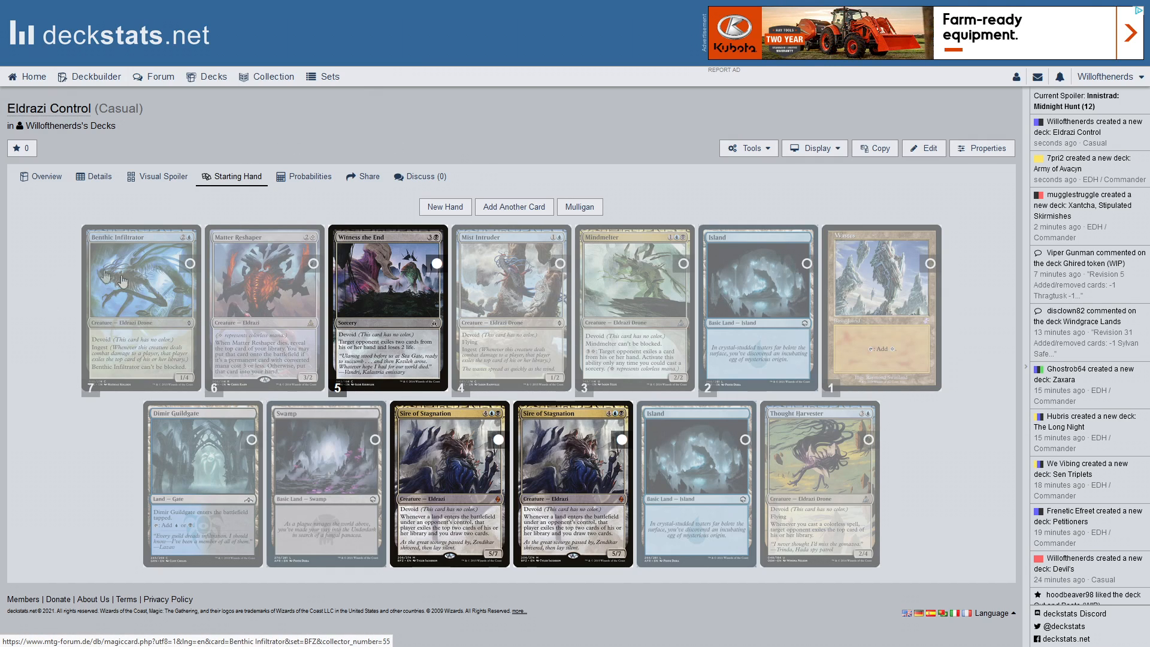
mouse_move(322, 107)
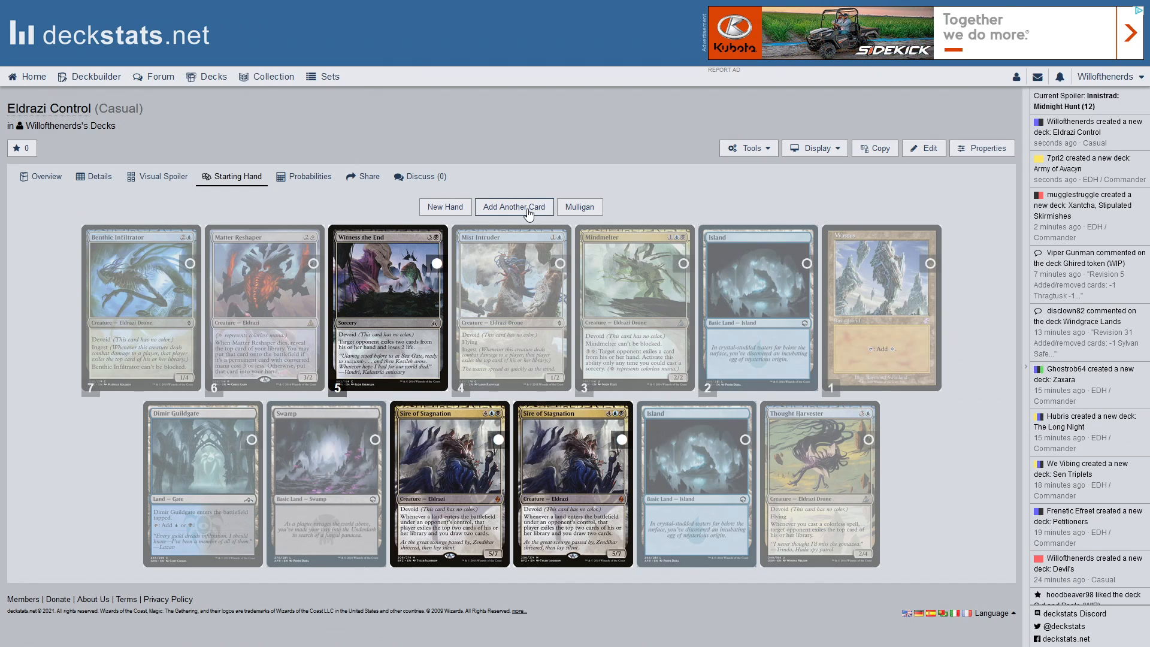
Draw an eighth extra card, adding a second Benthic Infiltrator for fifteen cards
left_click(514, 206)
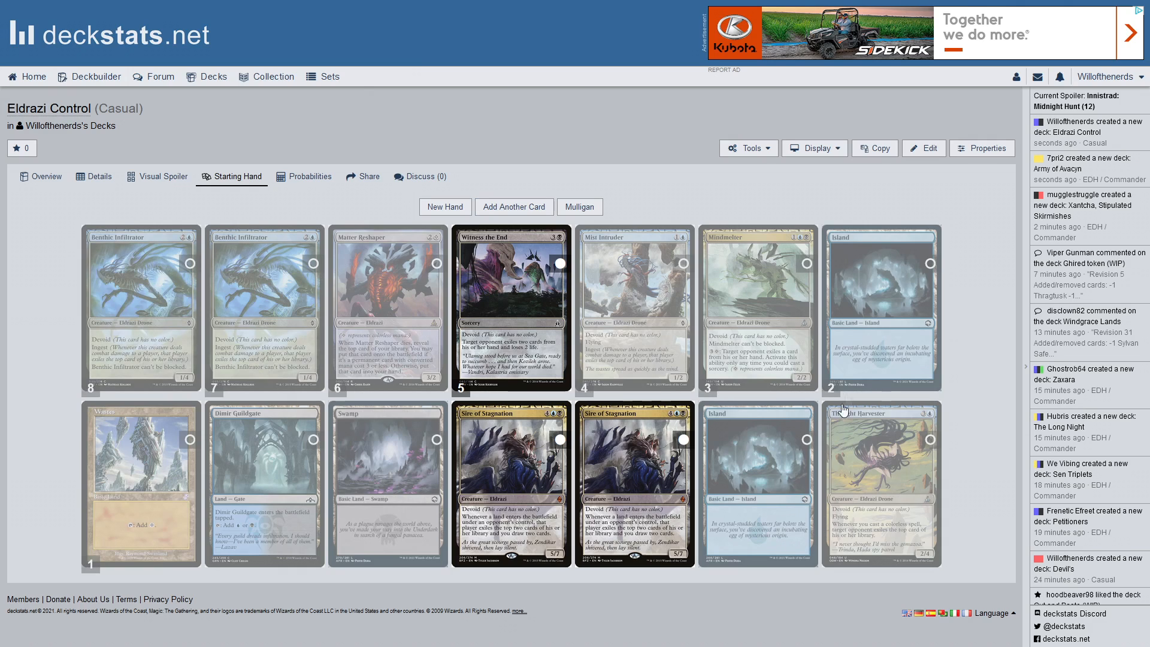
mouse_move(227, 322)
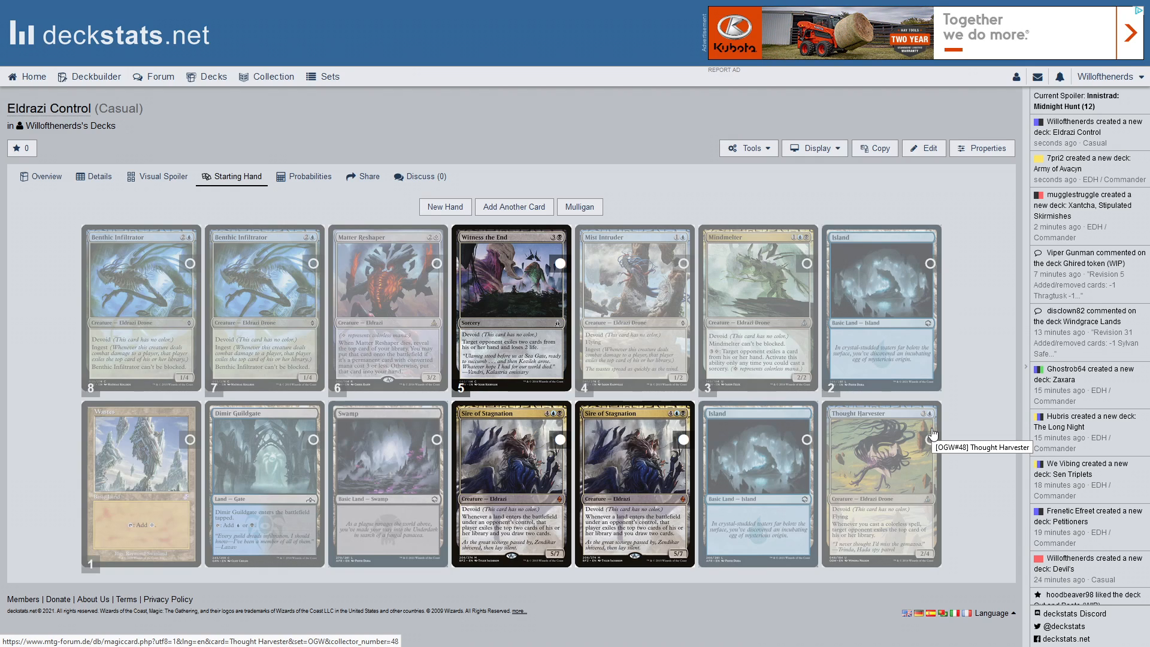
mouse_move(778, 321)
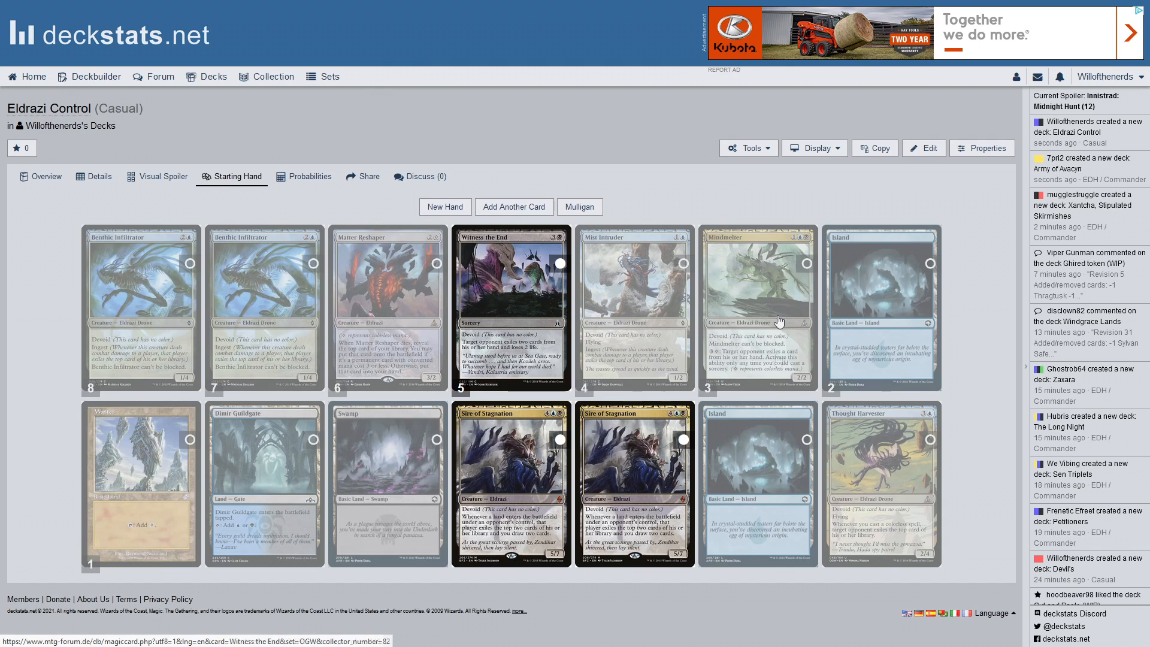
mouse_move(514, 206)
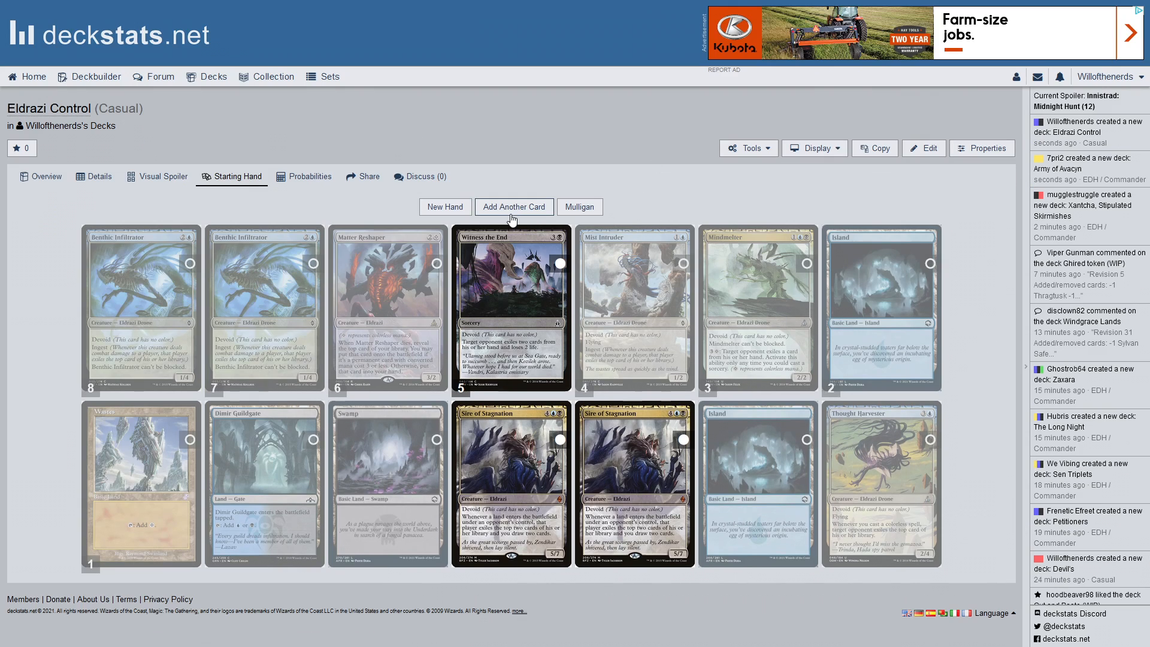
Draw a ninth extra card so Transgress the Mind joins the sixteen-card hand
left_click(514, 206)
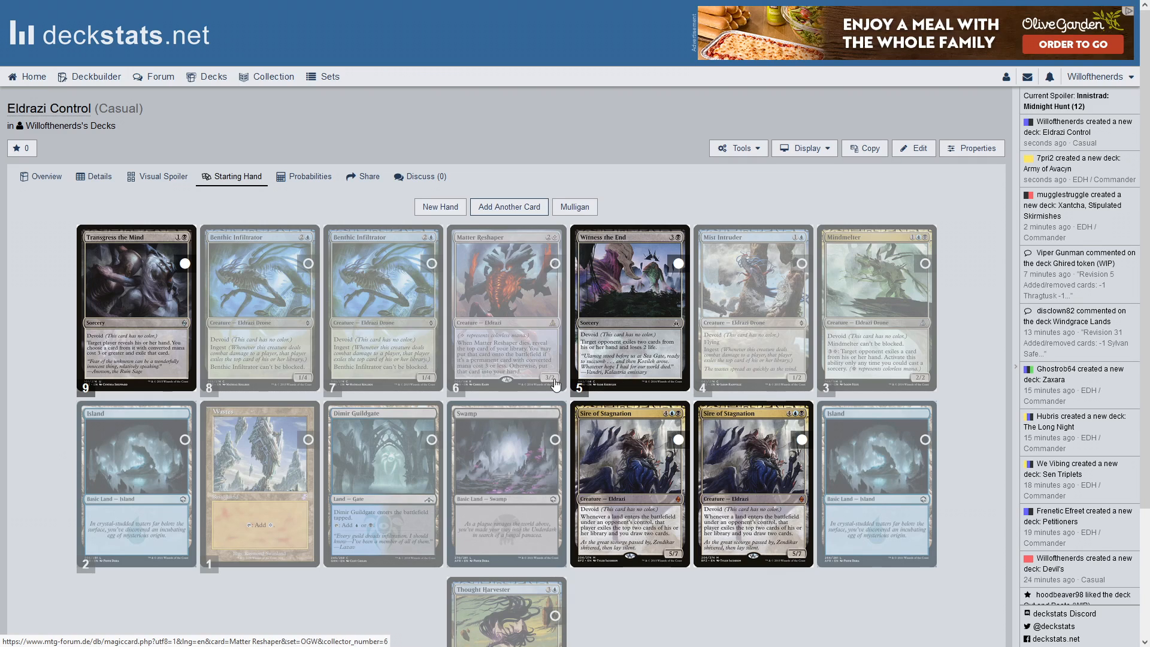
mouse_move(594, 381)
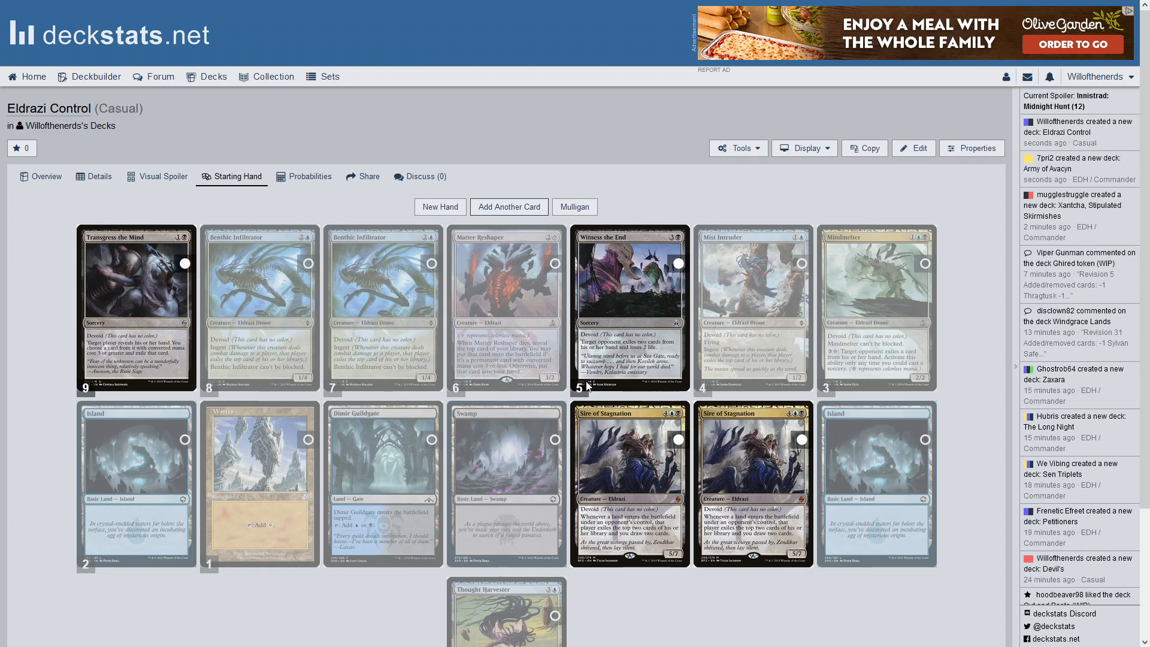
mouse_move(603, 266)
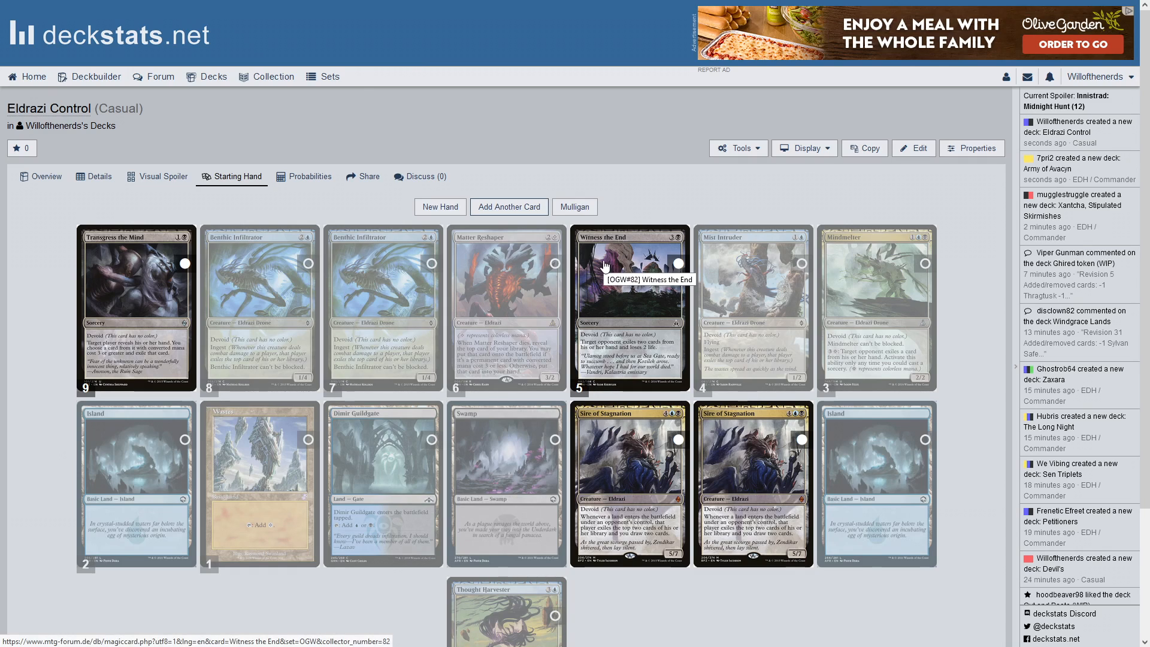
mouse_move(900, 312)
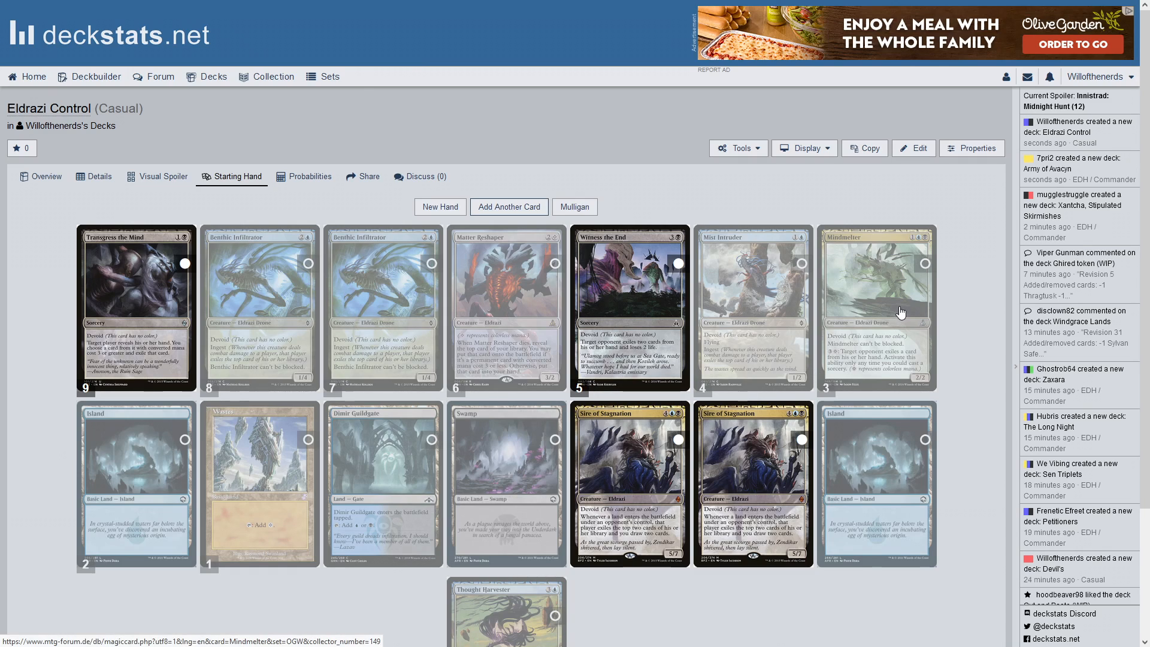
mouse_move(921, 299)
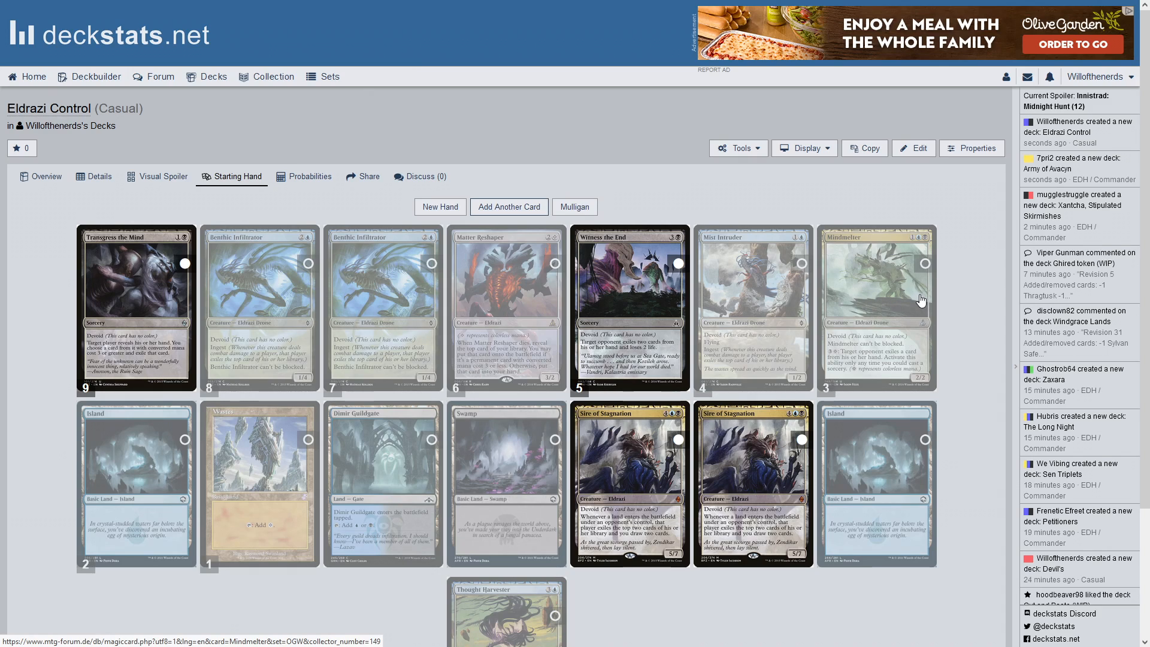
mouse_move(939, 346)
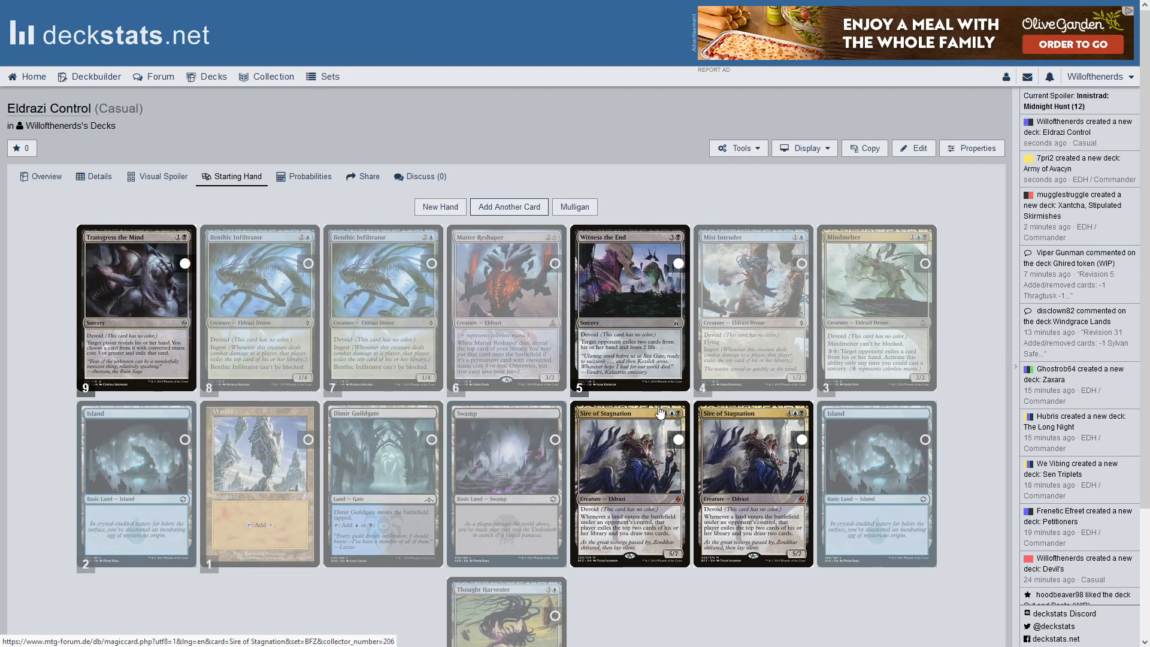
mouse_move(776, 535)
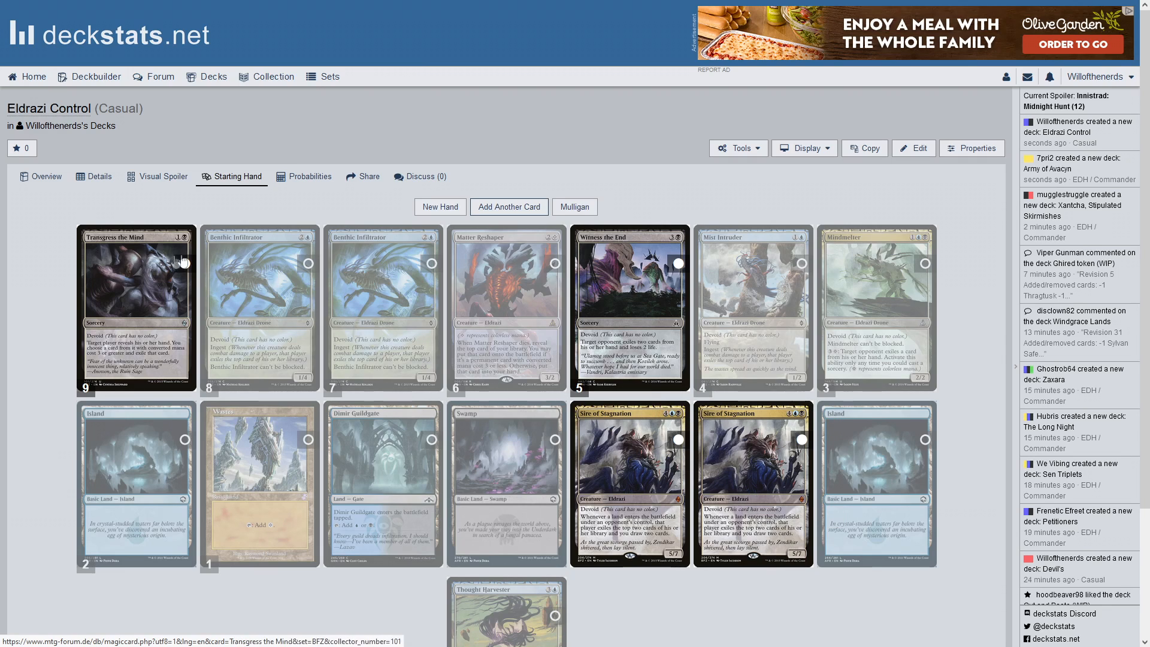
mouse_move(842, 270)
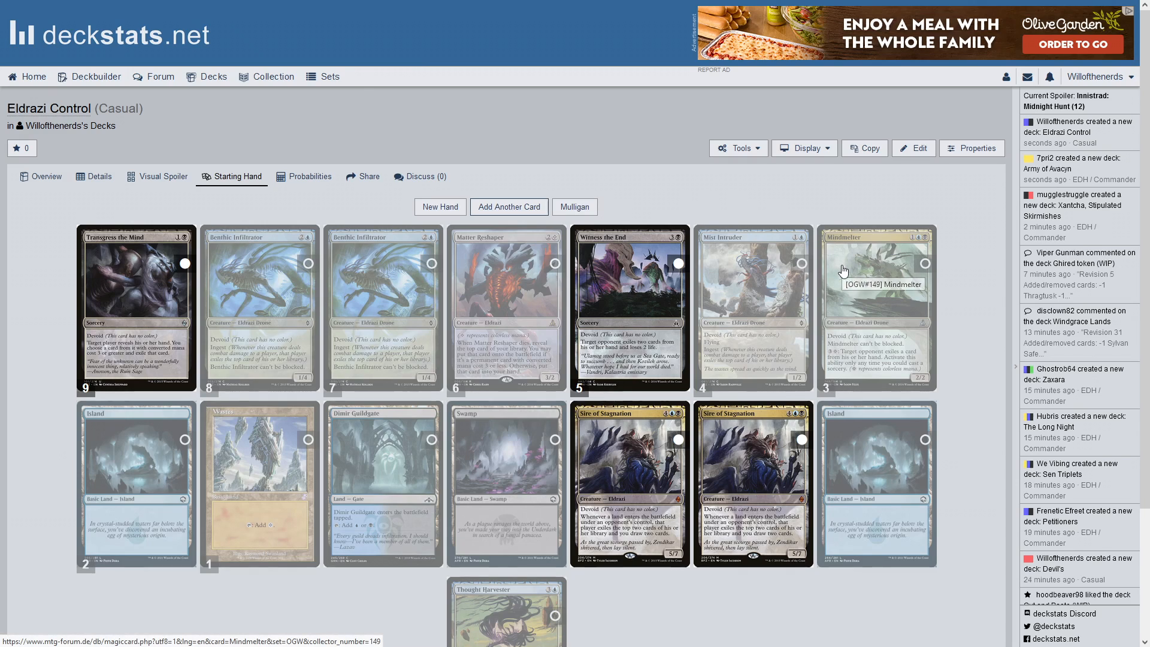
mouse_move(834, 279)
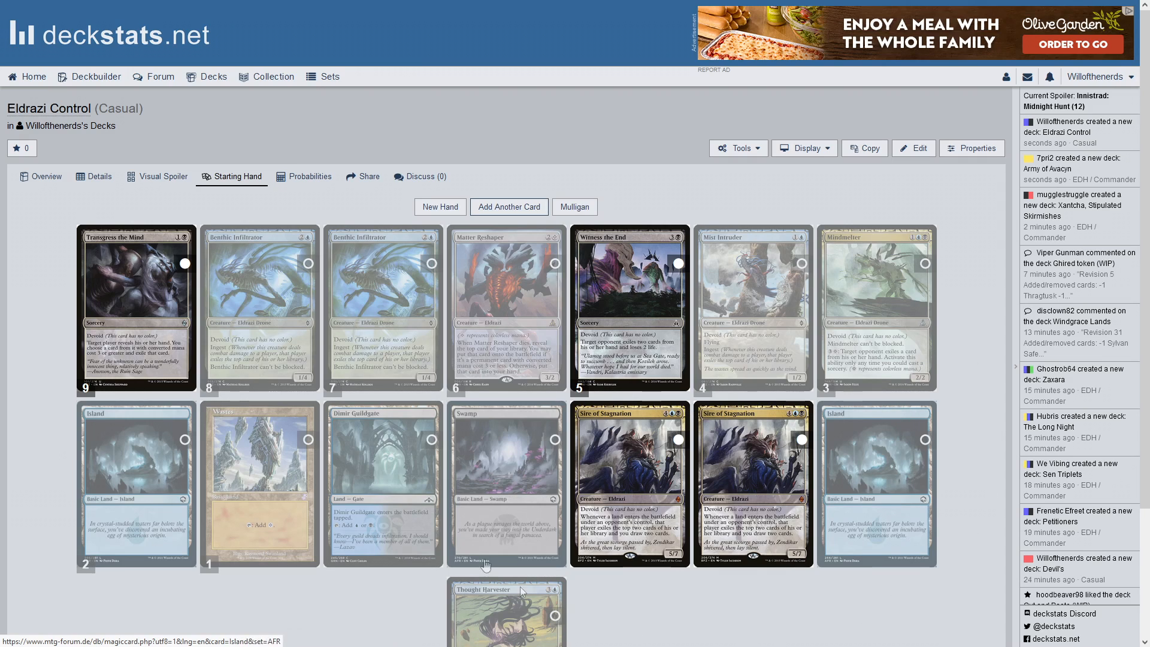
mouse_move(594, 193)
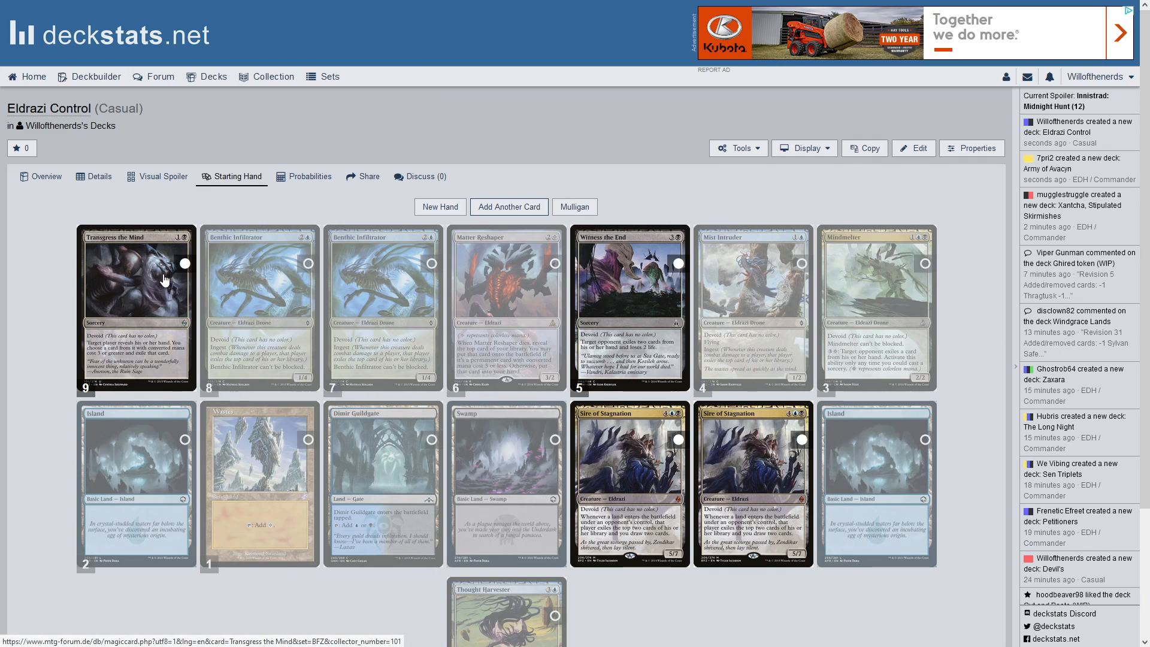
mouse_move(227, 268)
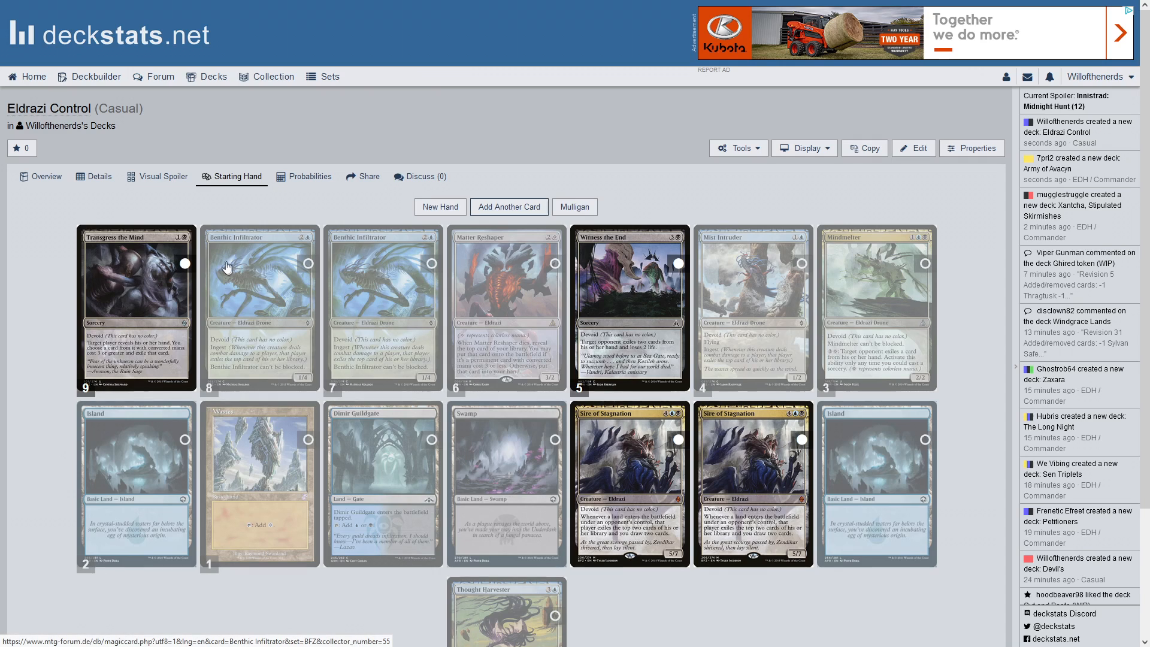
mouse_move(601, 387)
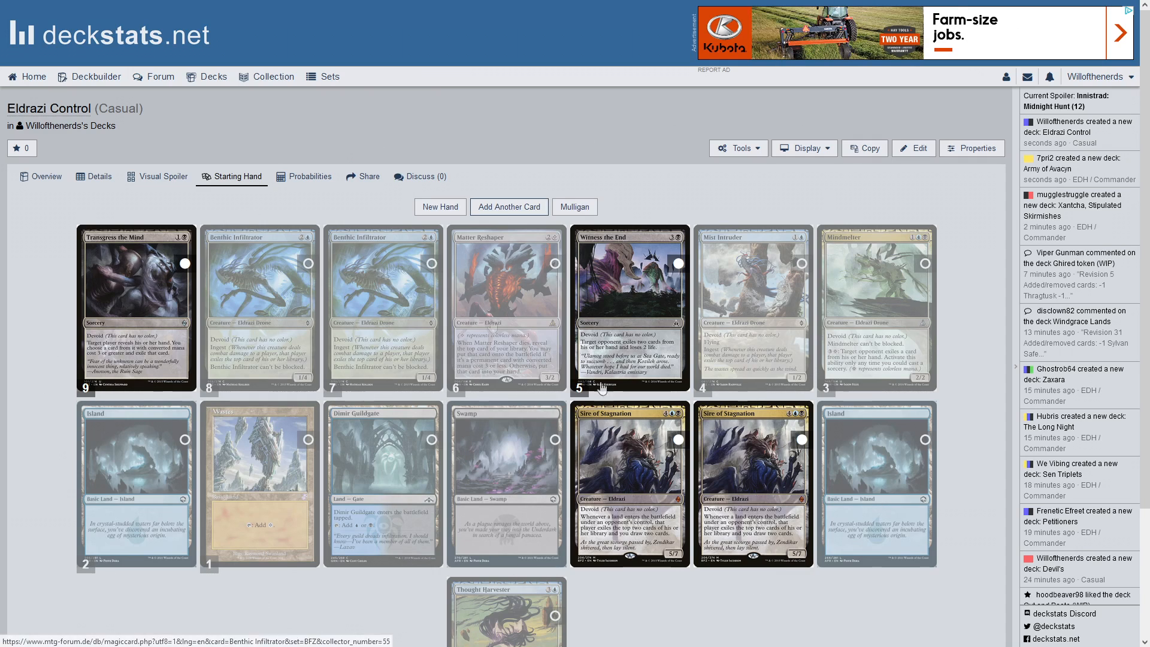
mouse_move(264, 263)
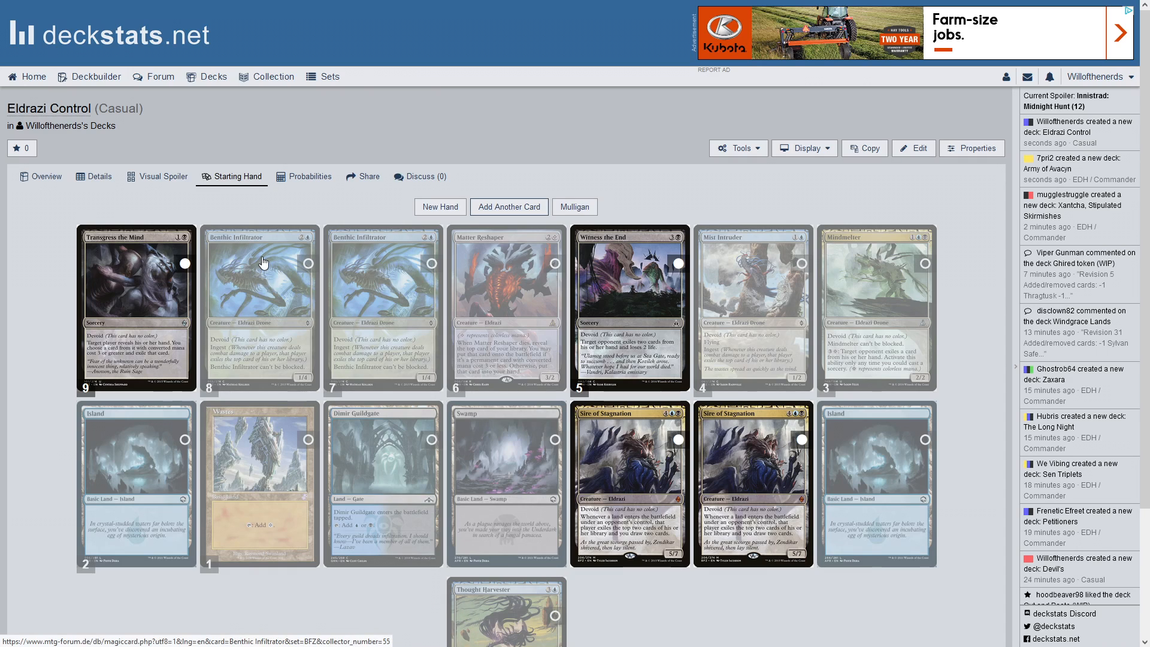
mouse_move(611, 500)
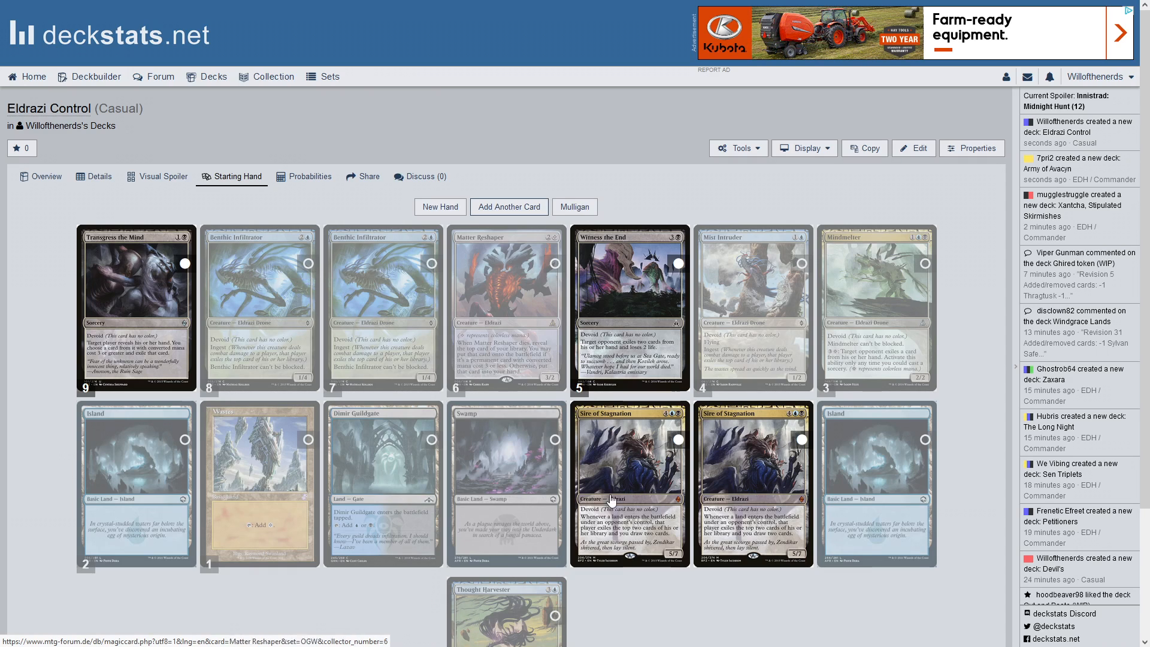
mouse_move(660, 496)
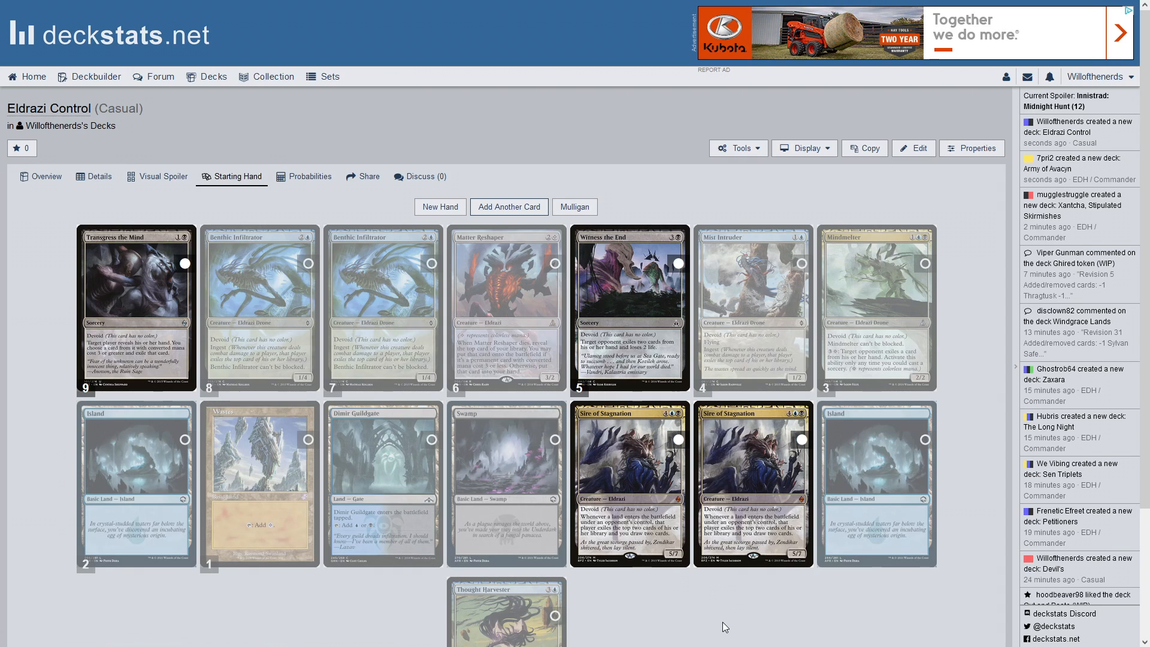
mouse_move(738, 566)
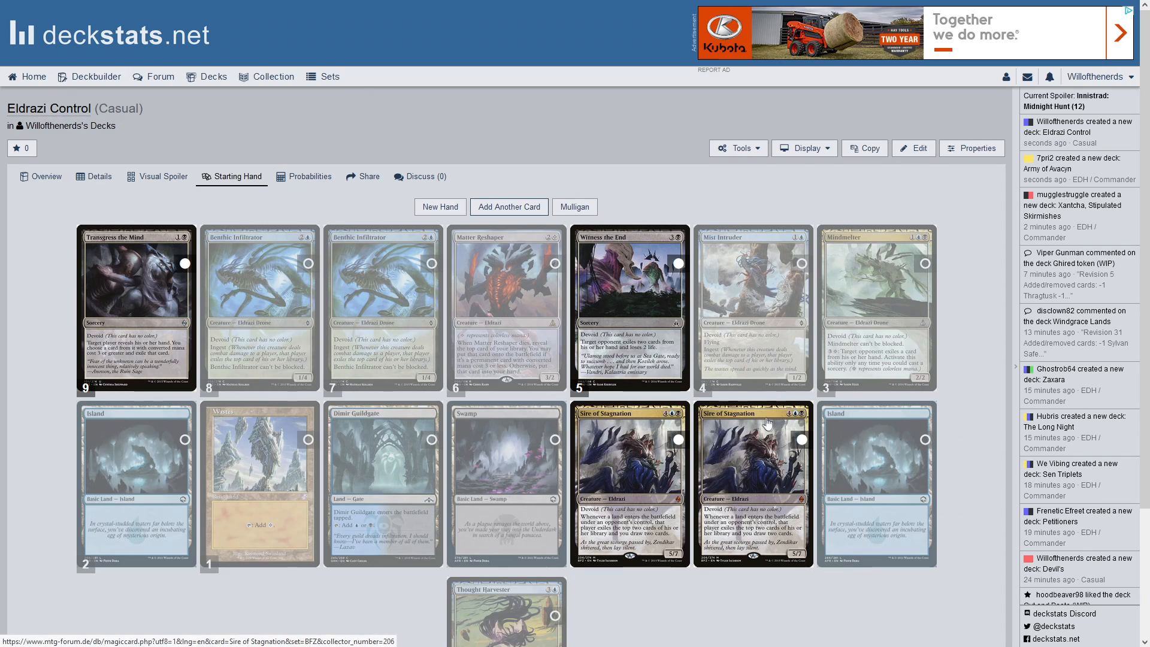
mouse_move(701, 483)
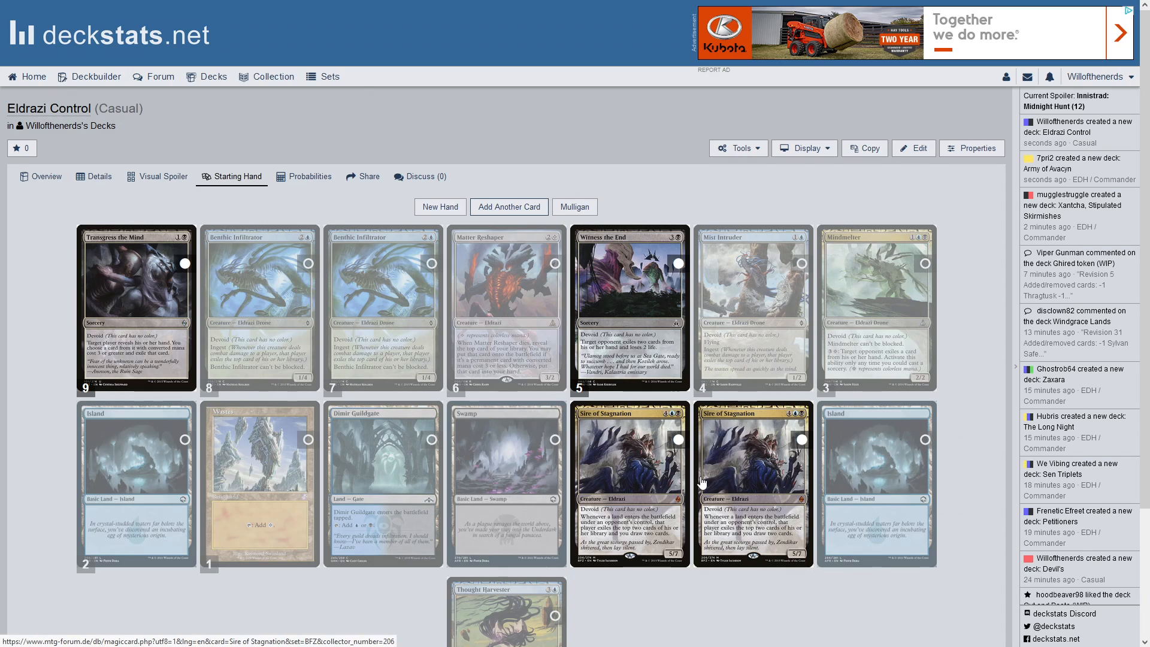
mouse_move(756, 497)
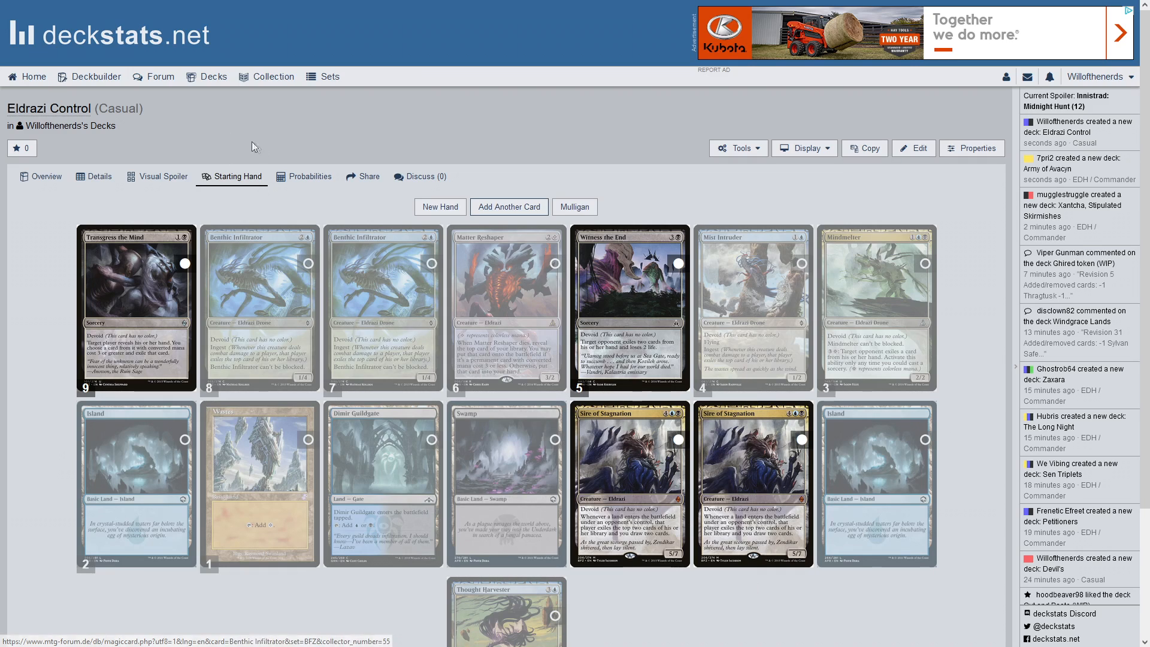
Show the Probabilities page with the per-turn draw chance chart and per-card odds table
left_click(309, 176)
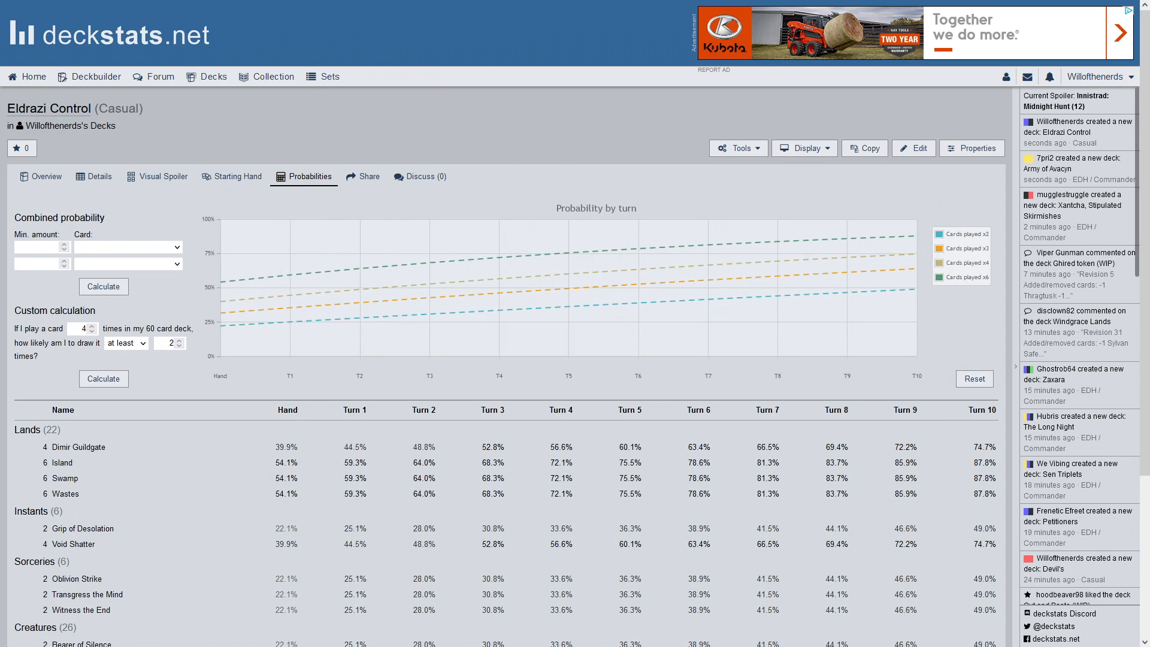
mouse_move(363, 286)
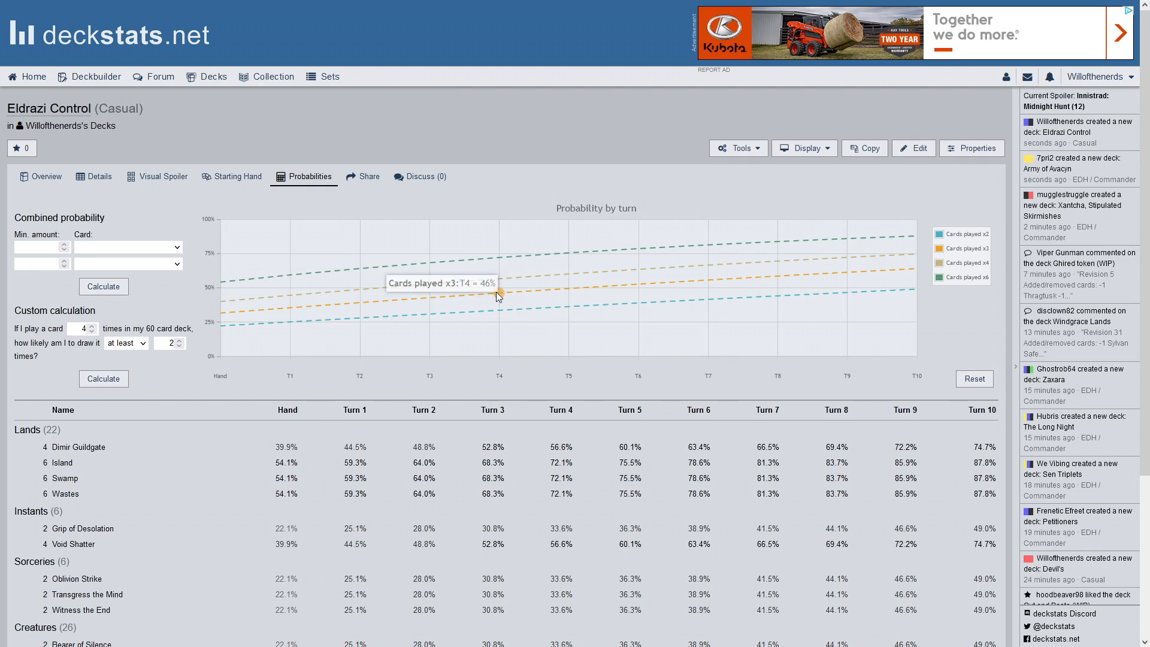
mouse_move(586, 282)
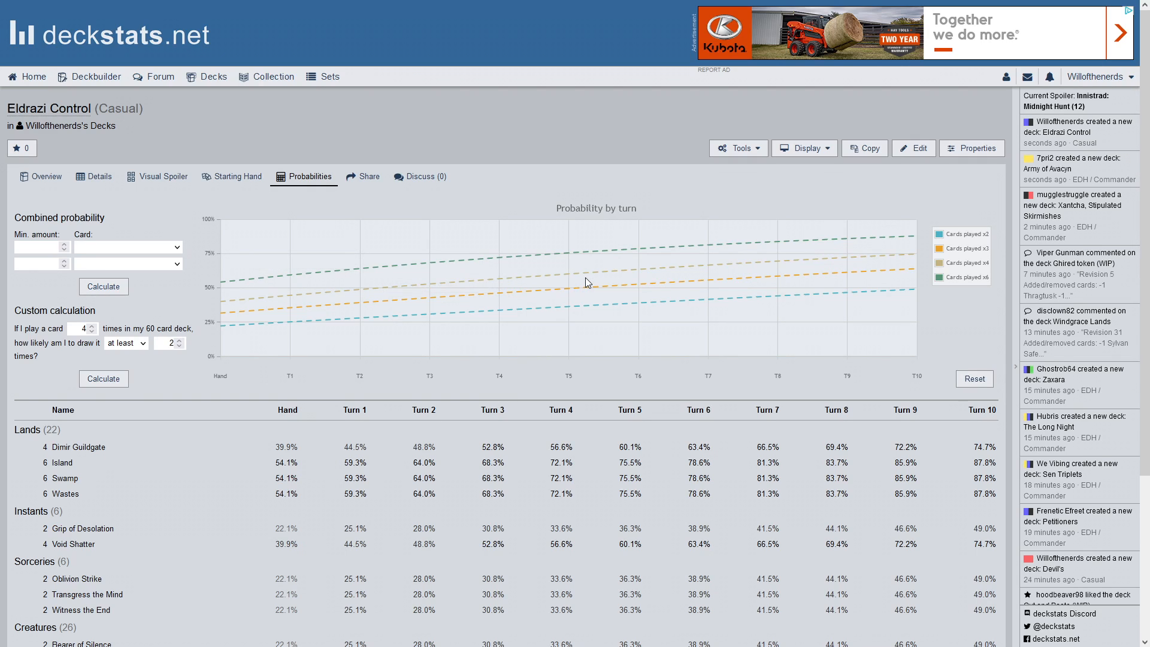